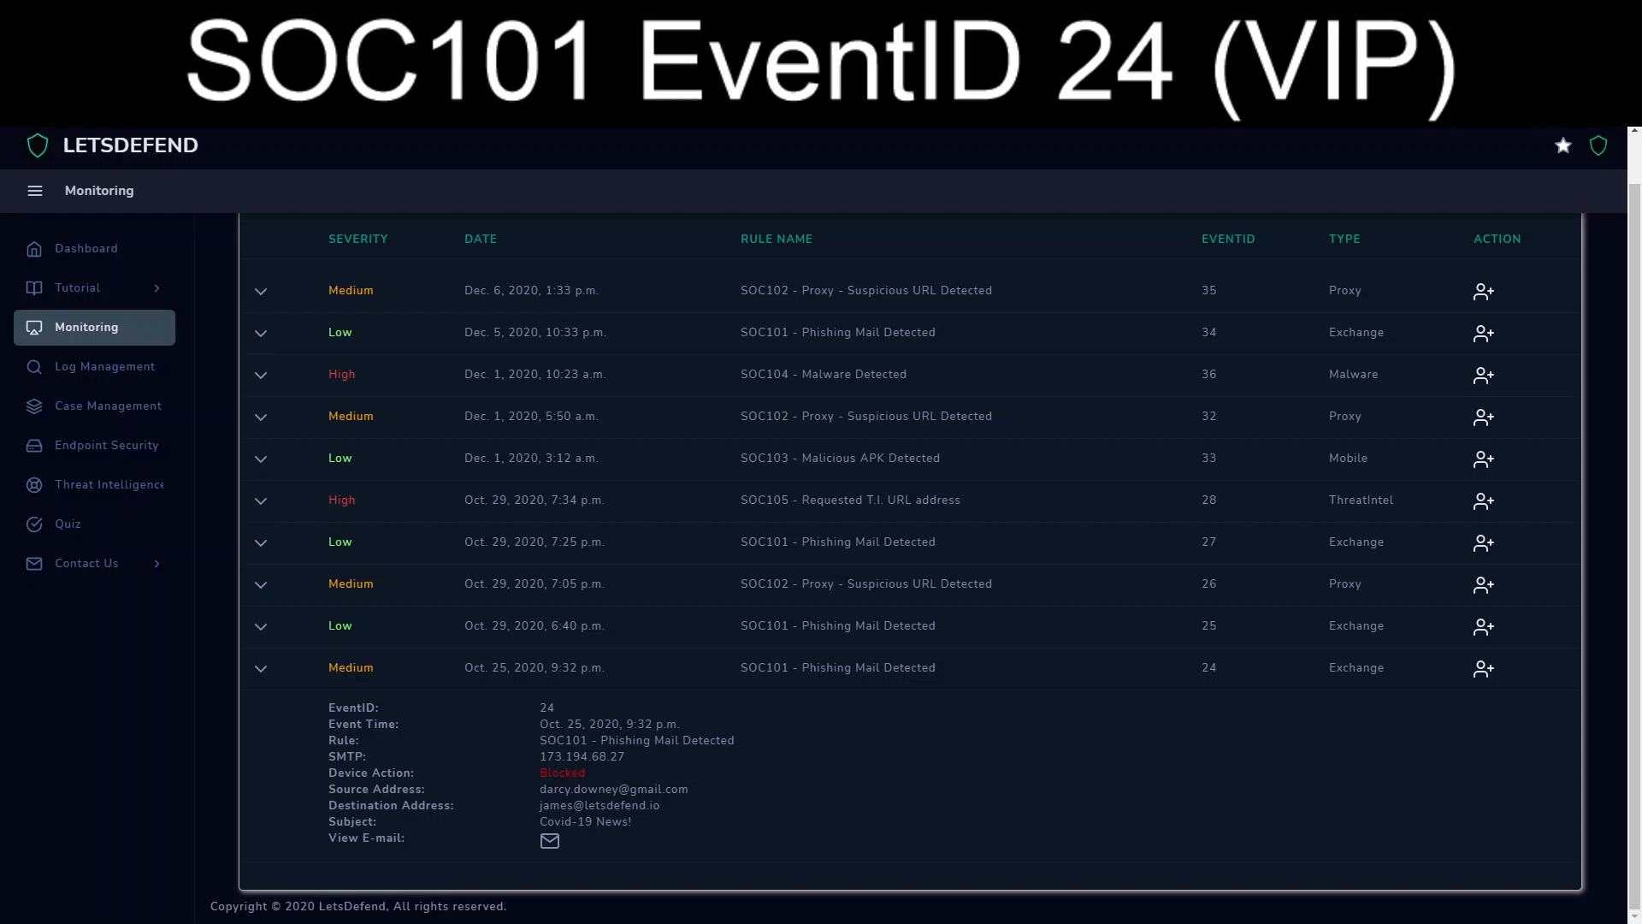
Take ownership of the EventID 24 phishing alert and view it under Investigation Channel.
{"action": "left_click", "coordinate": [1483, 668]}
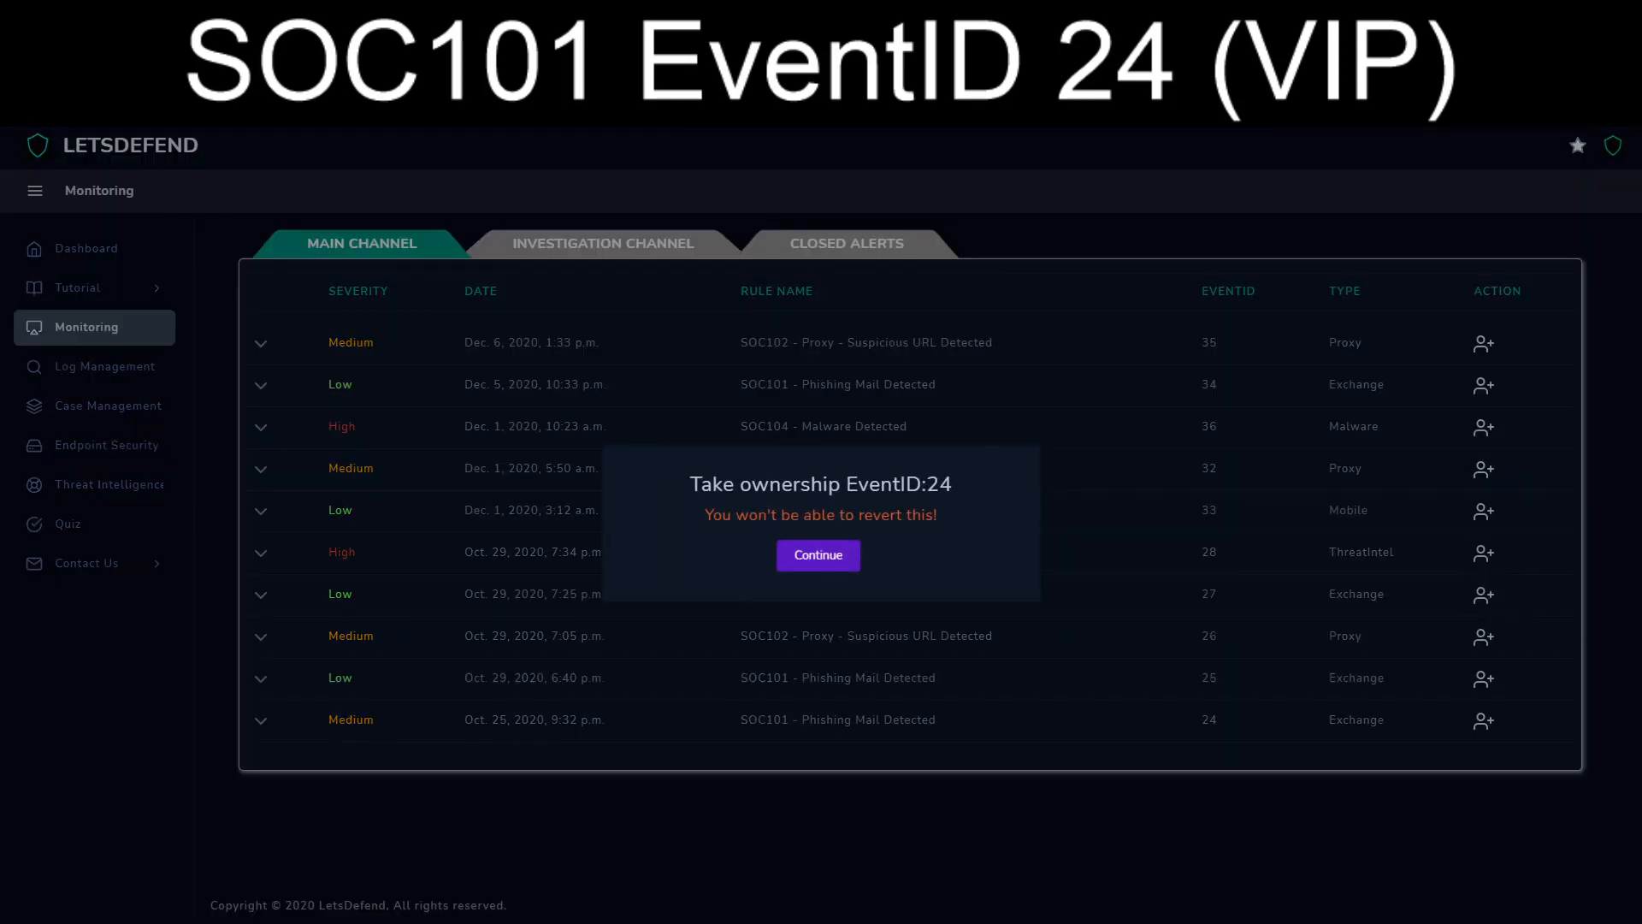
{"action": "left_click", "coordinate": [817, 555]}
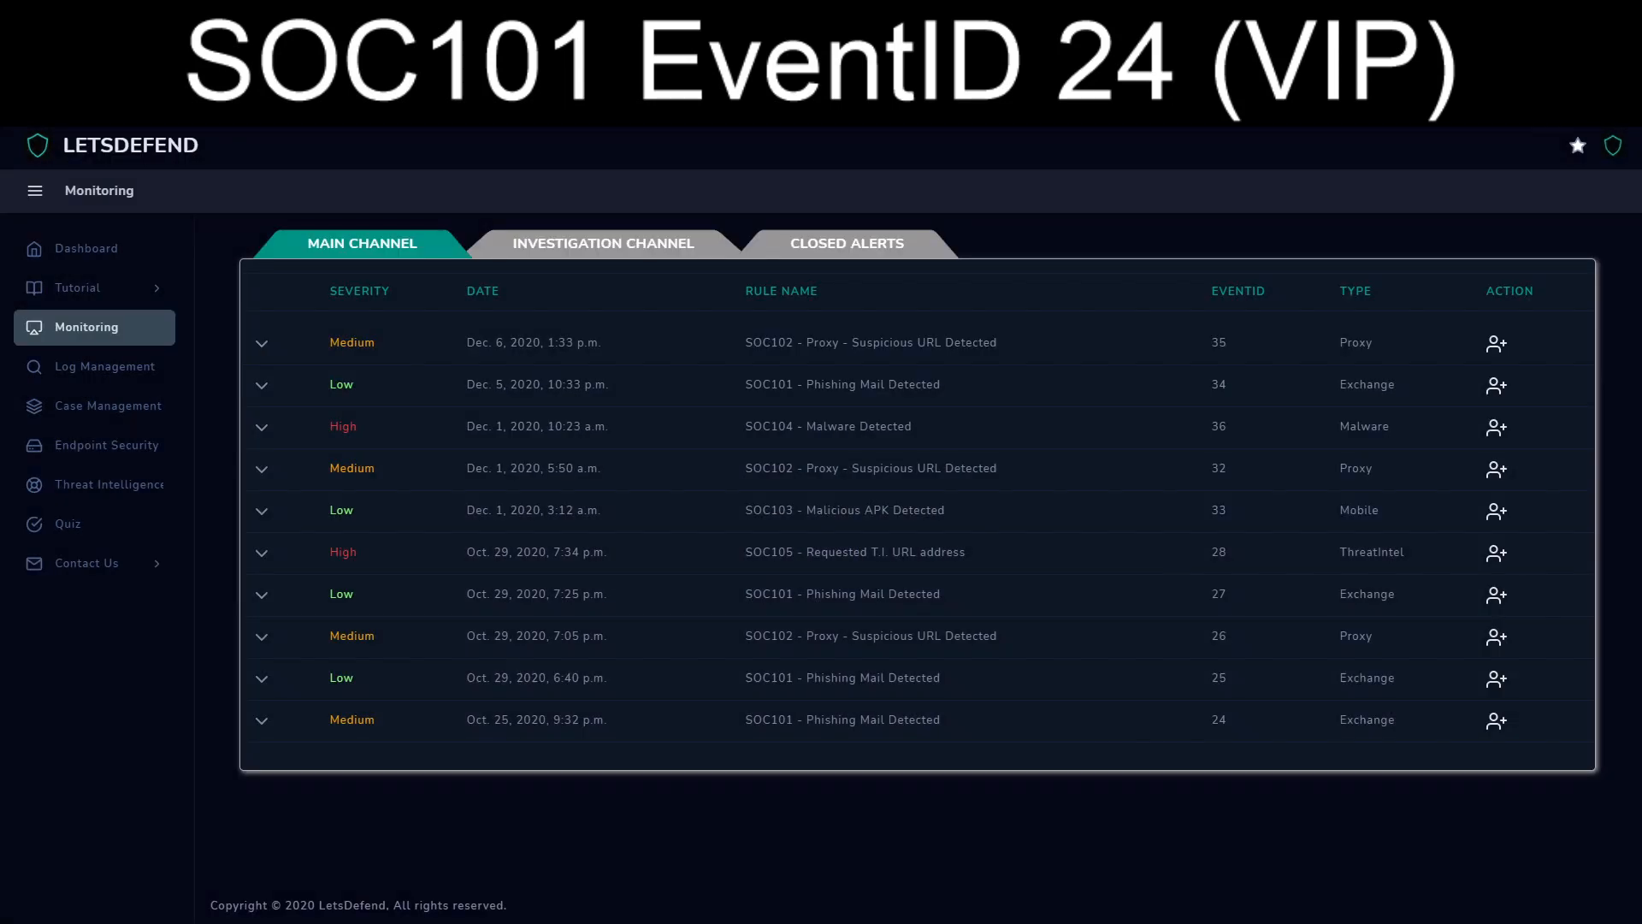
{"action": "left_click", "coordinate": [601, 243]}
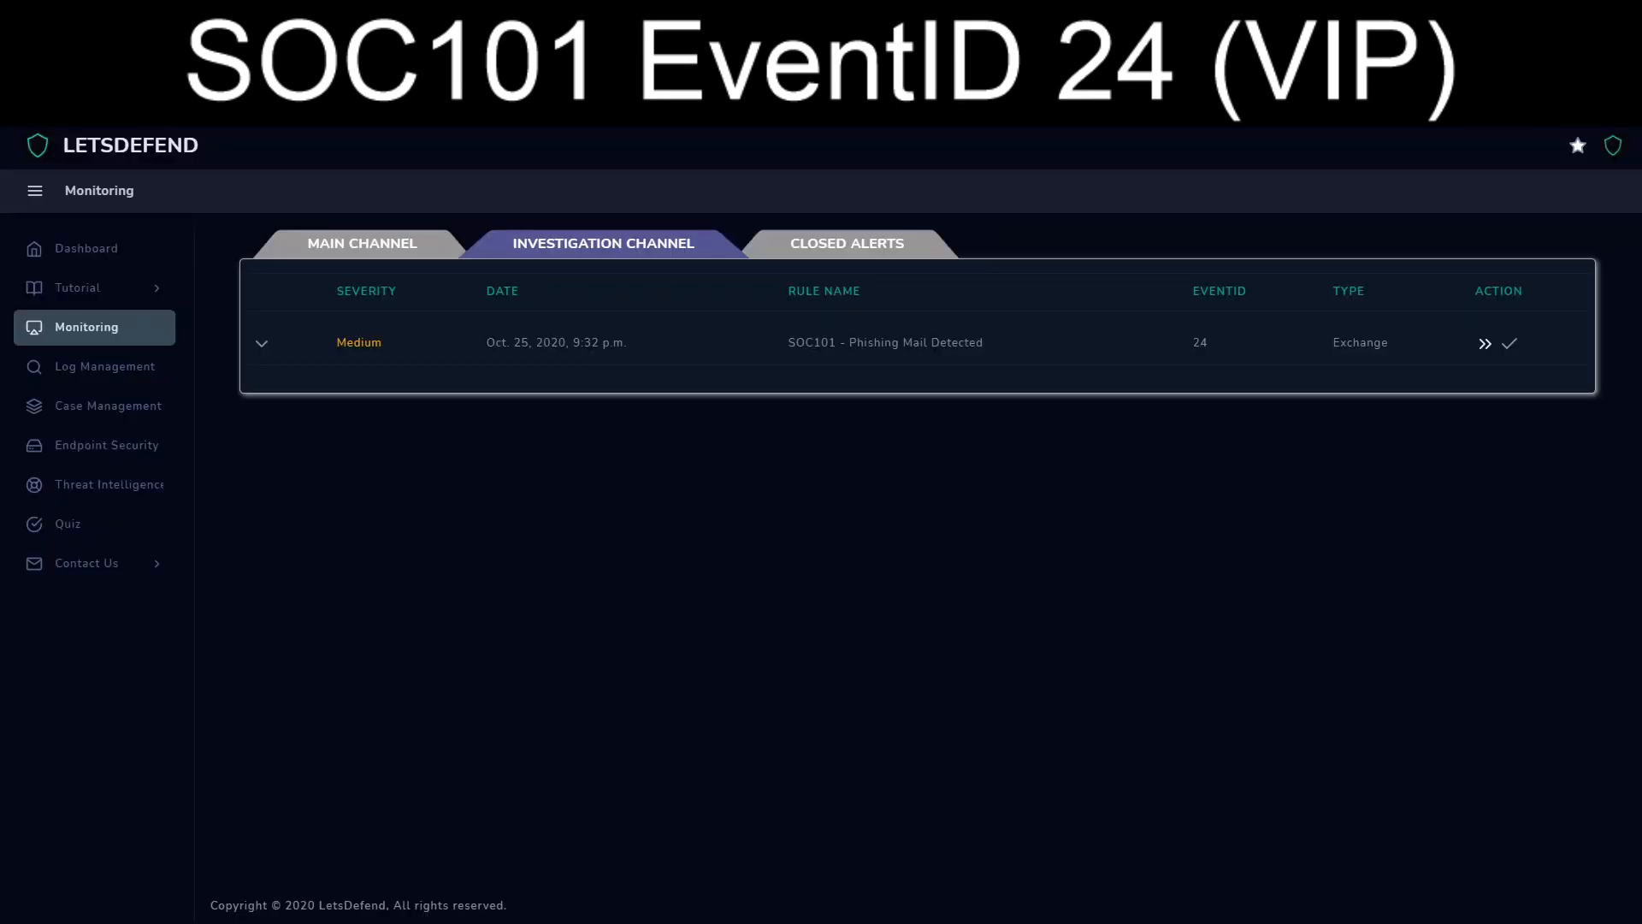
Review the alert's Covid-19 lure email and look up SMTP IP 173.194.68.27 on Cisco Talos.
{"action": "left_click", "coordinate": [261, 342]}
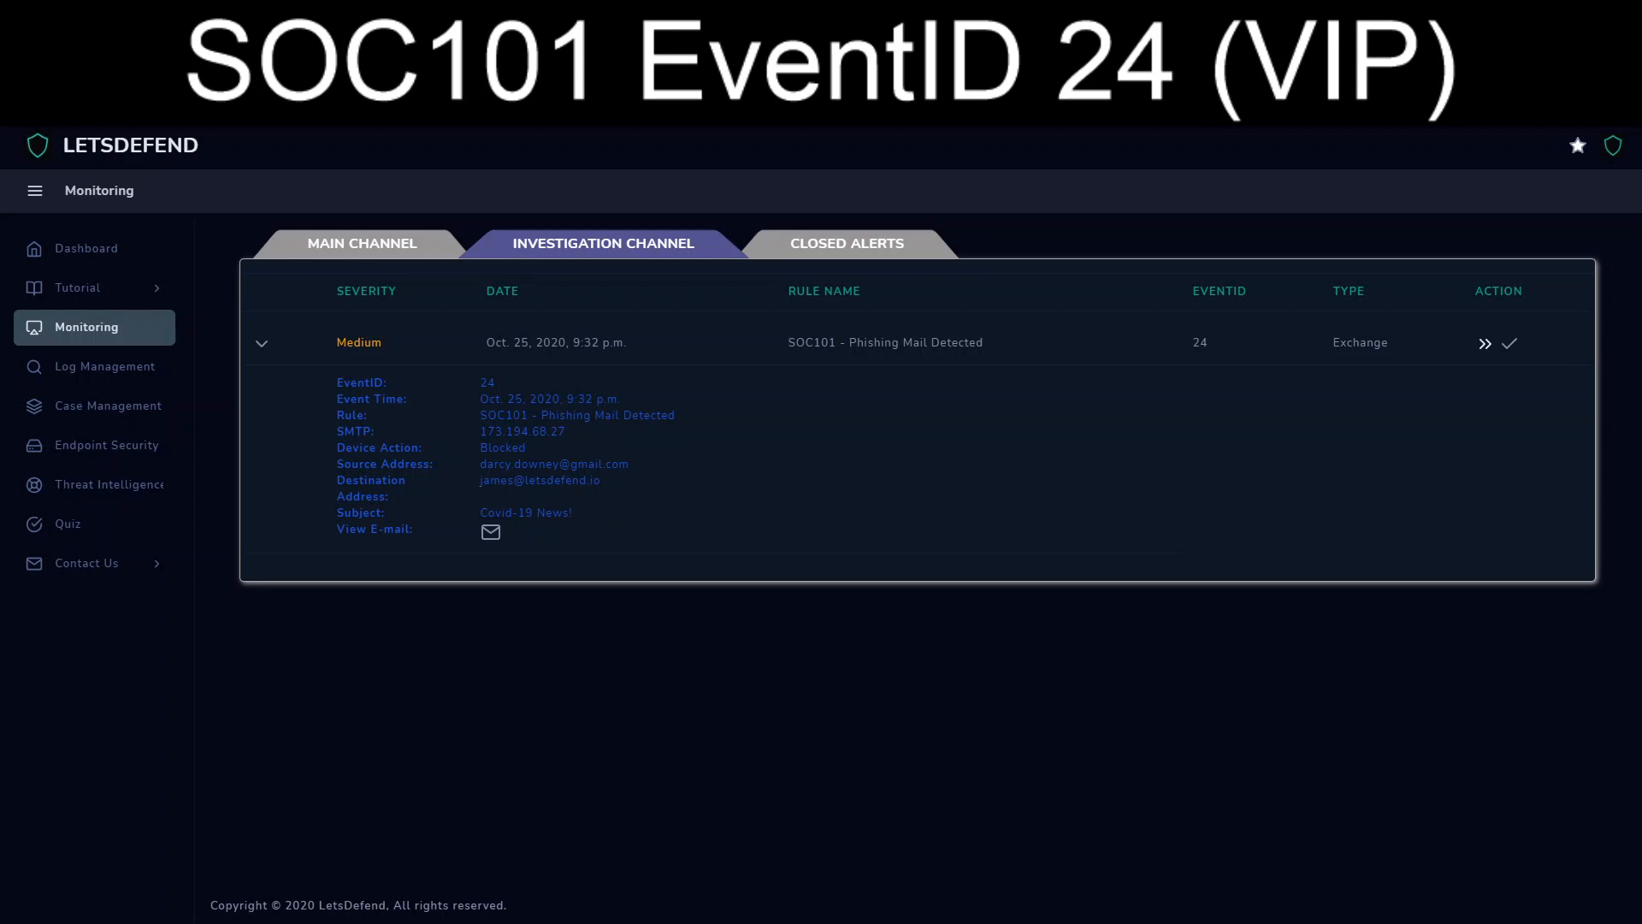
{"action": "left_click", "coordinate": [490, 532]}
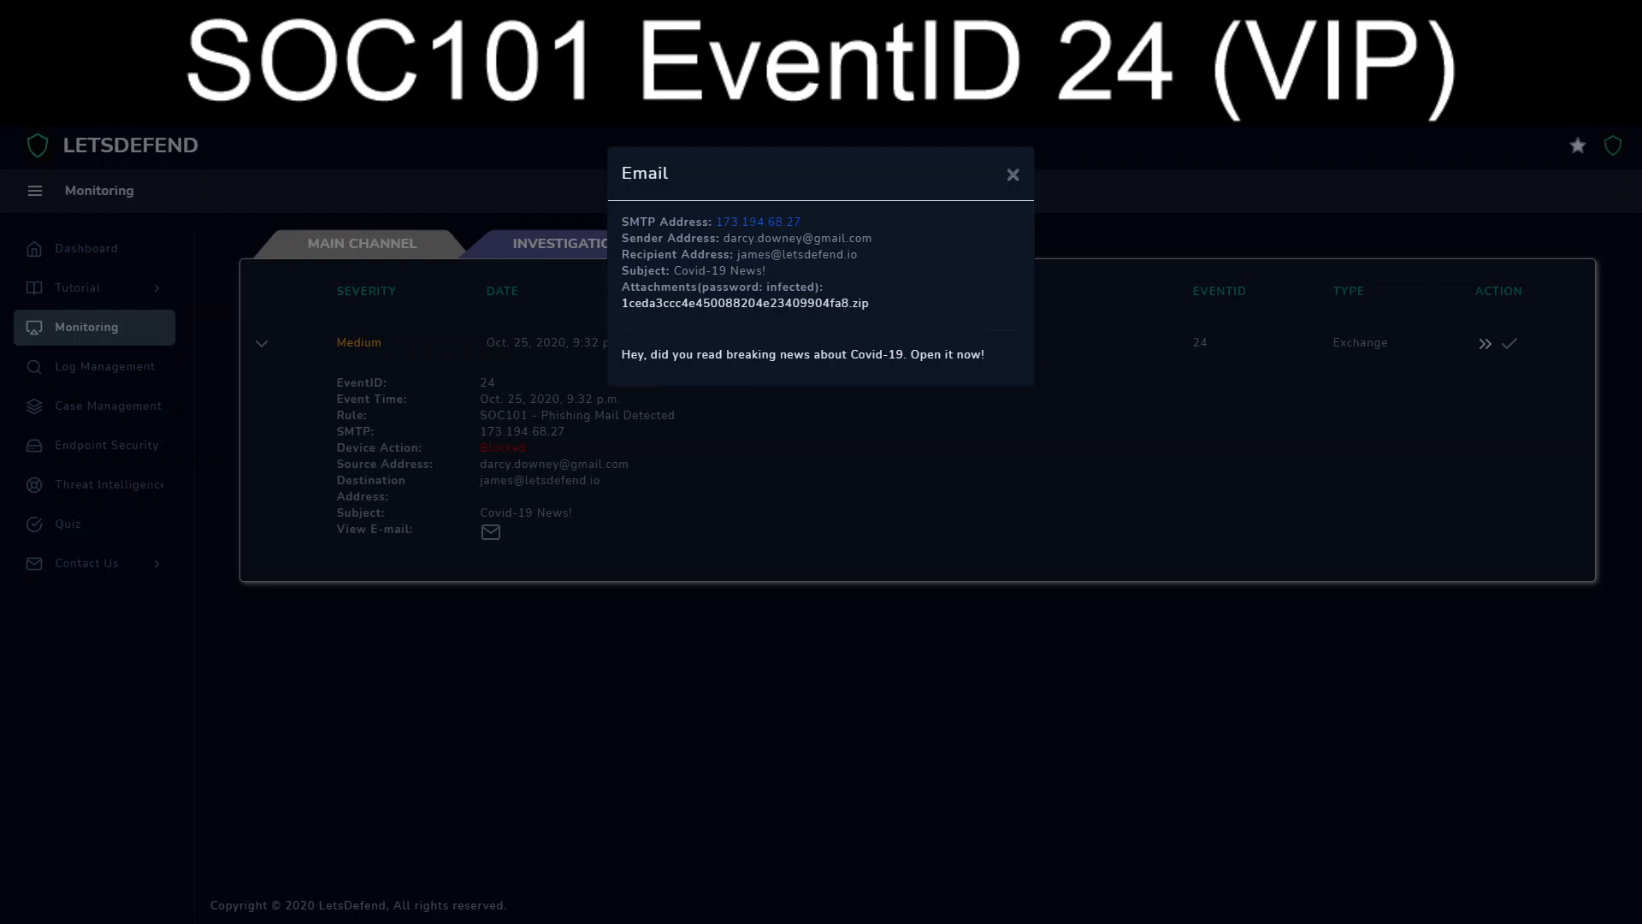
{"action": "left_click", "coordinate": [756, 221]}
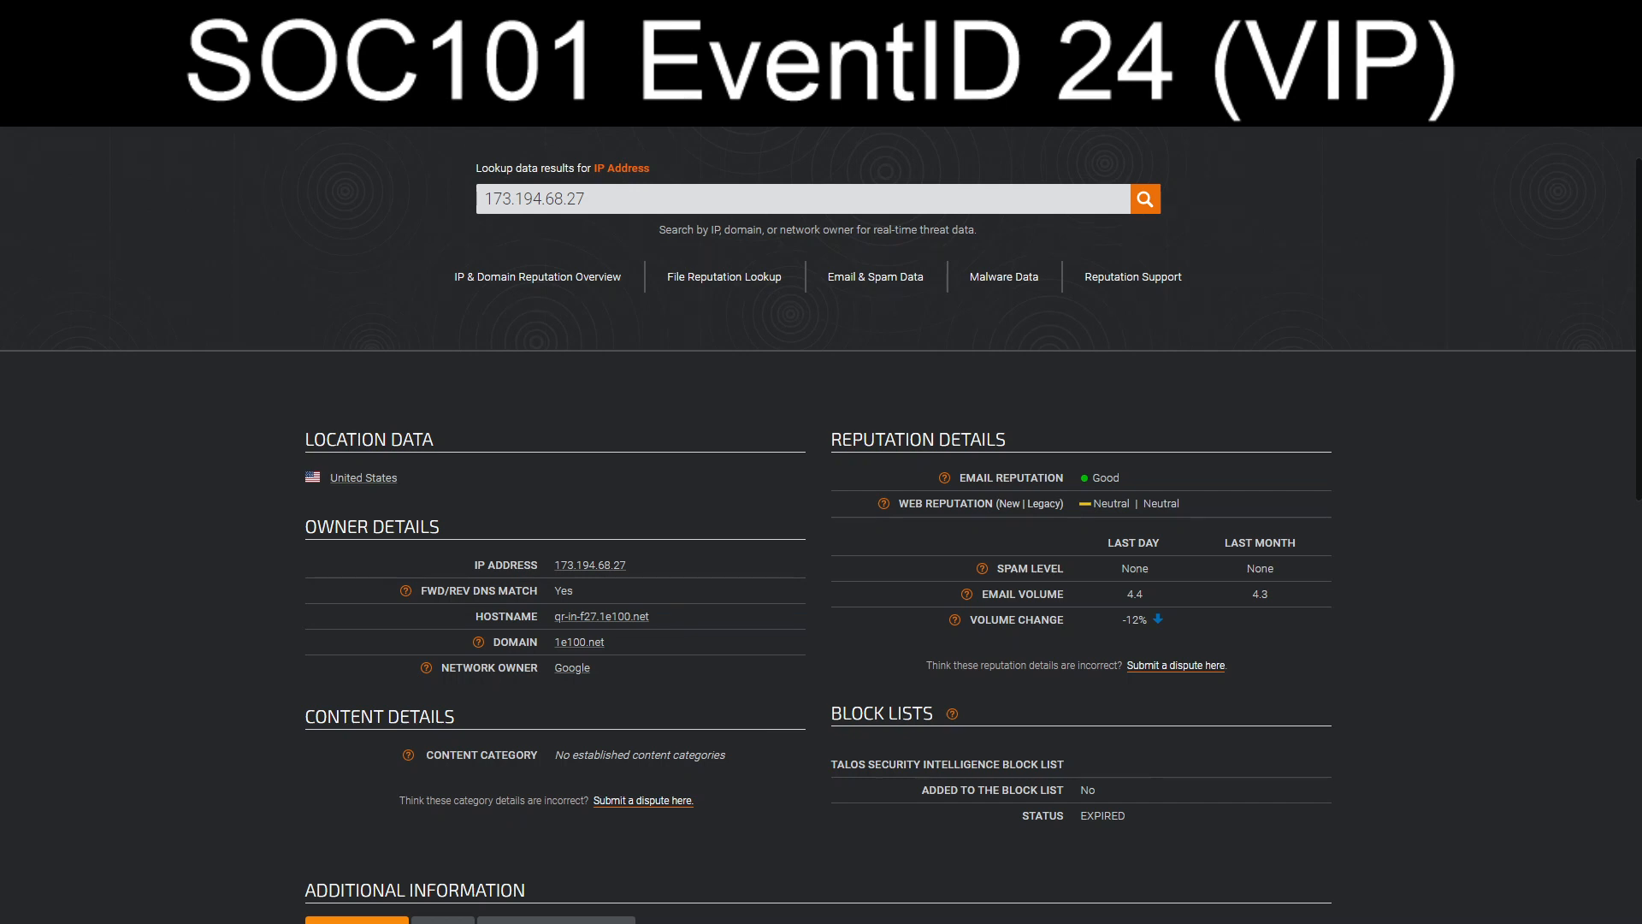
Review 173.194.68.27's good Talos reputation and pull up the attachment's VirusTotal report.
{"action": "double_click", "coordinate": [570, 667]}
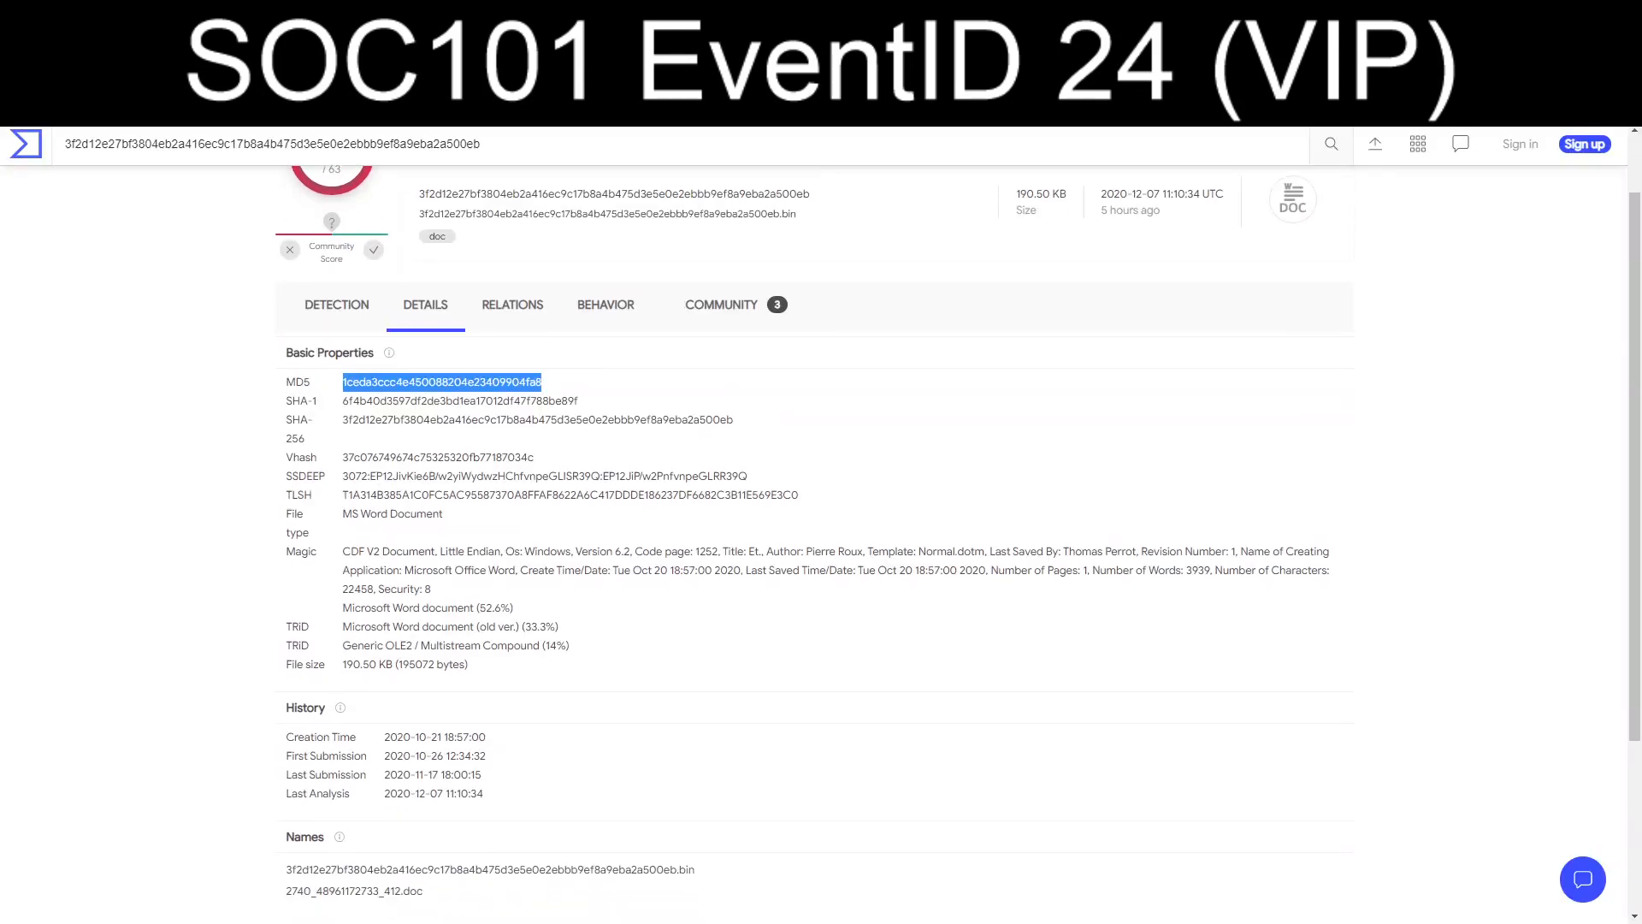
Check the Word file's 45/63 VirusTotal detections and open its Hybrid Analysis report.
{"action": "scroll", "scroll_direction": "up", "scroll_amount": 3}
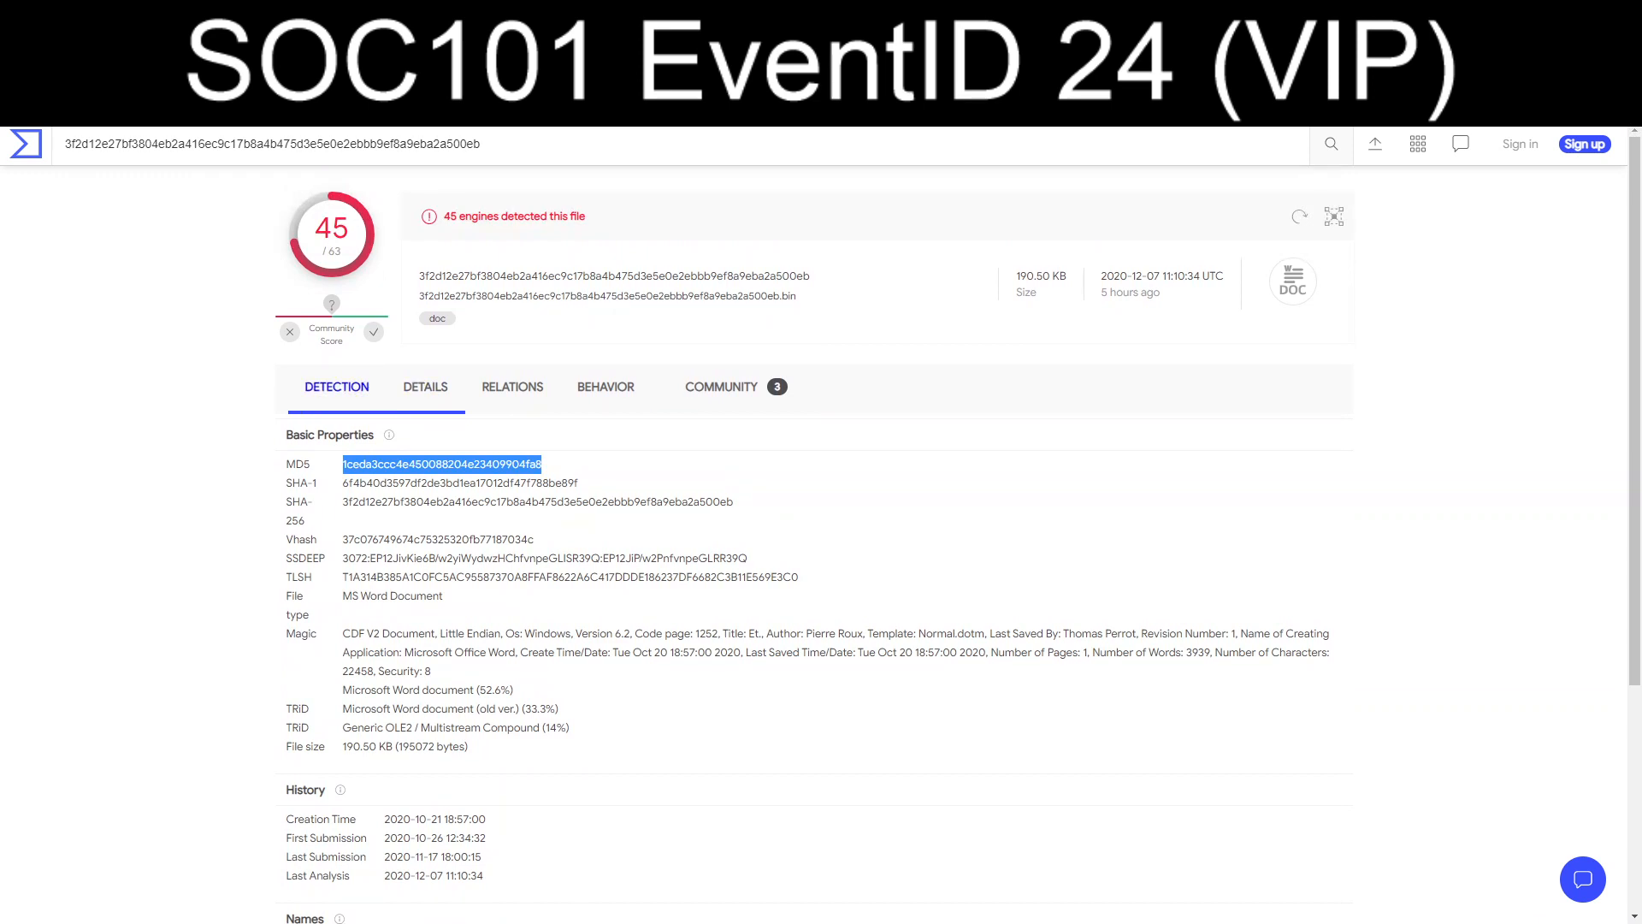
{"action": "left_click", "coordinate": [605, 385]}
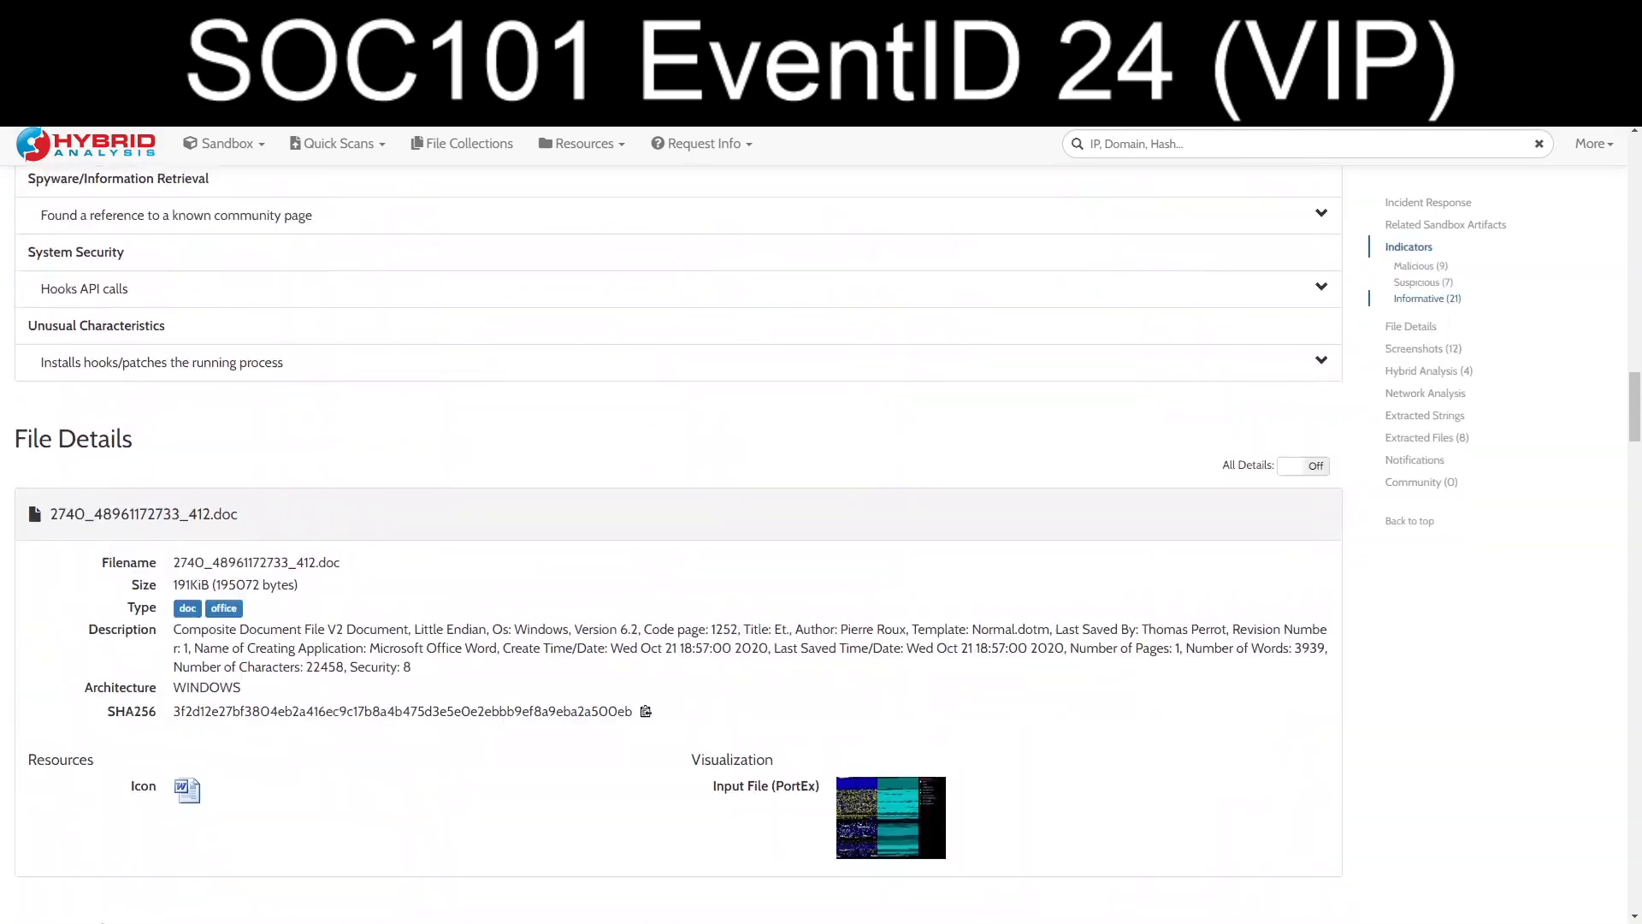
{"action": "scroll", "scroll_direction": "up", "scroll_amount": 3}
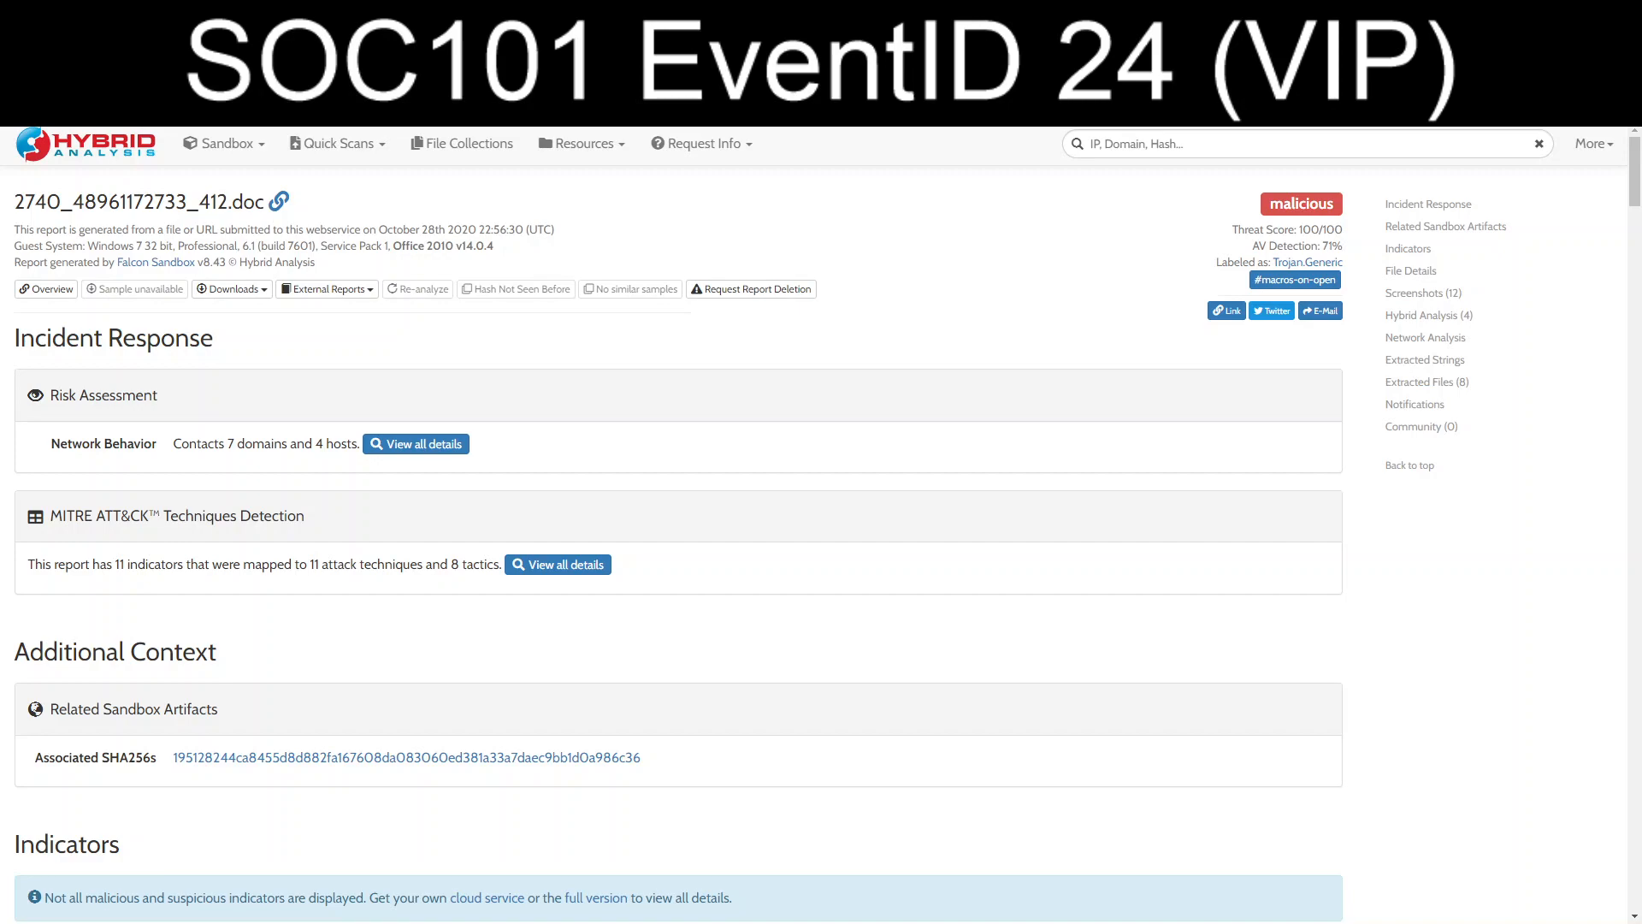
{"action": "scroll", "scroll_direction": "down", "scroll_amount": 3}
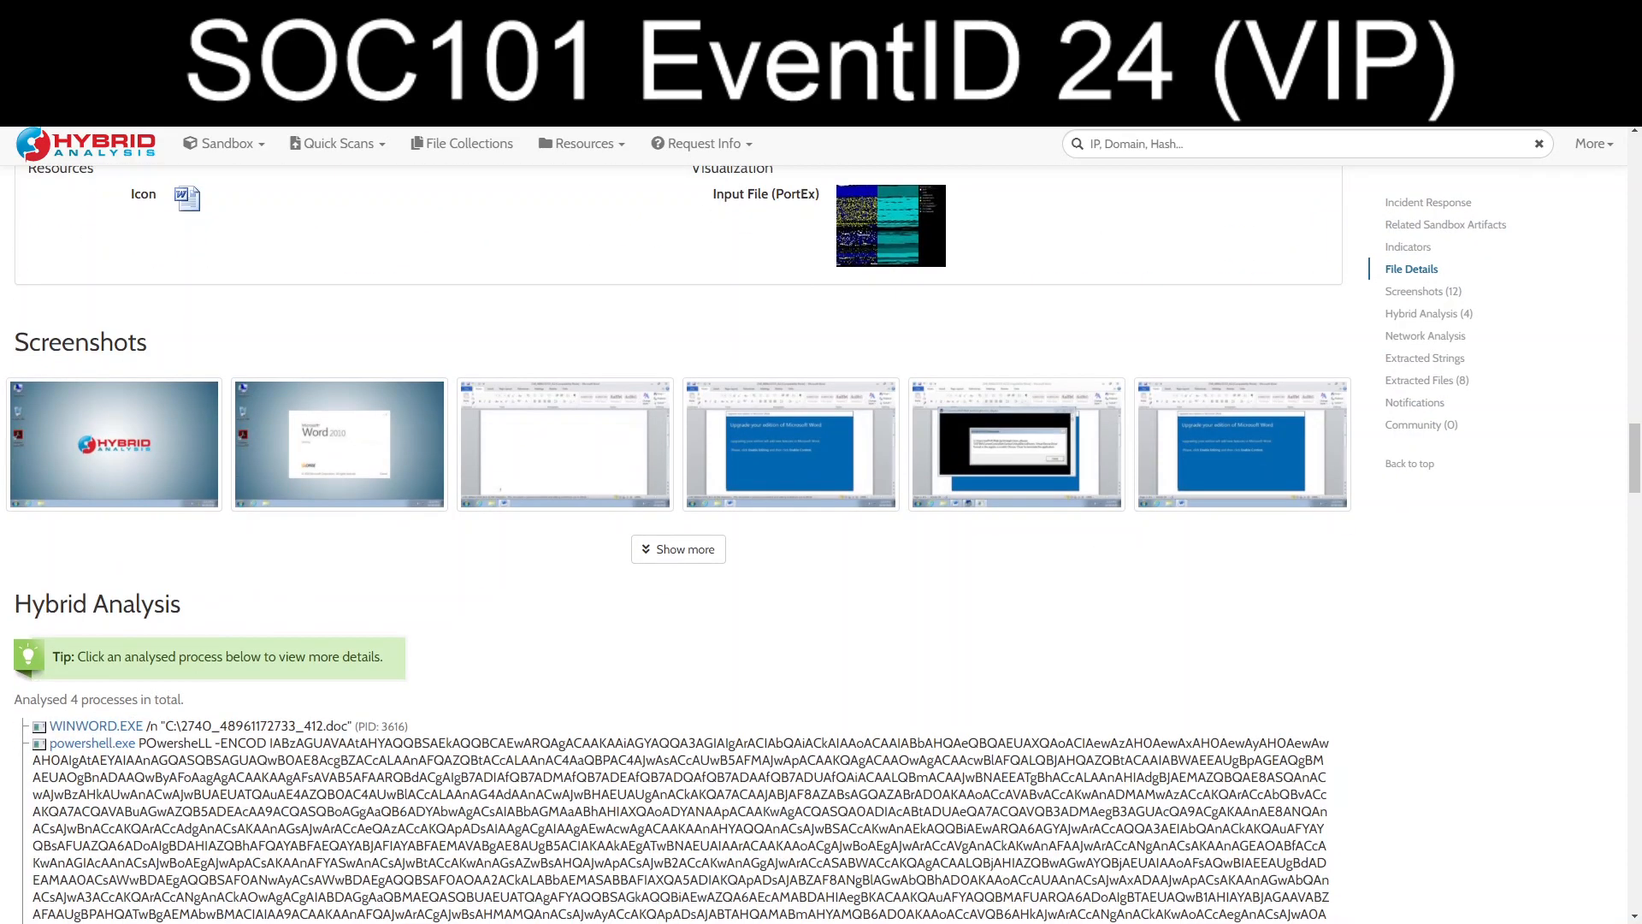
{"action": "scroll", "scroll_direction": "down", "scroll_amount": 3}
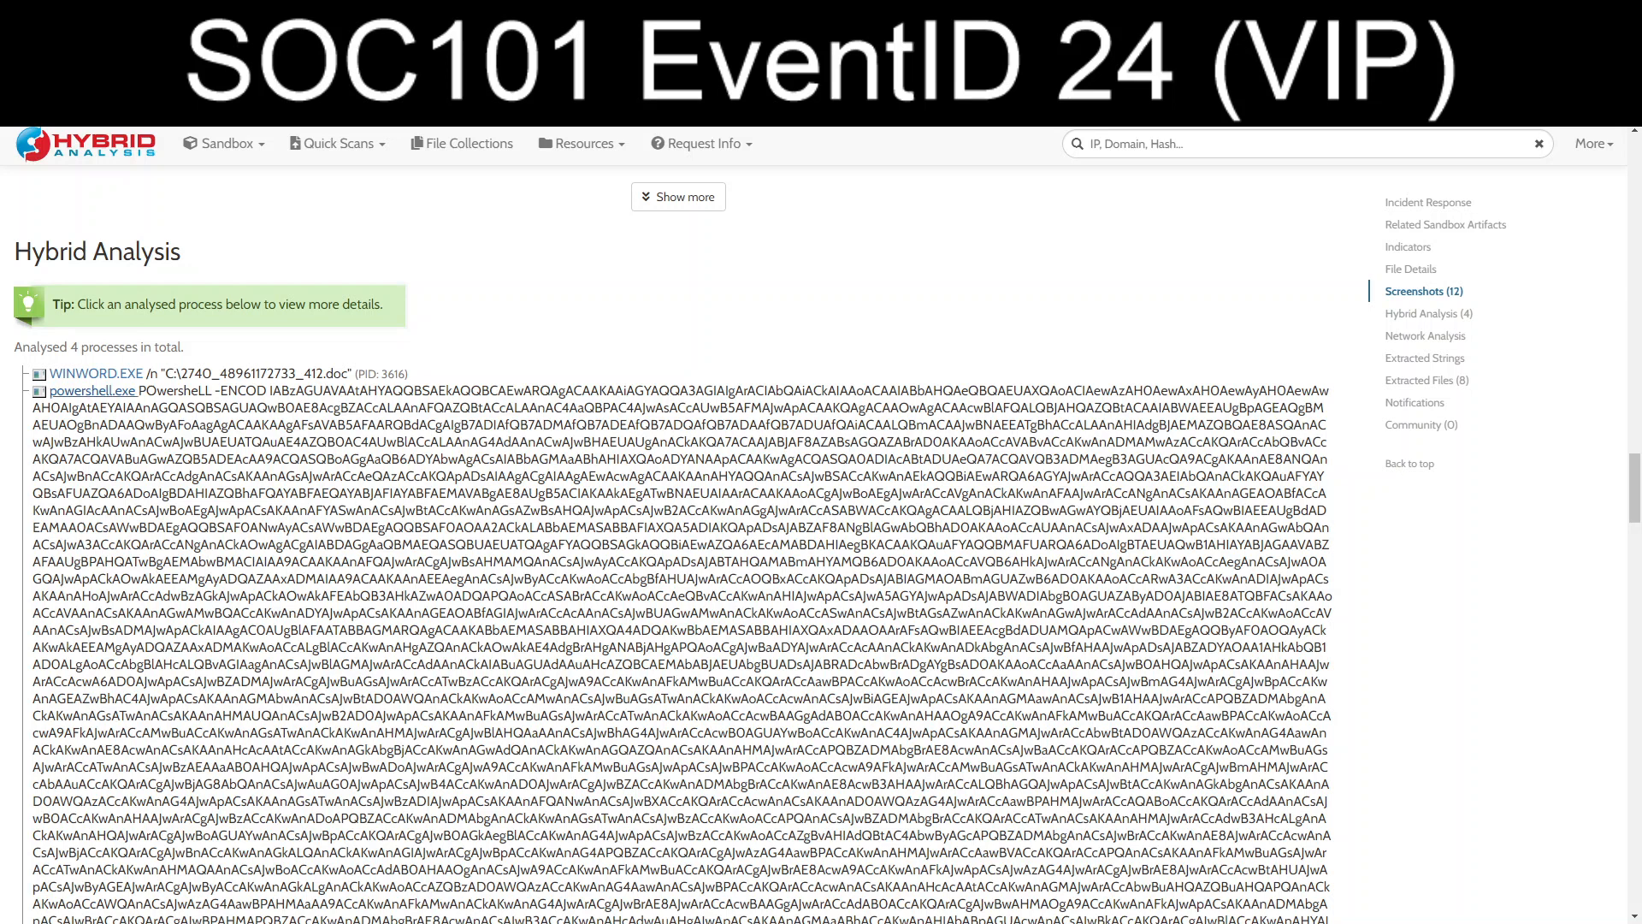
{"action": "scroll", "scroll_direction": "down", "scroll_amount": 3}
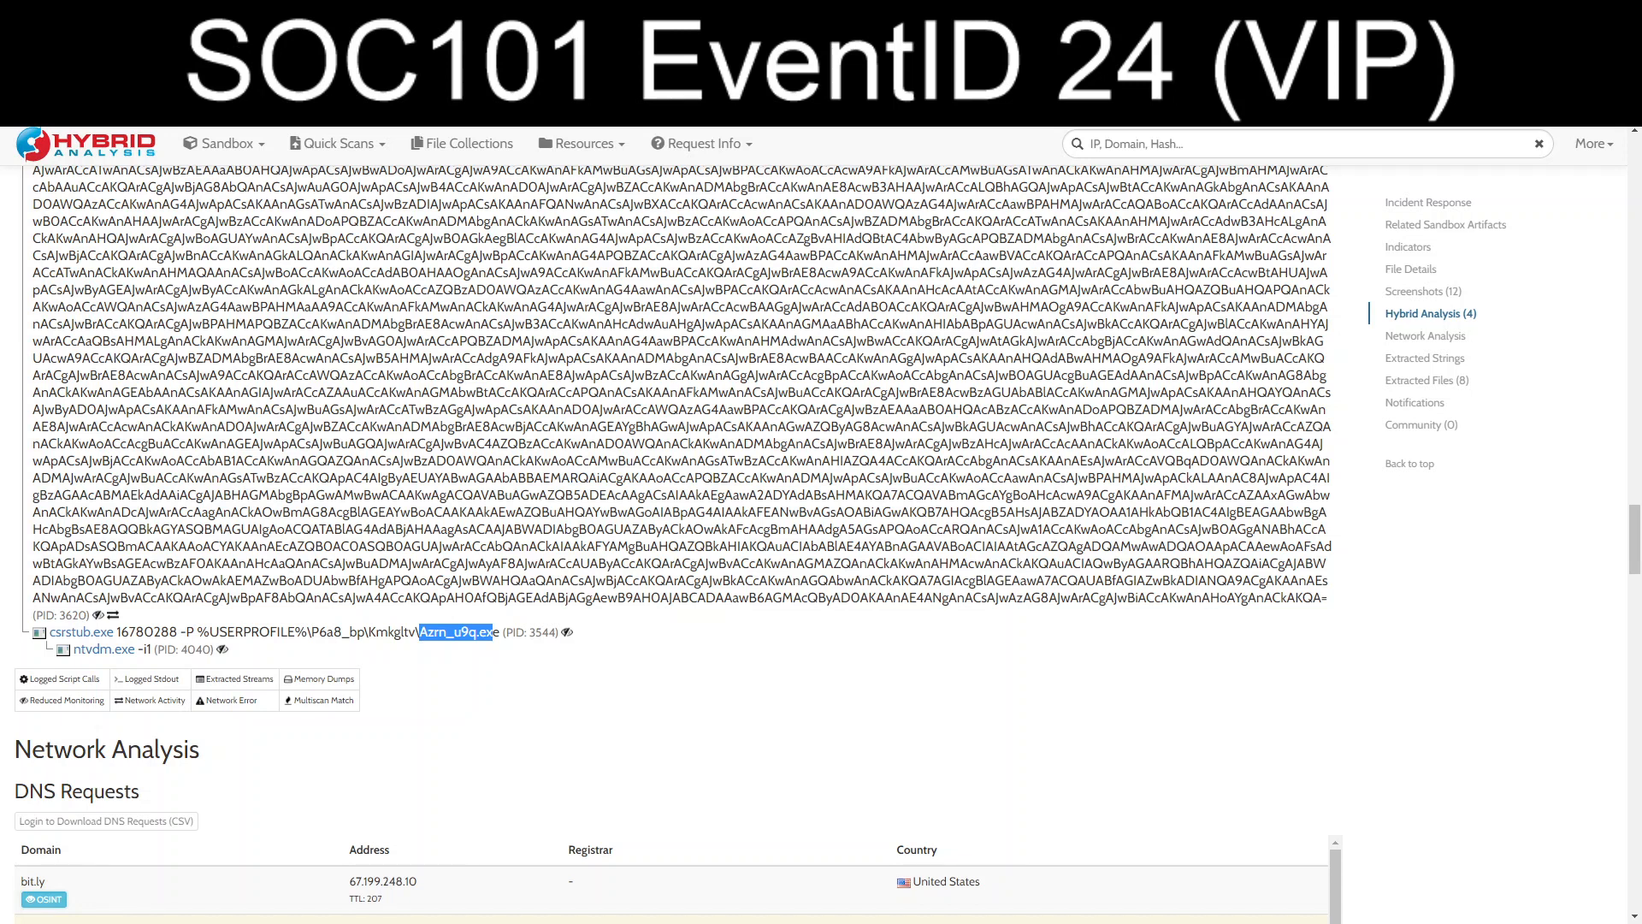
{"action": "scroll", "scroll_direction": "down", "scroll_amount": 3}
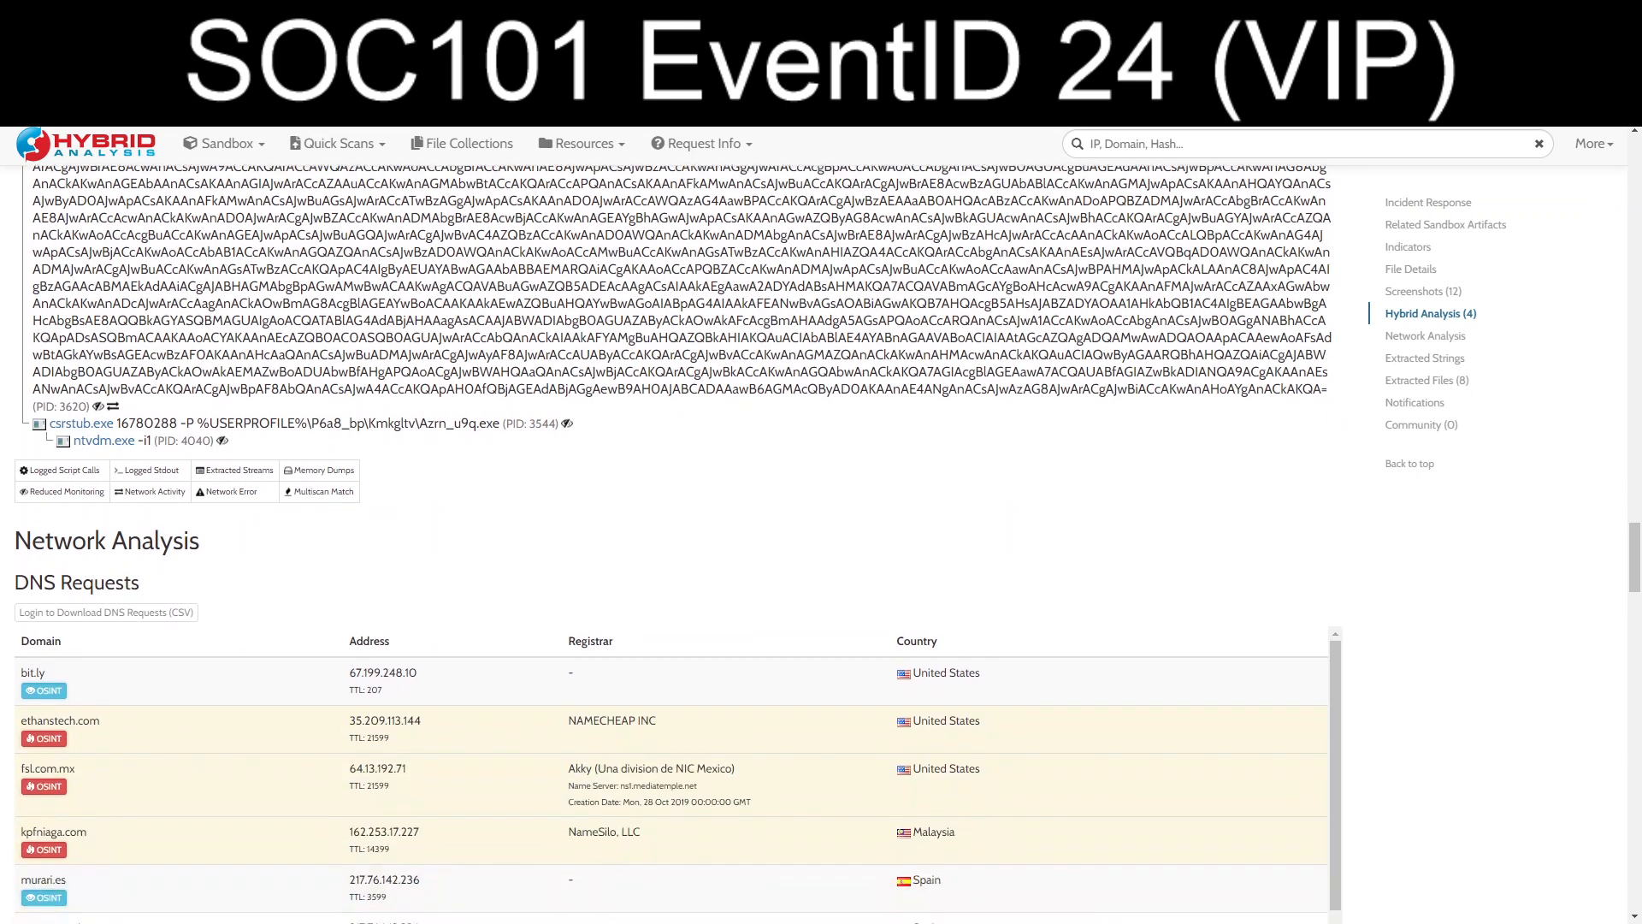
{"action": "scroll", "scroll_direction": "down", "scroll_amount": 3}
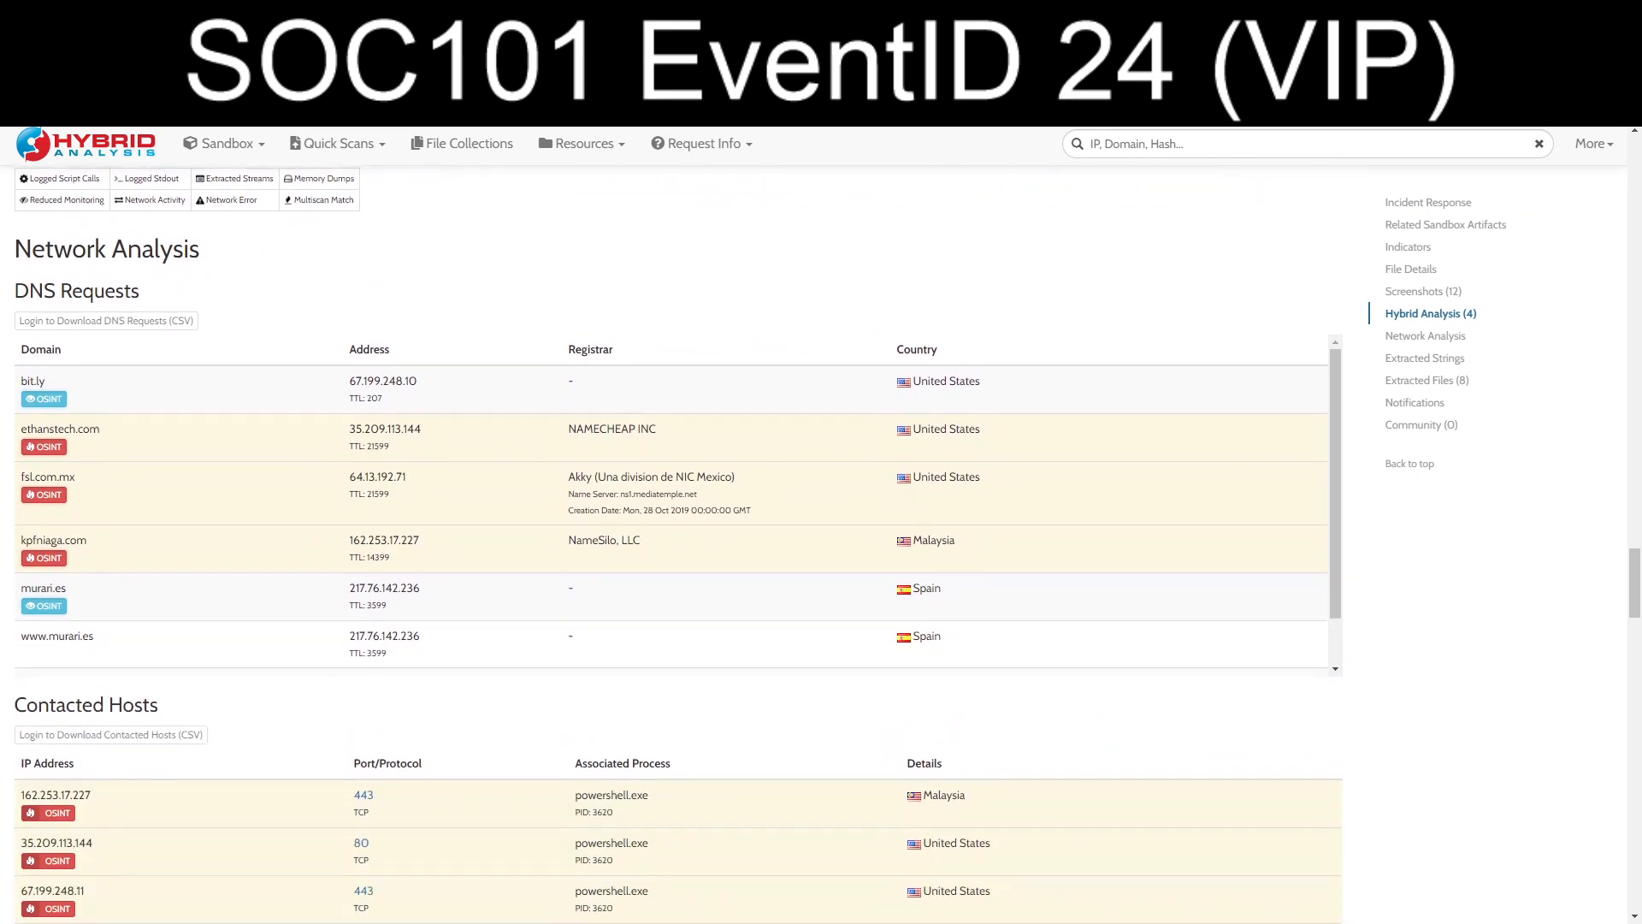
{"action": "scroll", "scroll_direction": "down", "scroll_amount": 3}
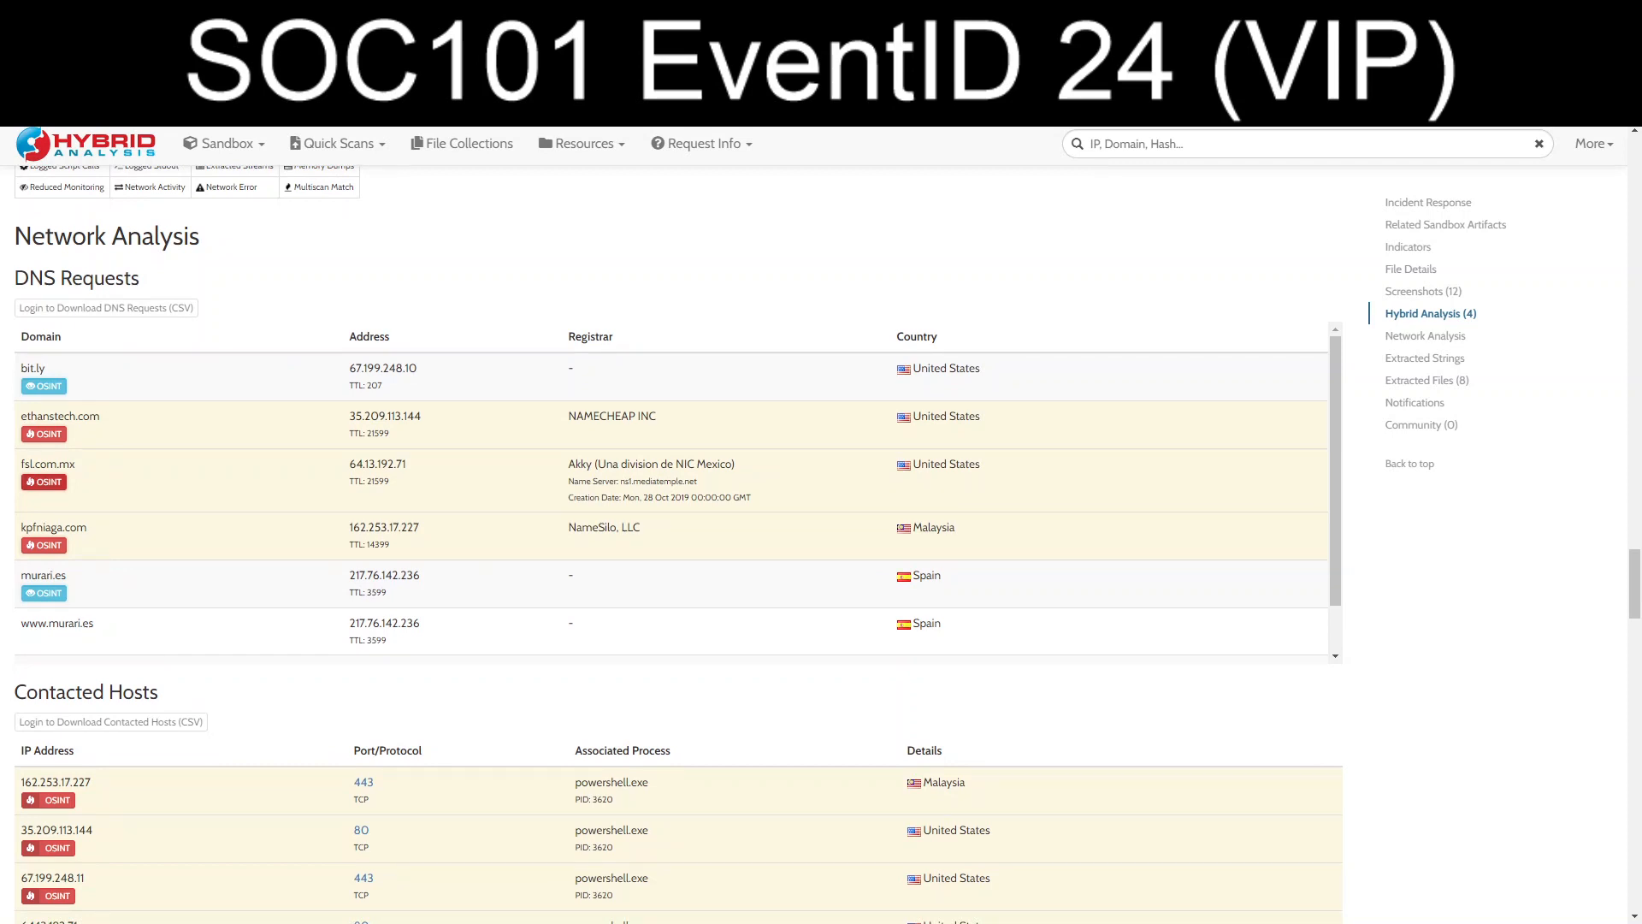
{"action": "scroll", "scroll_direction": "down", "scroll_amount": 3}
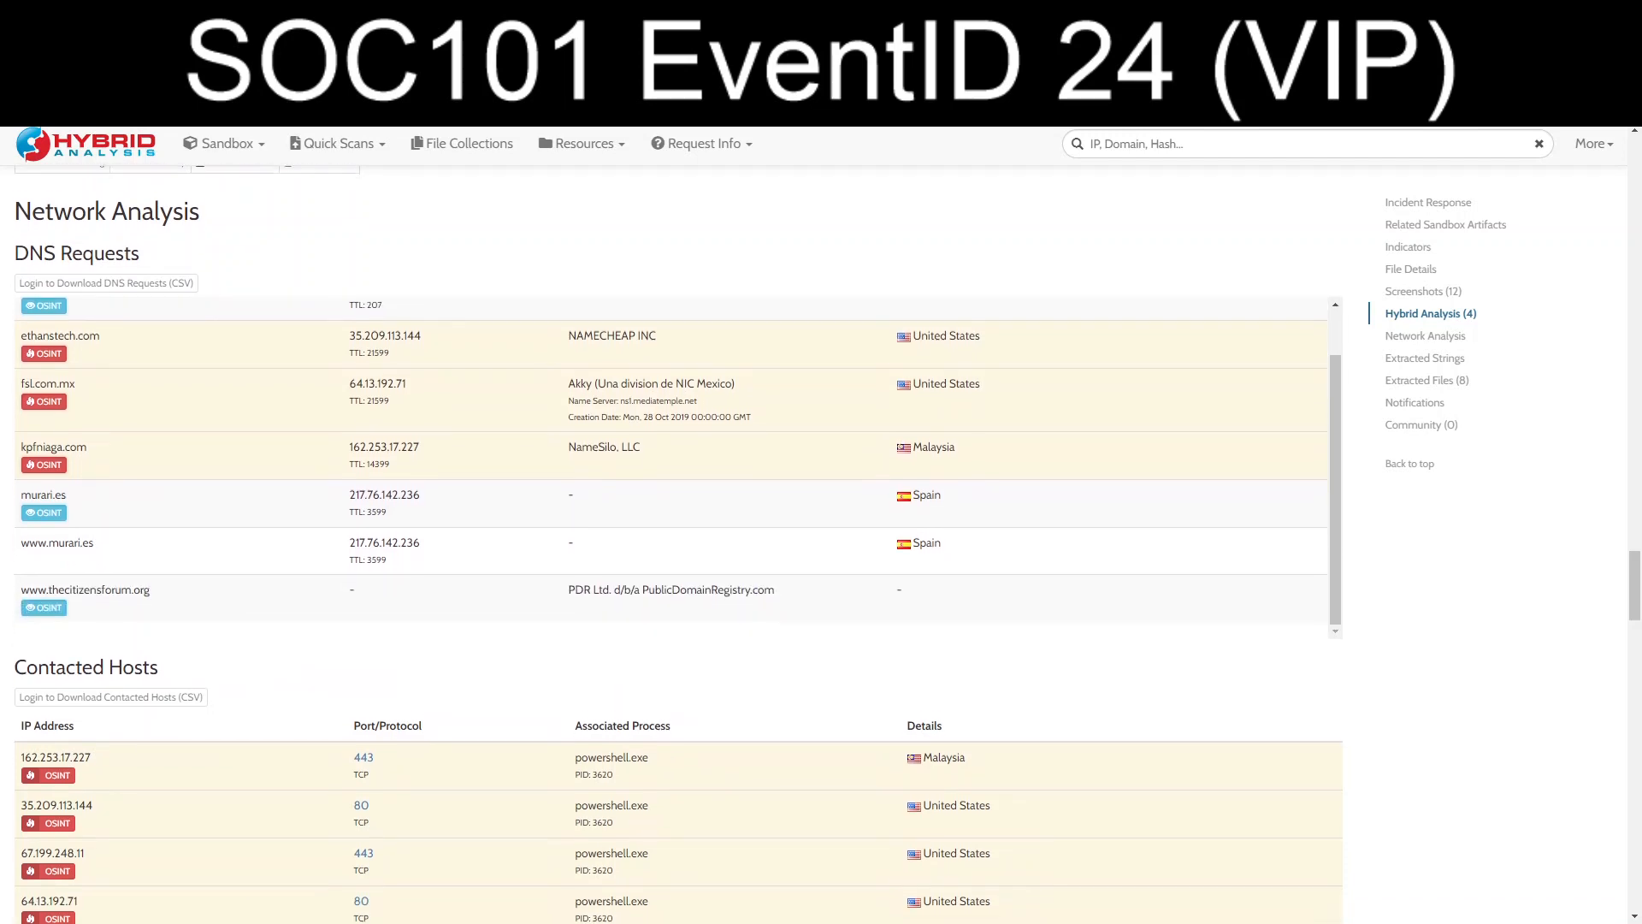
{"action": "scroll", "scroll_direction": "down", "scroll_amount": 3}
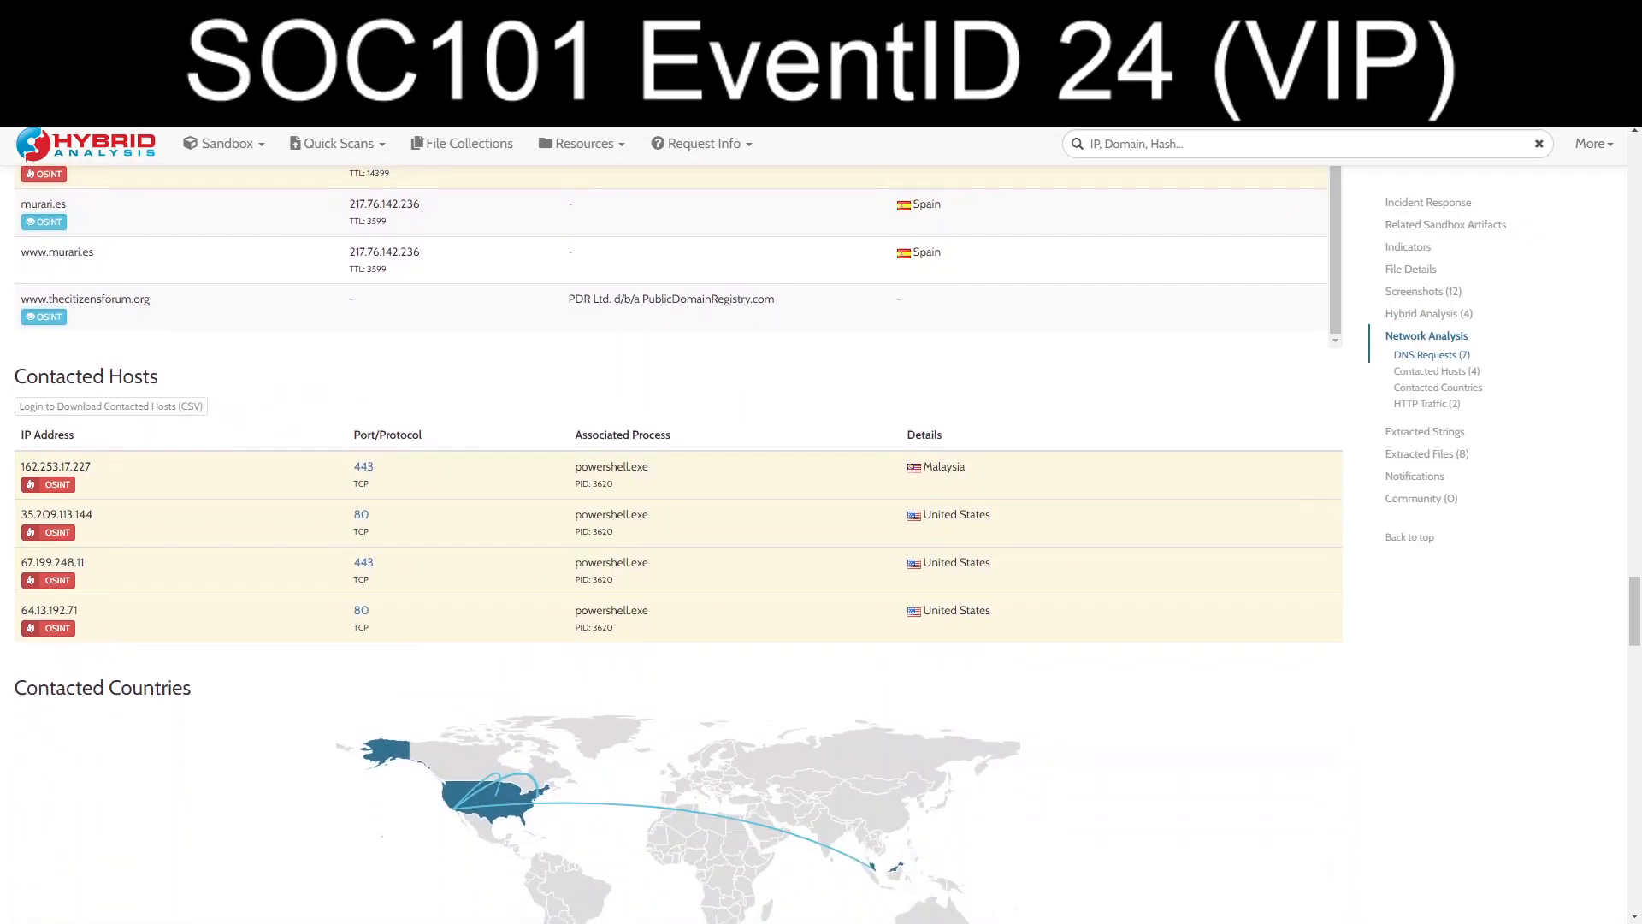
{"action": "scroll", "scroll_direction": "down", "scroll_amount": 3}
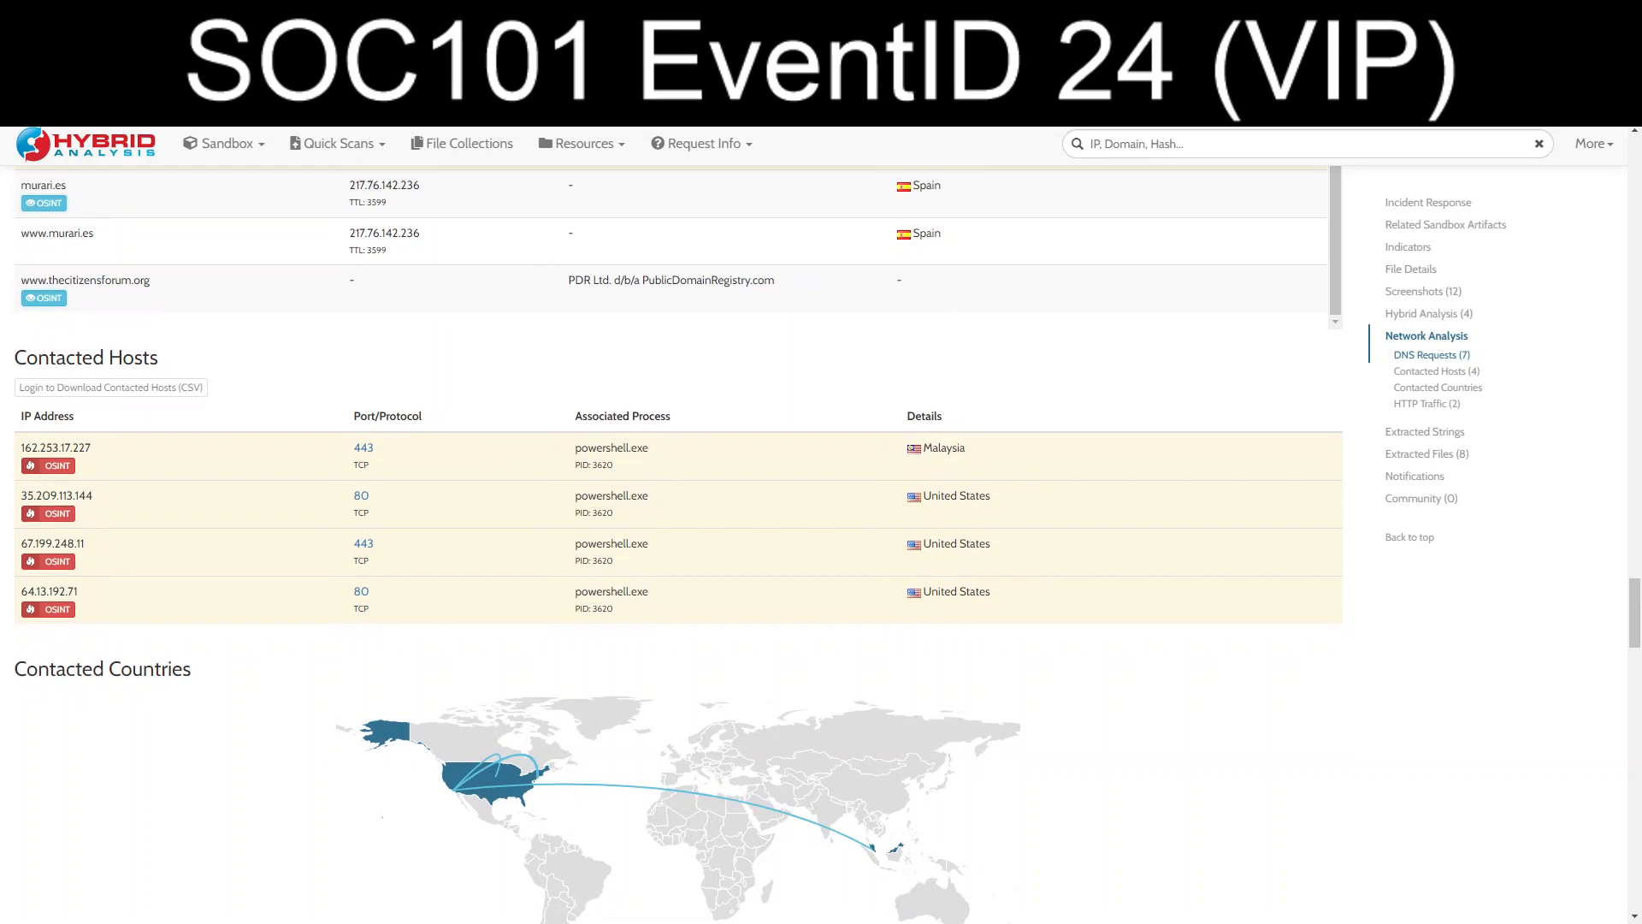
{"action": "mouse_move", "coordinate": [360, 591]}
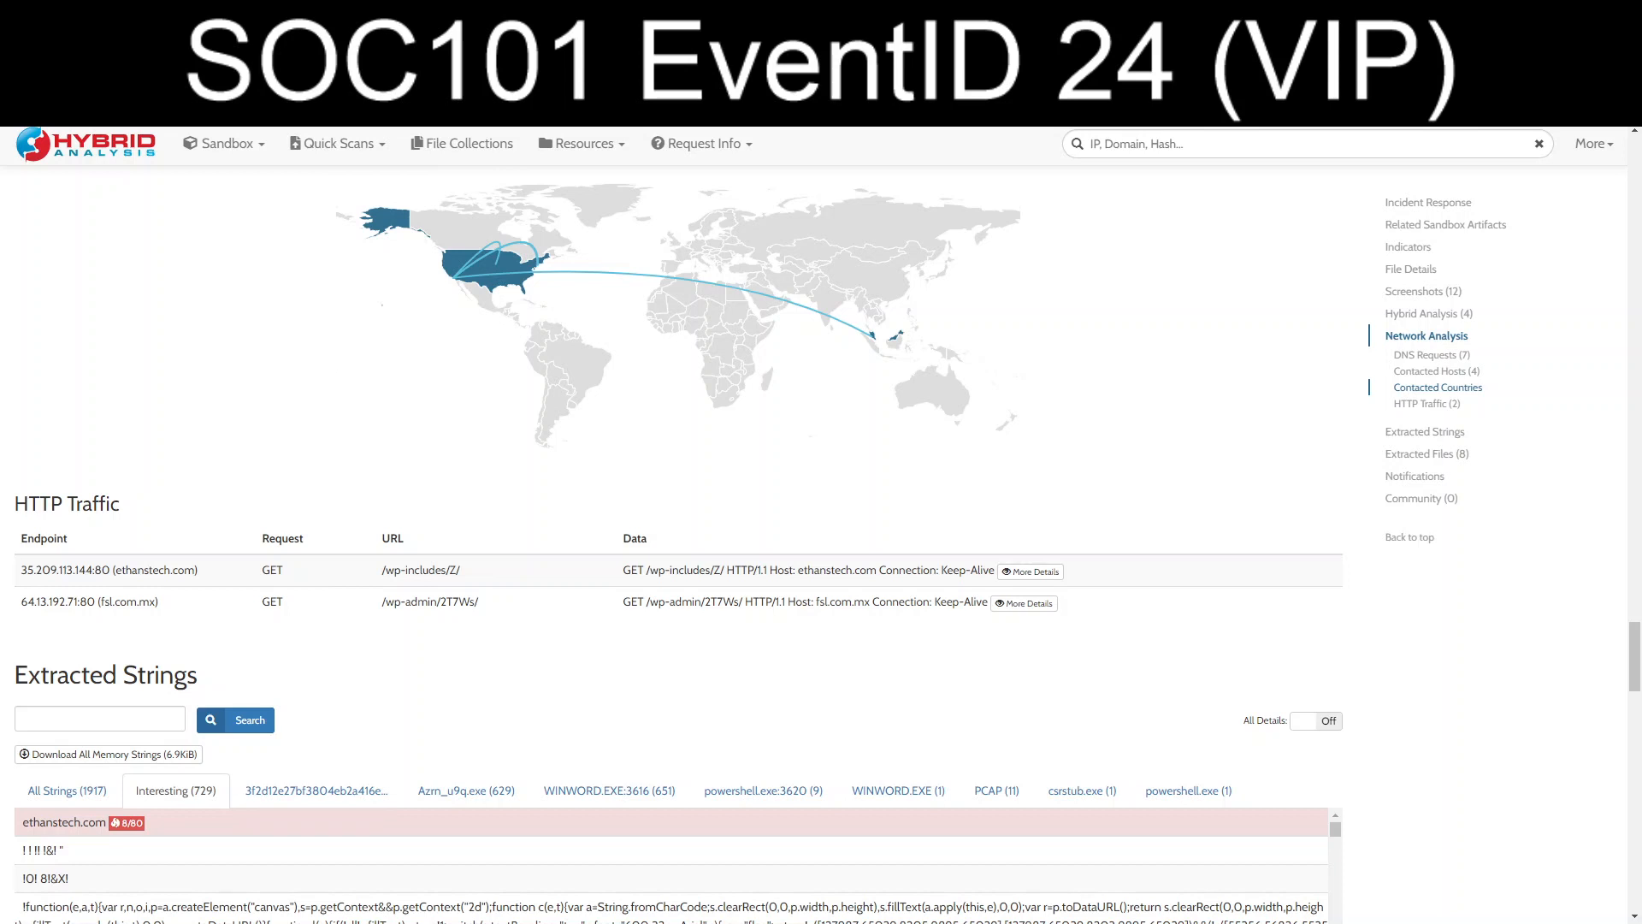
Search Azrn_u9q.exe's MD5 from Hybrid Analysis on VirusTotal, which returns no matches.
{"action": "double_click", "coordinate": [429, 601]}
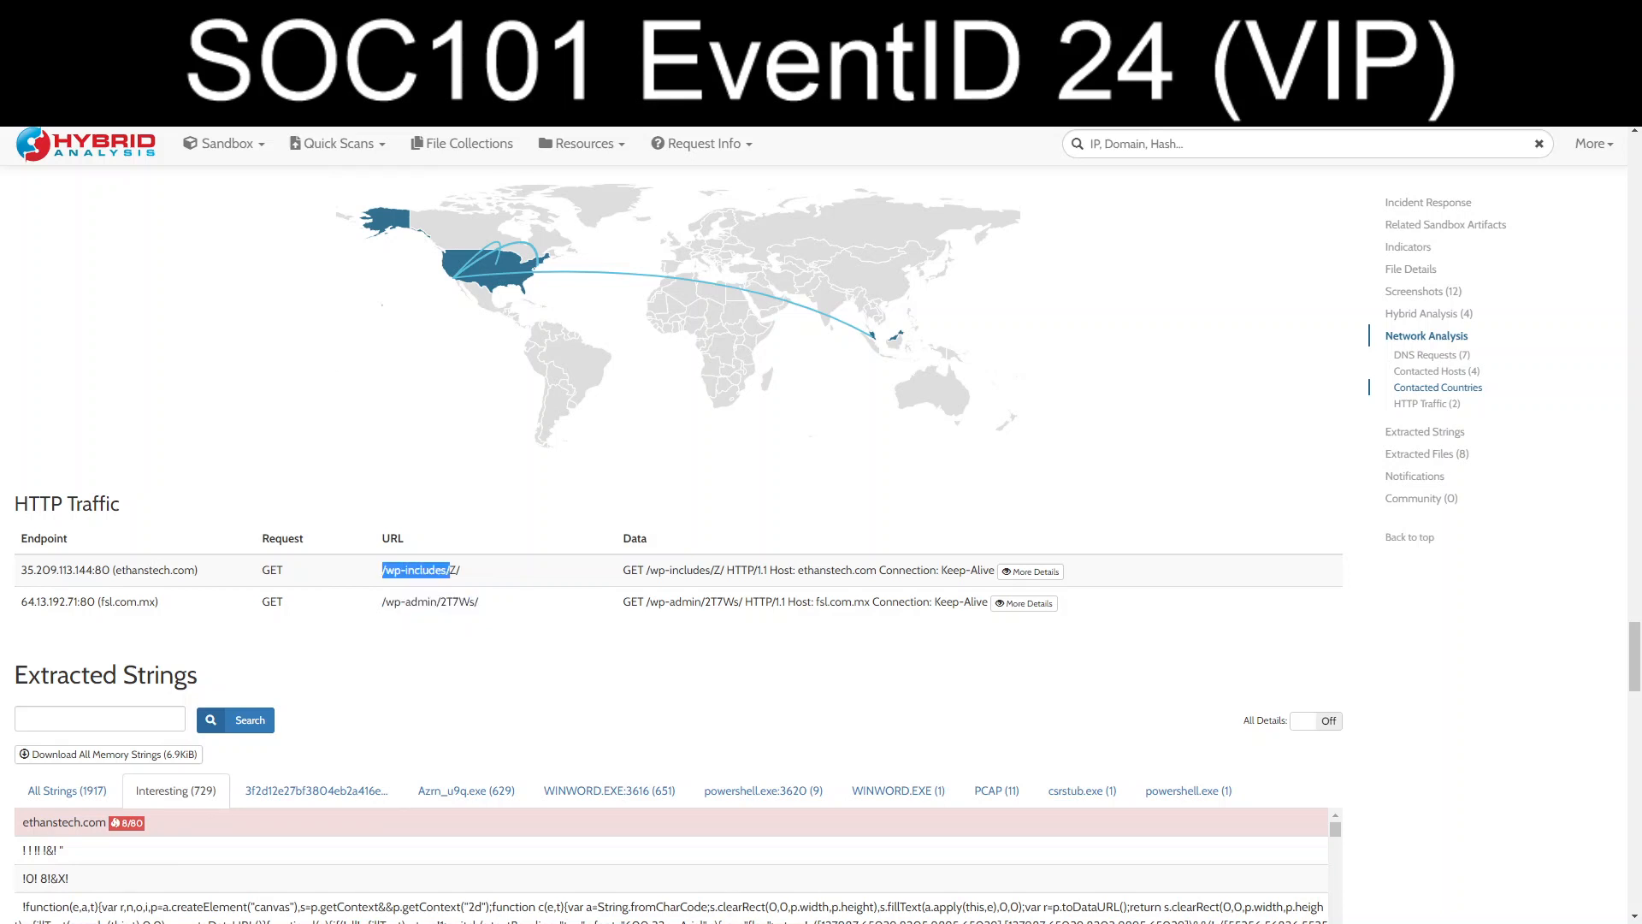
{"action": "scroll", "scroll_direction": "down", "scroll_amount": 3}
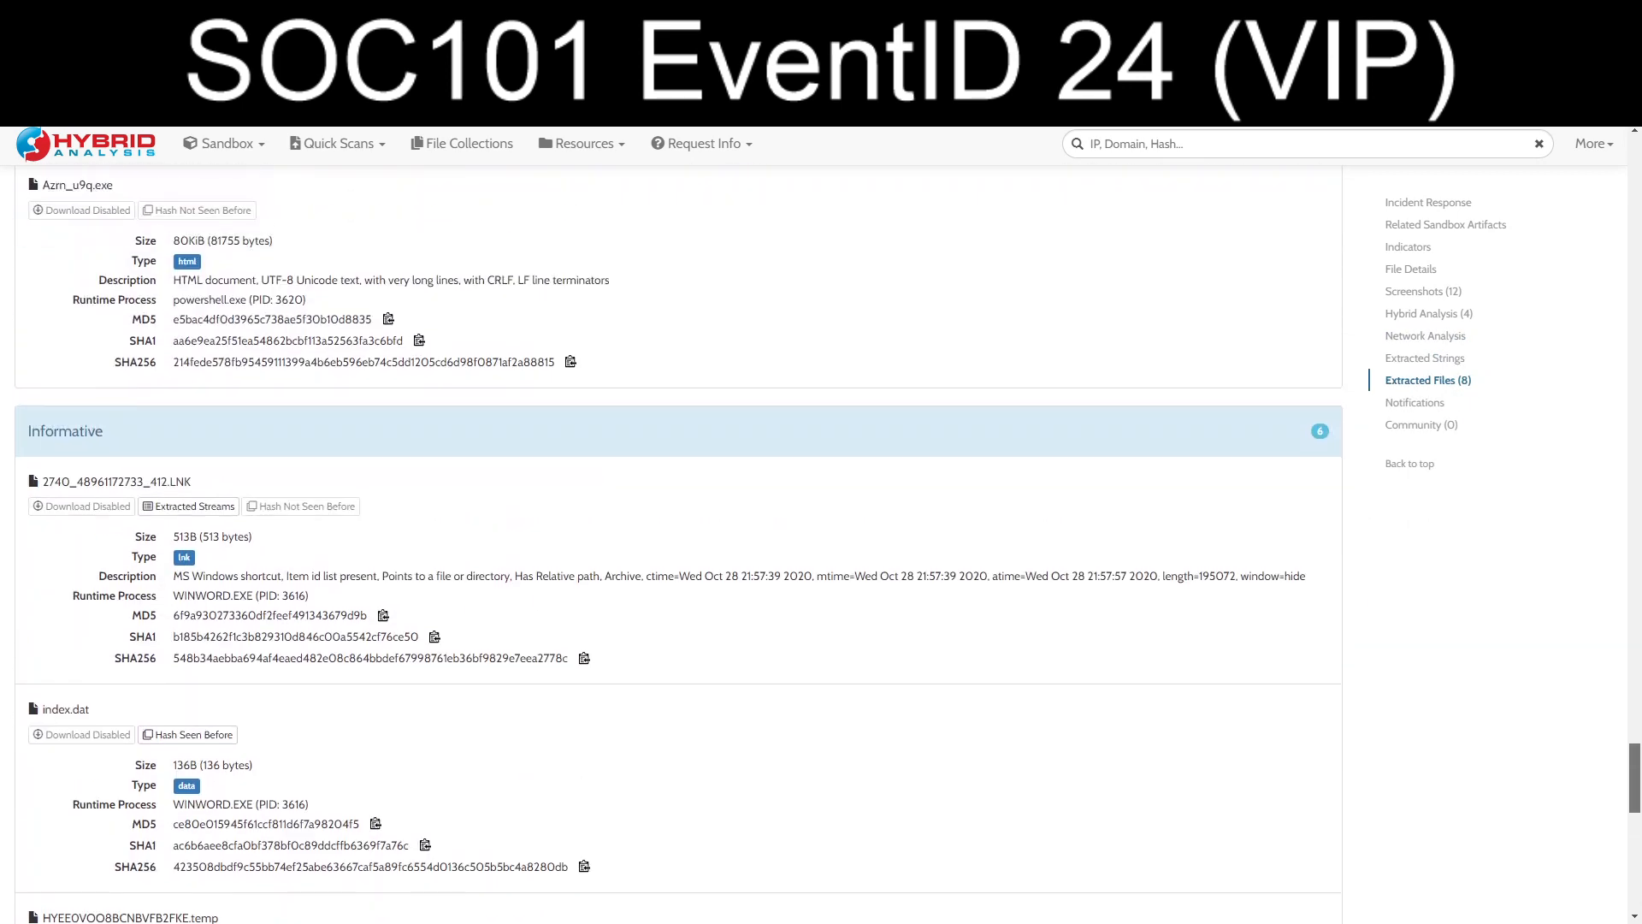
{"action": "scroll", "scroll_direction": "up", "scroll_amount": 3}
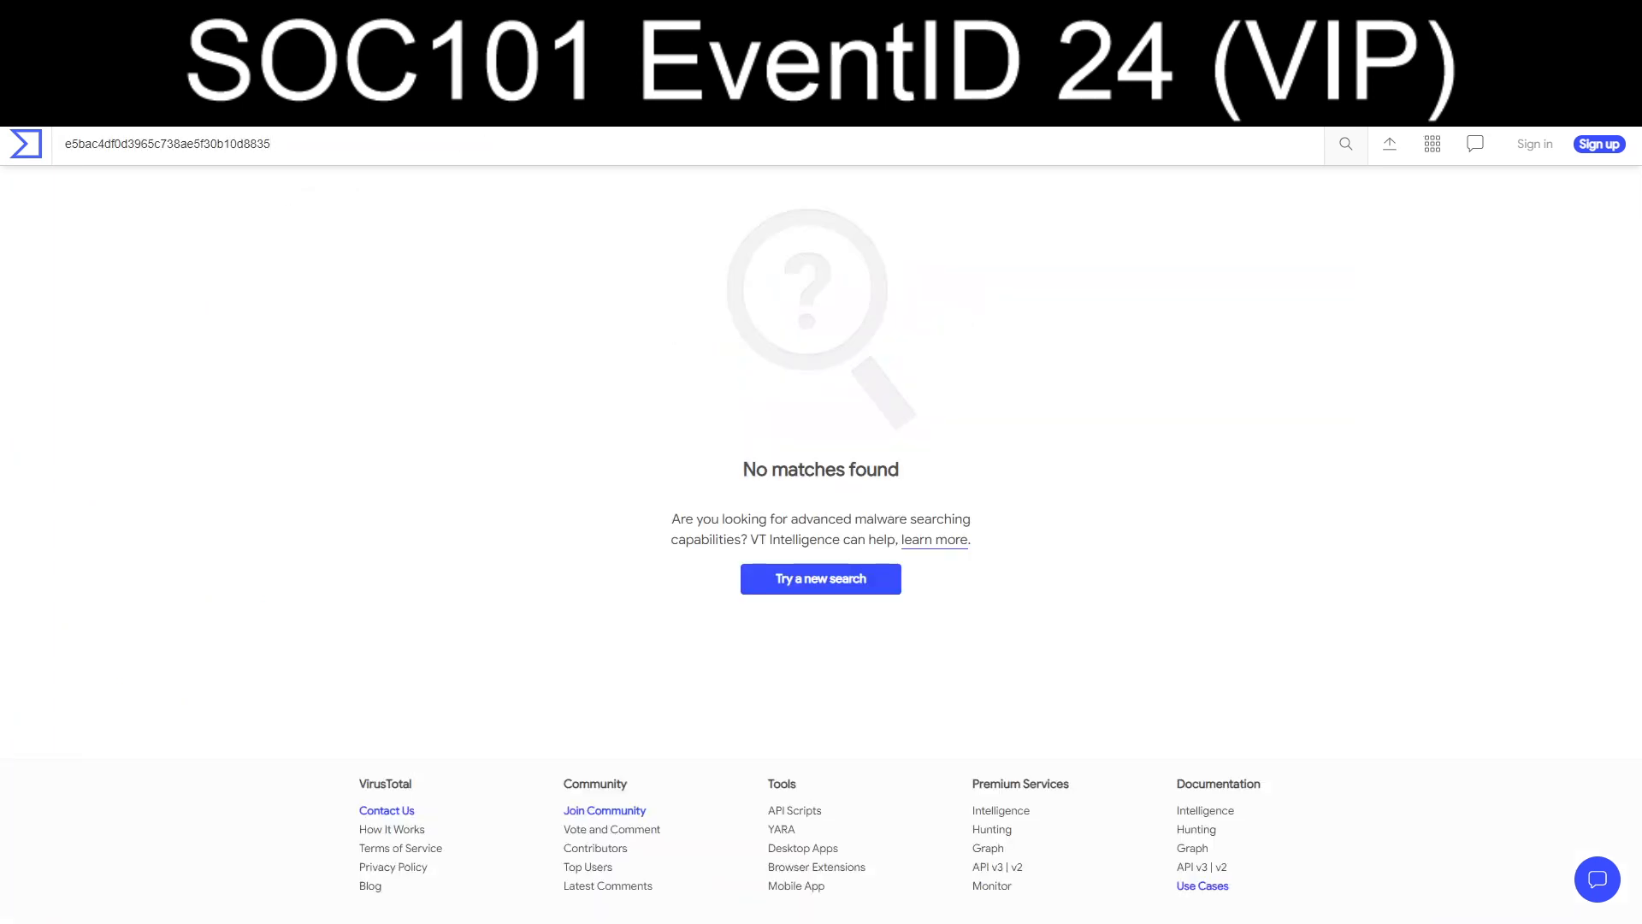
{"action": "left_click", "coordinate": [168, 144]}
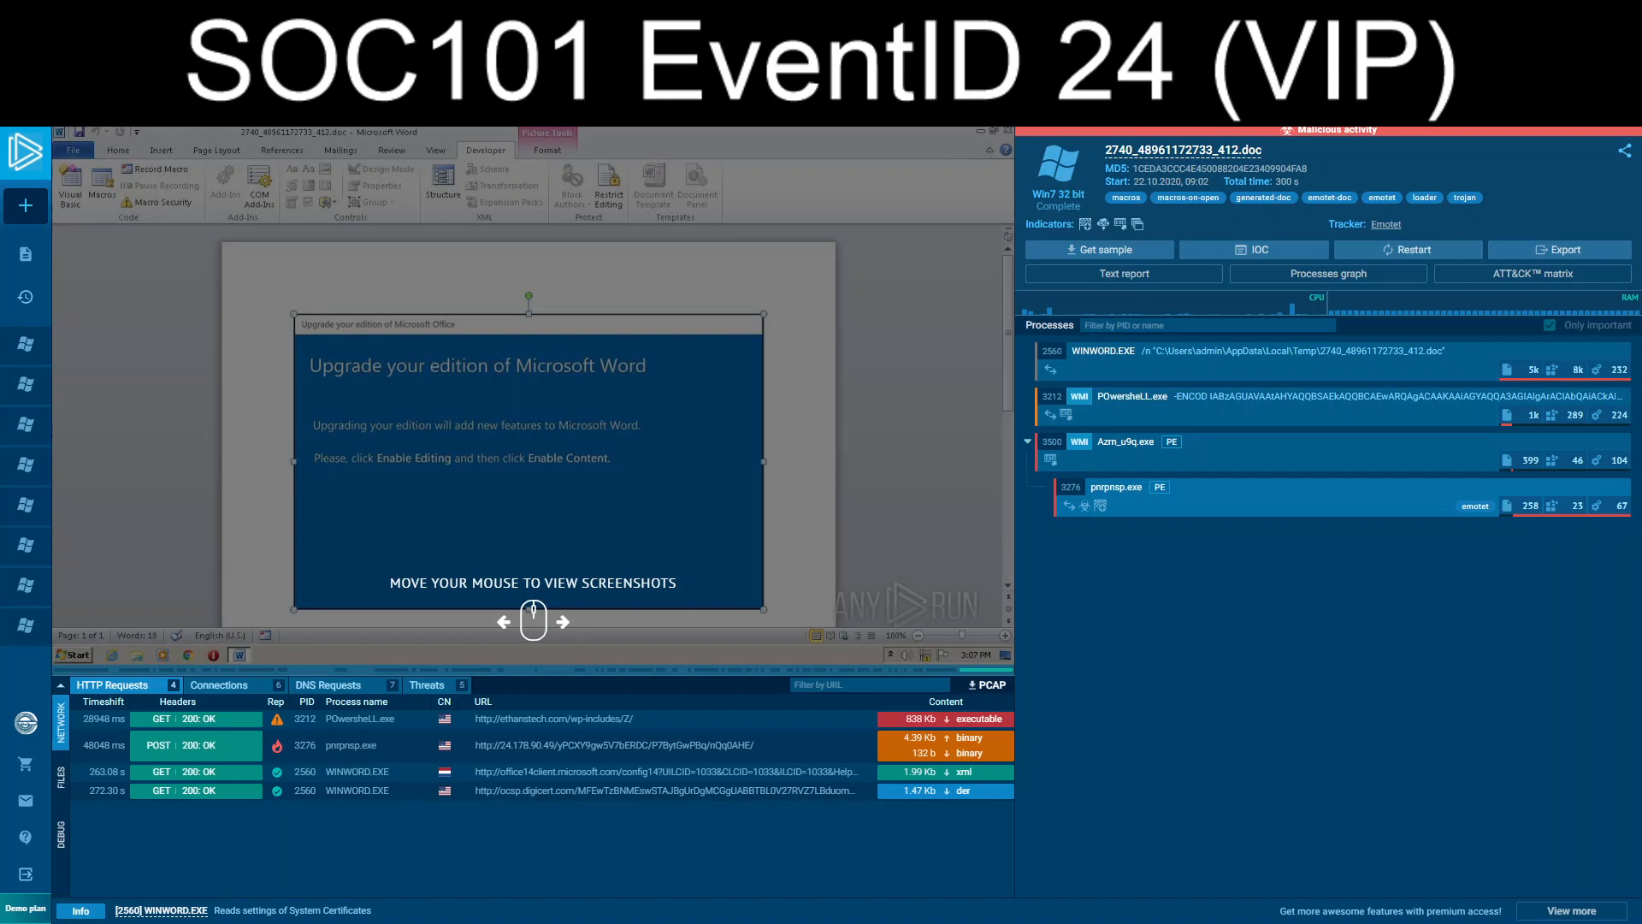
Inspect the pnrpnsp.exe process details and look it up on VirusTotal (57/72 detections).
{"action": "left_click", "coordinate": [1115, 487]}
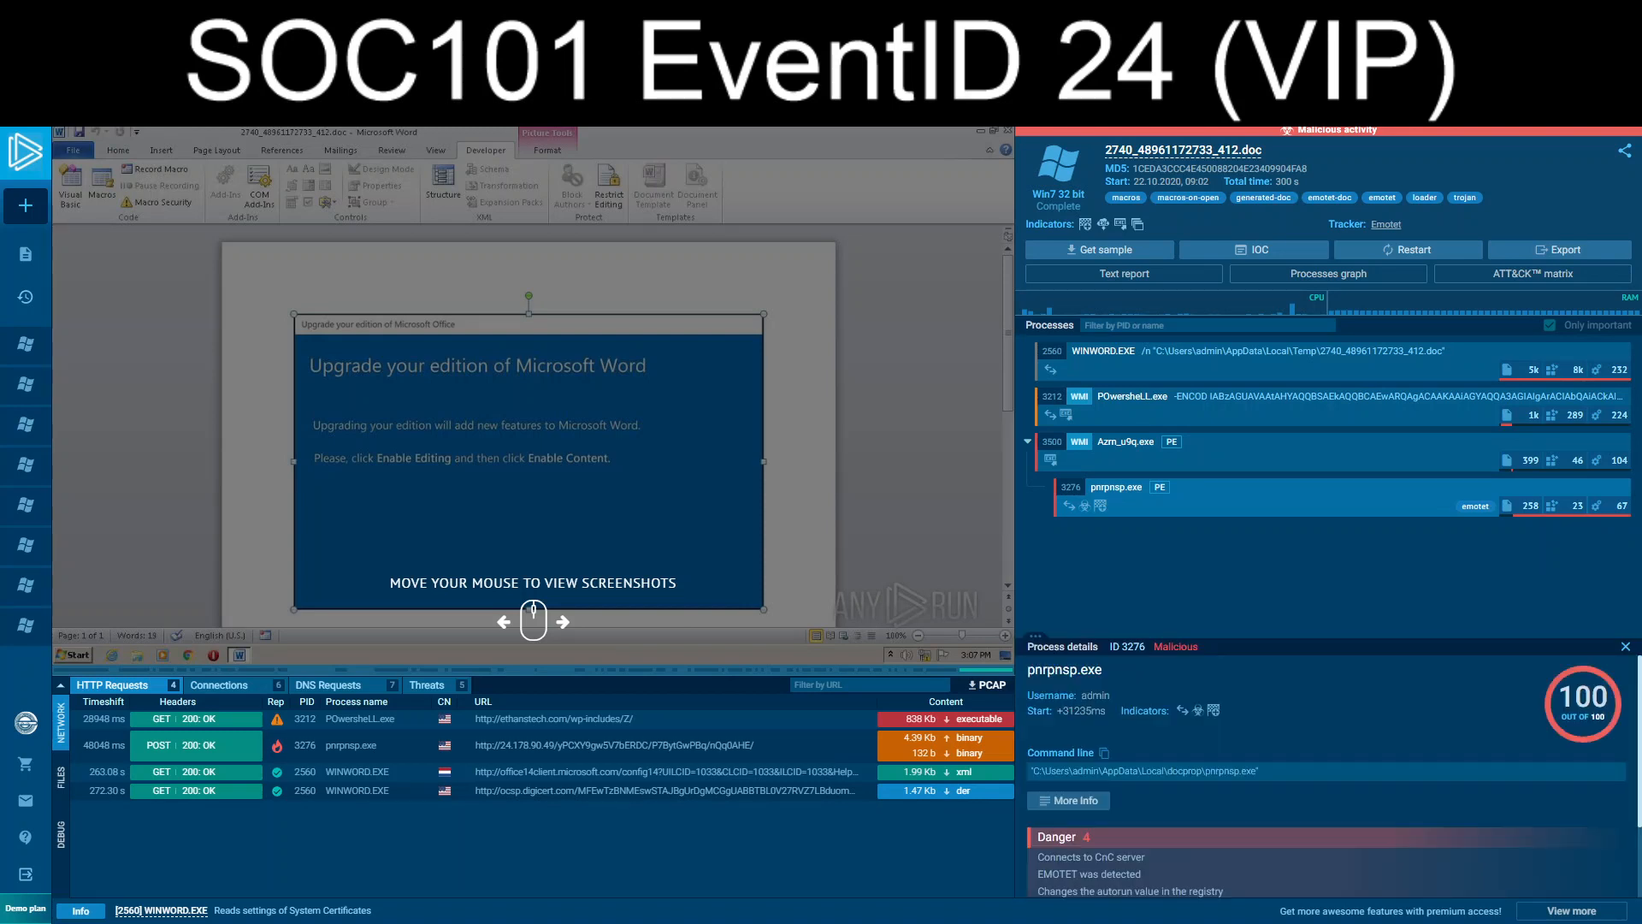
{"action": "scroll", "scroll_direction": "down", "scroll_amount": 3}
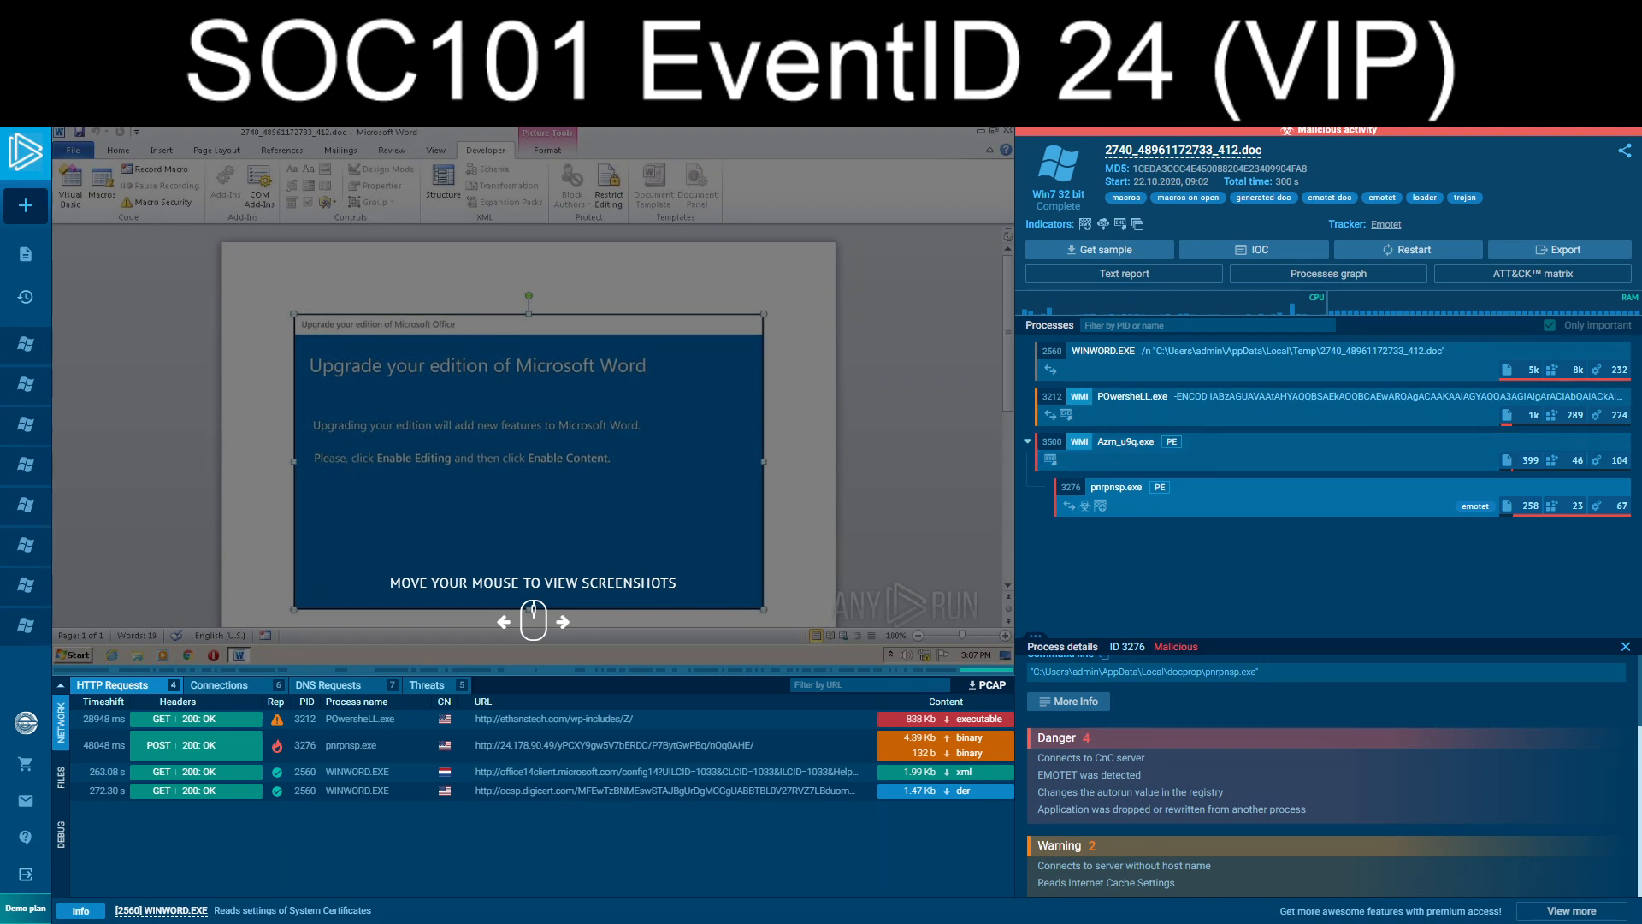
{"action": "left_click", "coordinate": [1067, 701]}
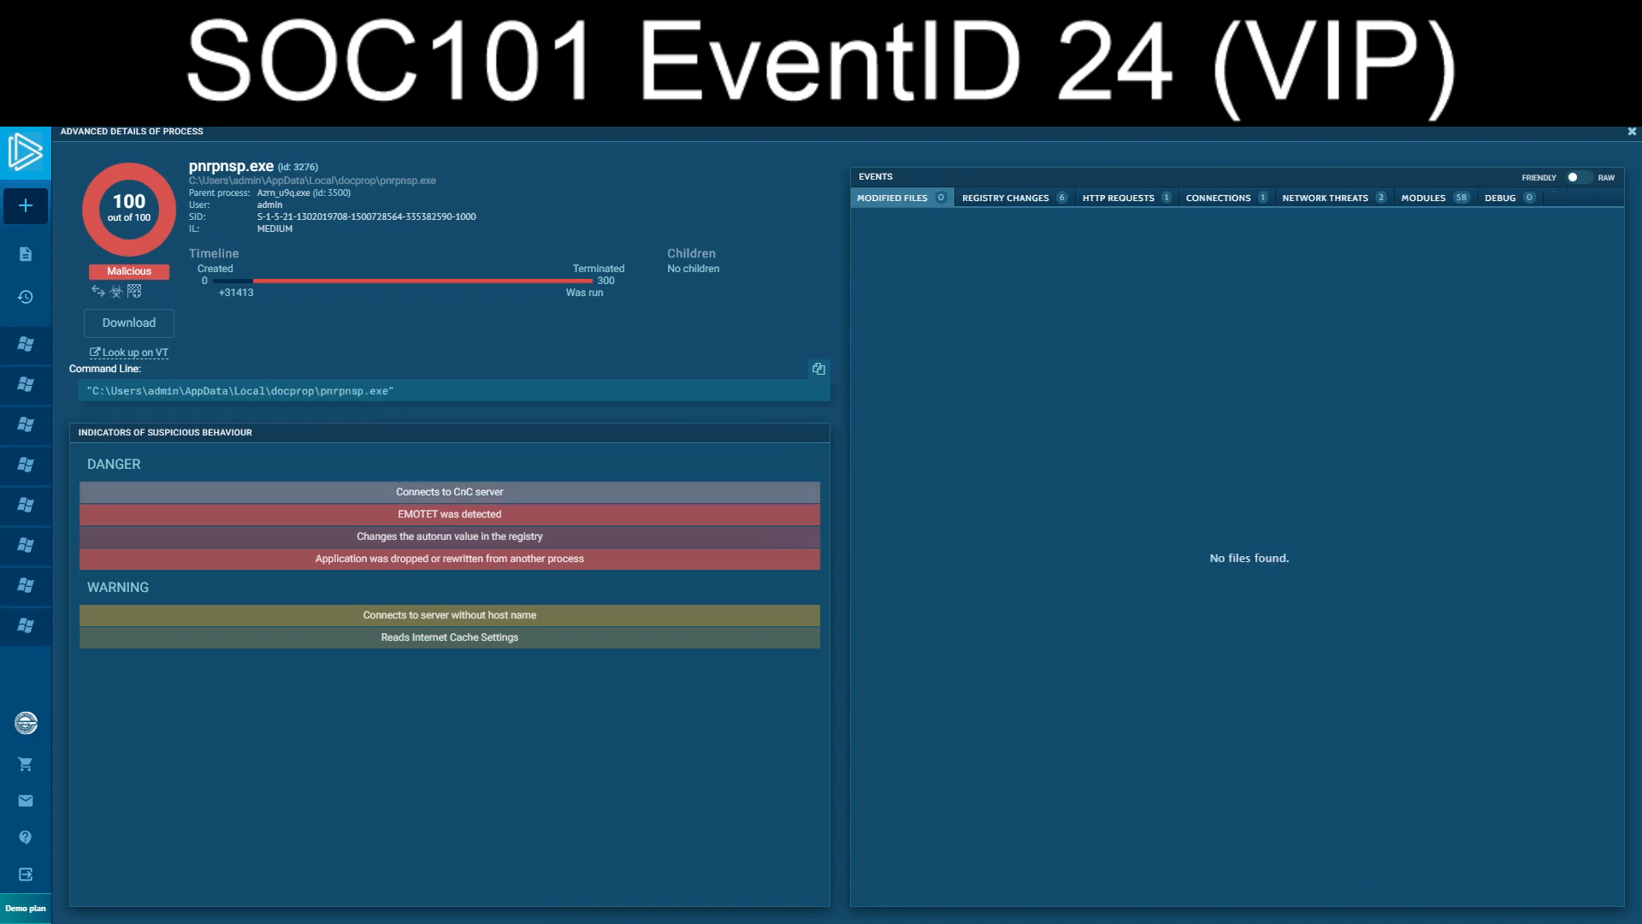
{"action": "left_click", "coordinate": [131, 350]}
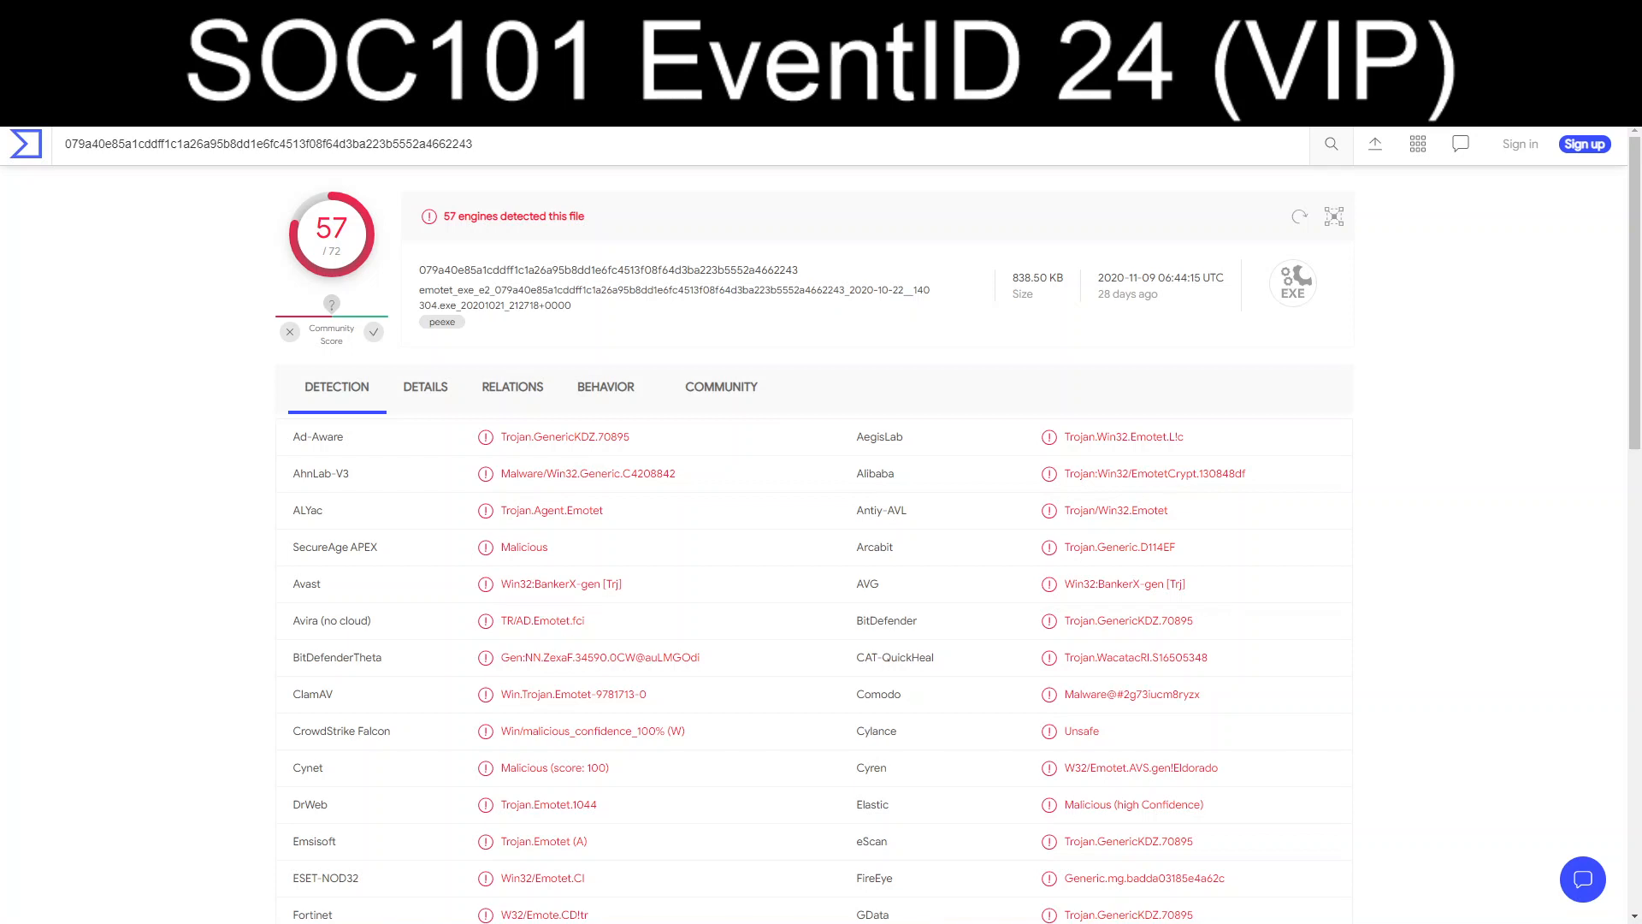
Open a new Chrome tab showing the Google start page.
{"action": "left_click", "coordinate": [1297, 217]}
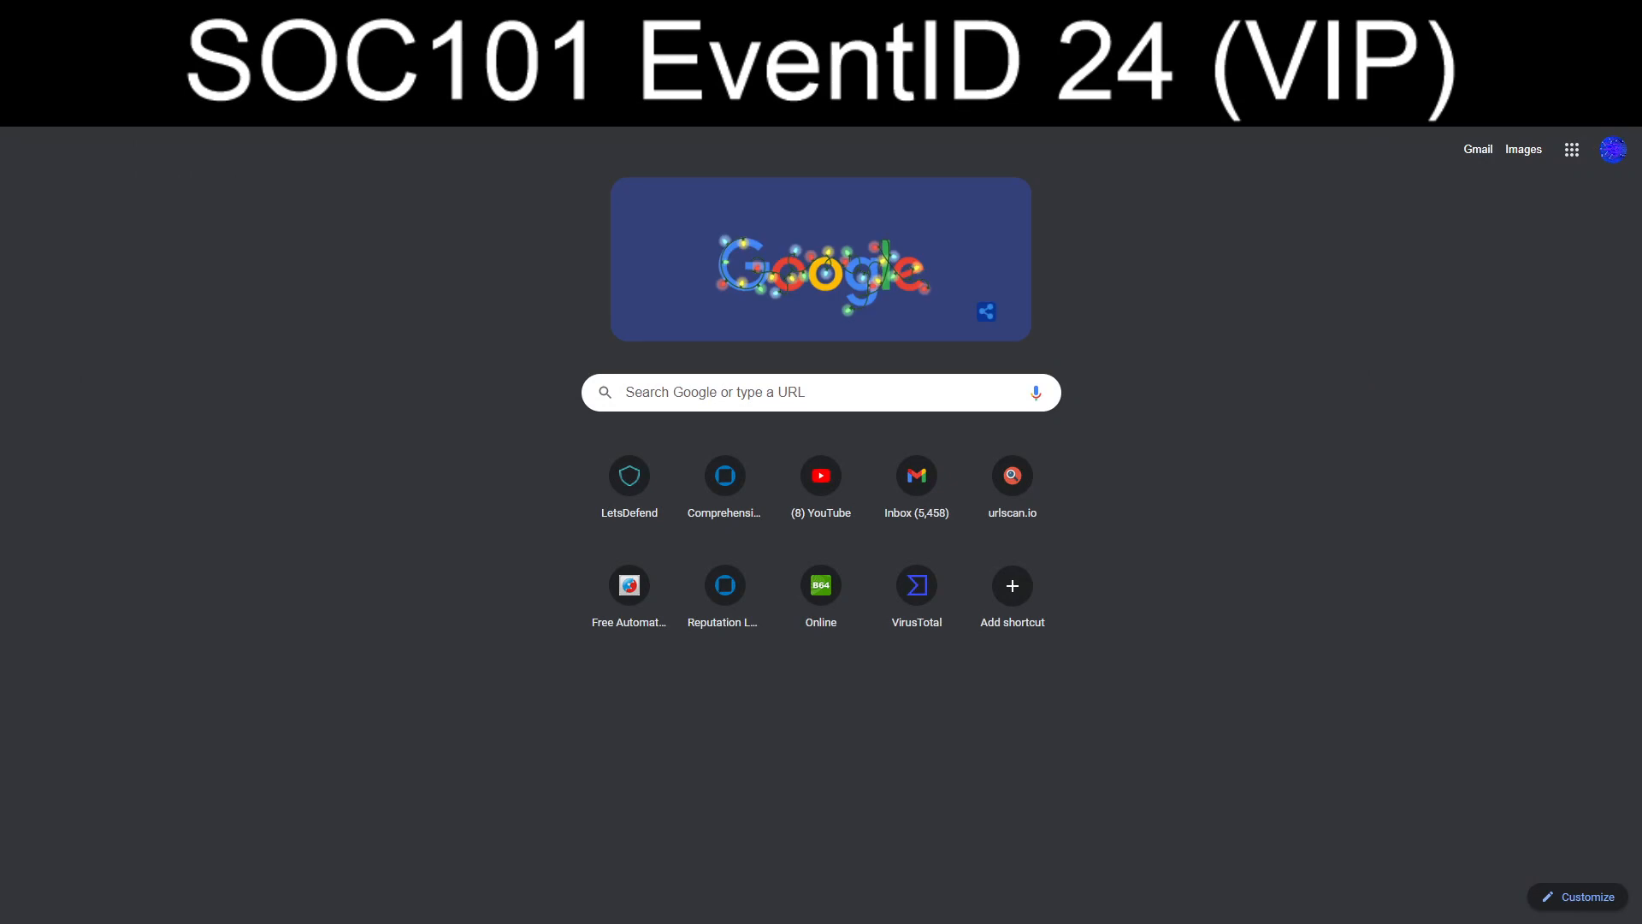
{"action": "left_click", "coordinate": [723, 585]}
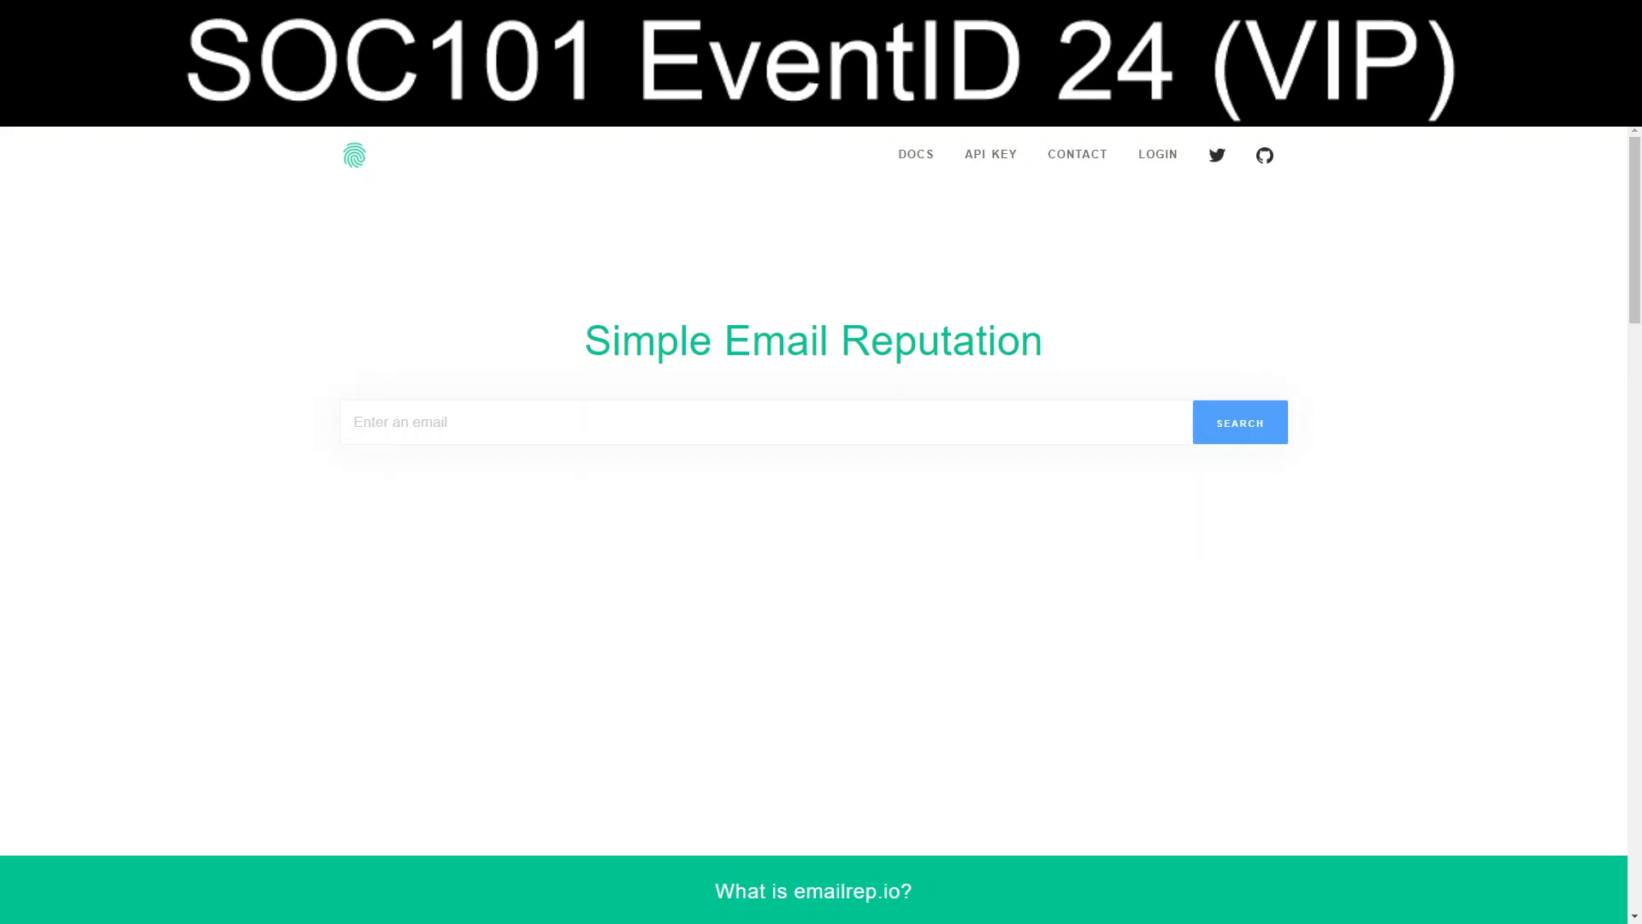
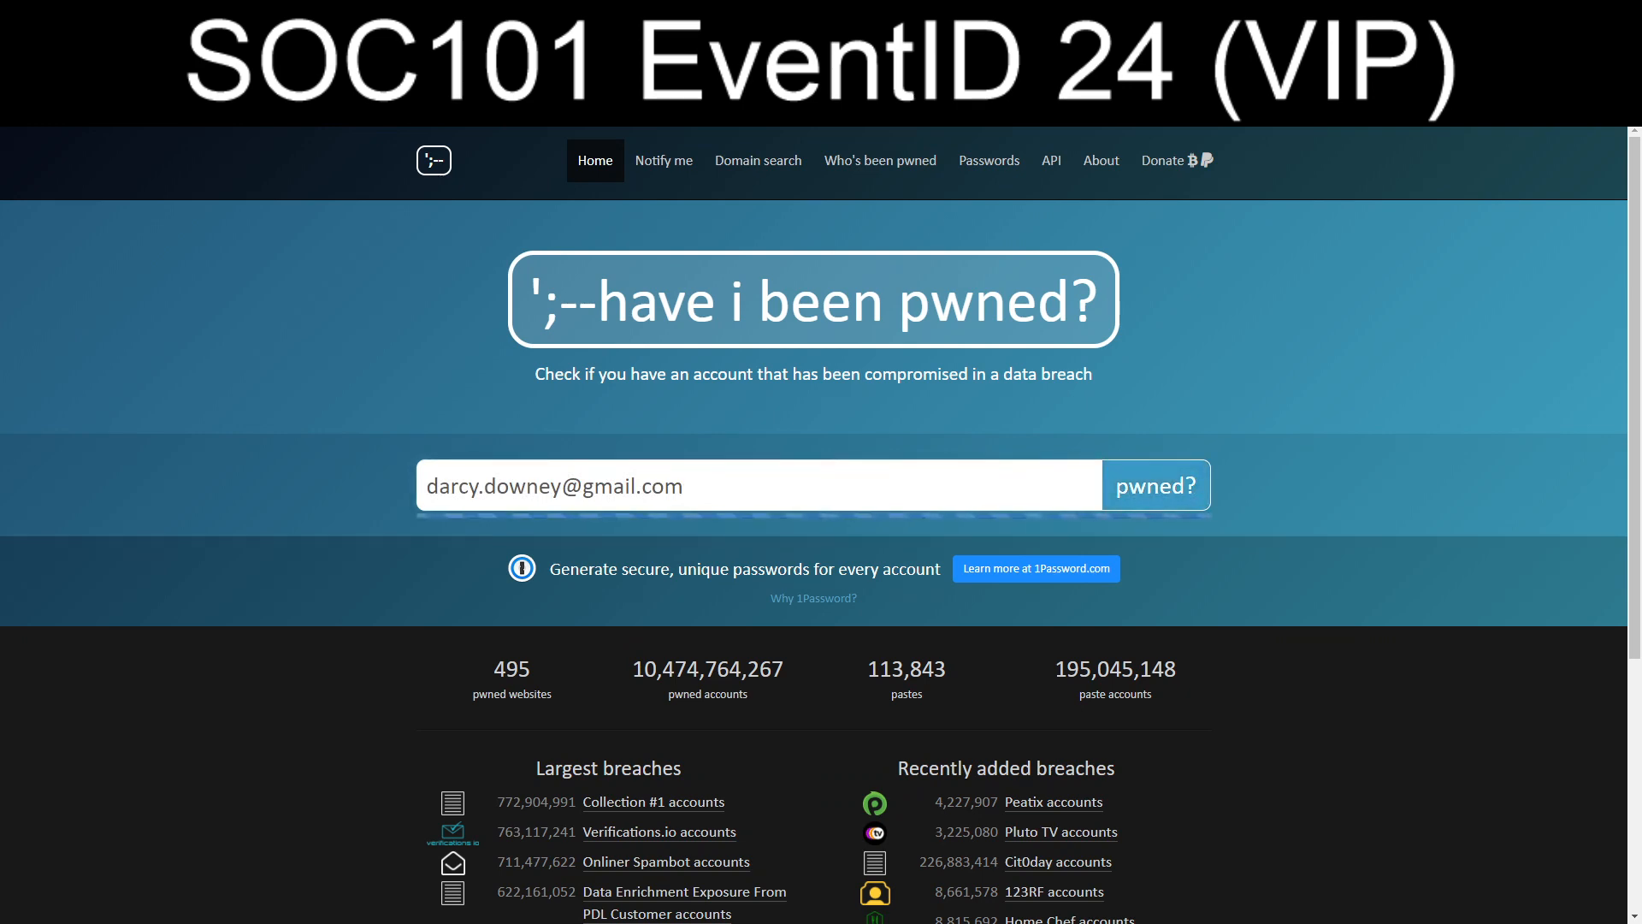
{"action": "left_click", "coordinate": [1156, 485]}
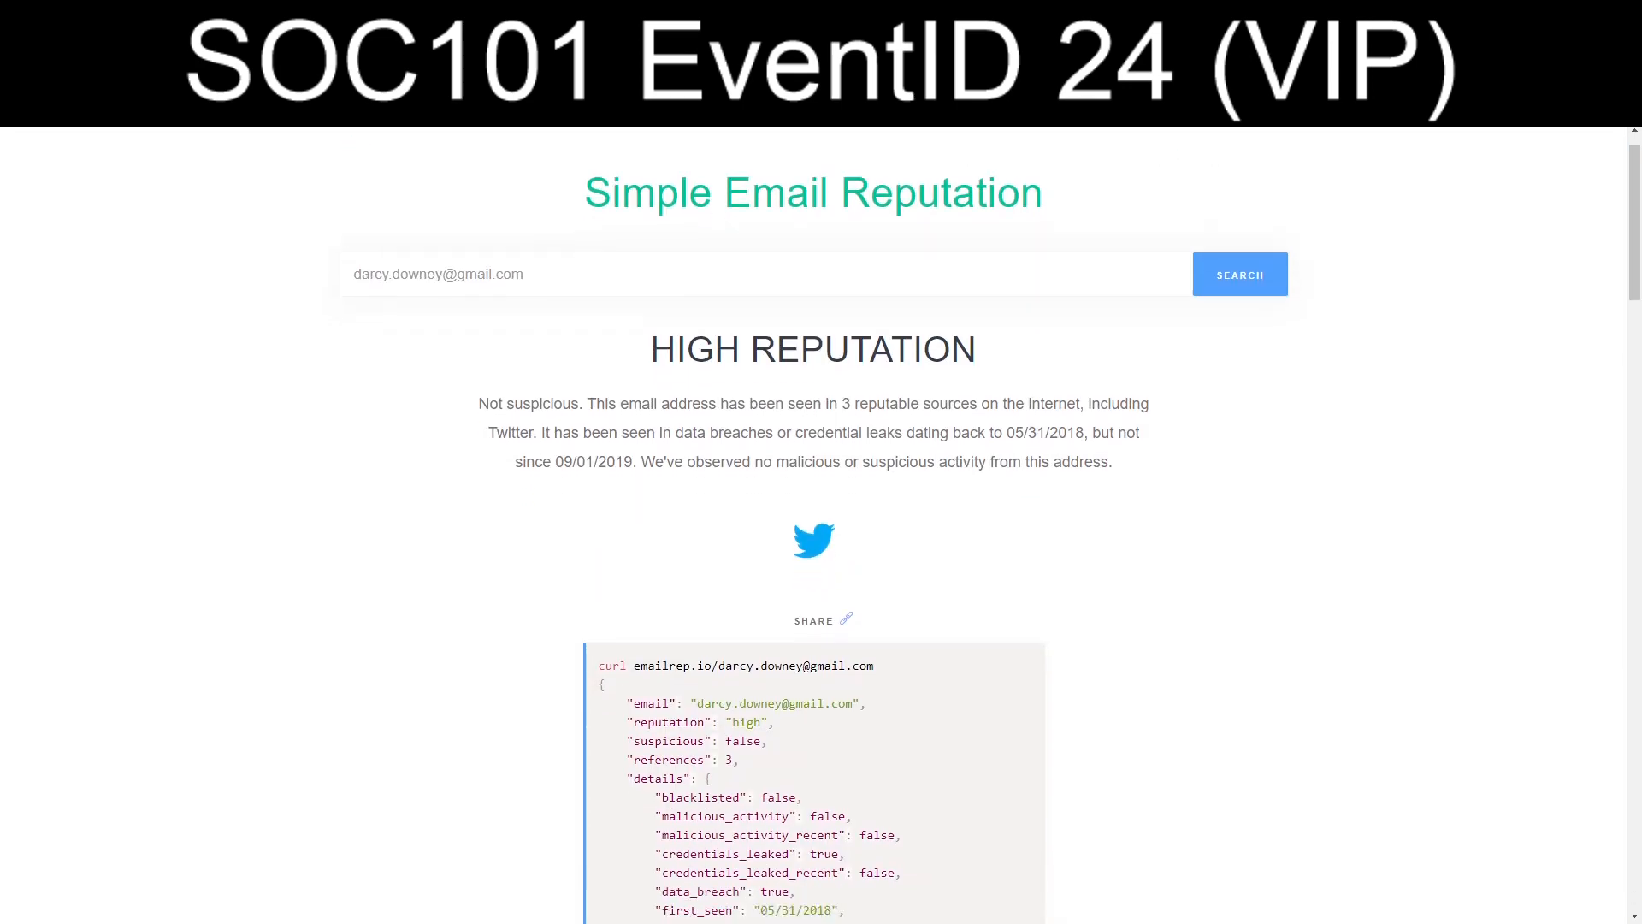
{"action": "scroll", "scroll_direction": "down", "scroll_amount": 3}
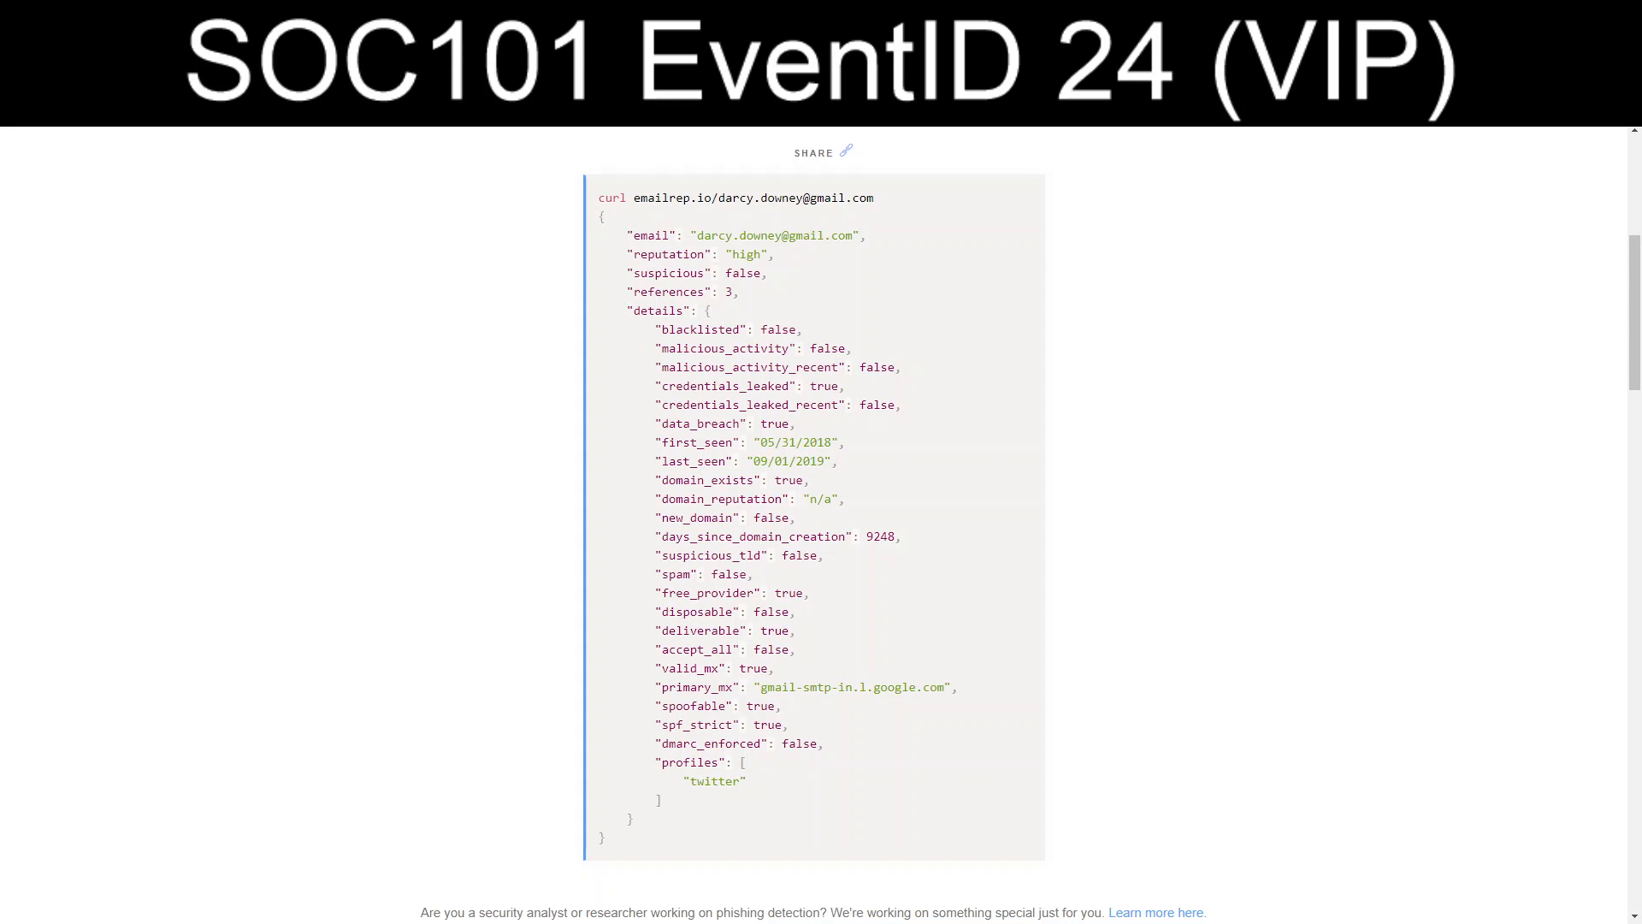
{"action": "scroll", "scroll_direction": "up", "scroll_amount": 3}
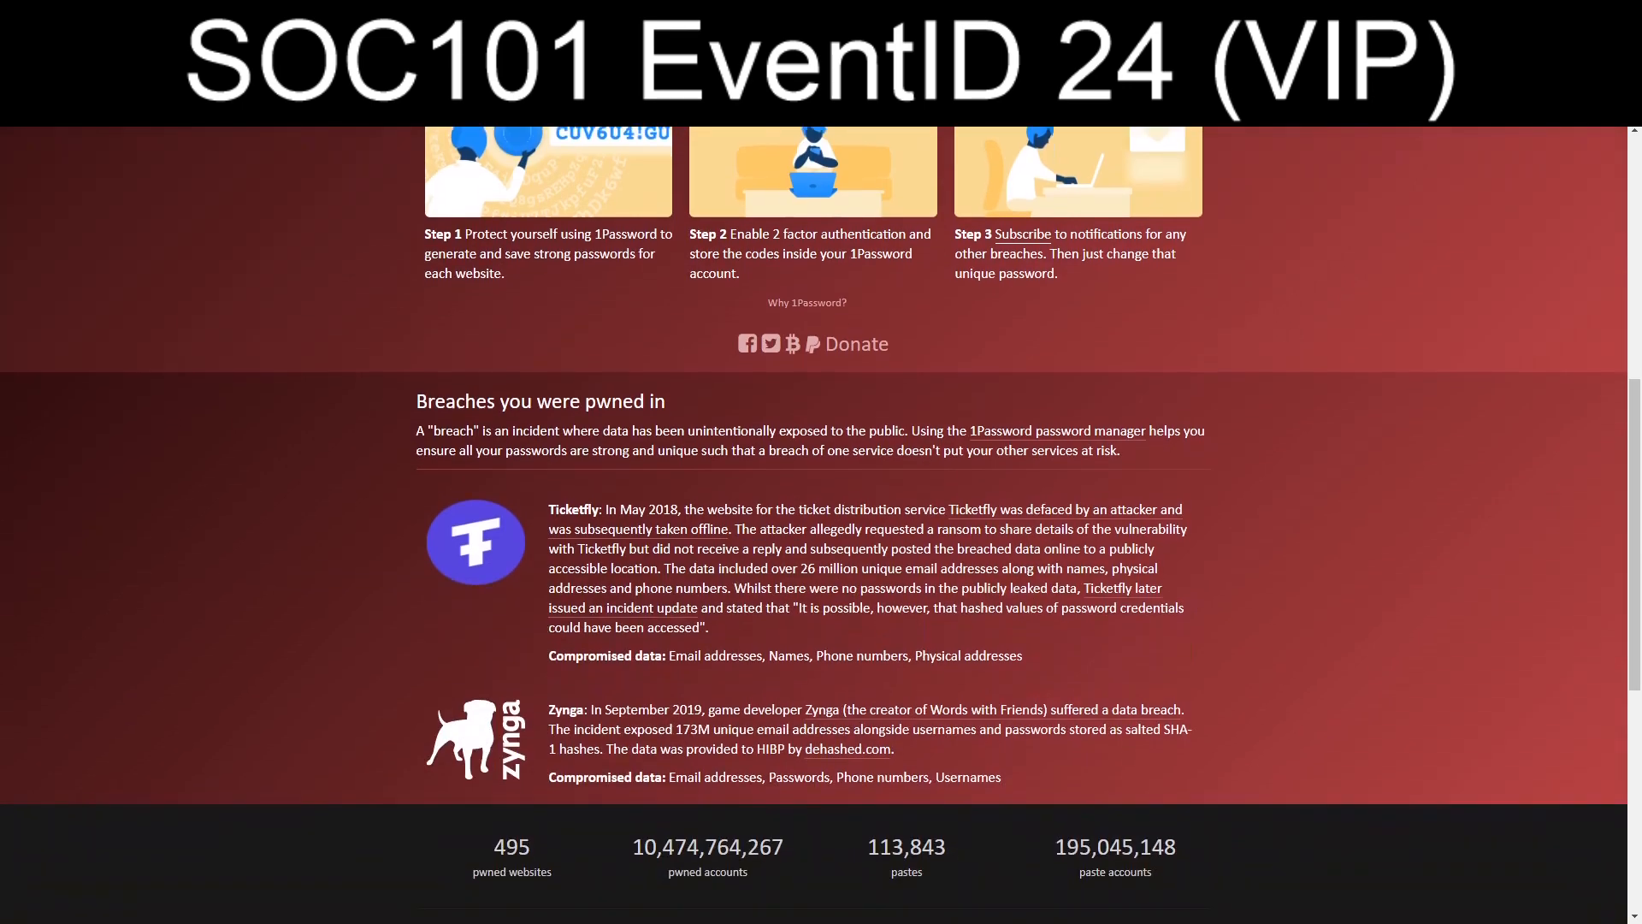
{"action": "scroll", "scroll_direction": "down", "scroll_amount": 3}
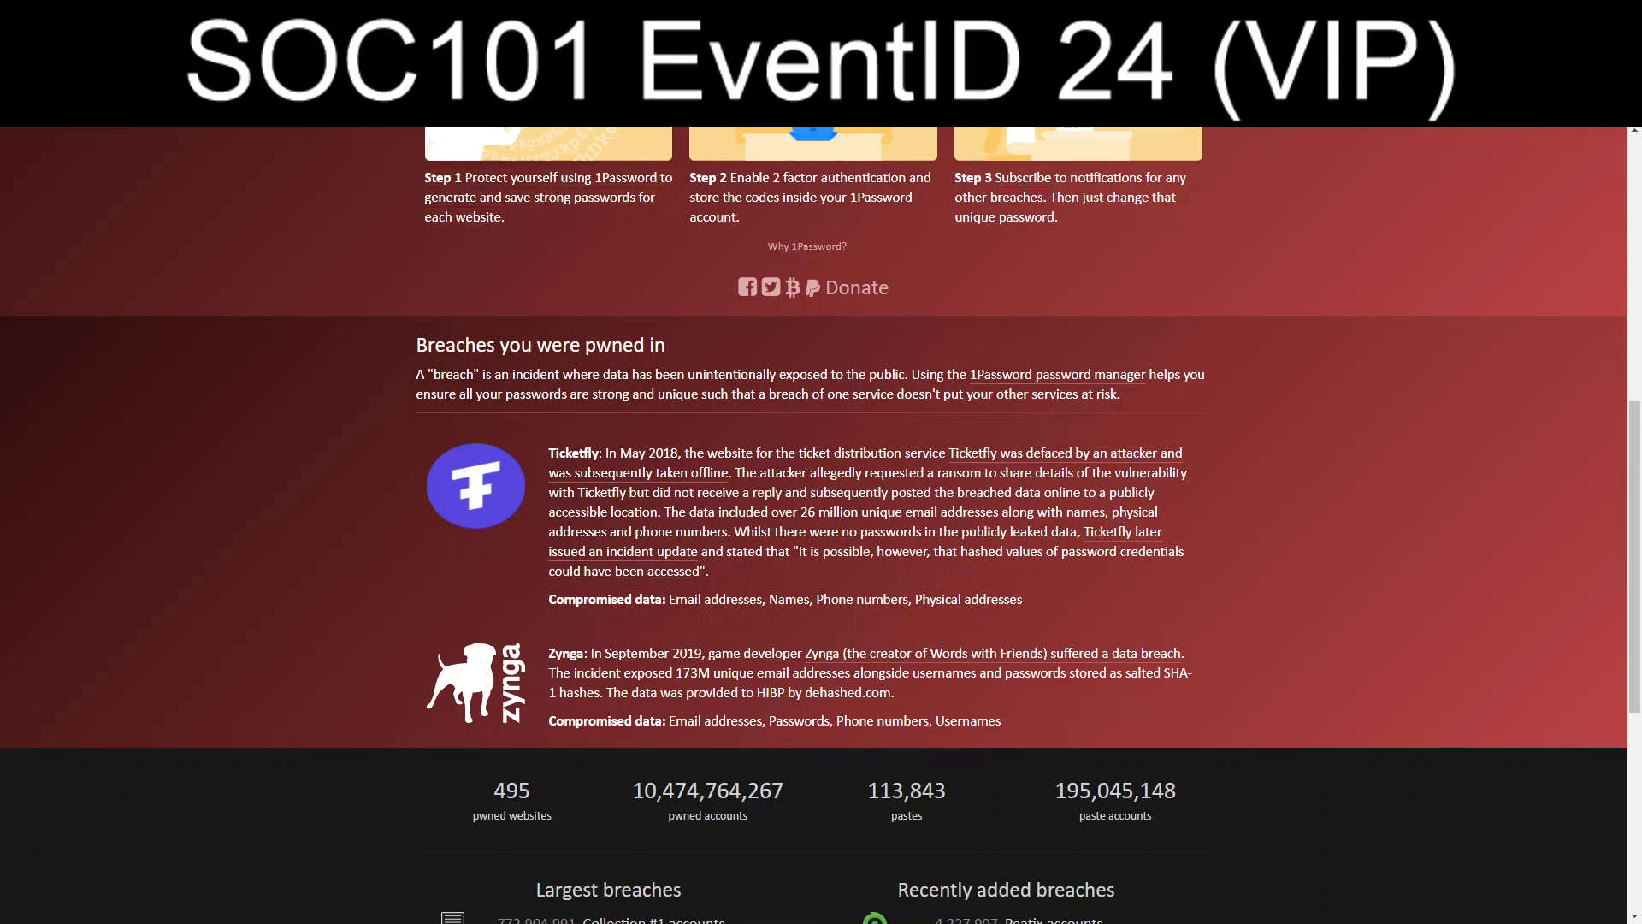
Close the email details and start a case for the EventID 24 phishing alert.
{"action": "left_click", "coordinate": [490, 532]}
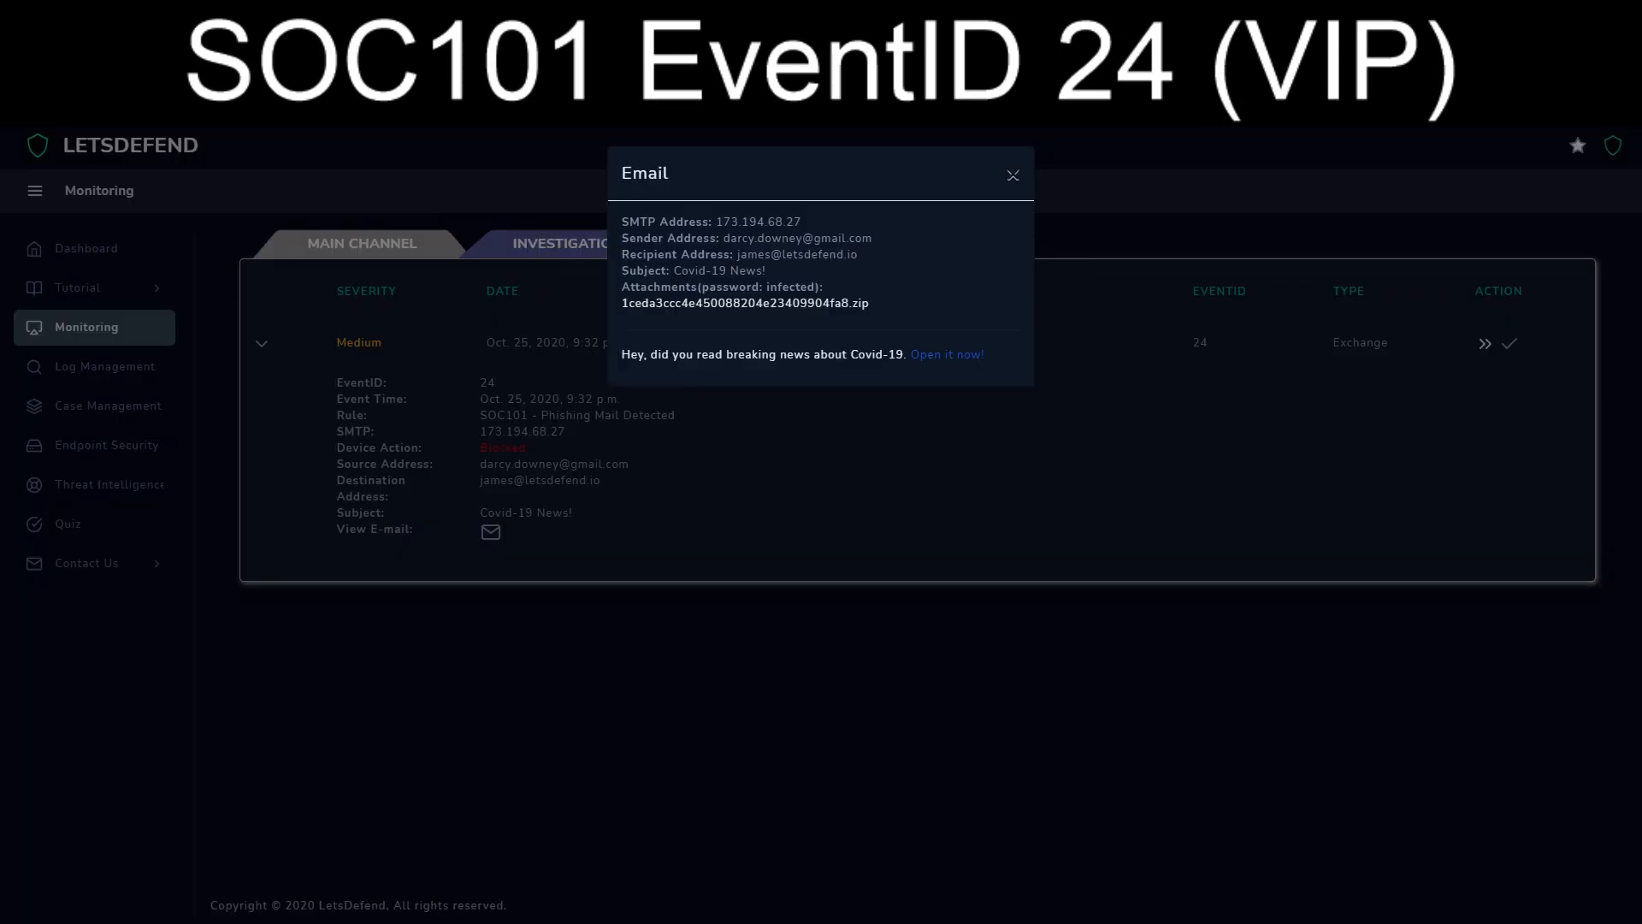
{"action": "left_click", "coordinate": [1011, 175]}
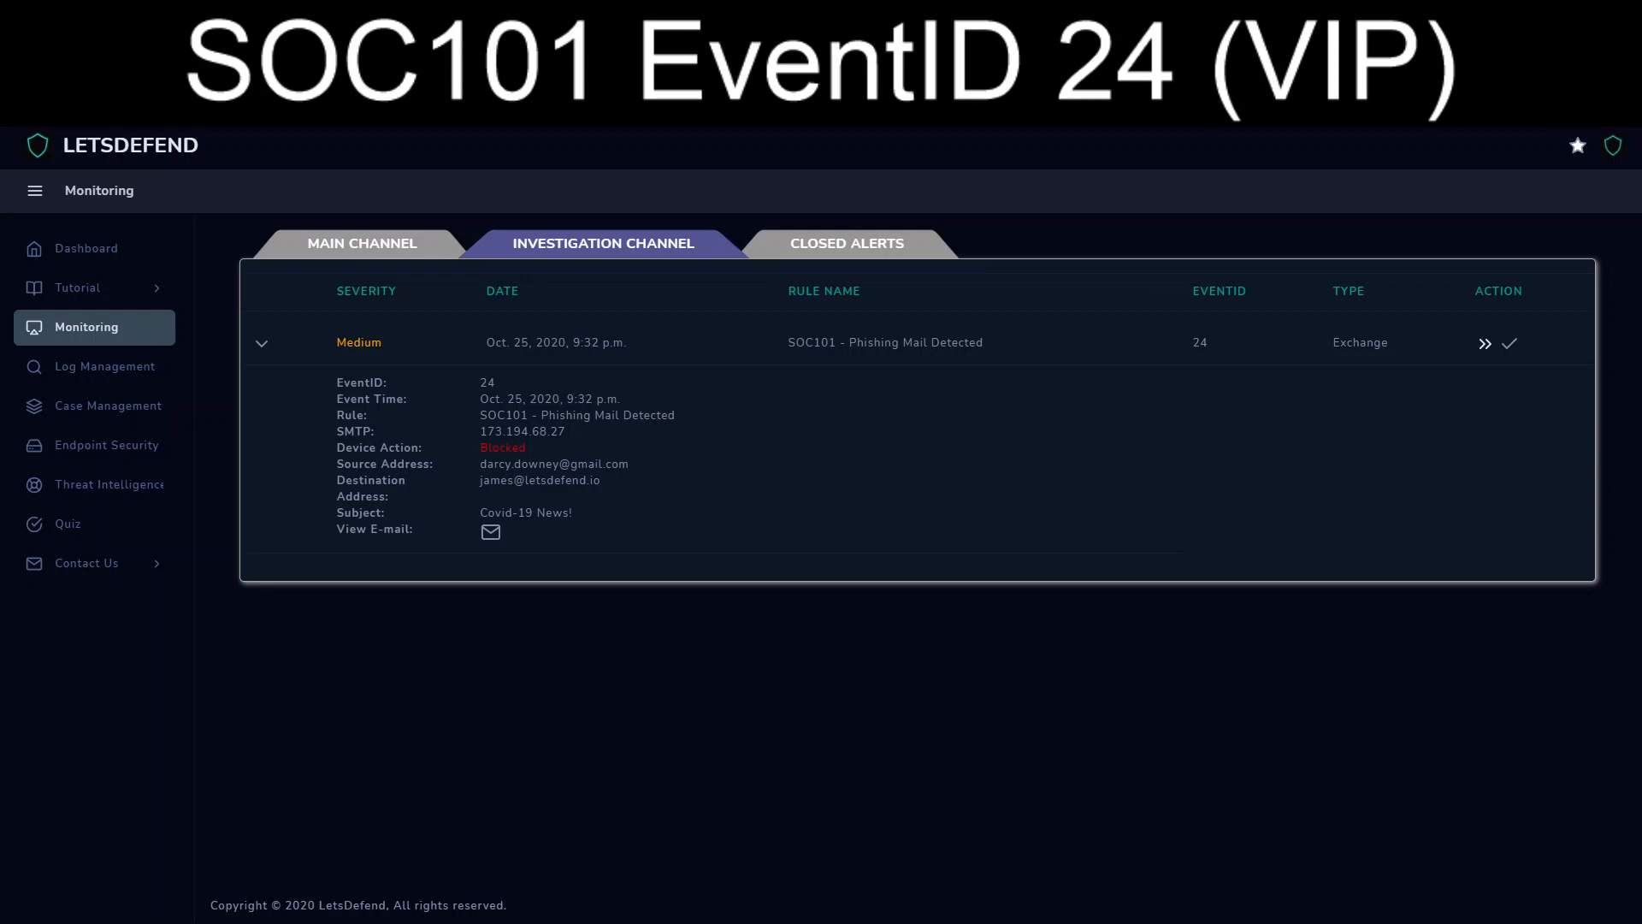
{"action": "left_click", "coordinate": [1508, 342]}
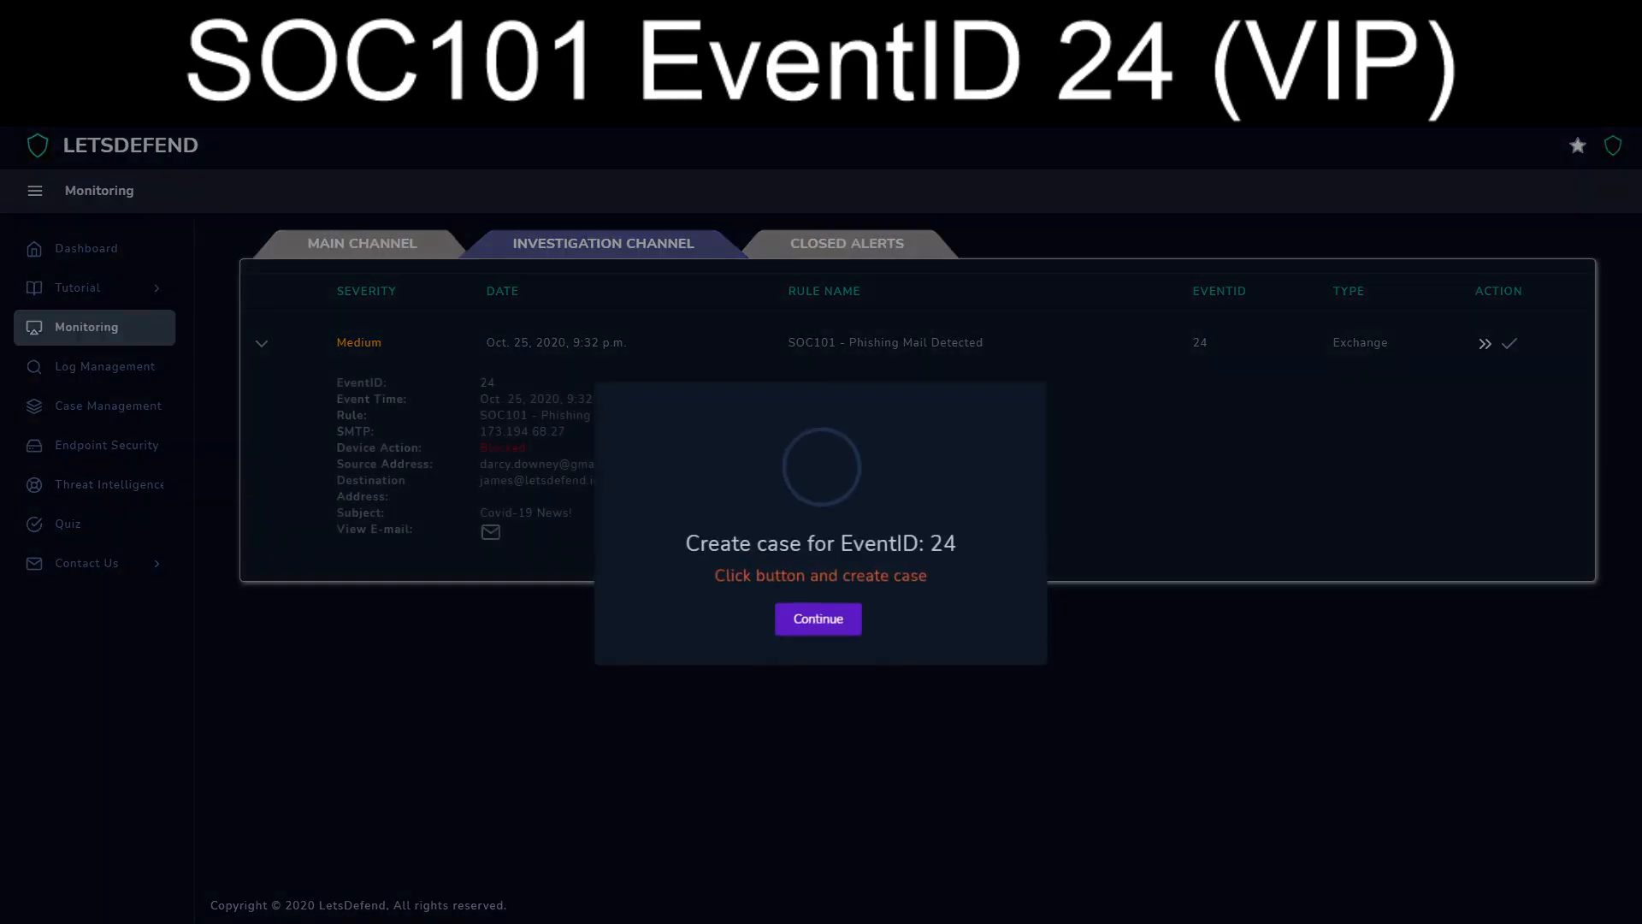
Confirm the EventID 24 case, open the new incident, and start its playbook.
{"action": "left_click", "coordinate": [817, 618]}
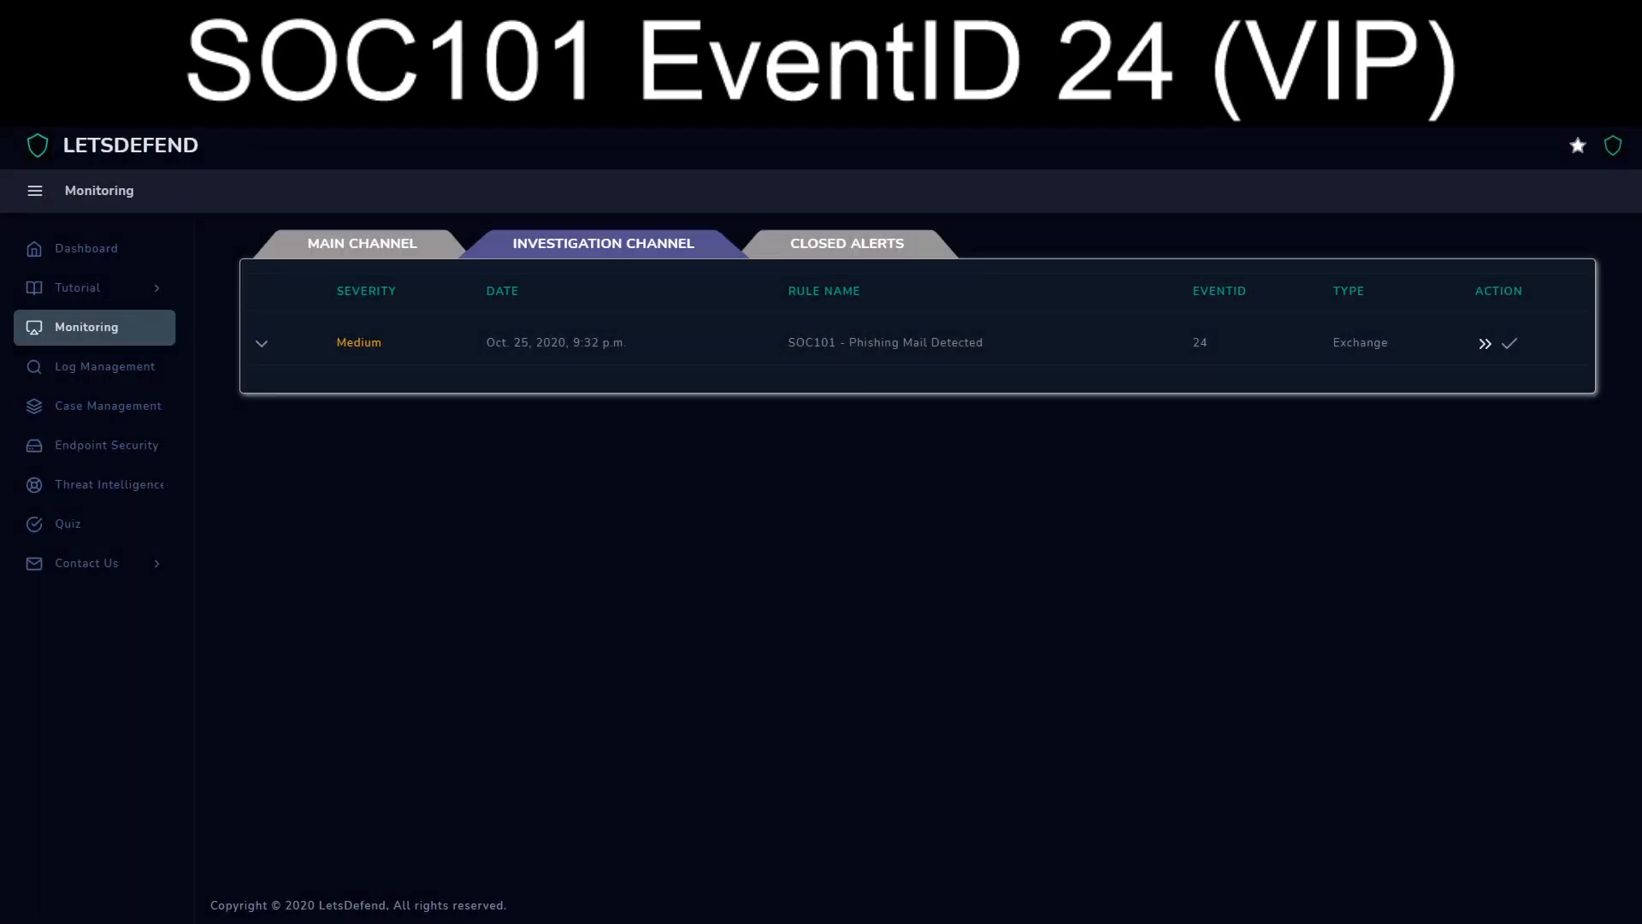
{"action": "left_click", "coordinate": [1484, 342]}
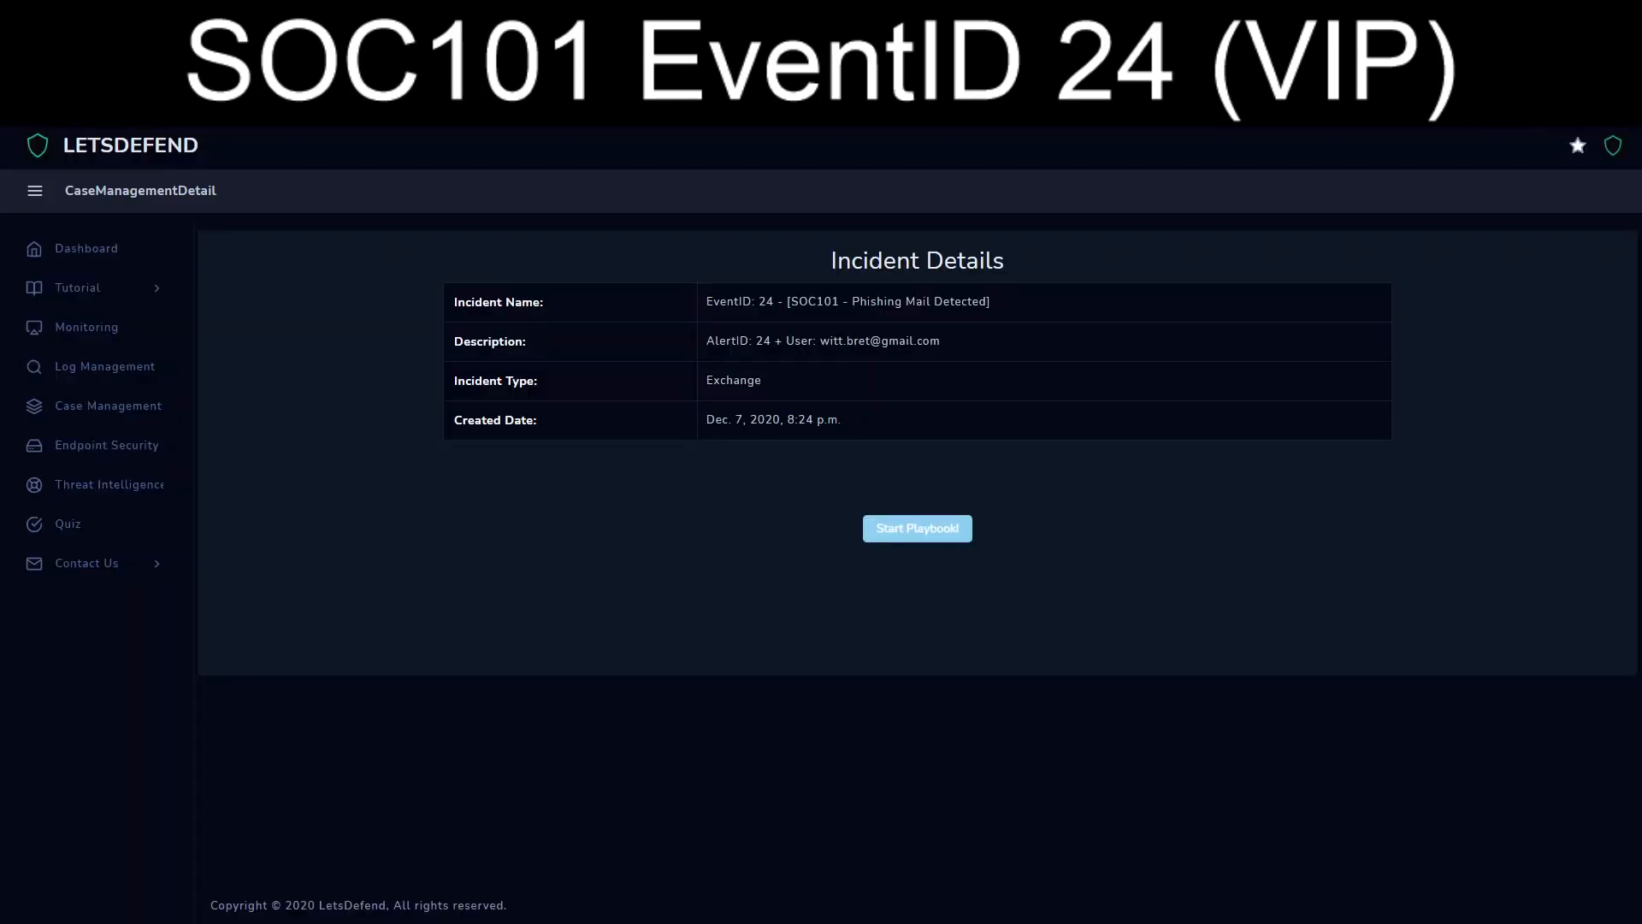
{"action": "left_click", "coordinate": [916, 528]}
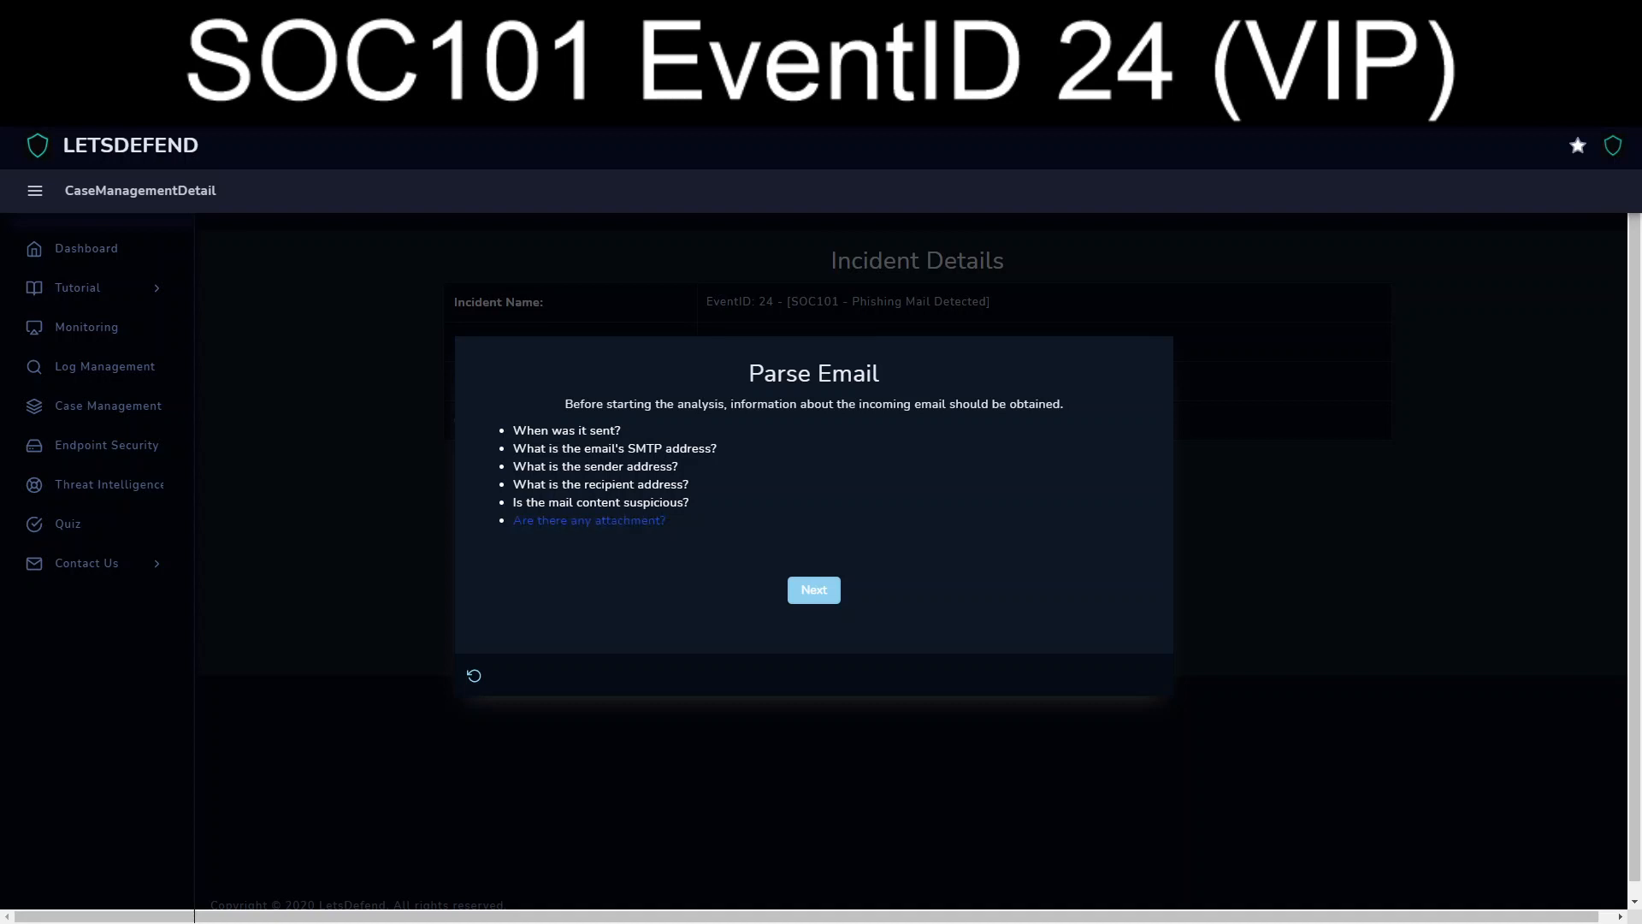
Answer the playbook: the email has an attachment, and the attachment is malicious.
{"action": "left_click", "coordinate": [813, 590]}
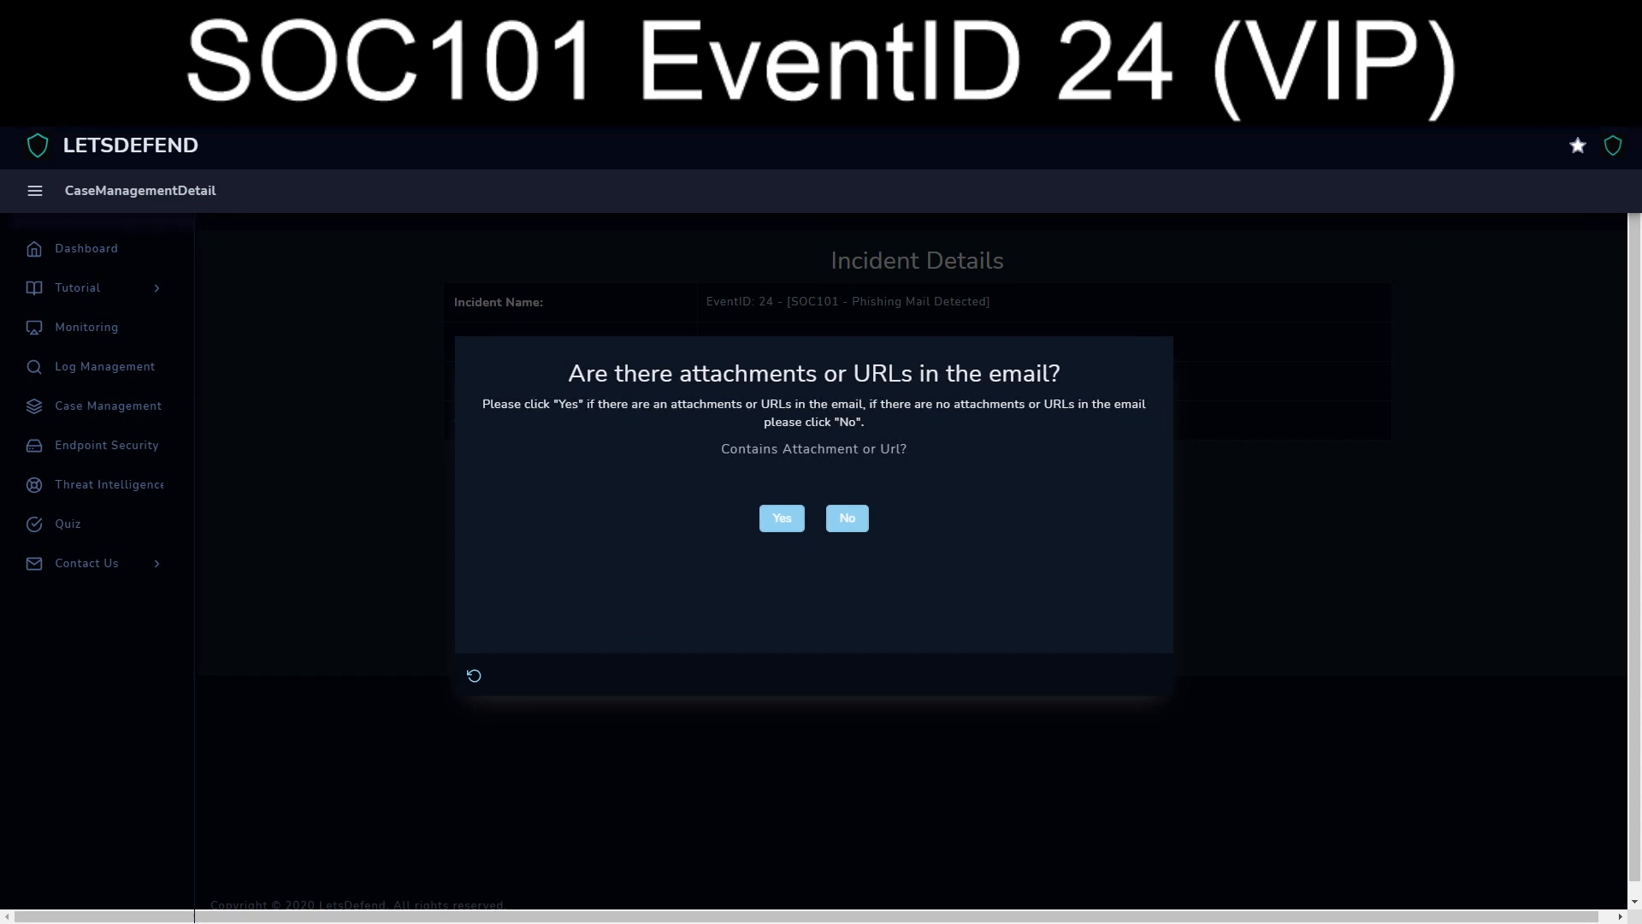
{"action": "left_click", "coordinate": [781, 517]}
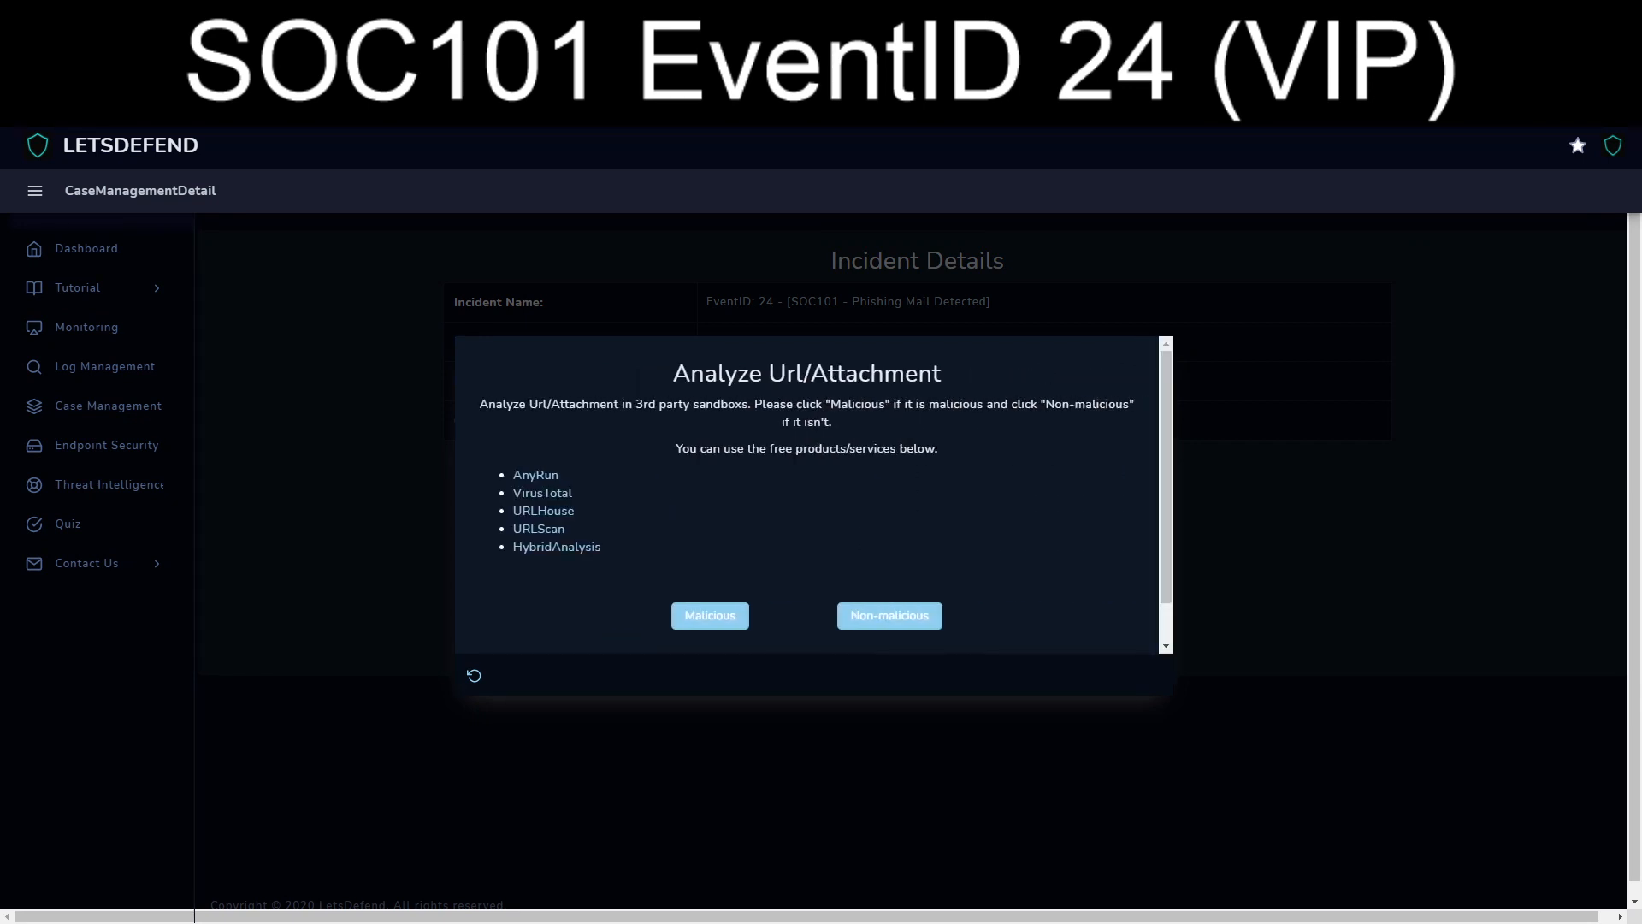
{"action": "left_click", "coordinate": [709, 615]}
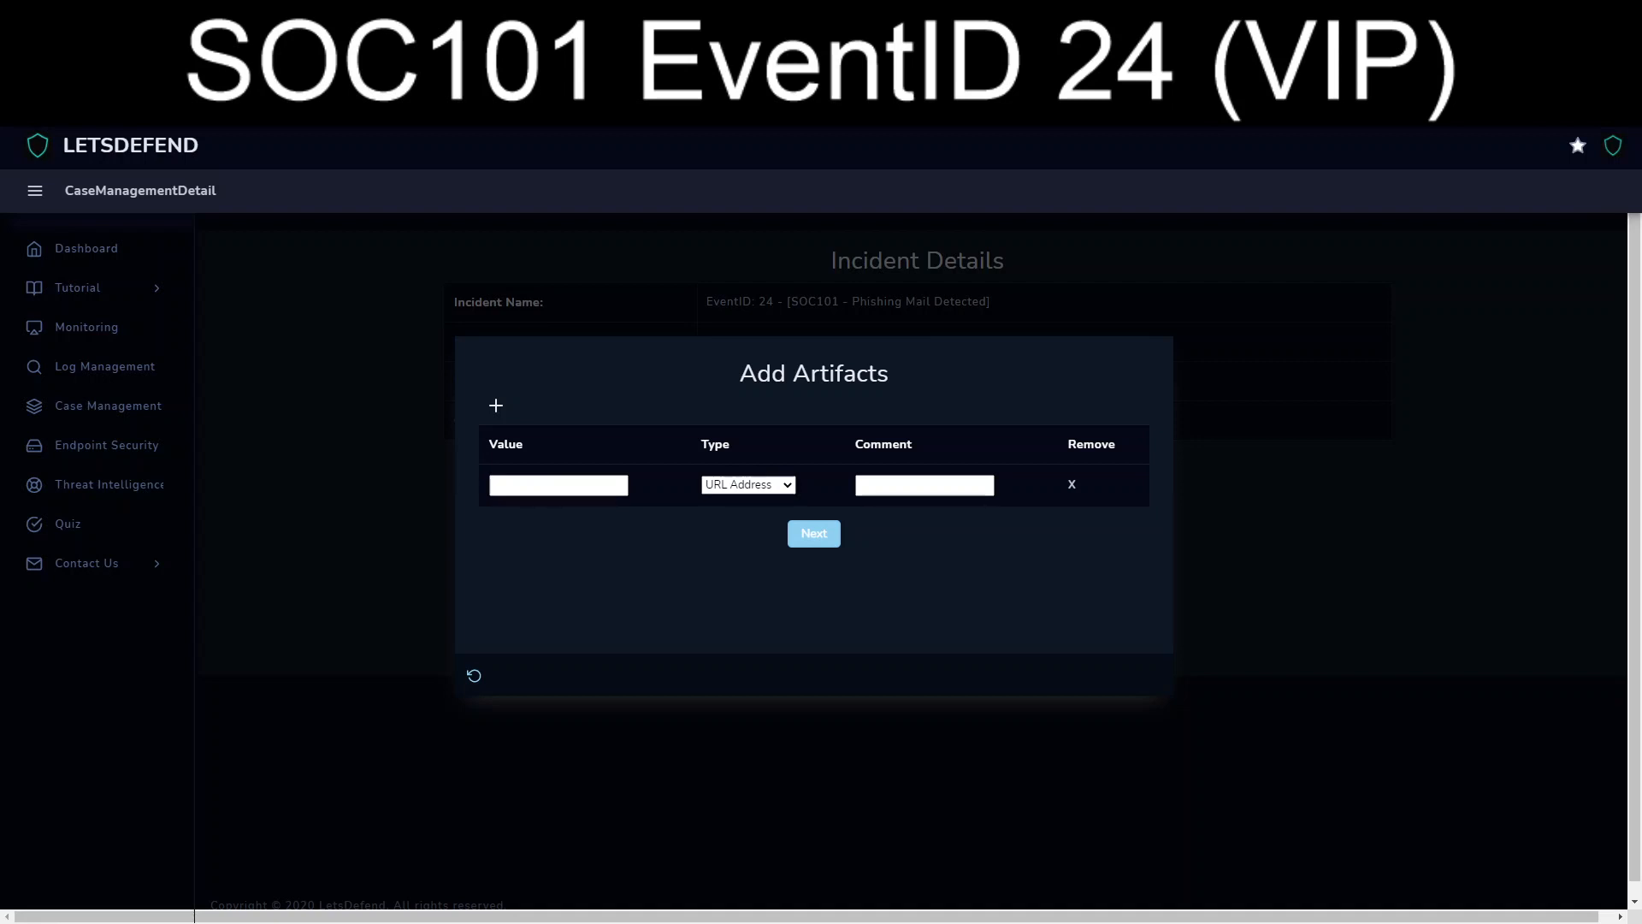
{"action": "left_click", "coordinate": [746, 484]}
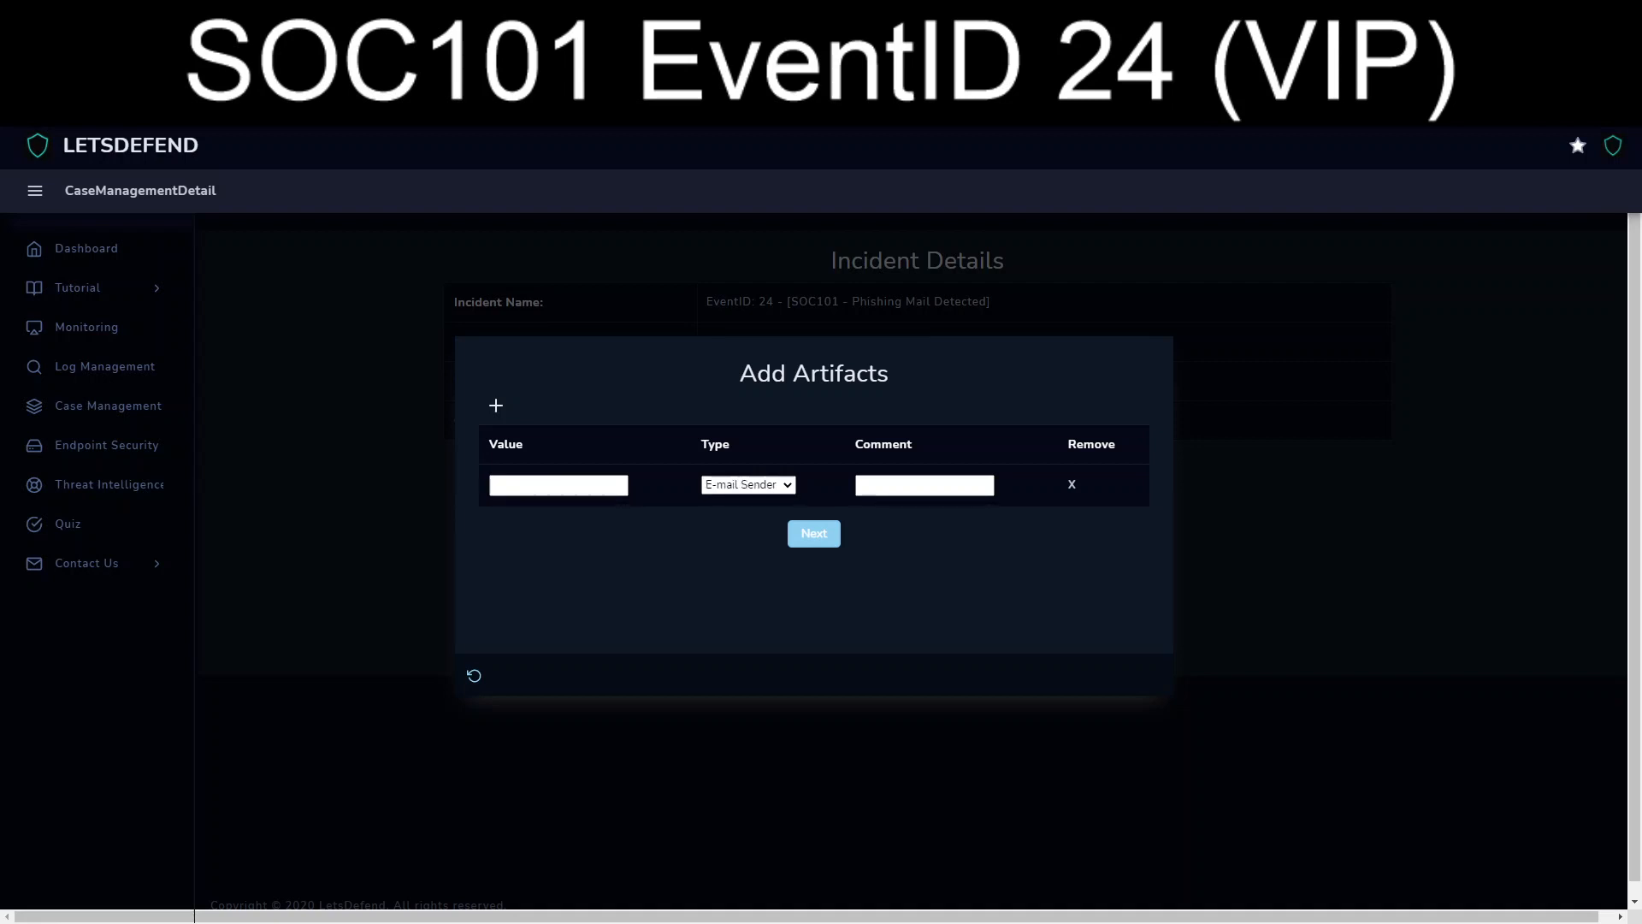
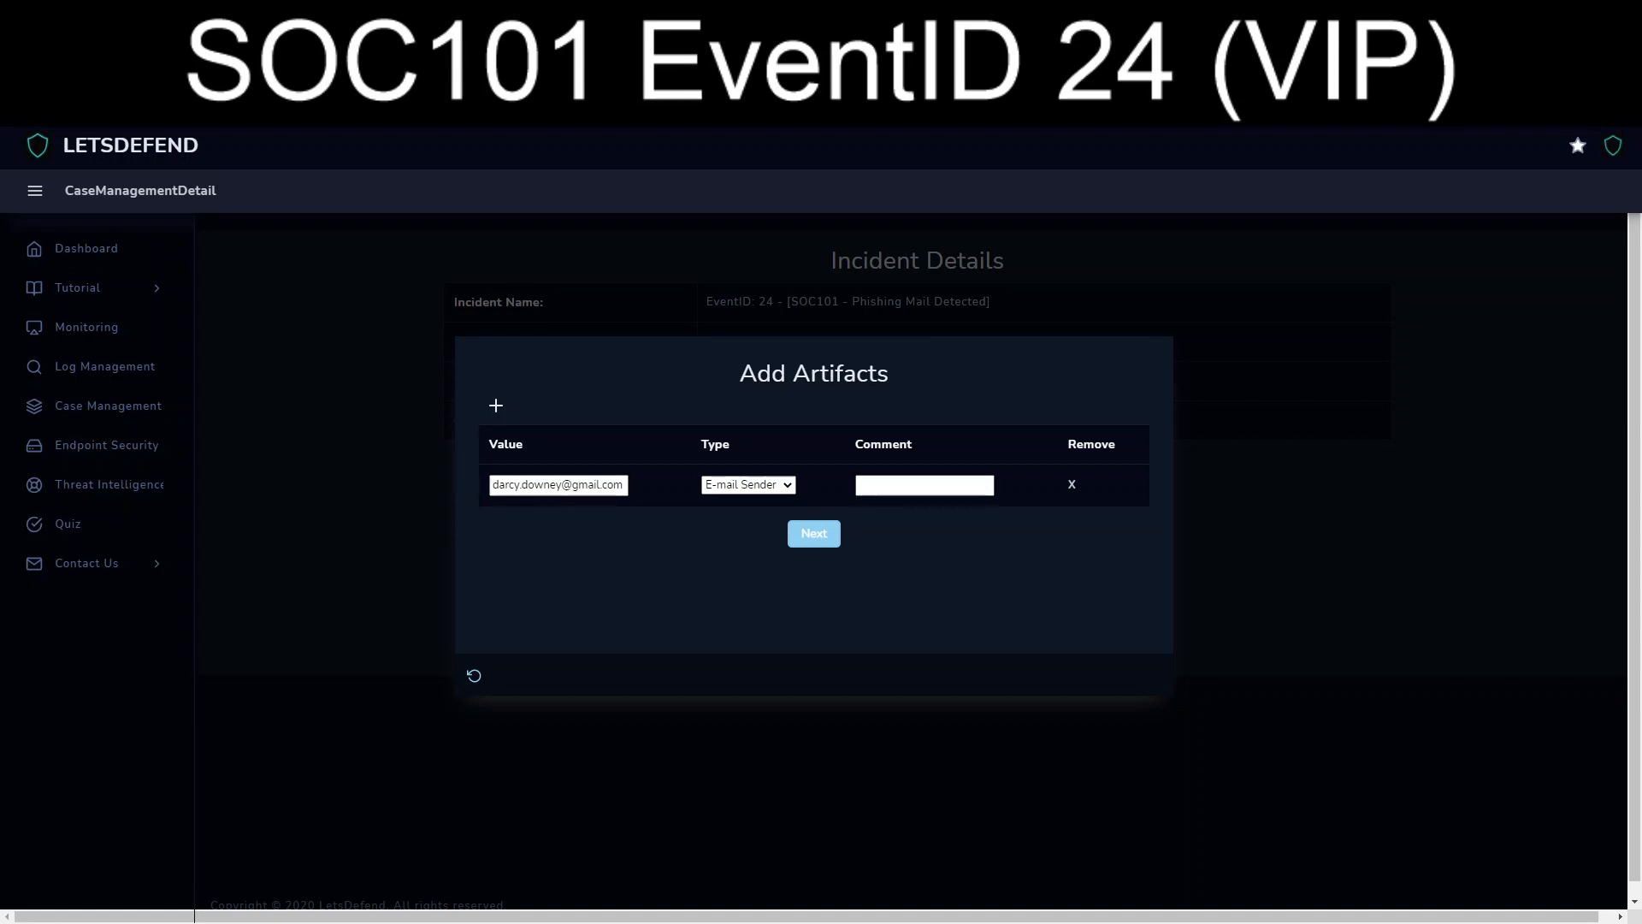
{"action": "type", "text": "Compromised"}
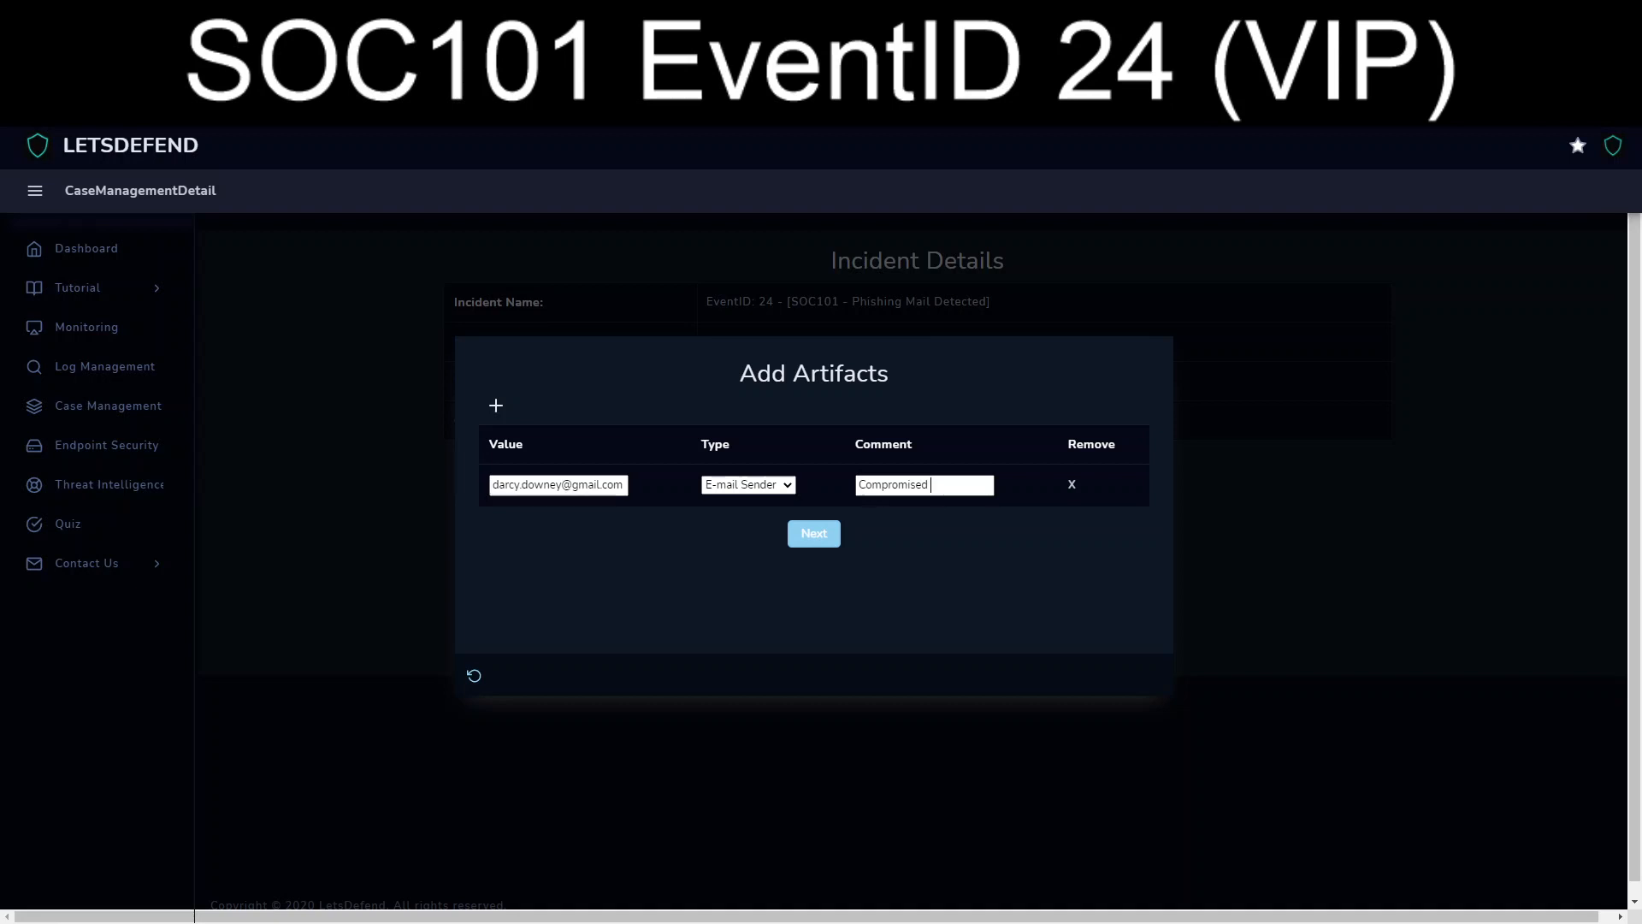
{"action": "type", "text": "Email Account?"}
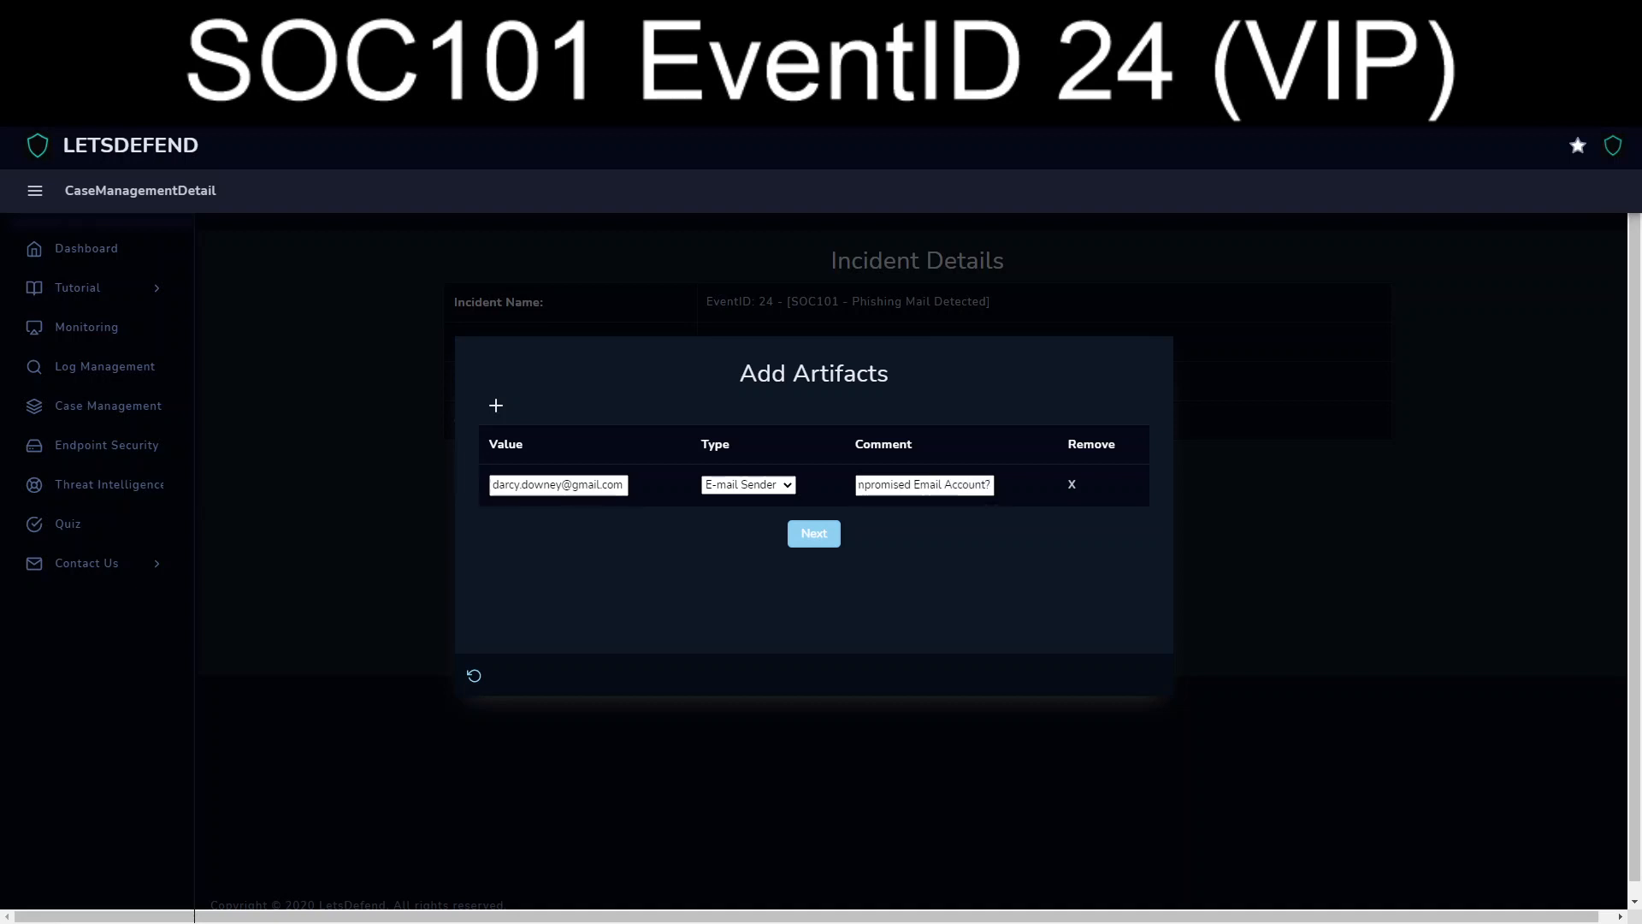
Add the attachment's MD5 hash (50088204e23409904fa8…) as an artifact commented 'Maldoc'.
{"action": "left_click", "coordinate": [495, 405]}
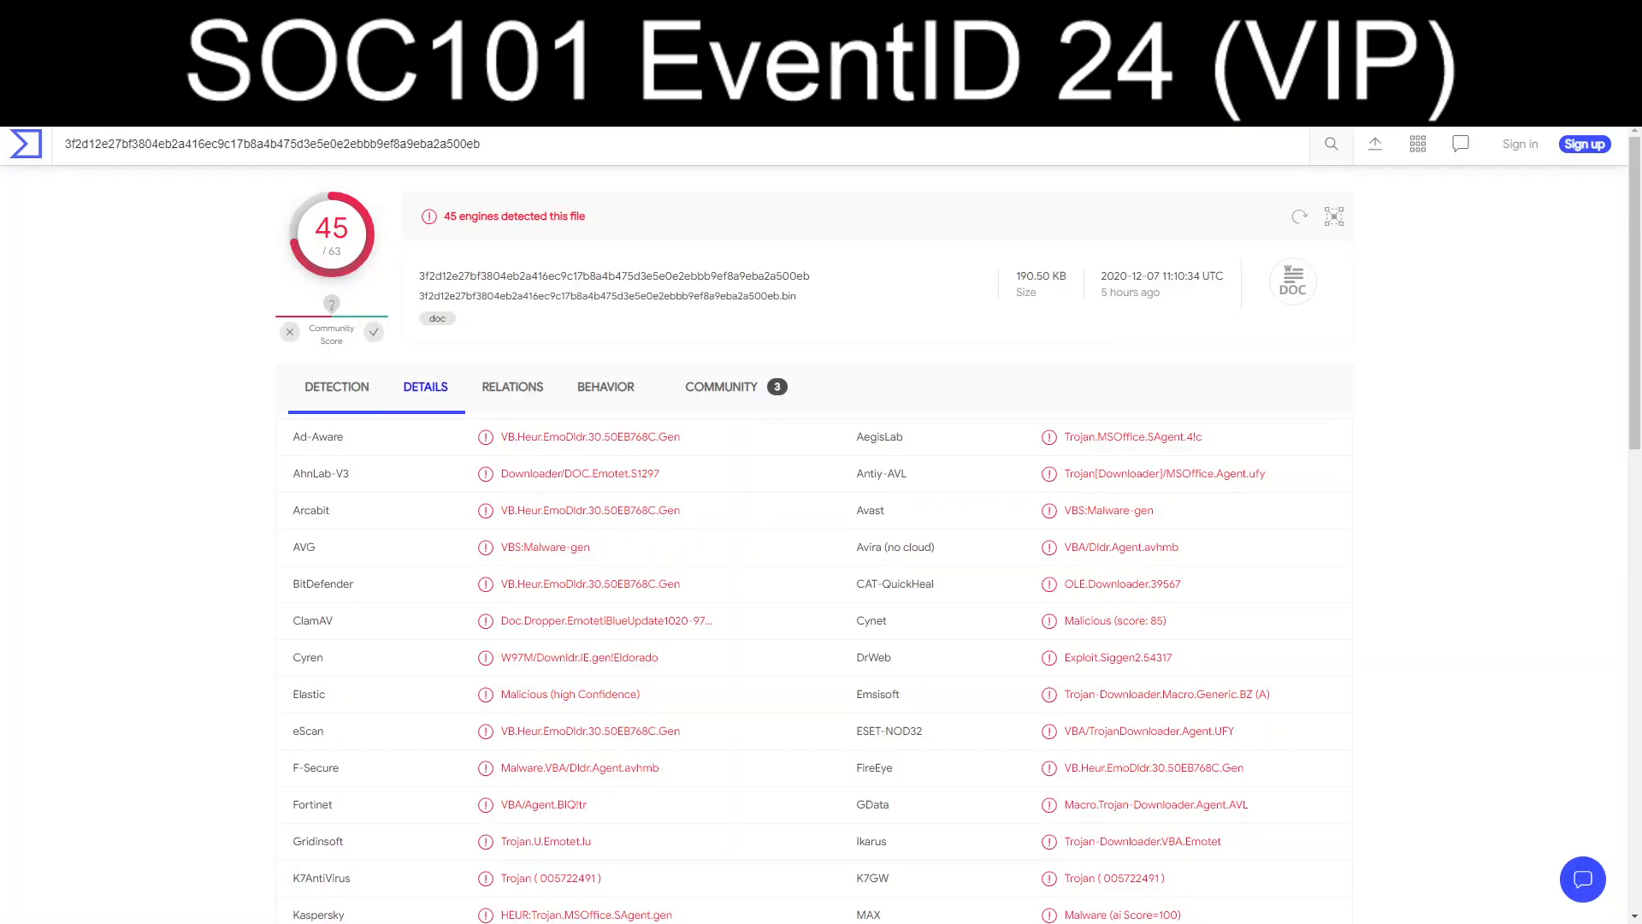
{"action": "left_click", "coordinate": [424, 386]}
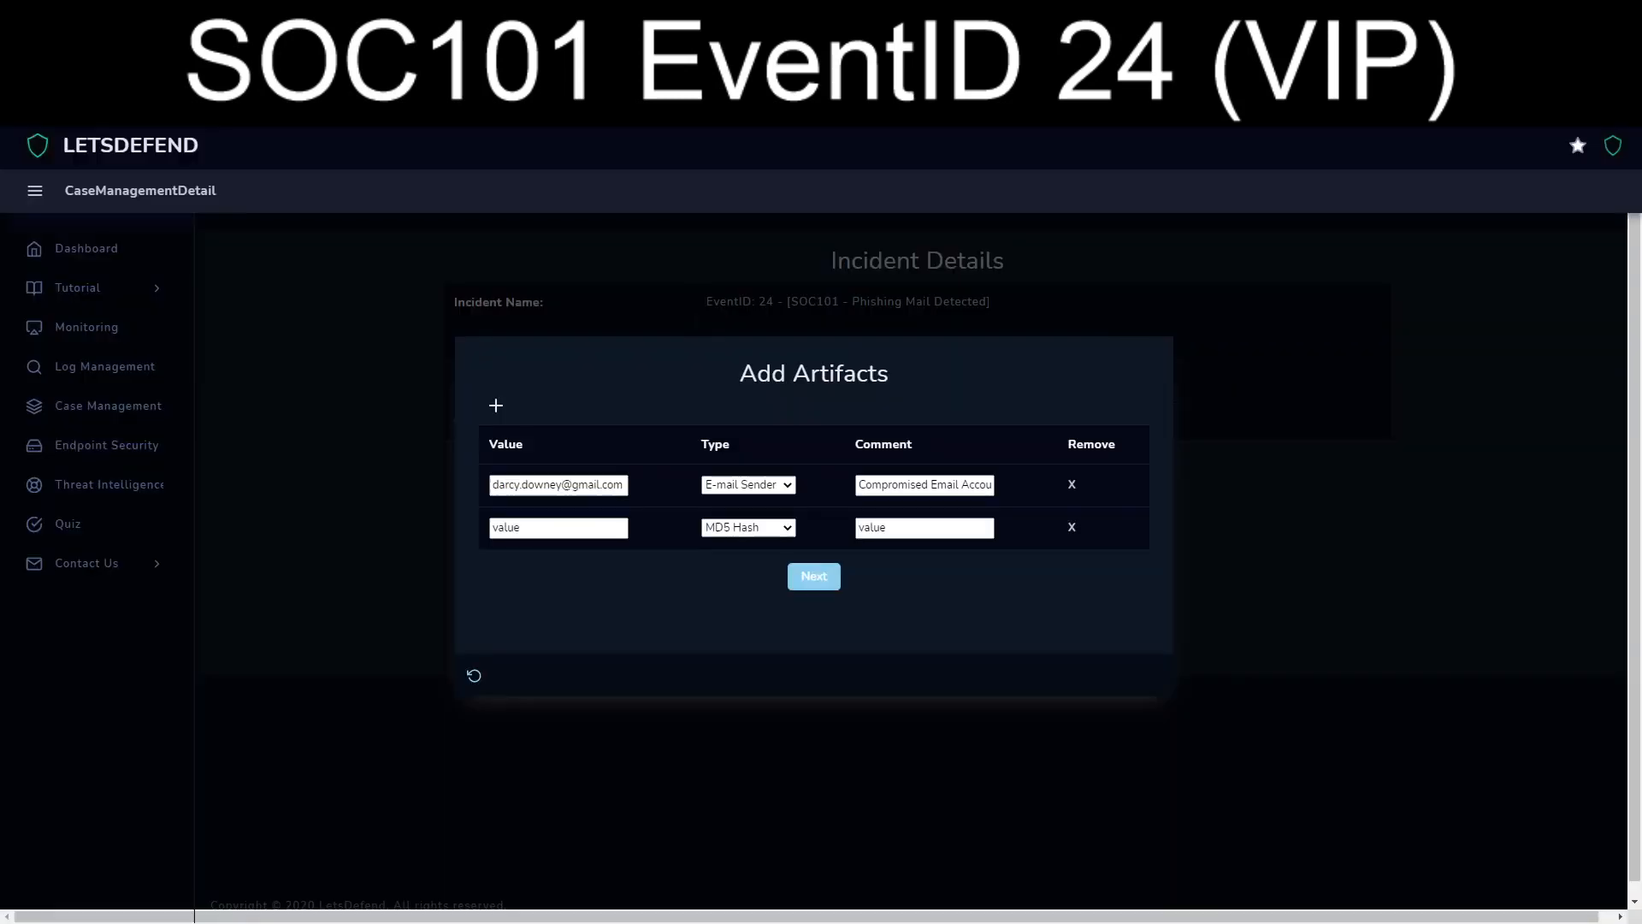
{"action": "type", "text": "50088204e23409904fa8"}
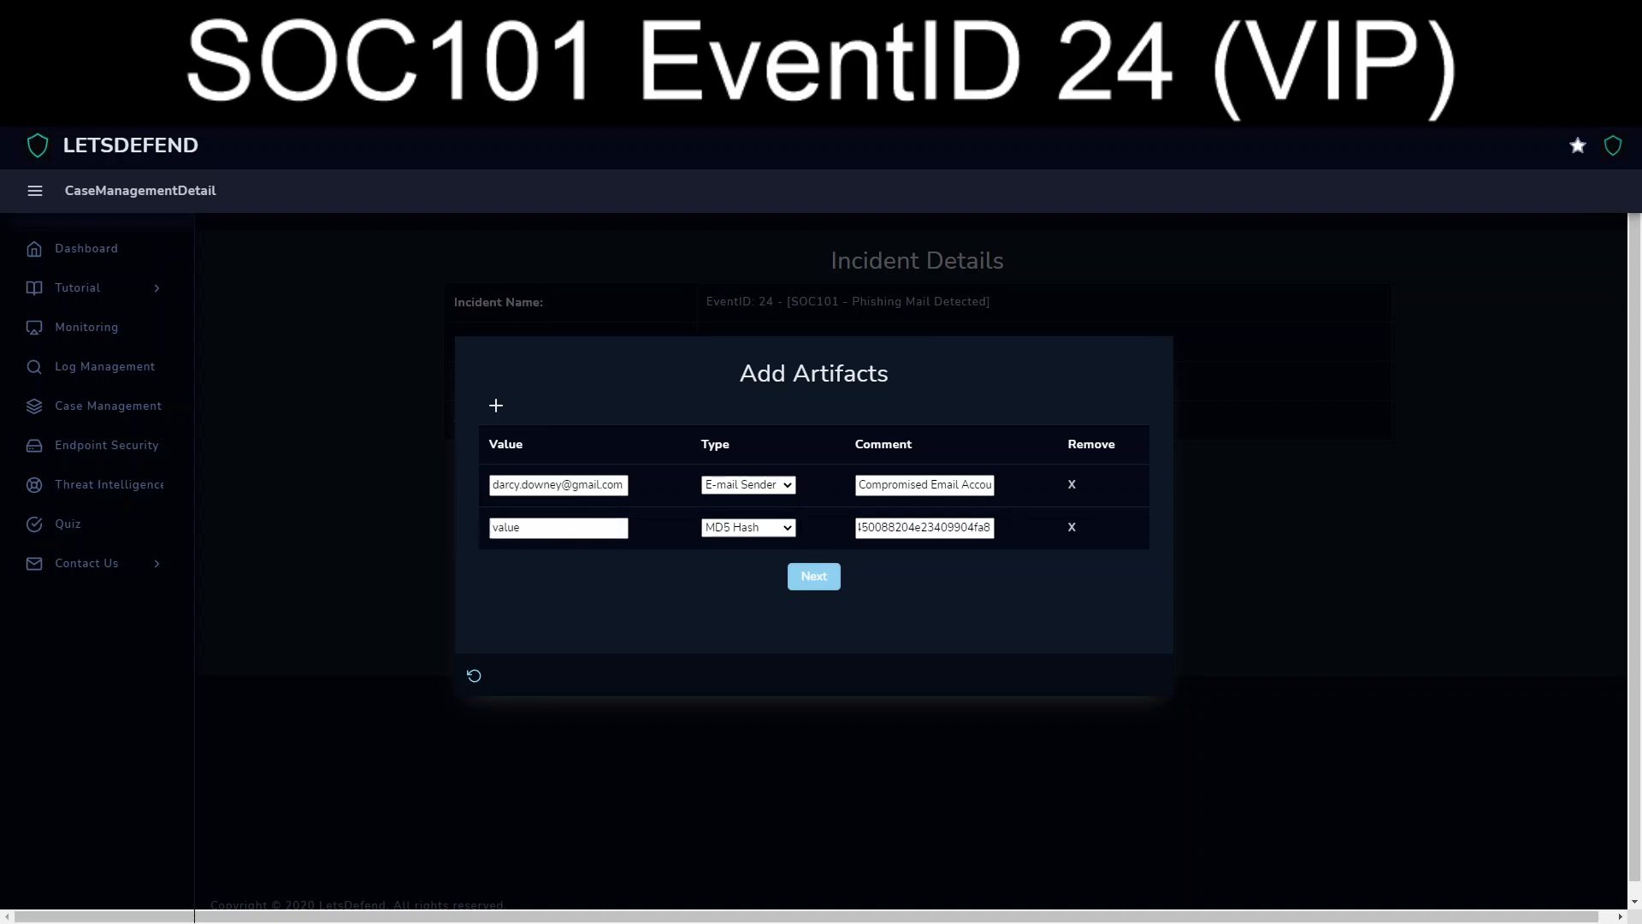
{"action": "type", "text": "50088204e23409904fa8"}
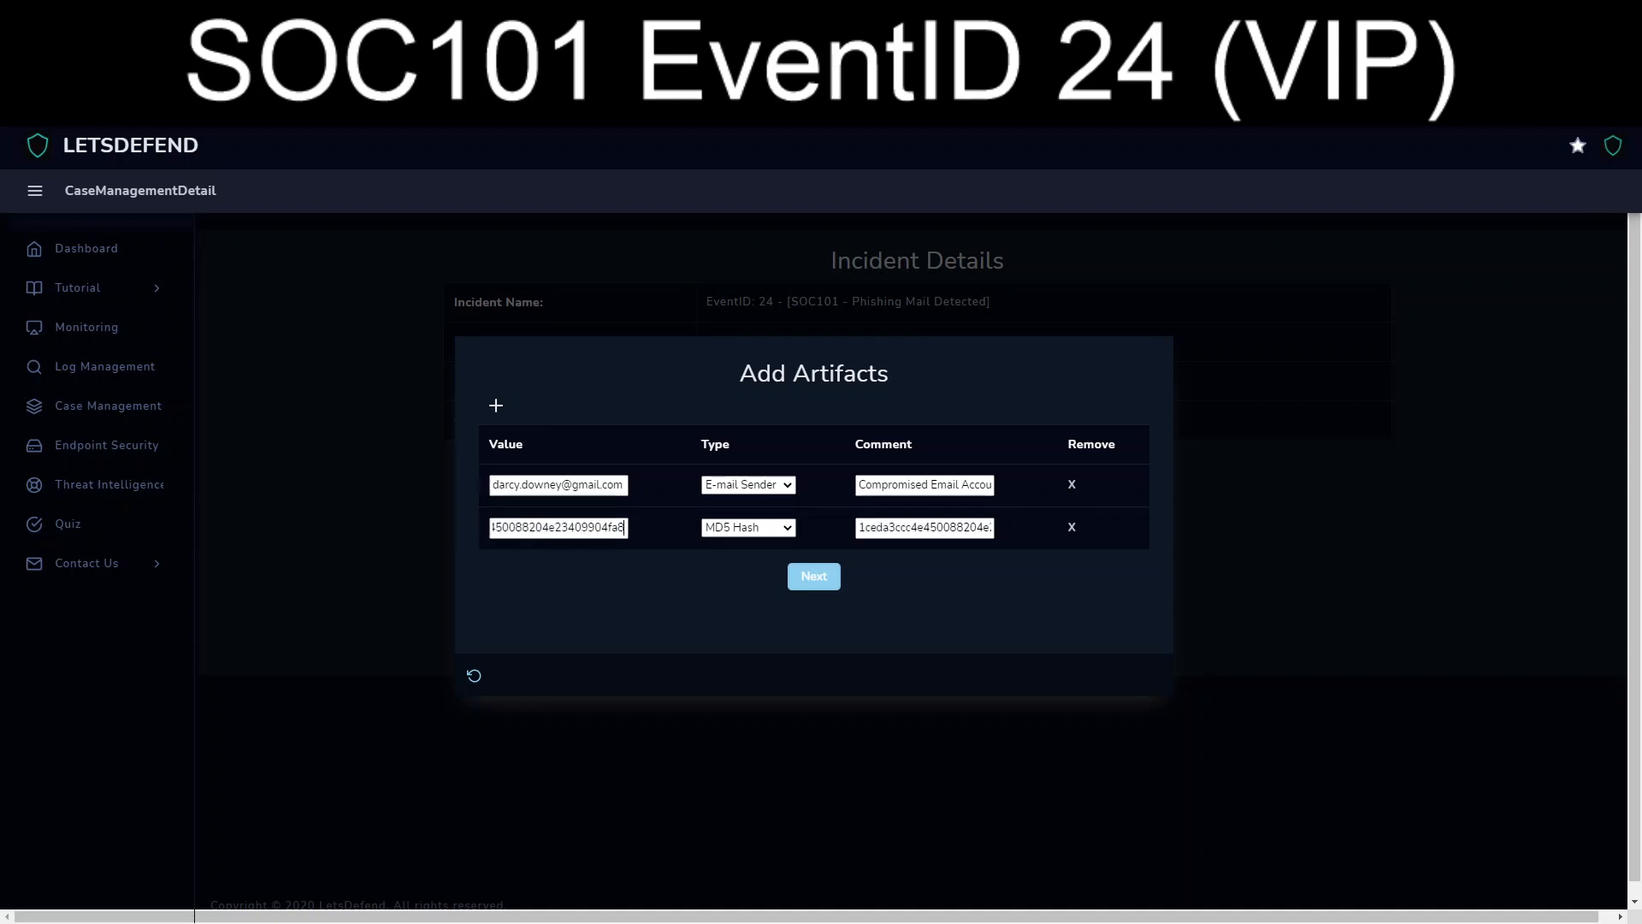
{"action": "type", "text": "Mal"}
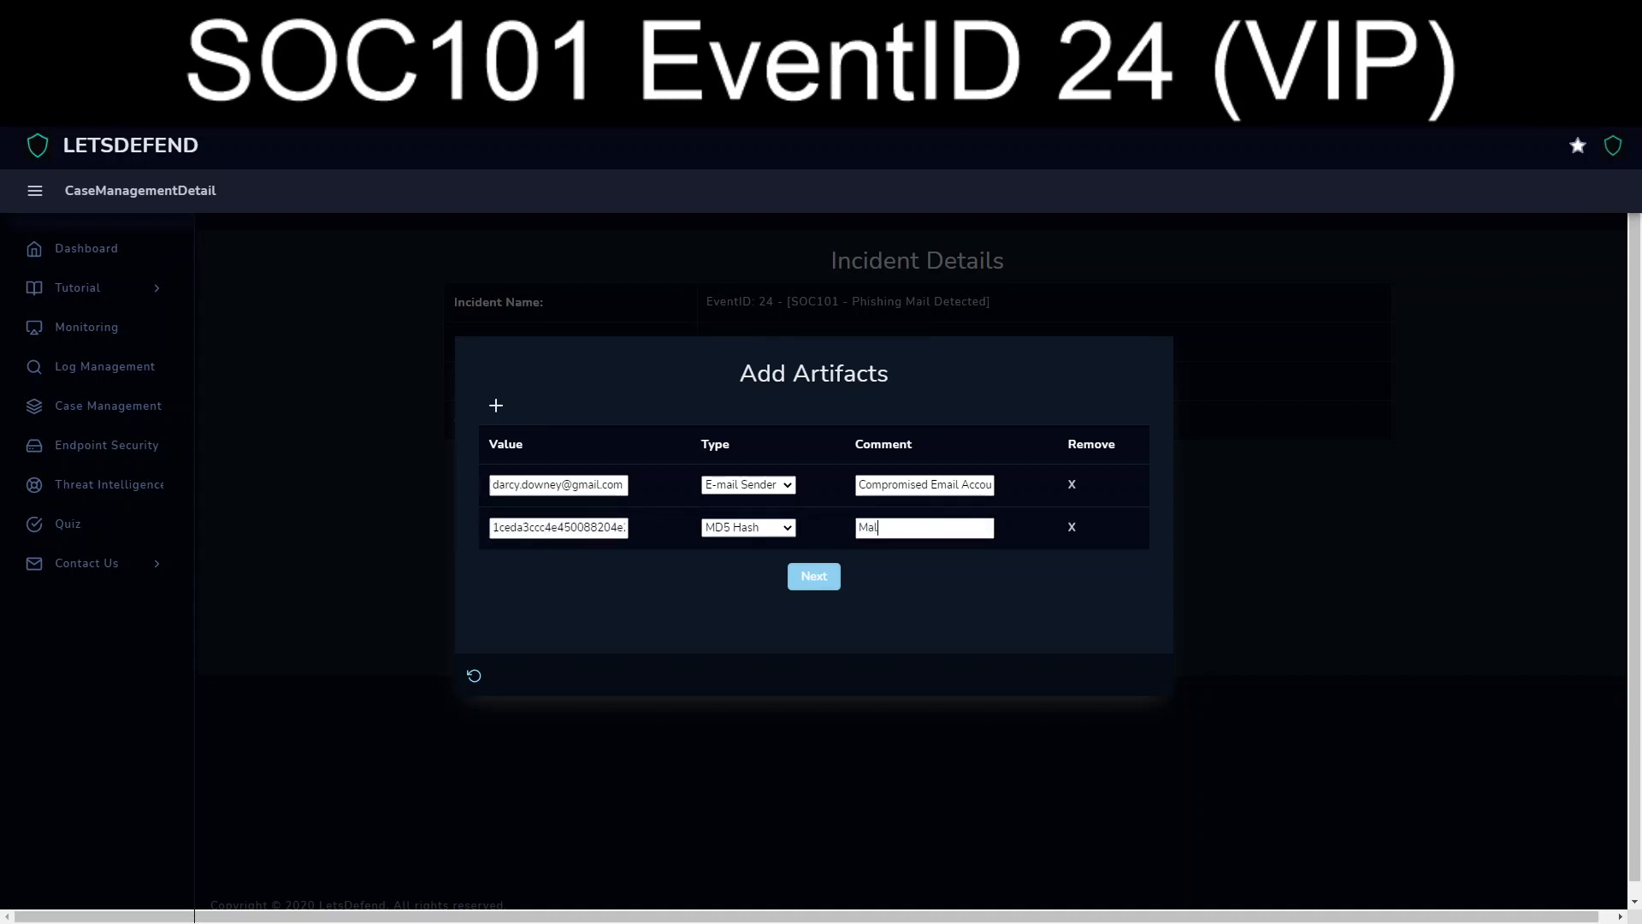
{"action": "type", "text": "doc"}
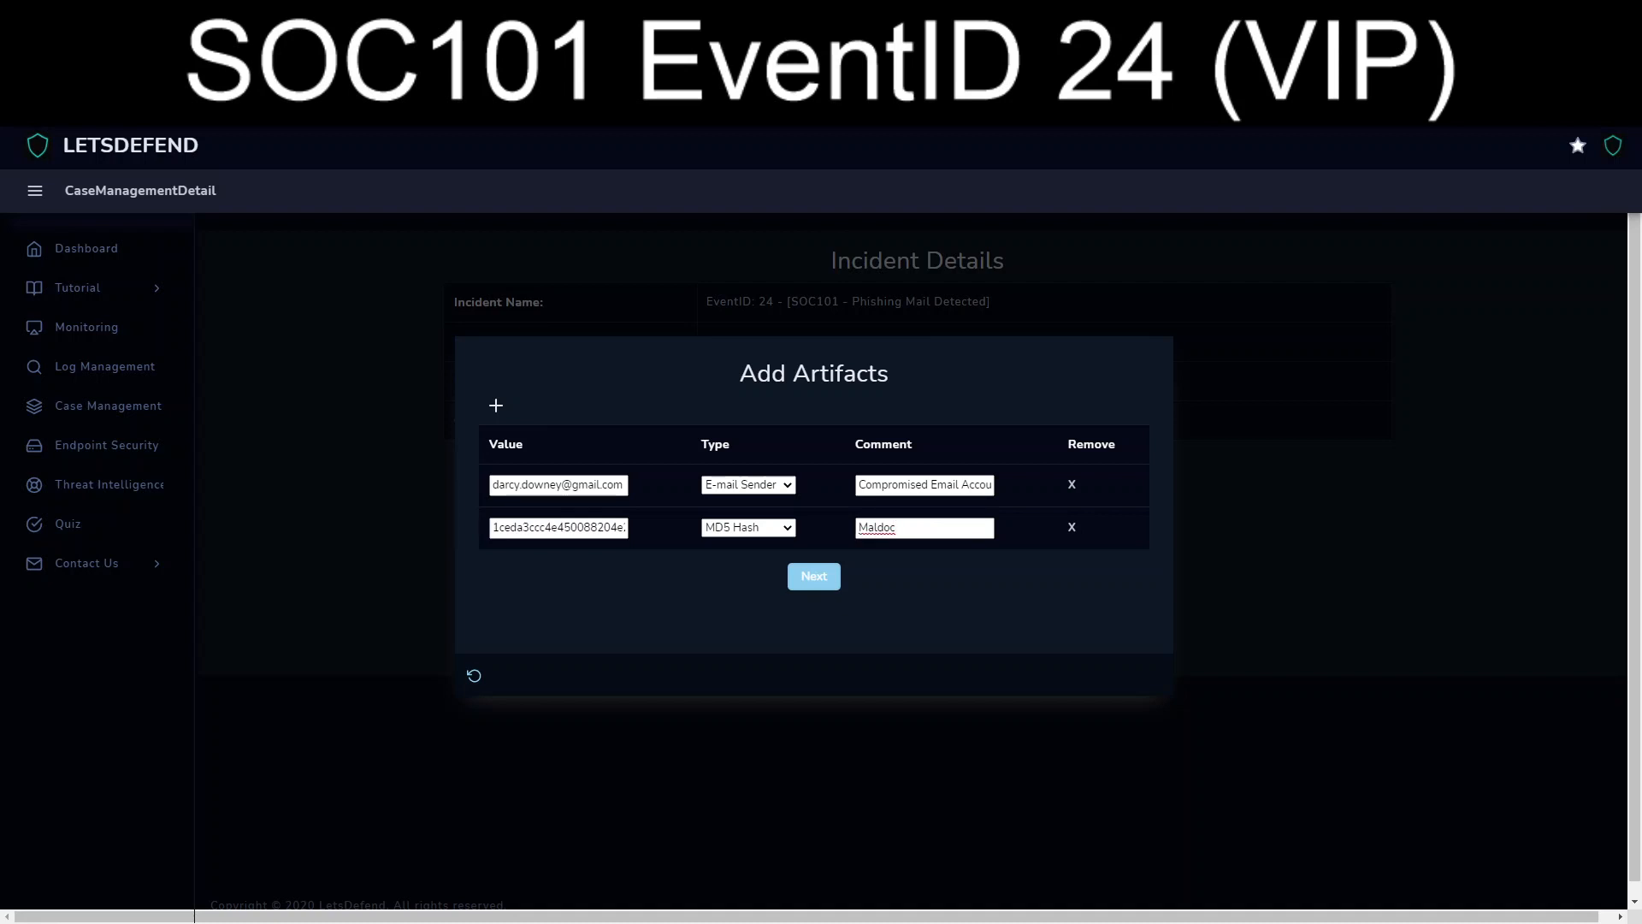
{"action": "left_click", "coordinate": [495, 405]}
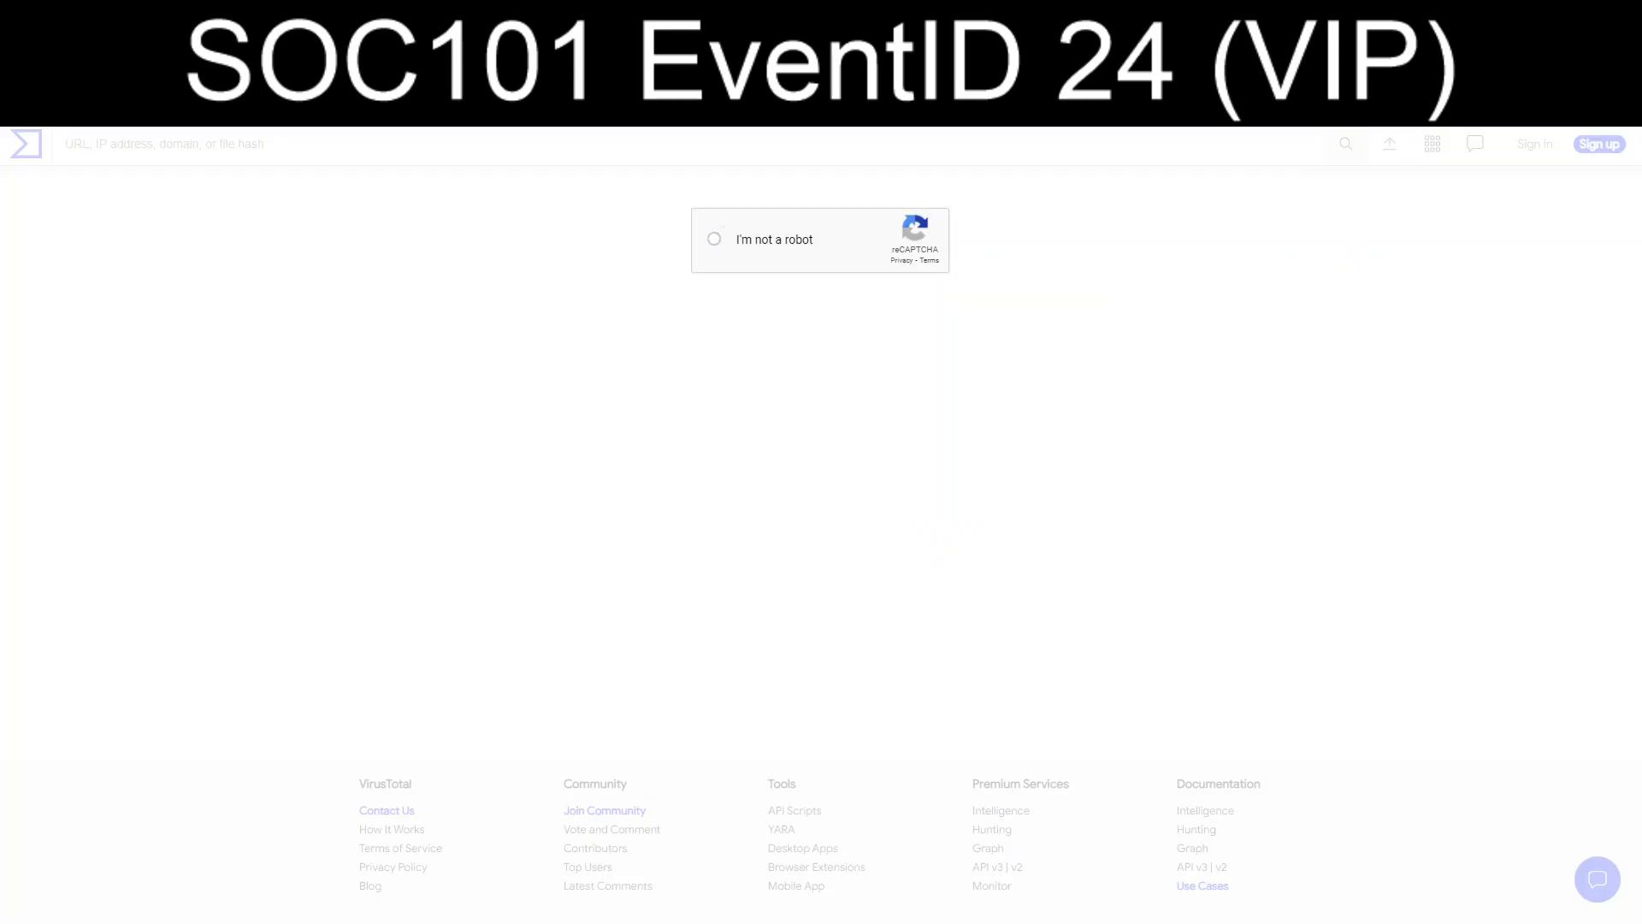
Pass VirusTotal's captcha to view the Emotet executable's 58/68 report, then add an artifact row.
{"action": "left_click", "coordinate": [715, 239]}
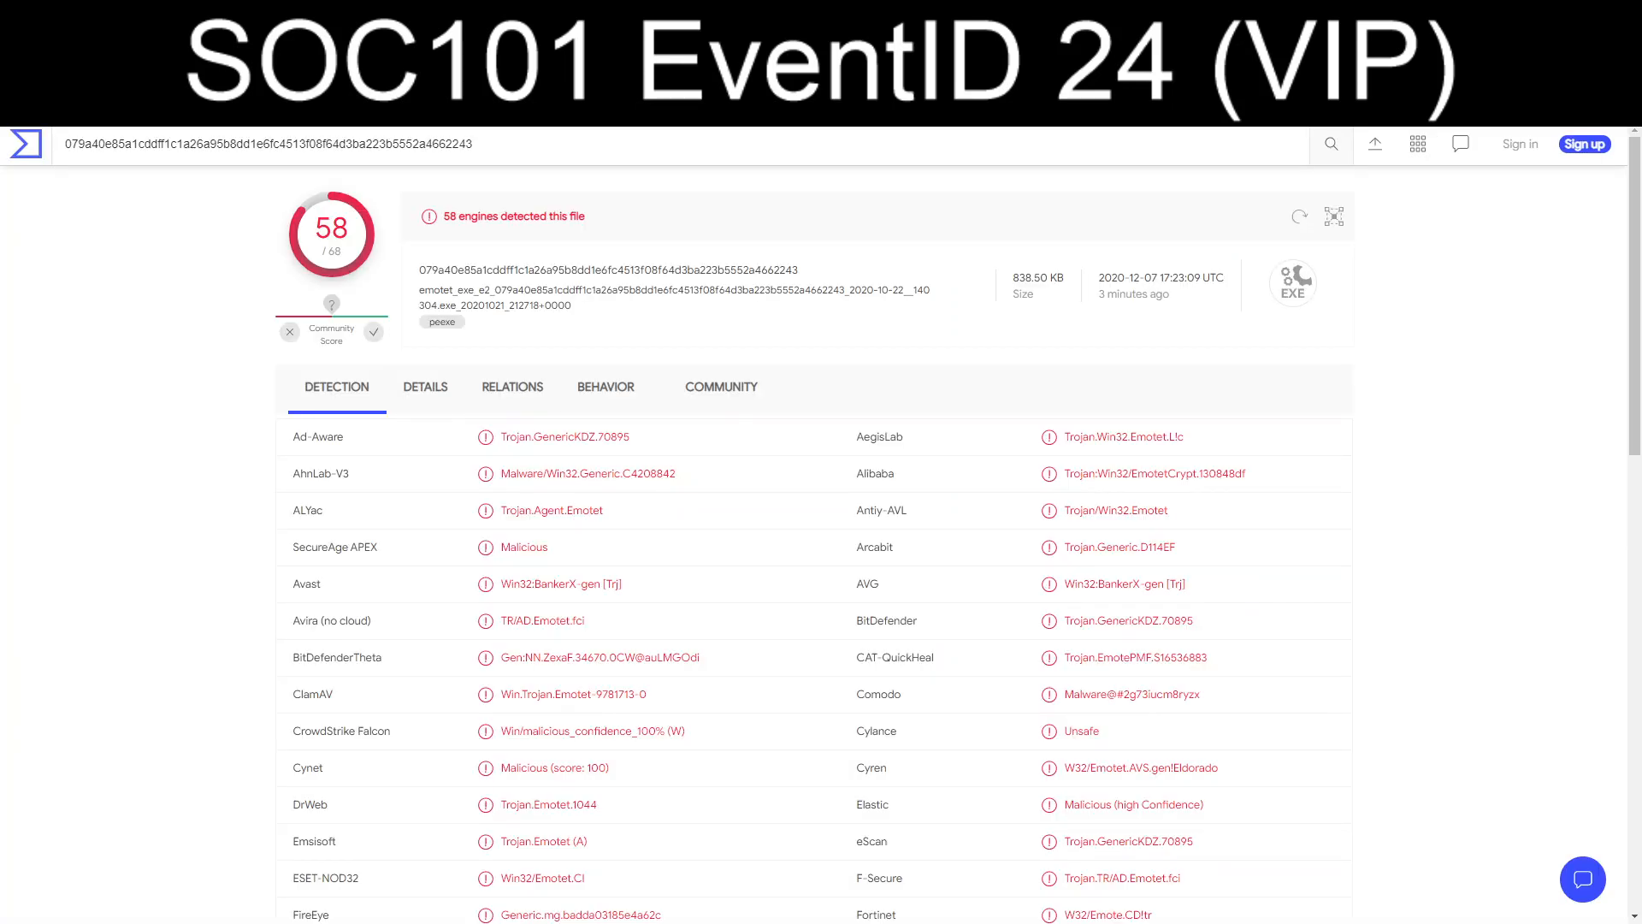
{"action": "left_click", "coordinate": [425, 386]}
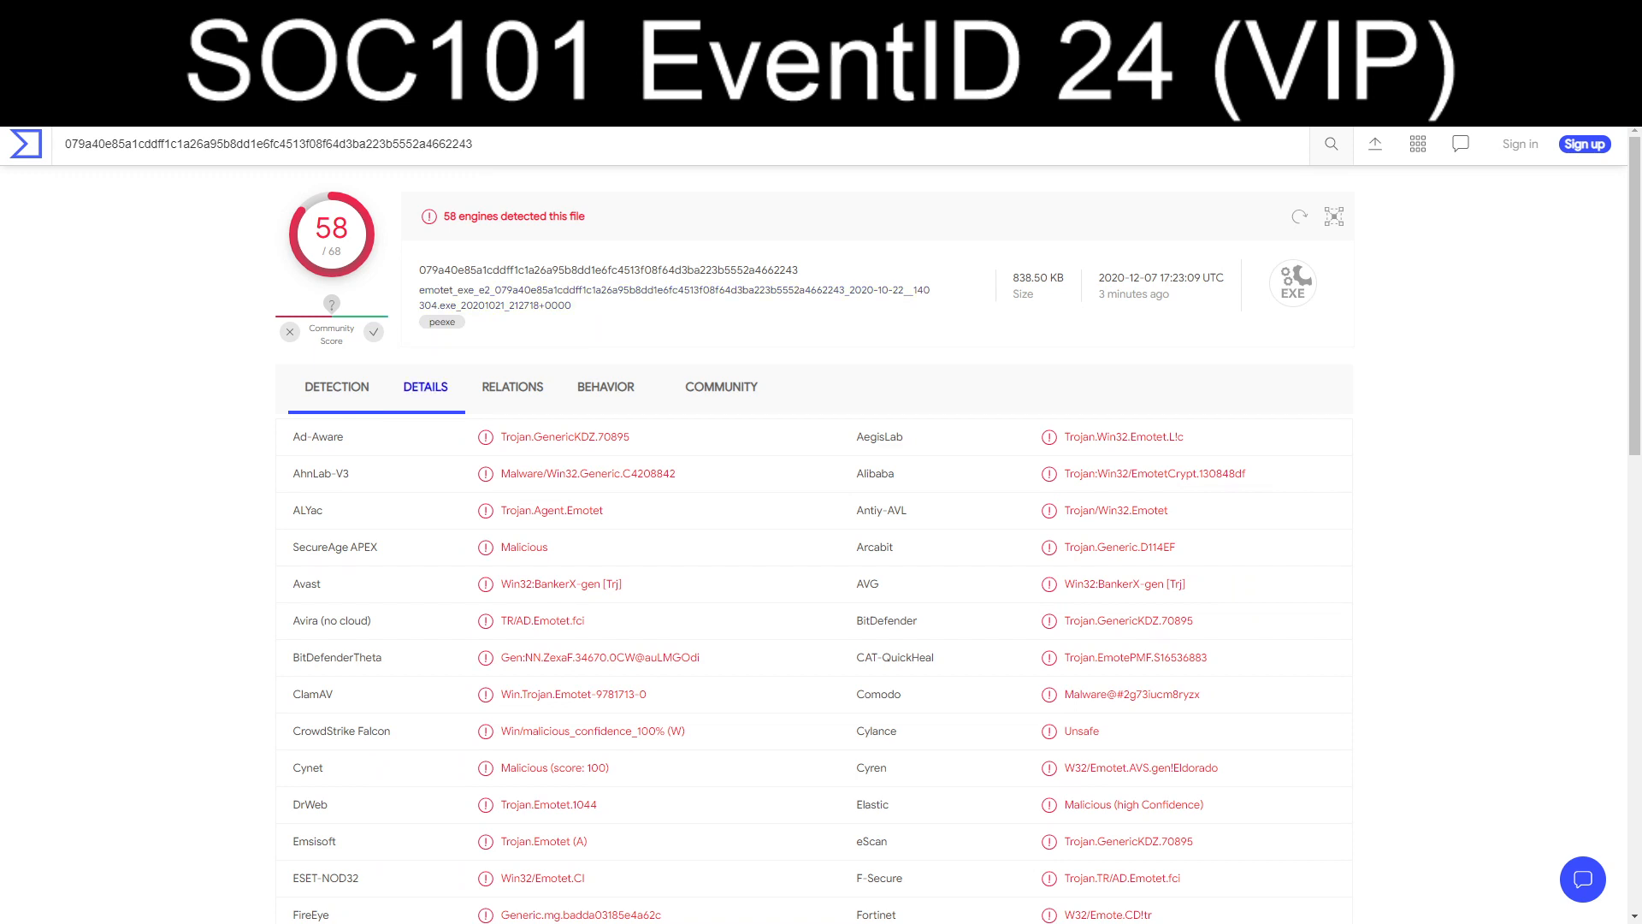
{"action": "left_click", "coordinate": [425, 387]}
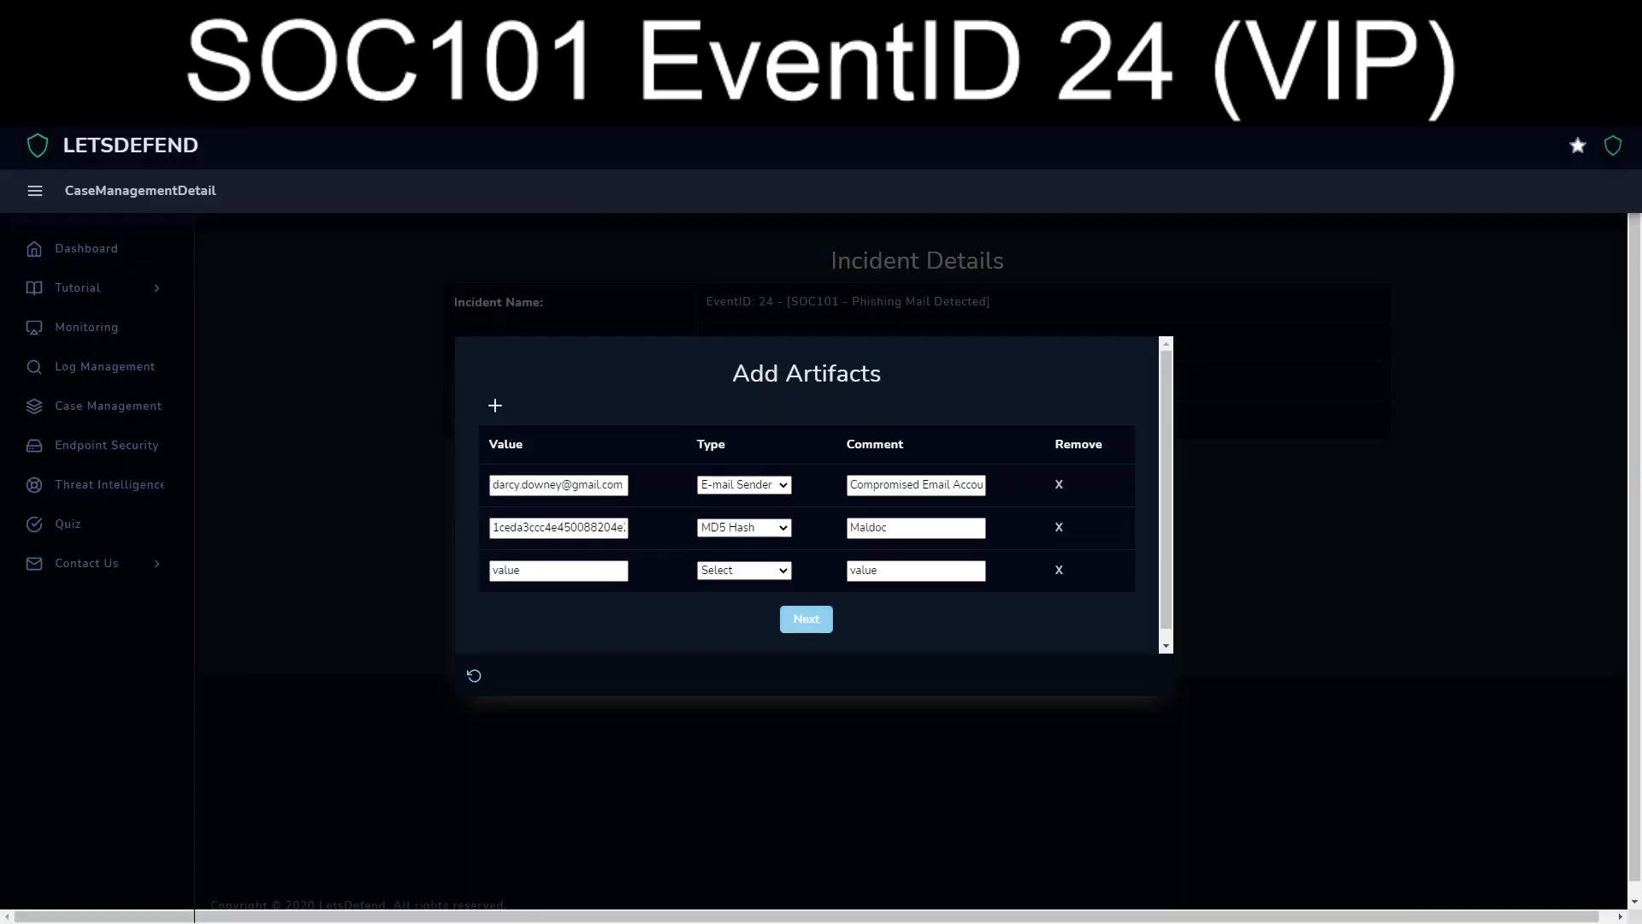
Add the Emotet MD5 (a62c5e309374c82be219…) as an artifact commented 'Emotet Payload'.
{"action": "type", "text": "a62c5e309374c82be219"}
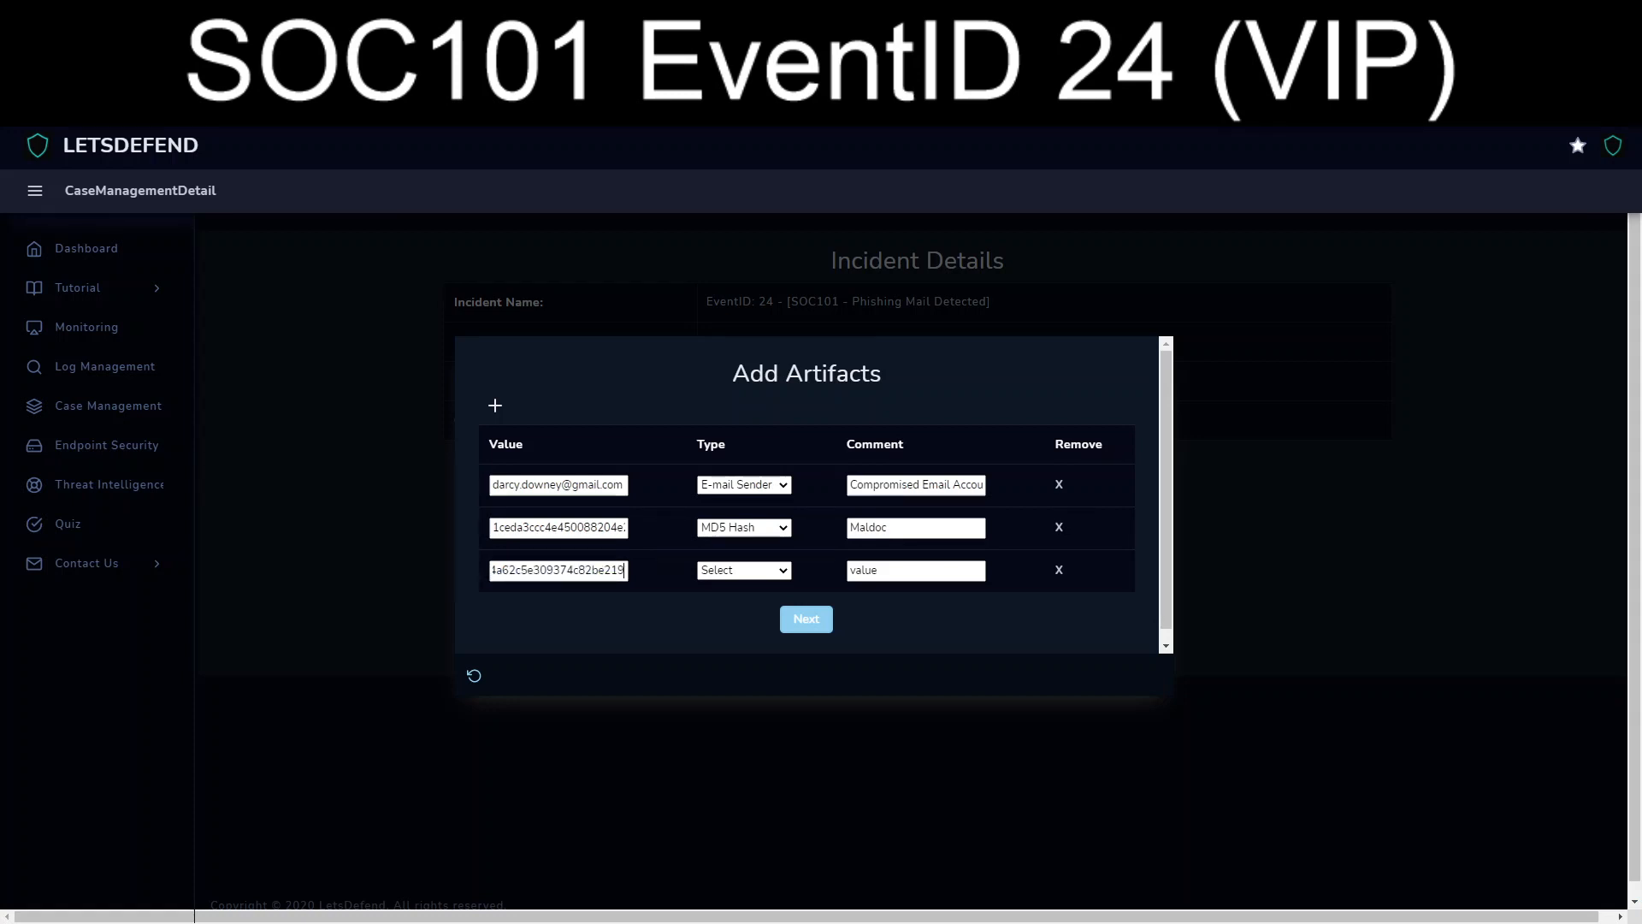
{"action": "left_click", "coordinate": [742, 569]}
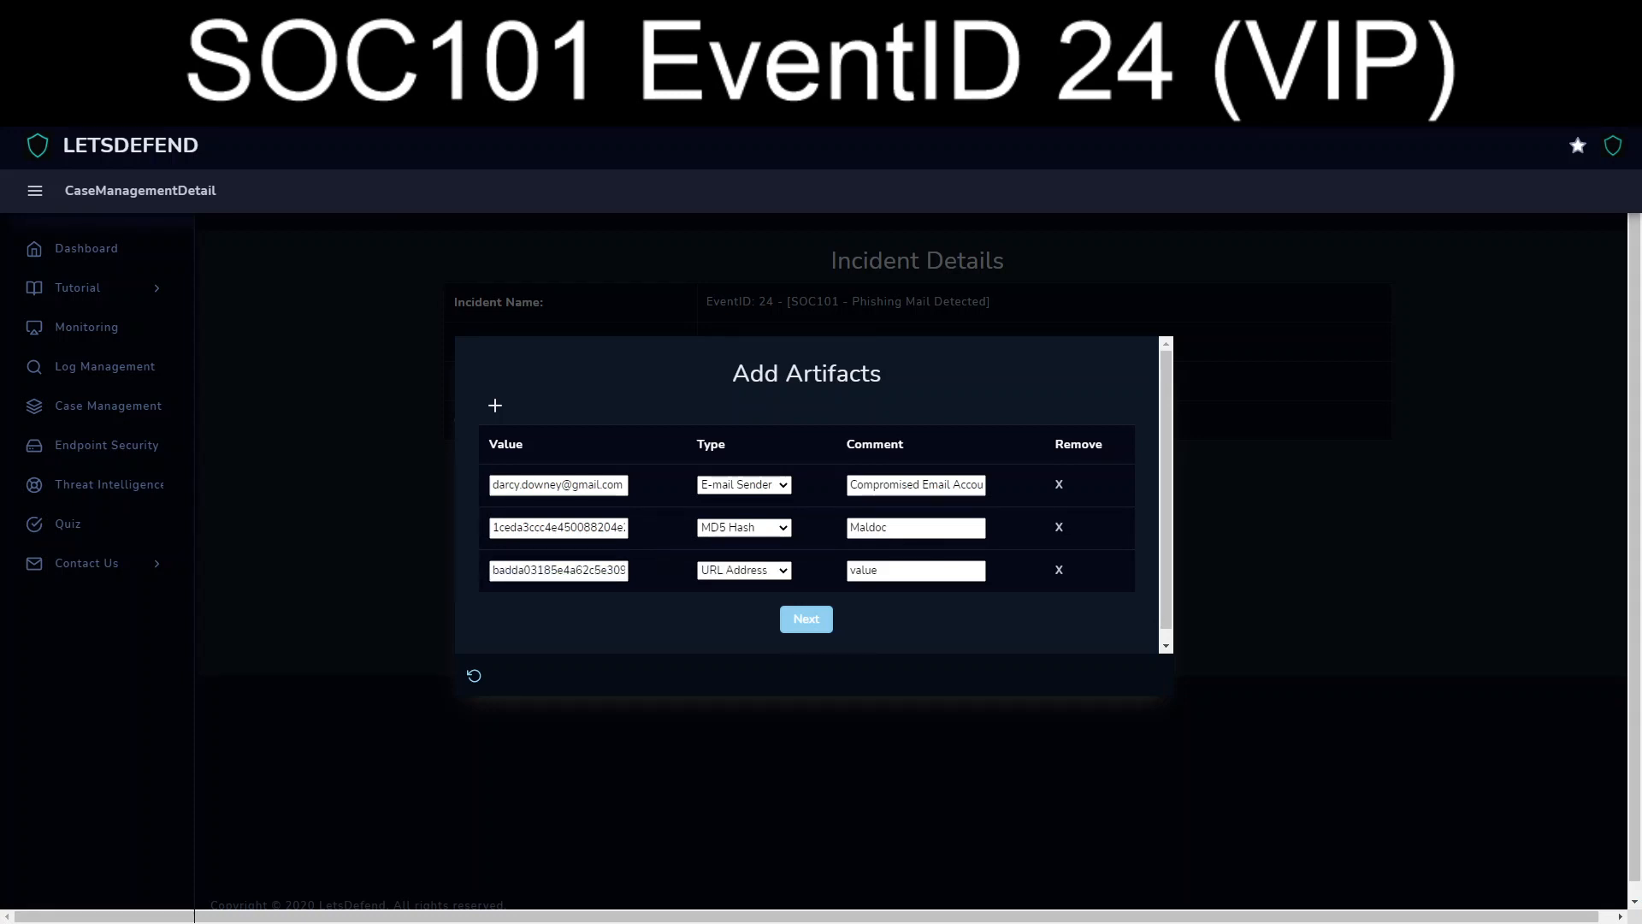
{"action": "left_click", "coordinate": [743, 569]}
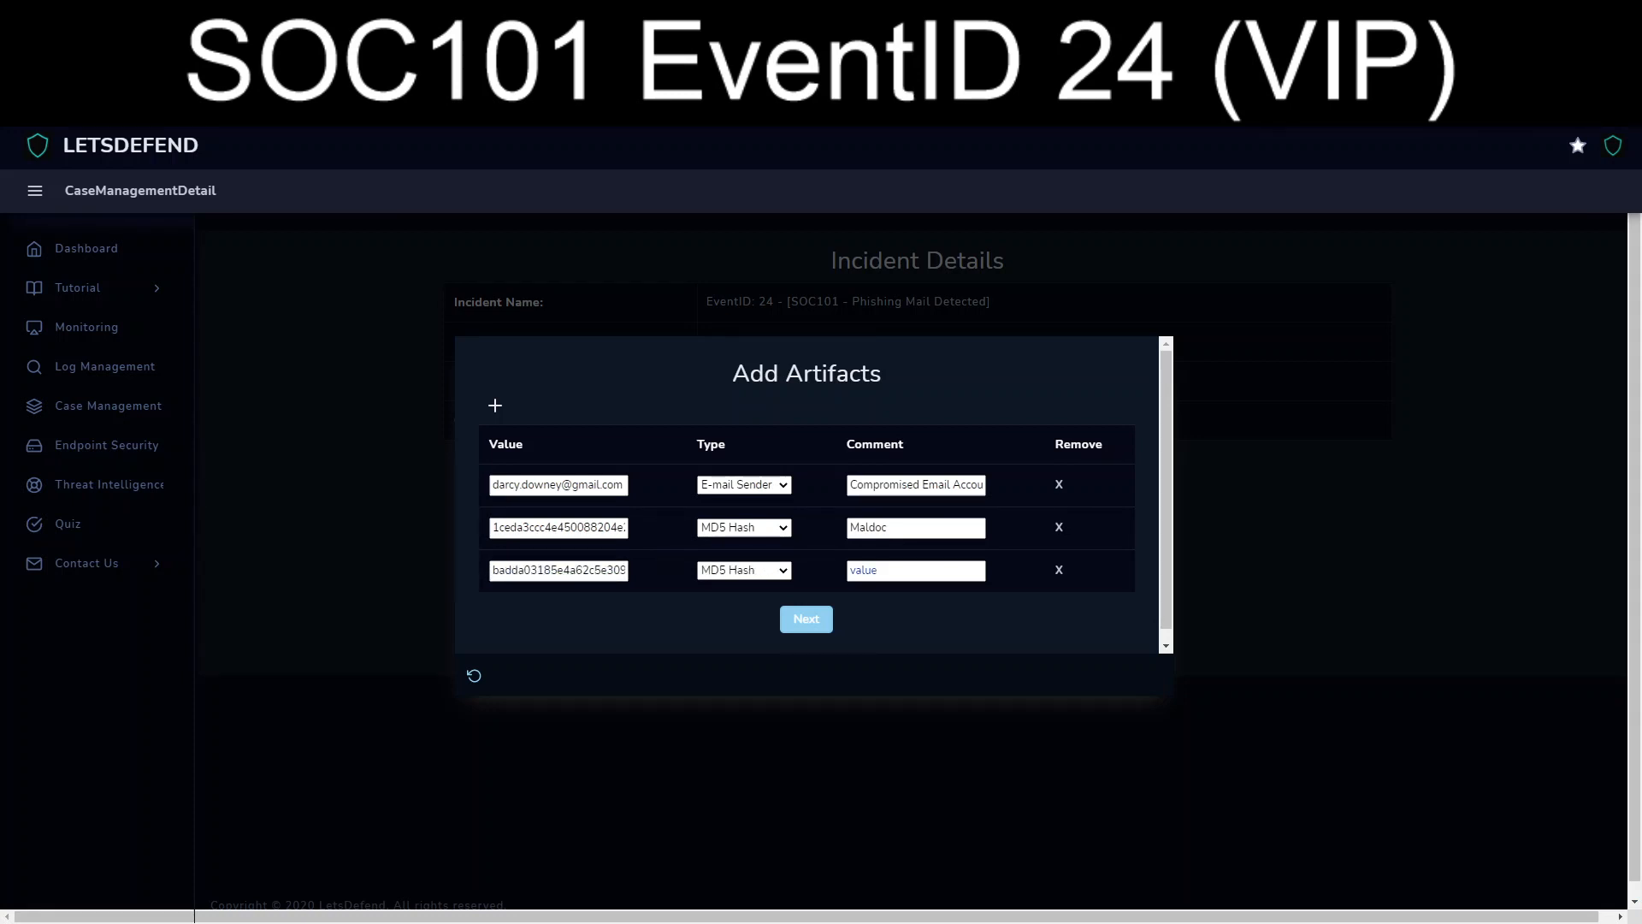
{"action": "type", "text": "Emotet Pay"}
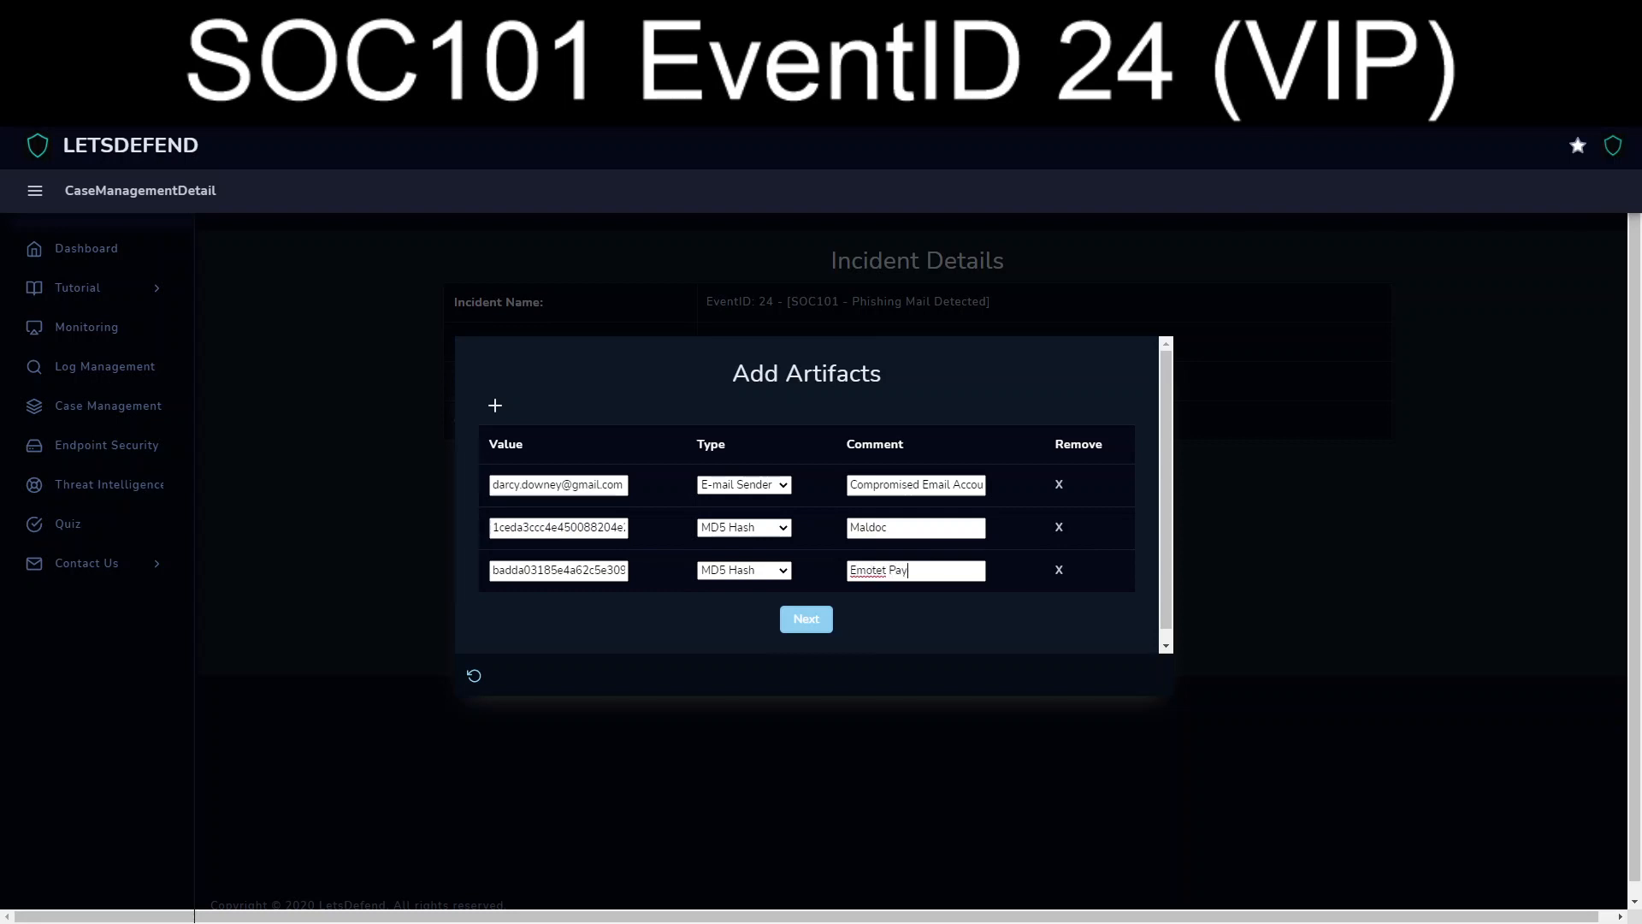
{"action": "type", "text": "load"}
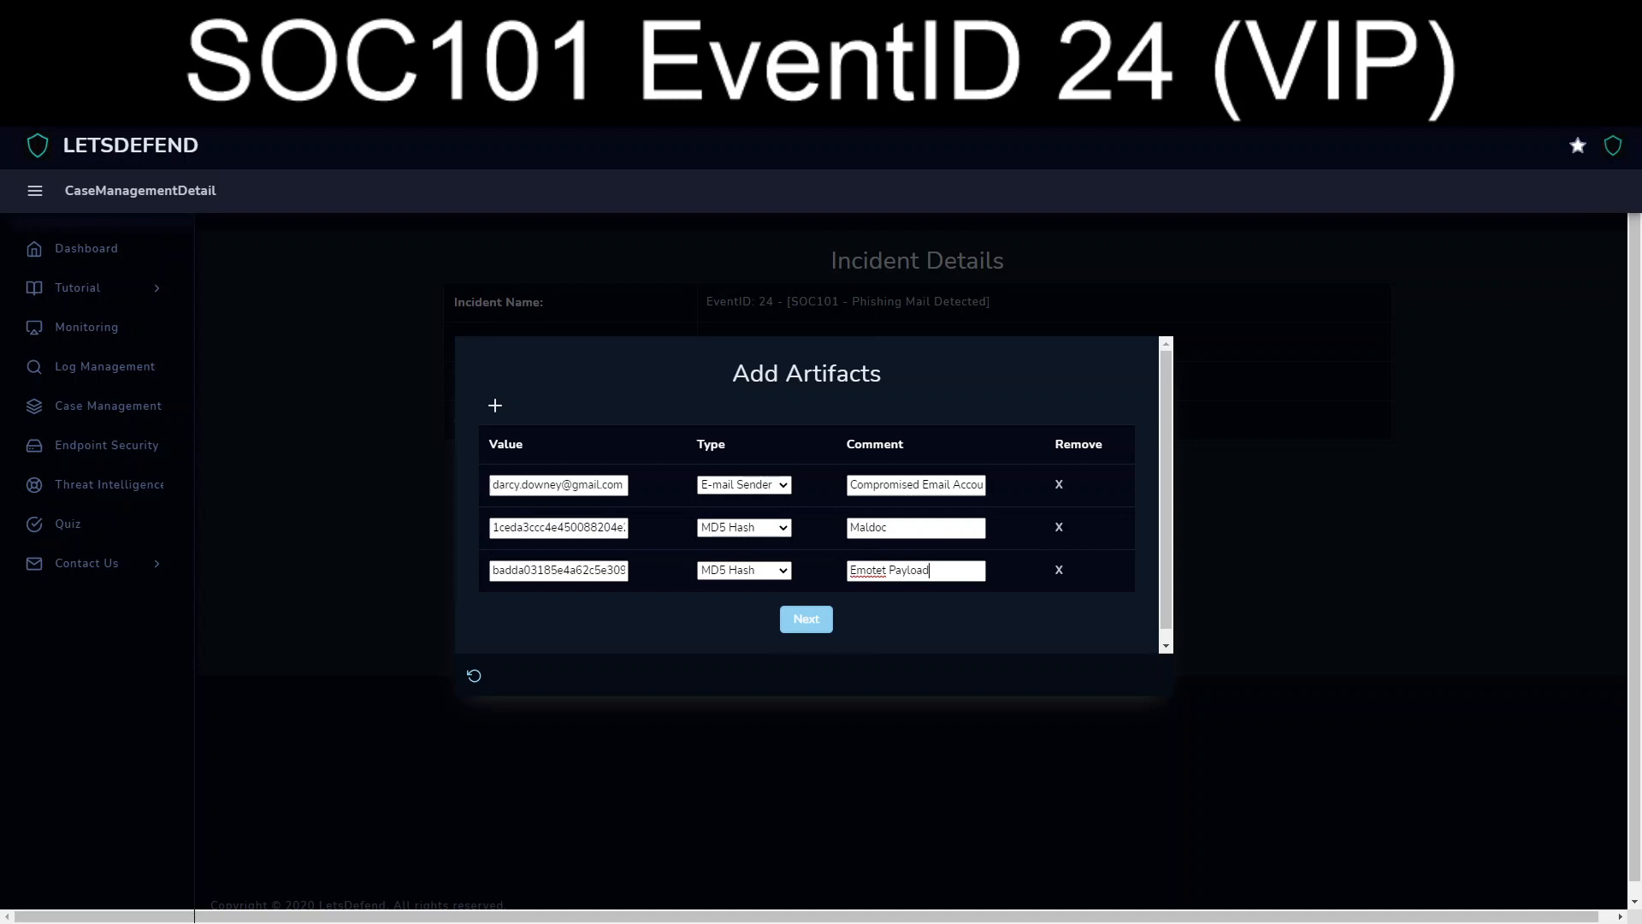
{"action": "left_click", "coordinate": [494, 405]}
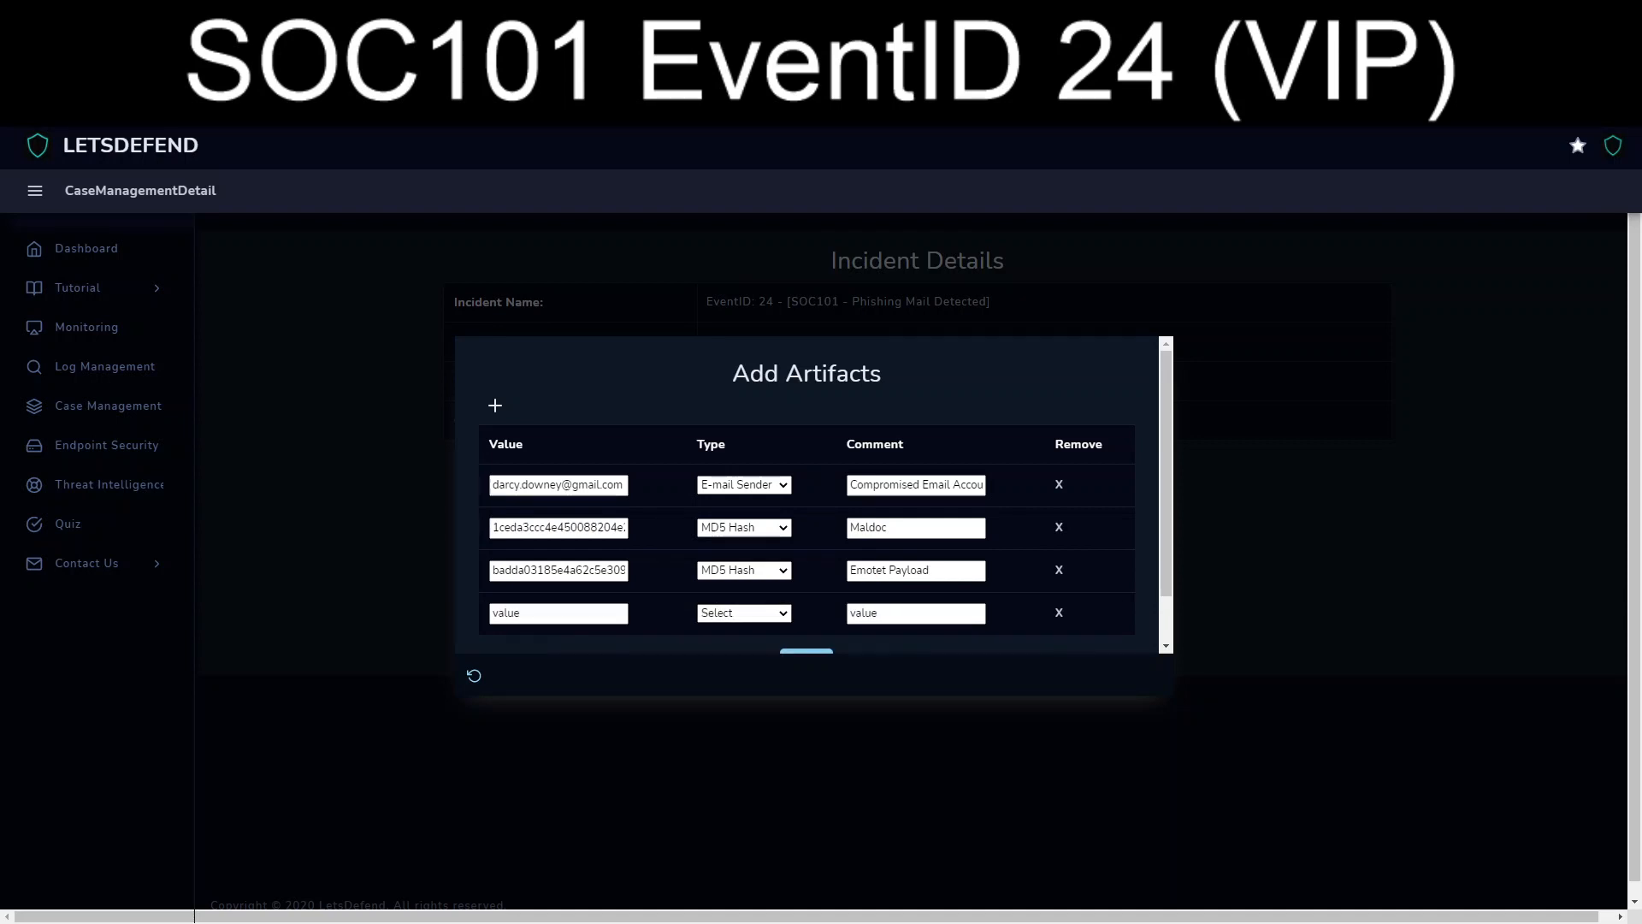
{"action": "left_click", "coordinate": [743, 612]}
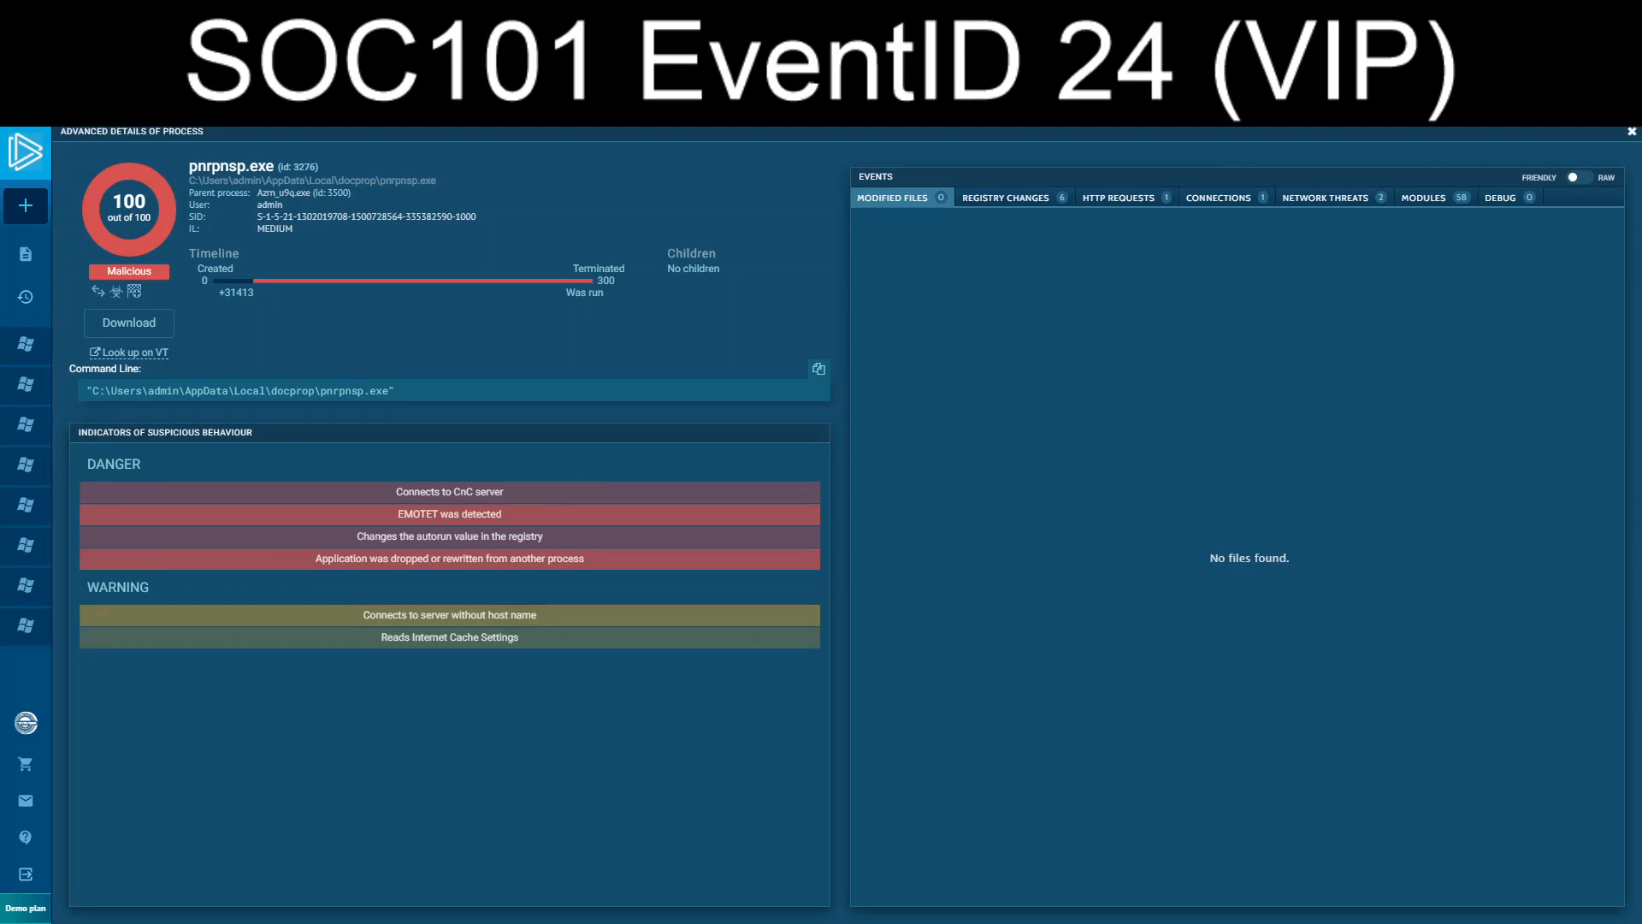
Close ANY.RUN's process details and copy the ethanstech.com download URL into the fourth artifact.
{"action": "left_click", "coordinate": [1630, 130]}
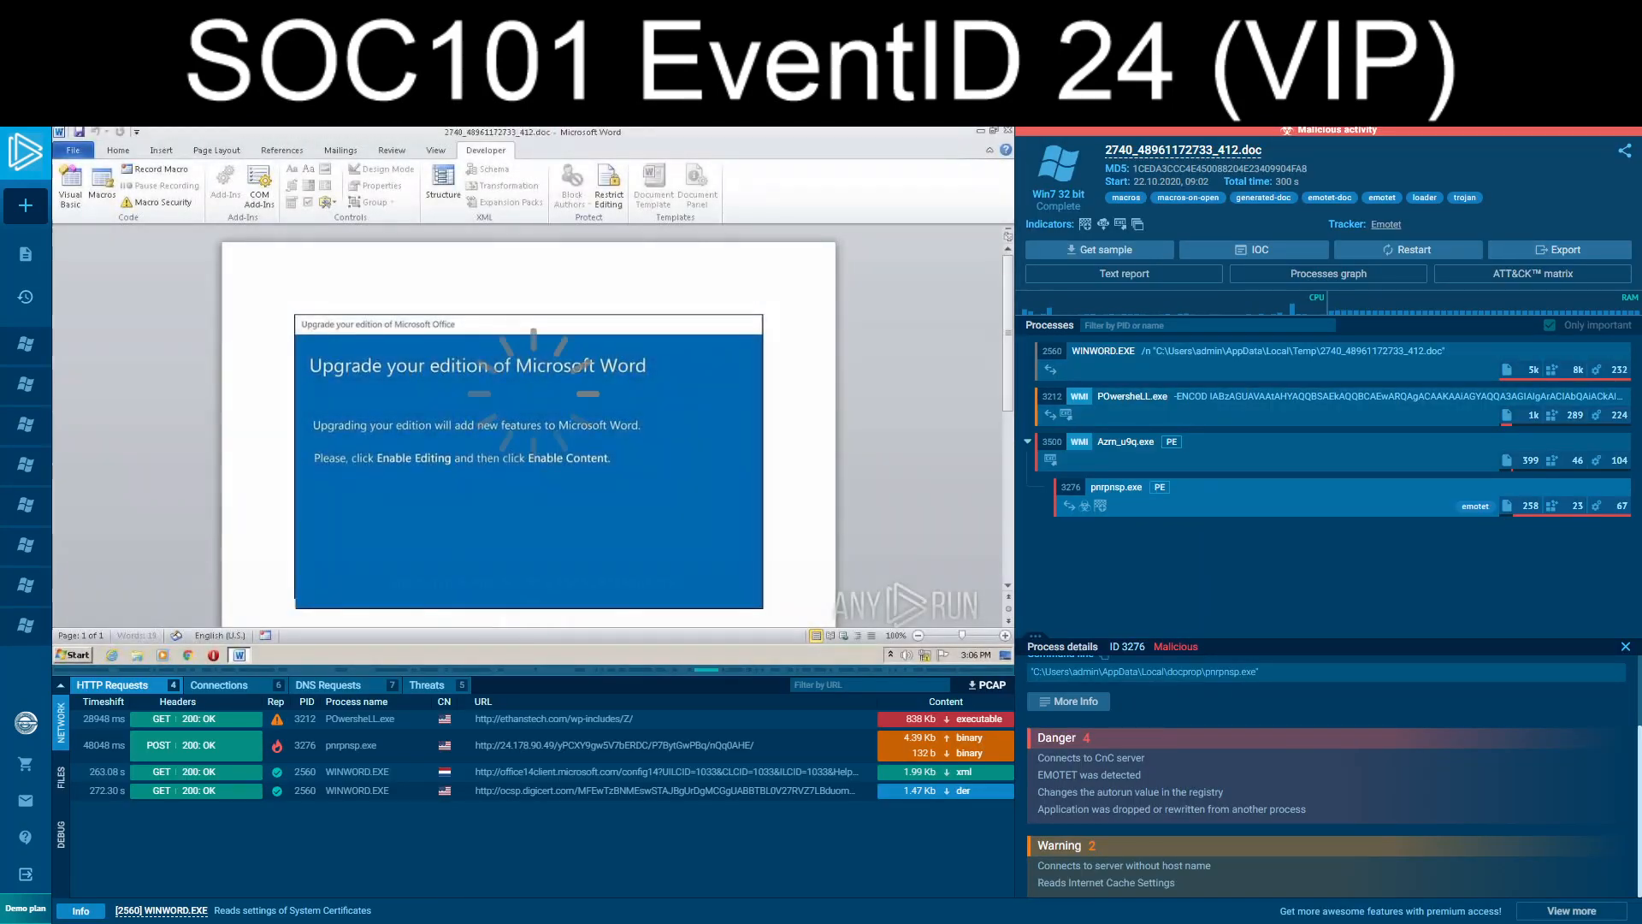
{"action": "left_click", "coordinate": [72, 149]}
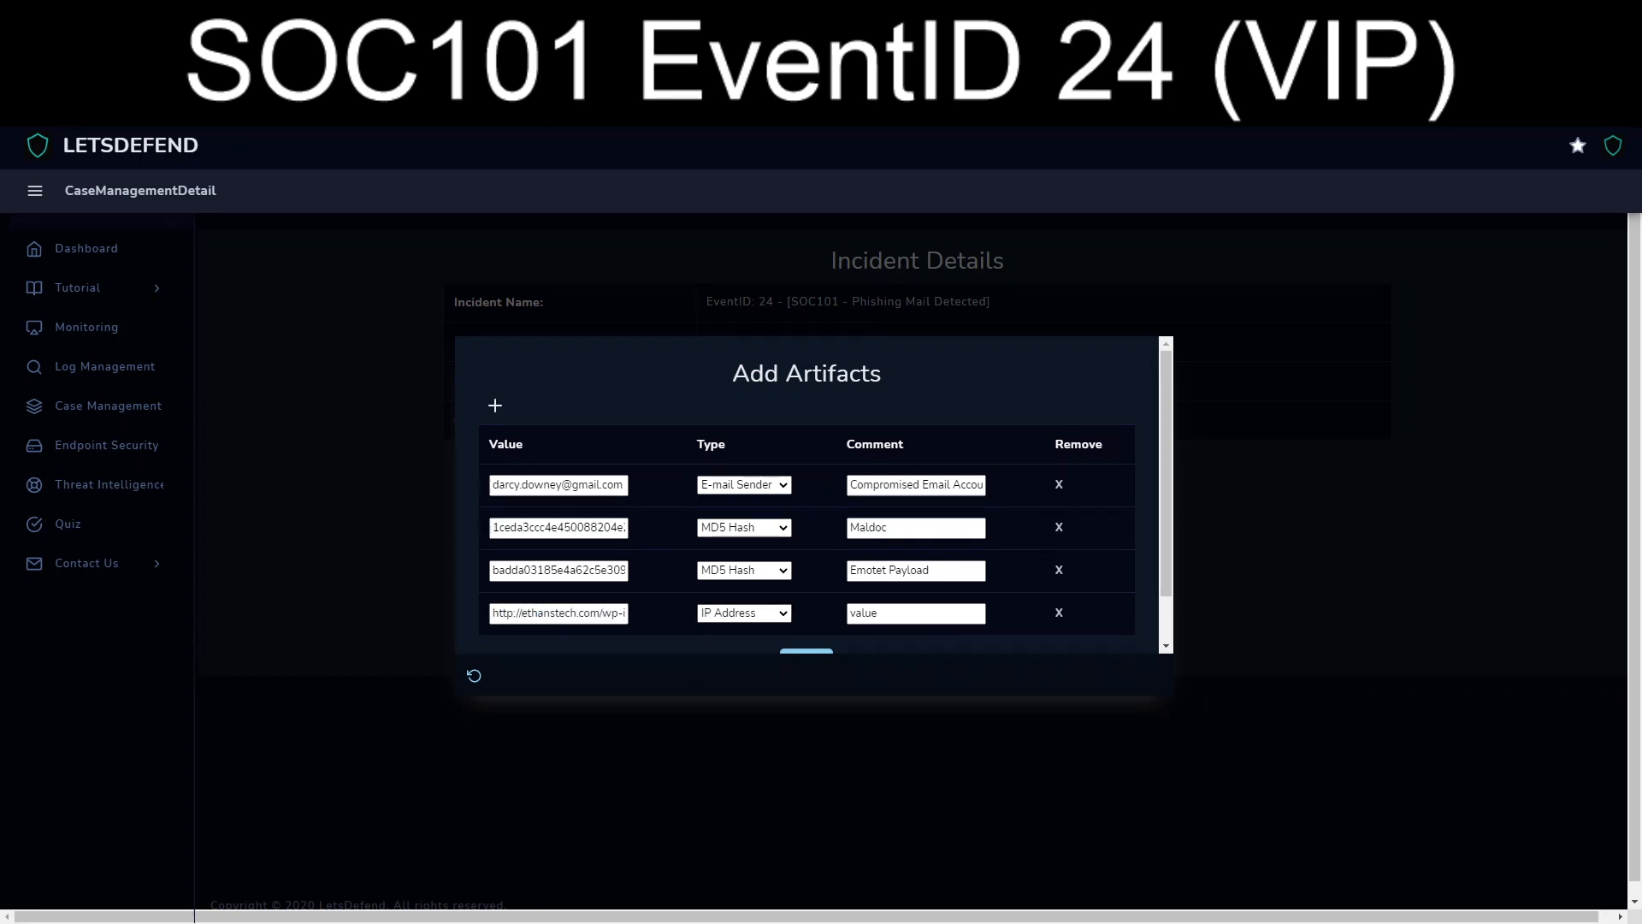
Make the ethanstech.com artifact a URL commented 'Emotet Payload Location' and add a fifth row.
{"action": "left_click", "coordinate": [743, 612]}
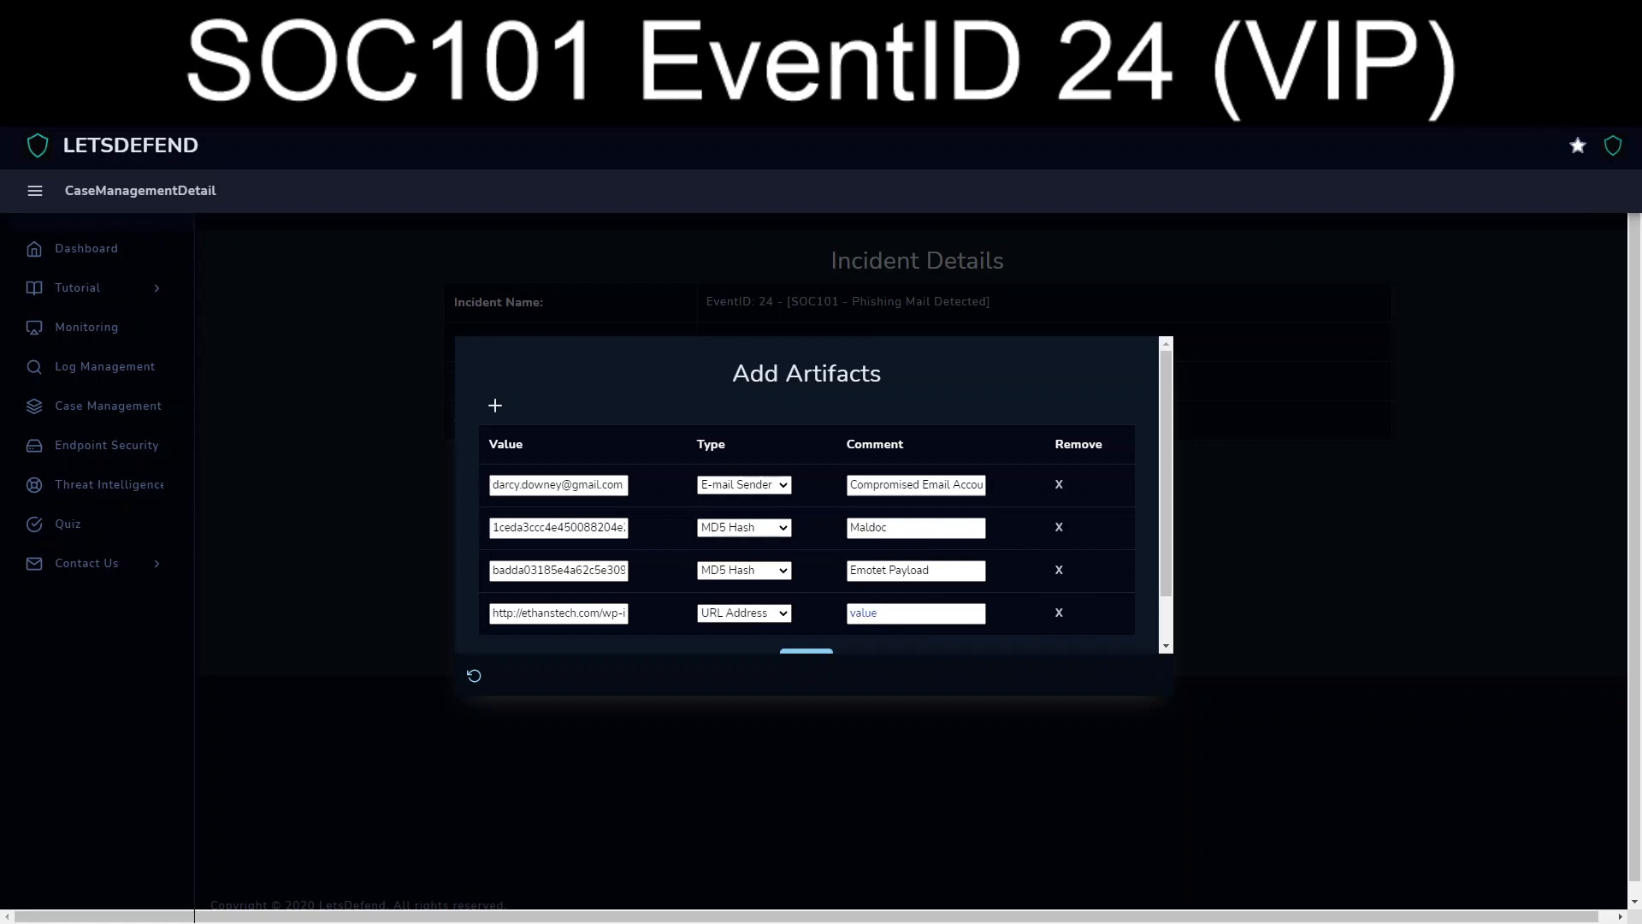
{"action": "type", "text": "Emotet"}
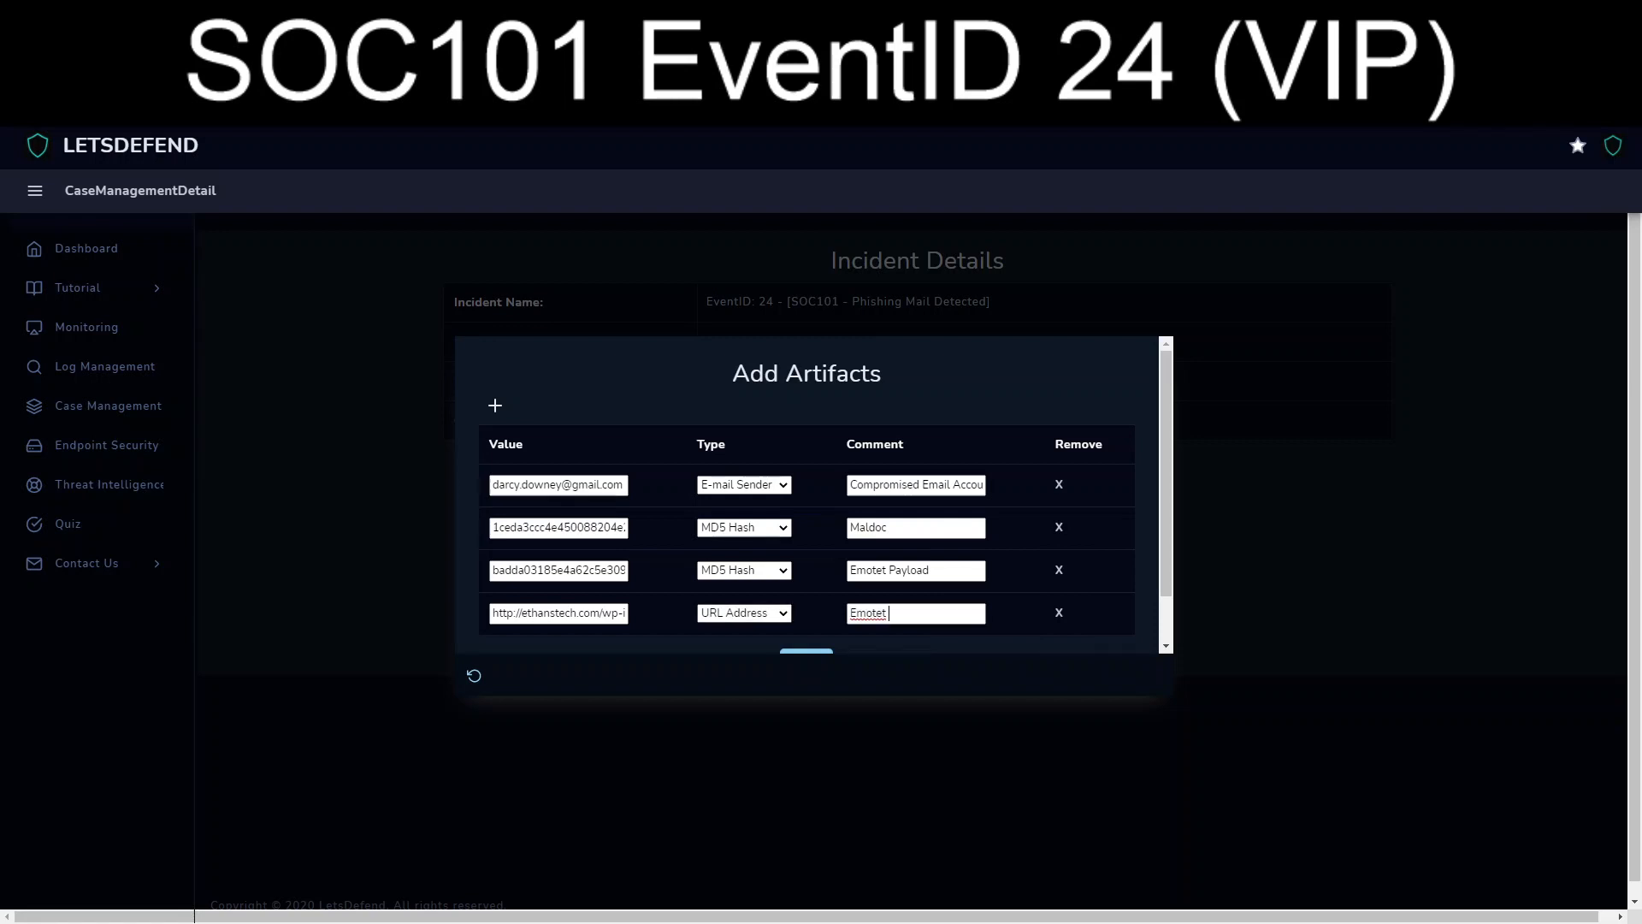
{"action": "type", "text": "Payload Location"}
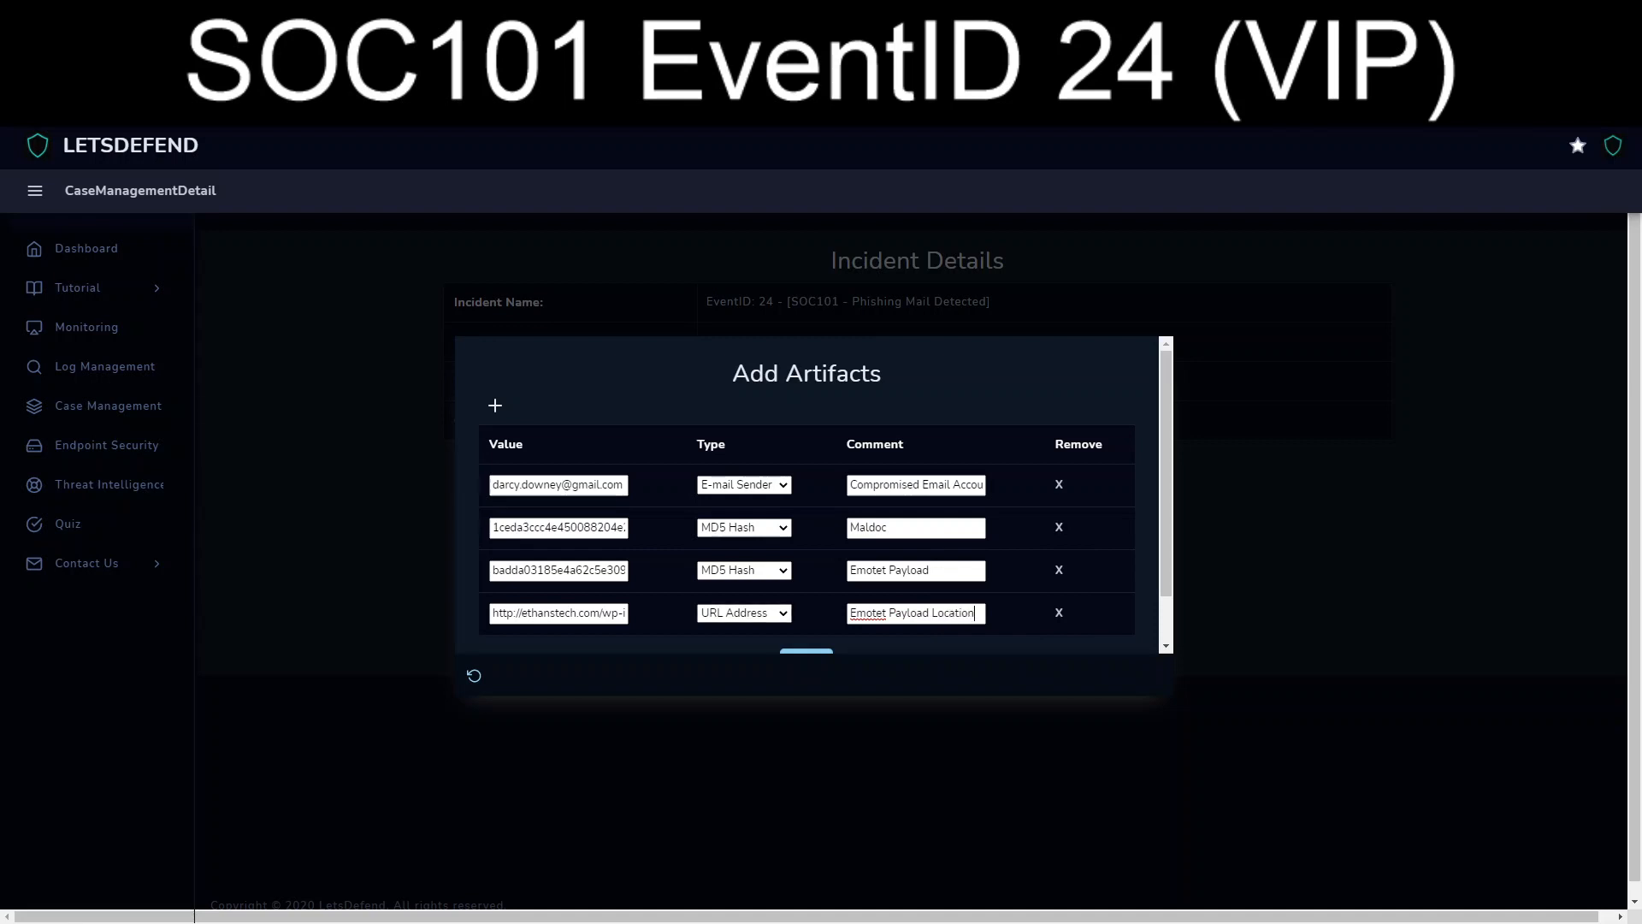
{"action": "left_click", "coordinate": [494, 405]}
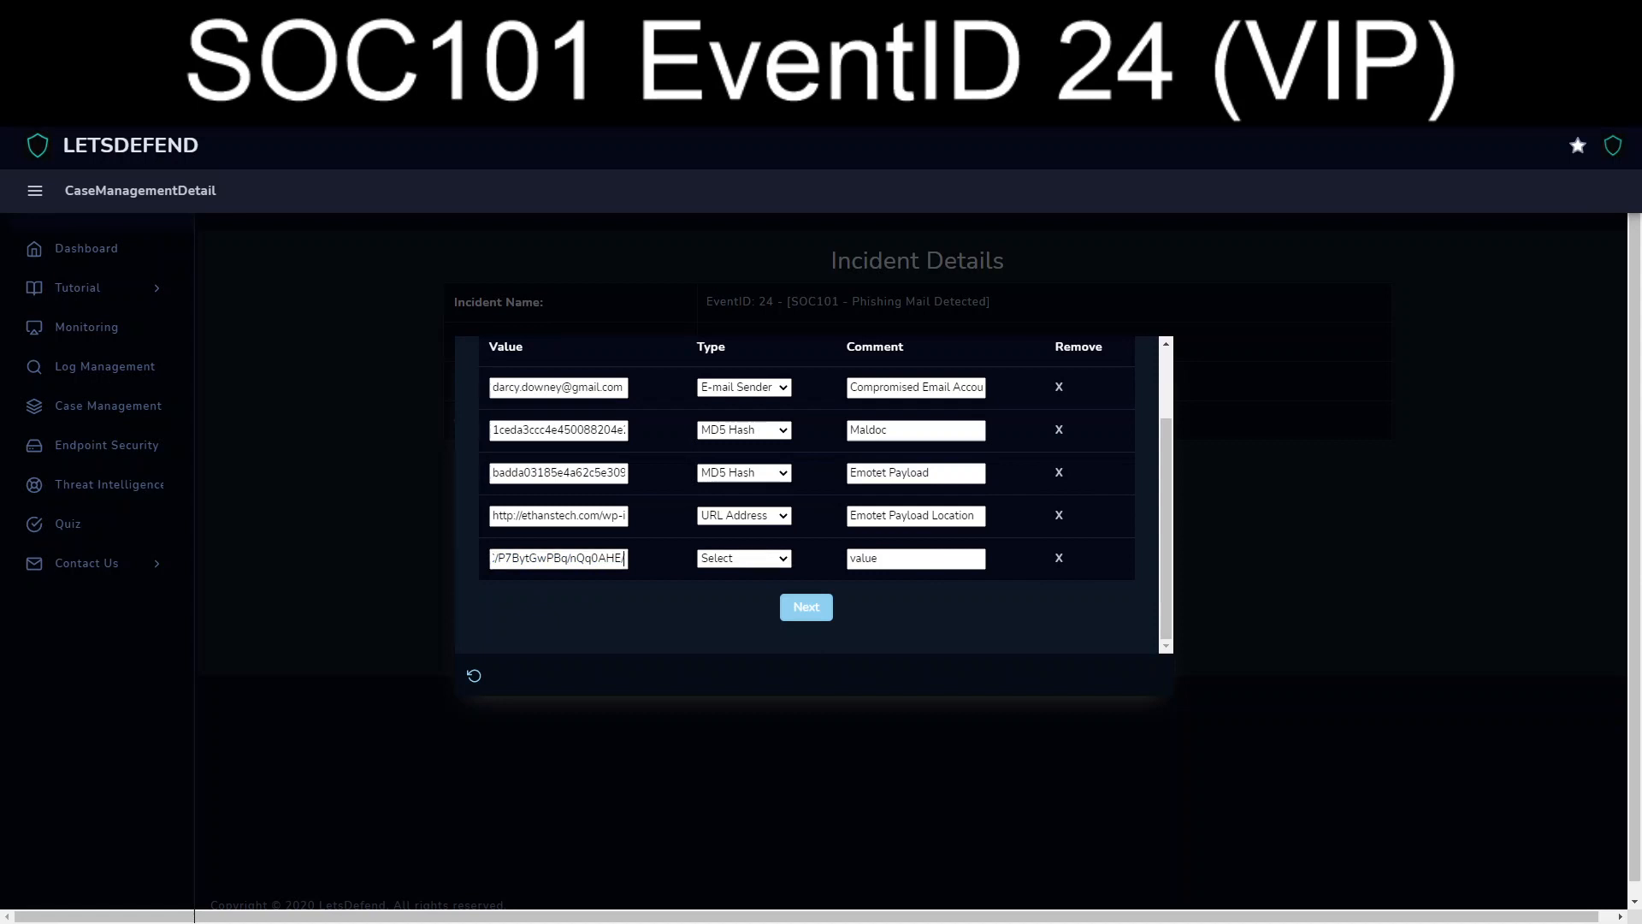
Enter the 24.178.90.49 URL as an IP artifact commented 'Emotet C2' and add a sixth row.
{"action": "type", "text": "http://24.178.90.49/yPCXY"}
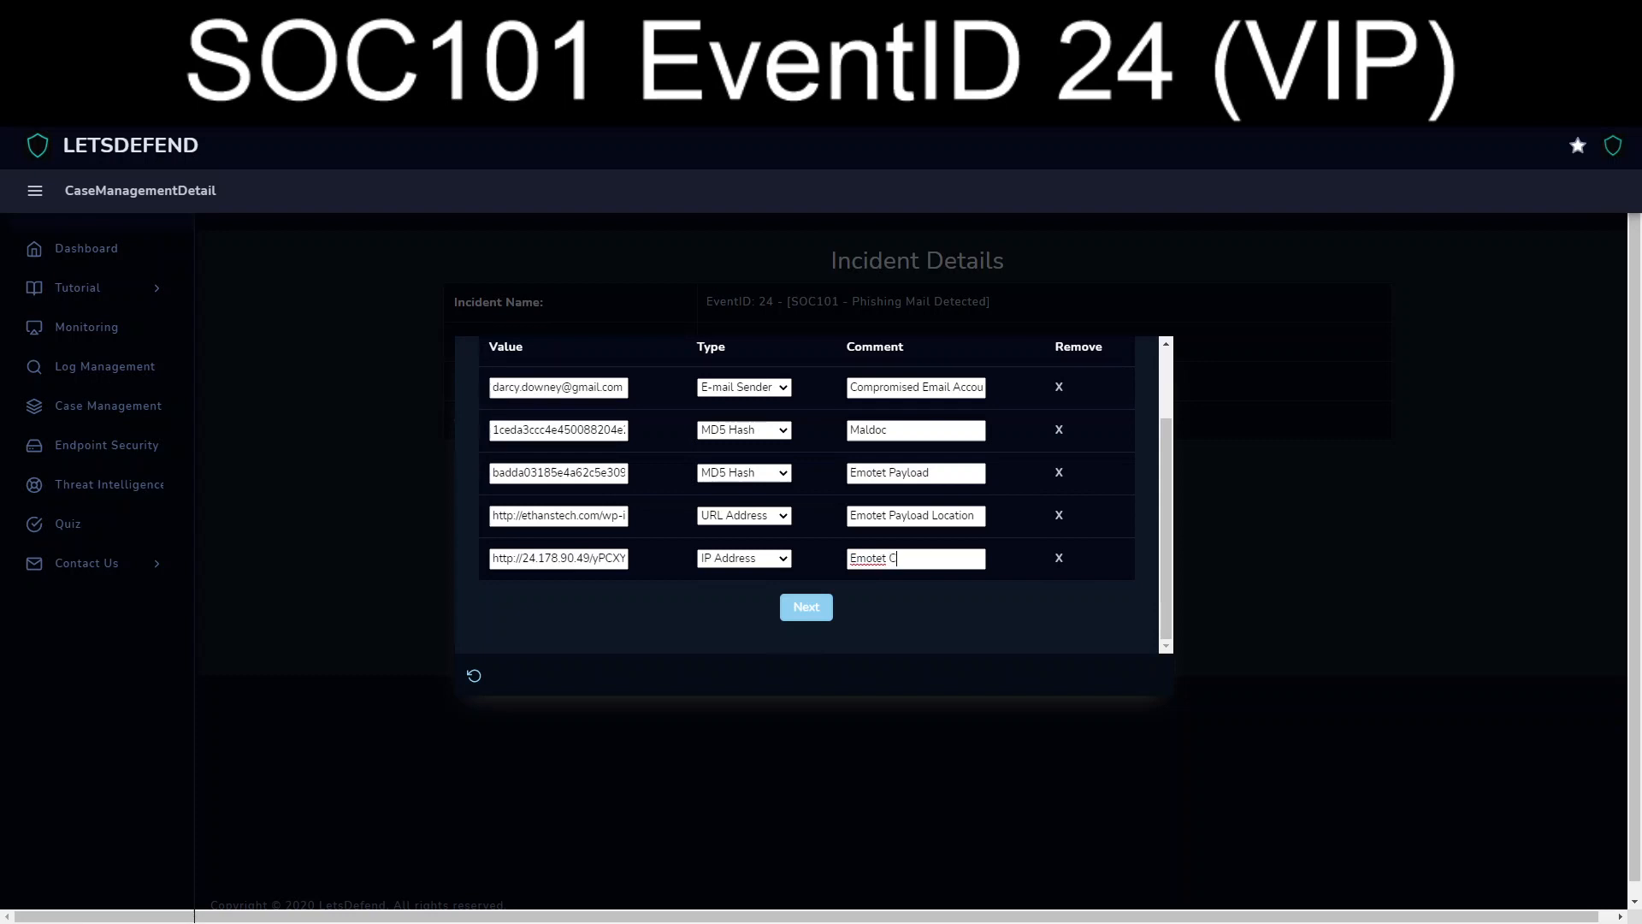
{"action": "type", "text": "2"}
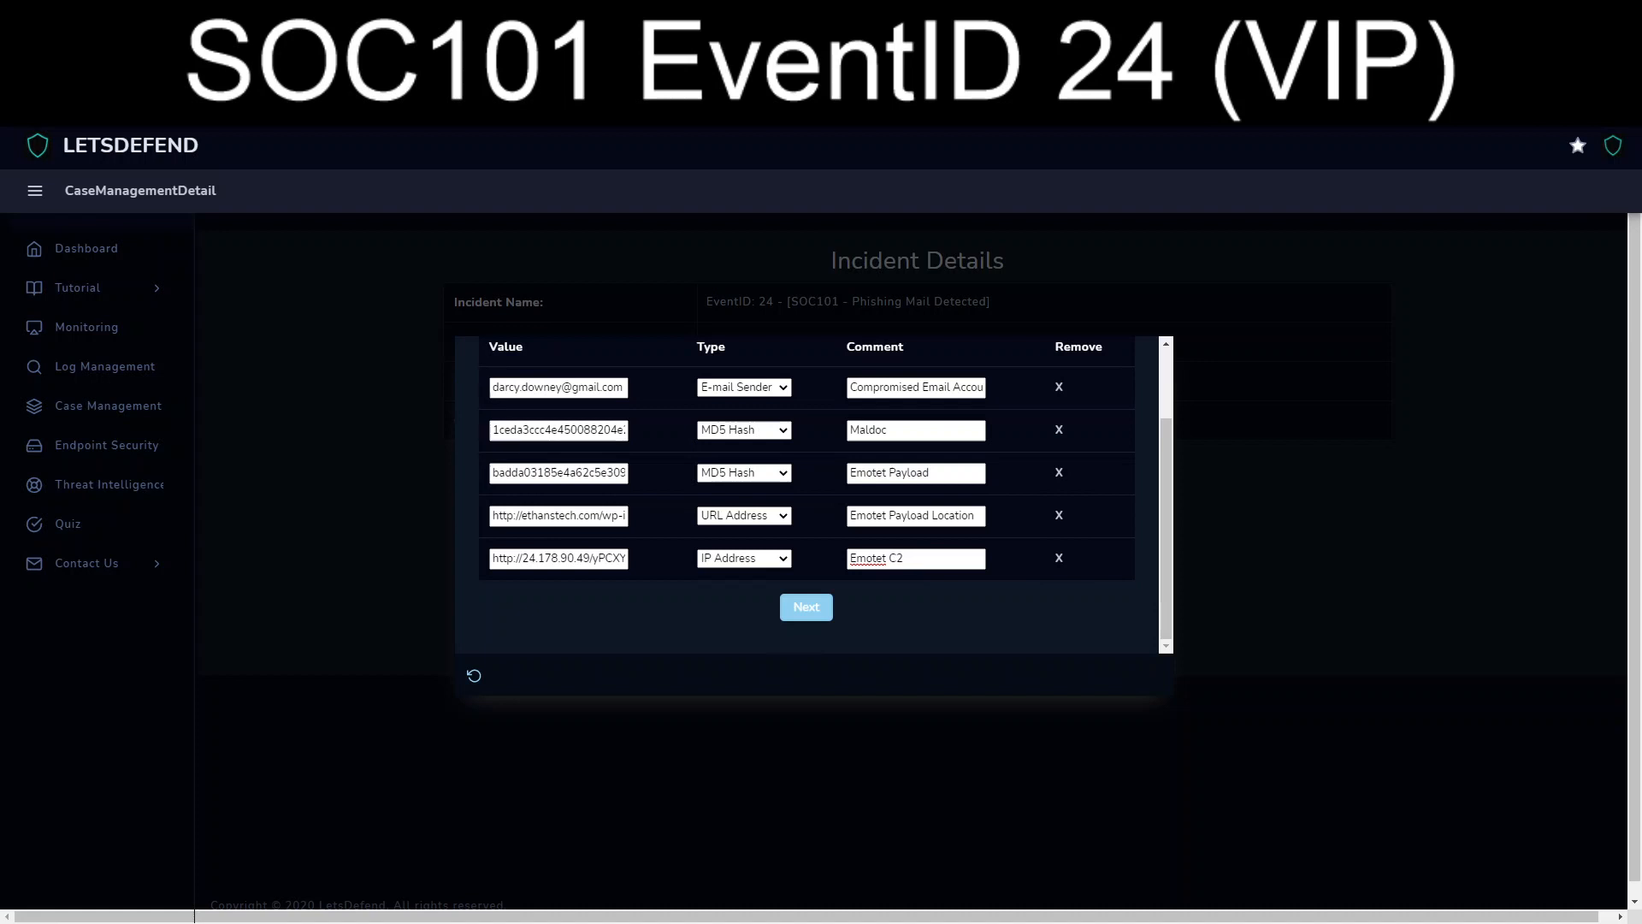
{"action": "left_click", "coordinate": [914, 556]}
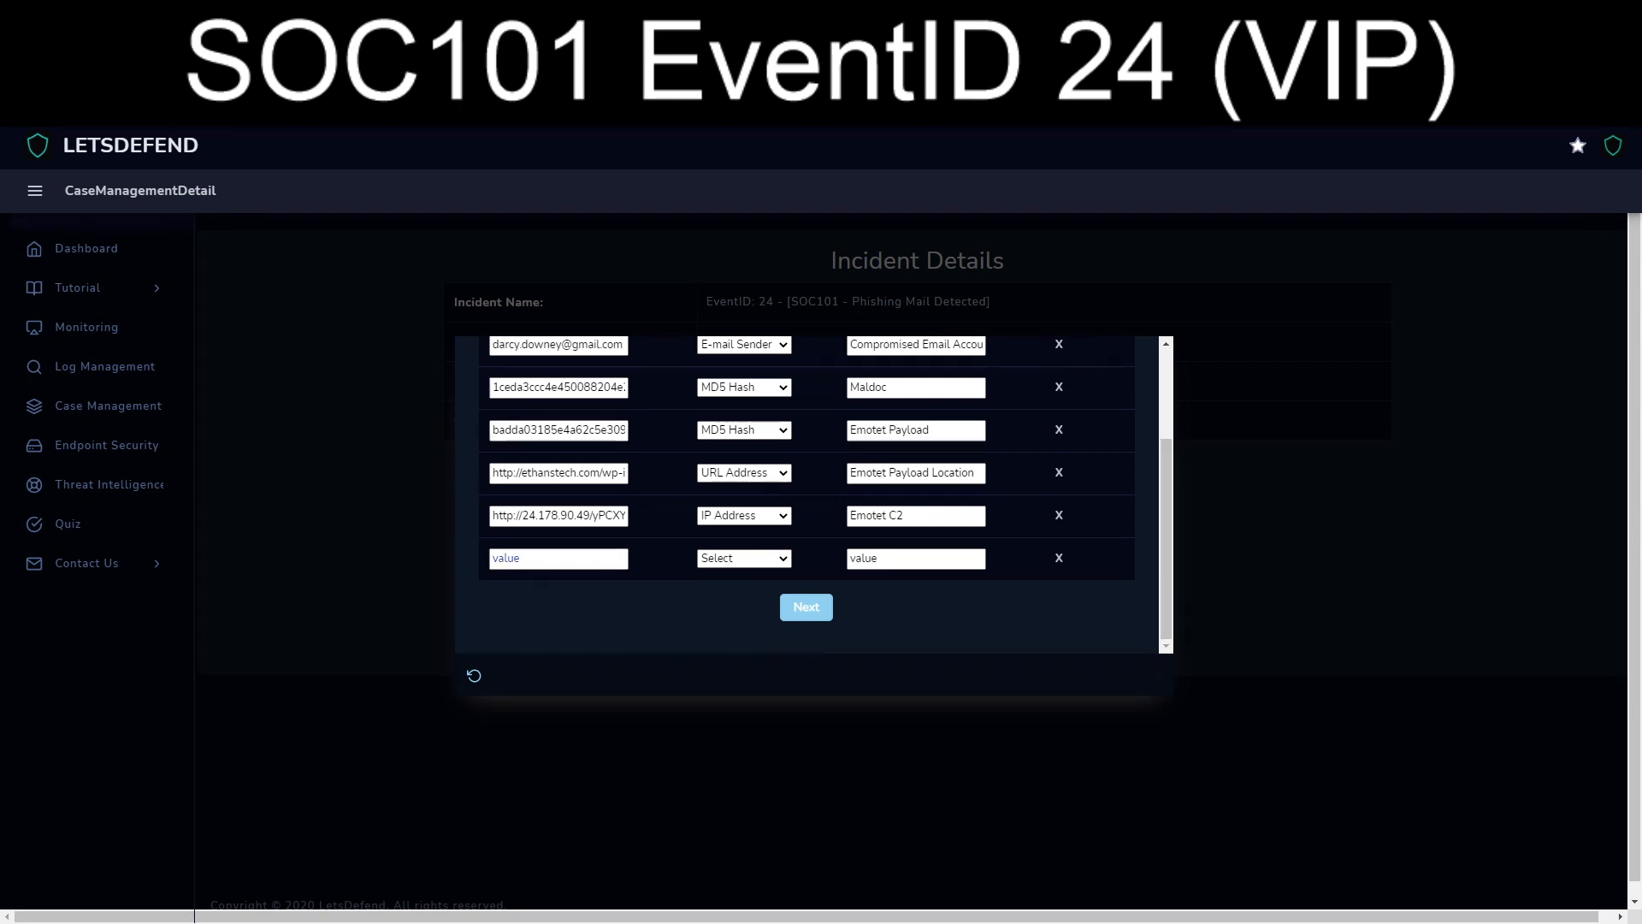
Enter gmail.com as an artifact, set its type to E-mail Domain, and comment 'Email Domain'.
{"action": "type", "text": "gmail.com"}
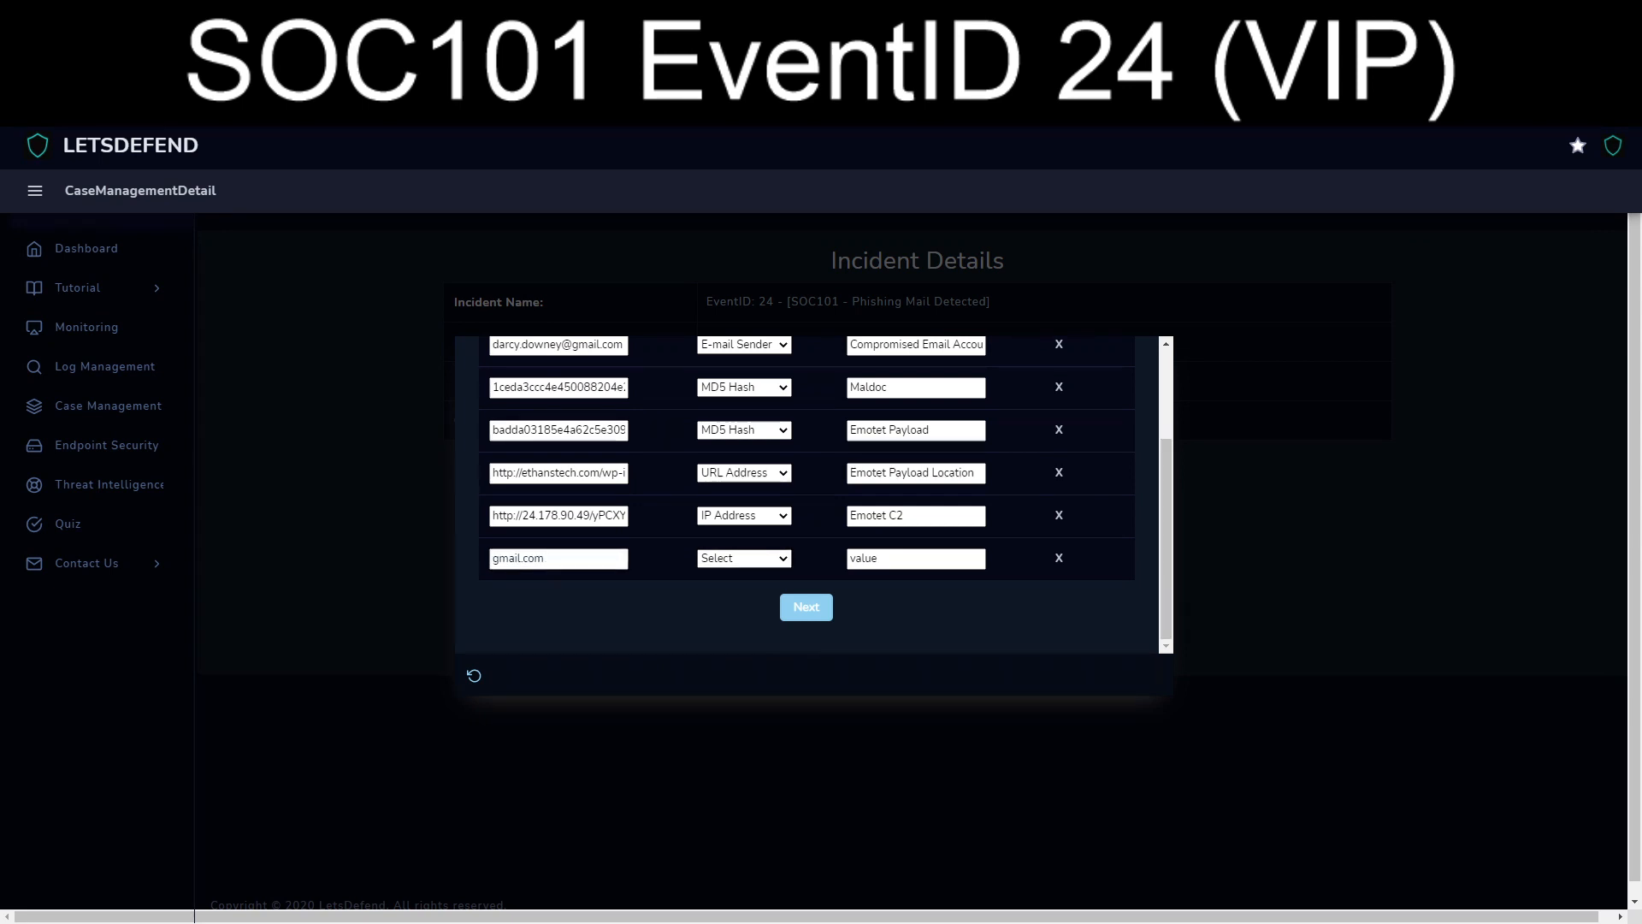
{"action": "left_click", "coordinate": [743, 557]}
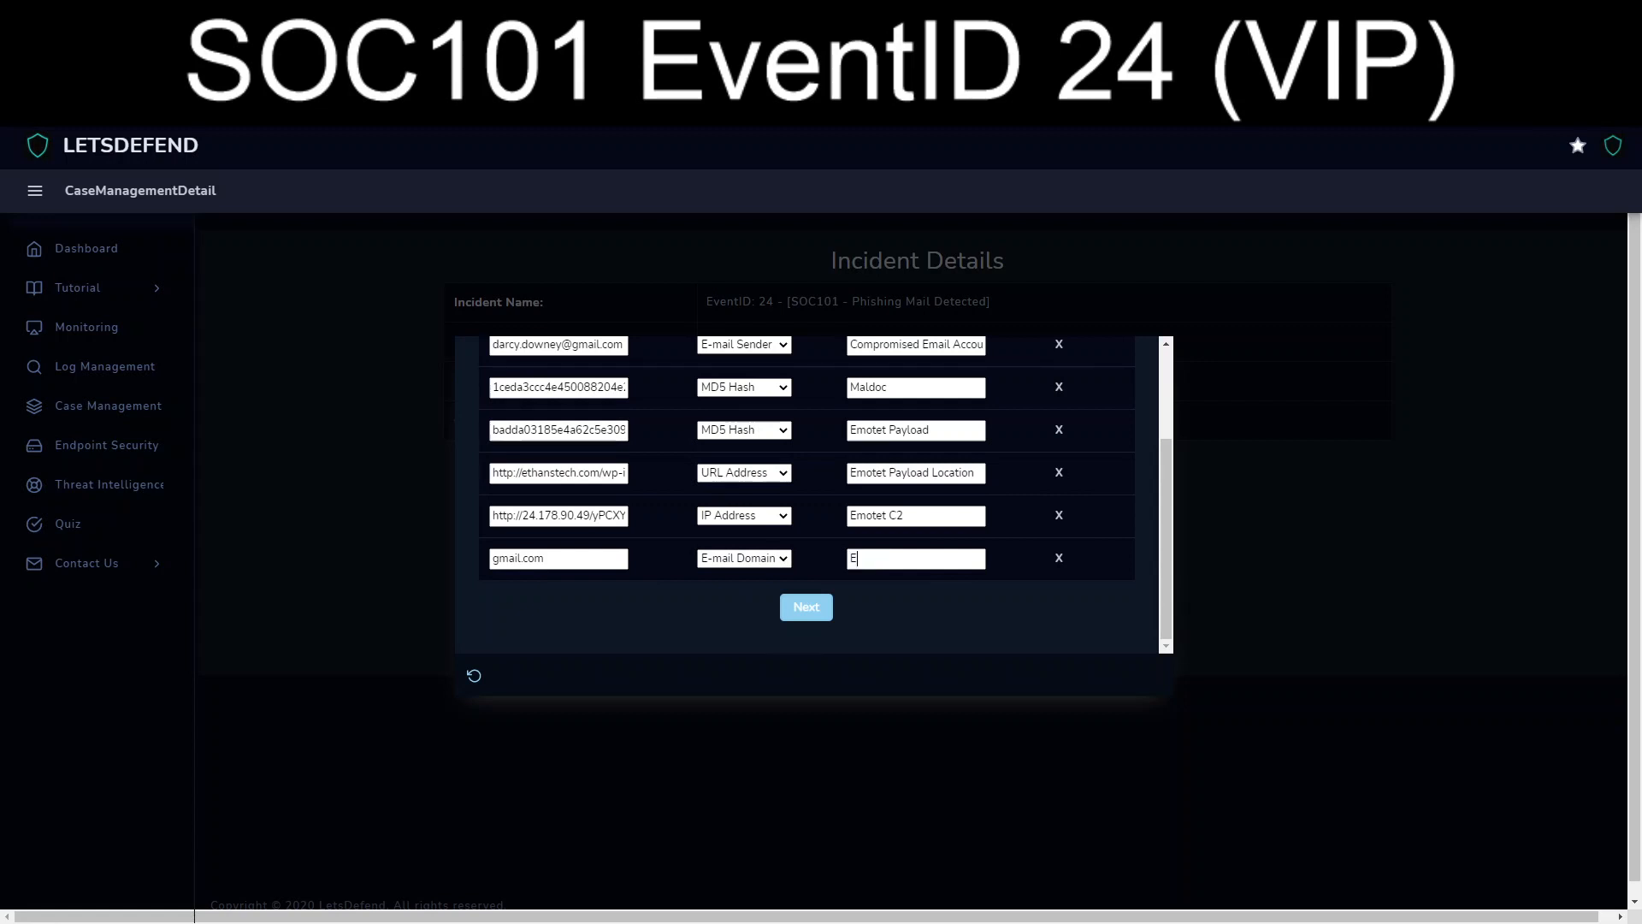
{"action": "type", "text": "Email Domain"}
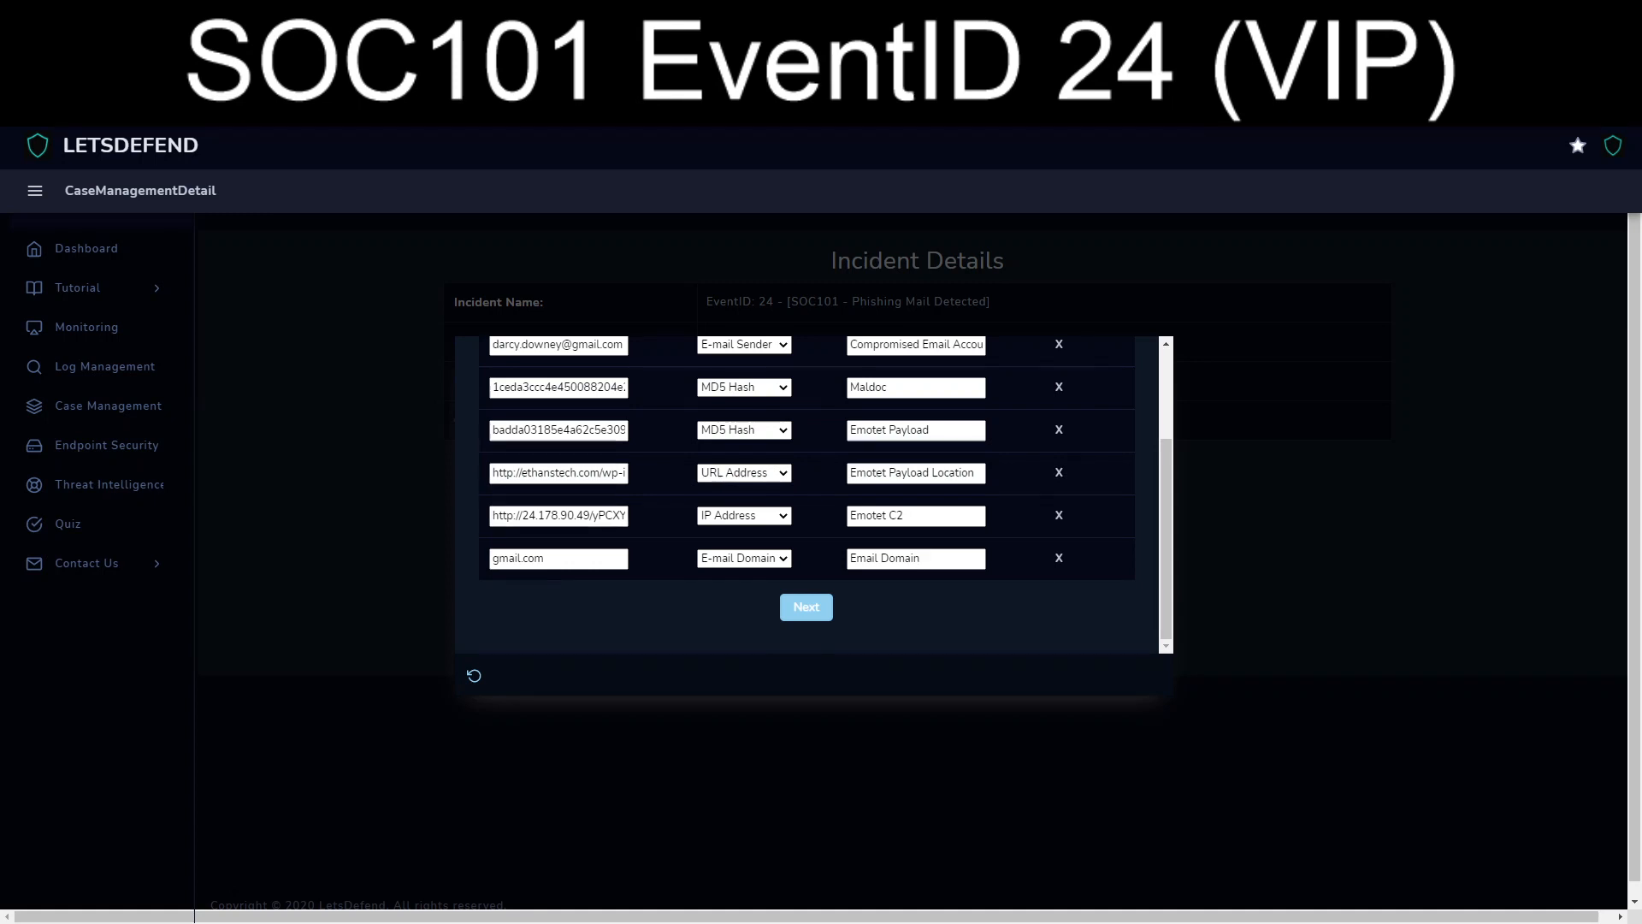
{"action": "left_click", "coordinate": [915, 557]}
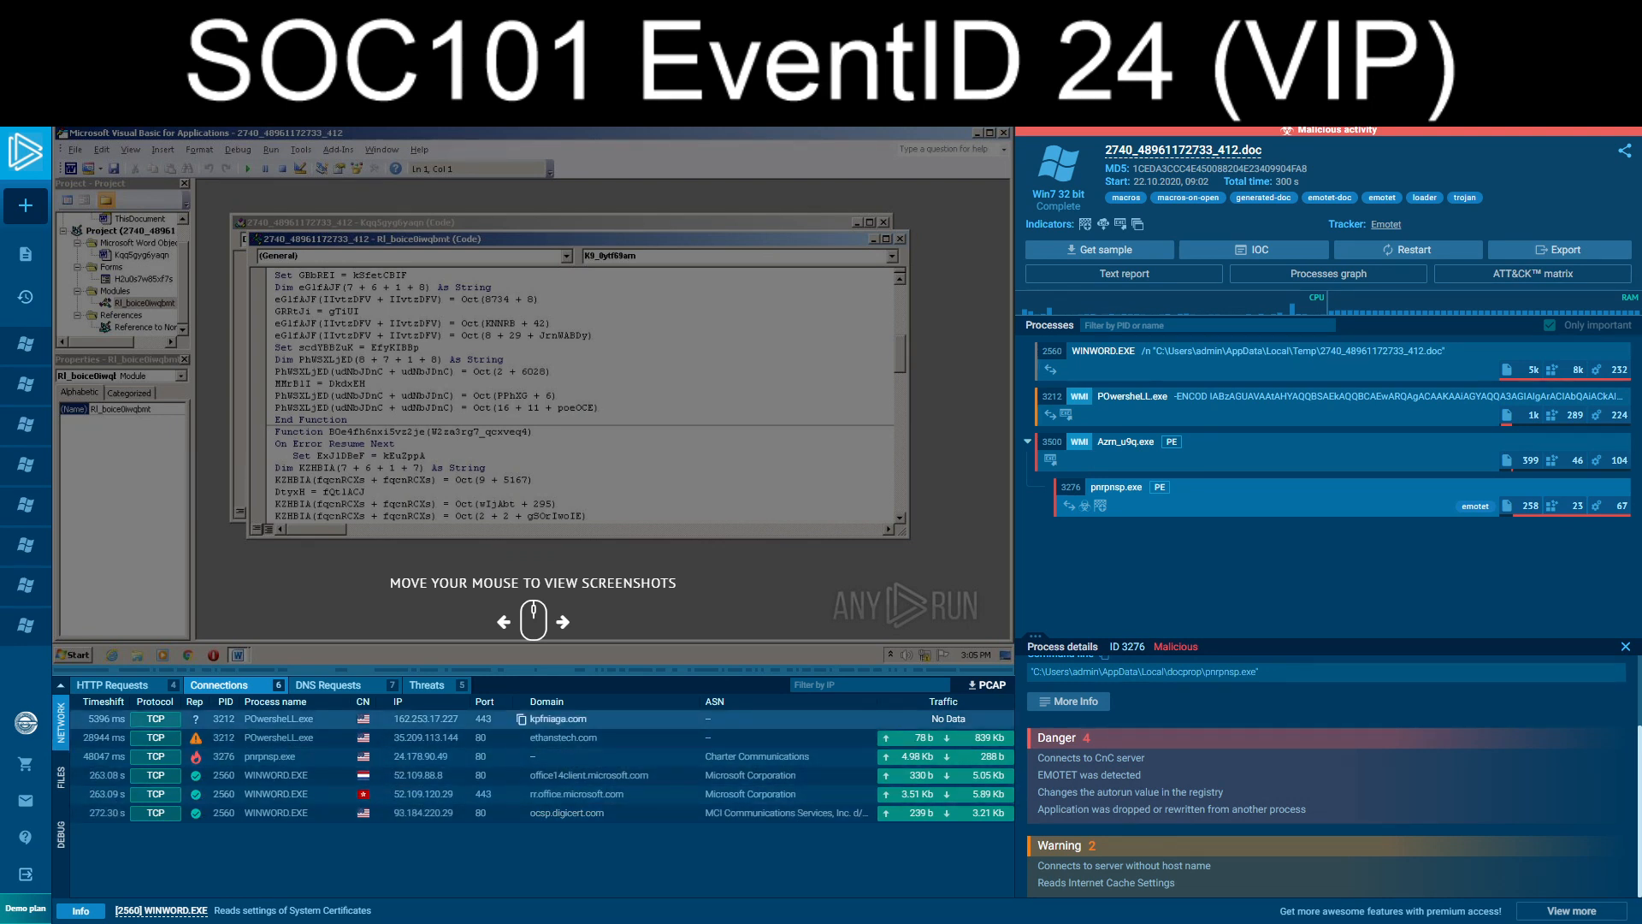
Copy the 35.209.113.144 connection IP from ANY.RUN's Connections list.
{"action": "left_click", "coordinate": [1254, 249]}
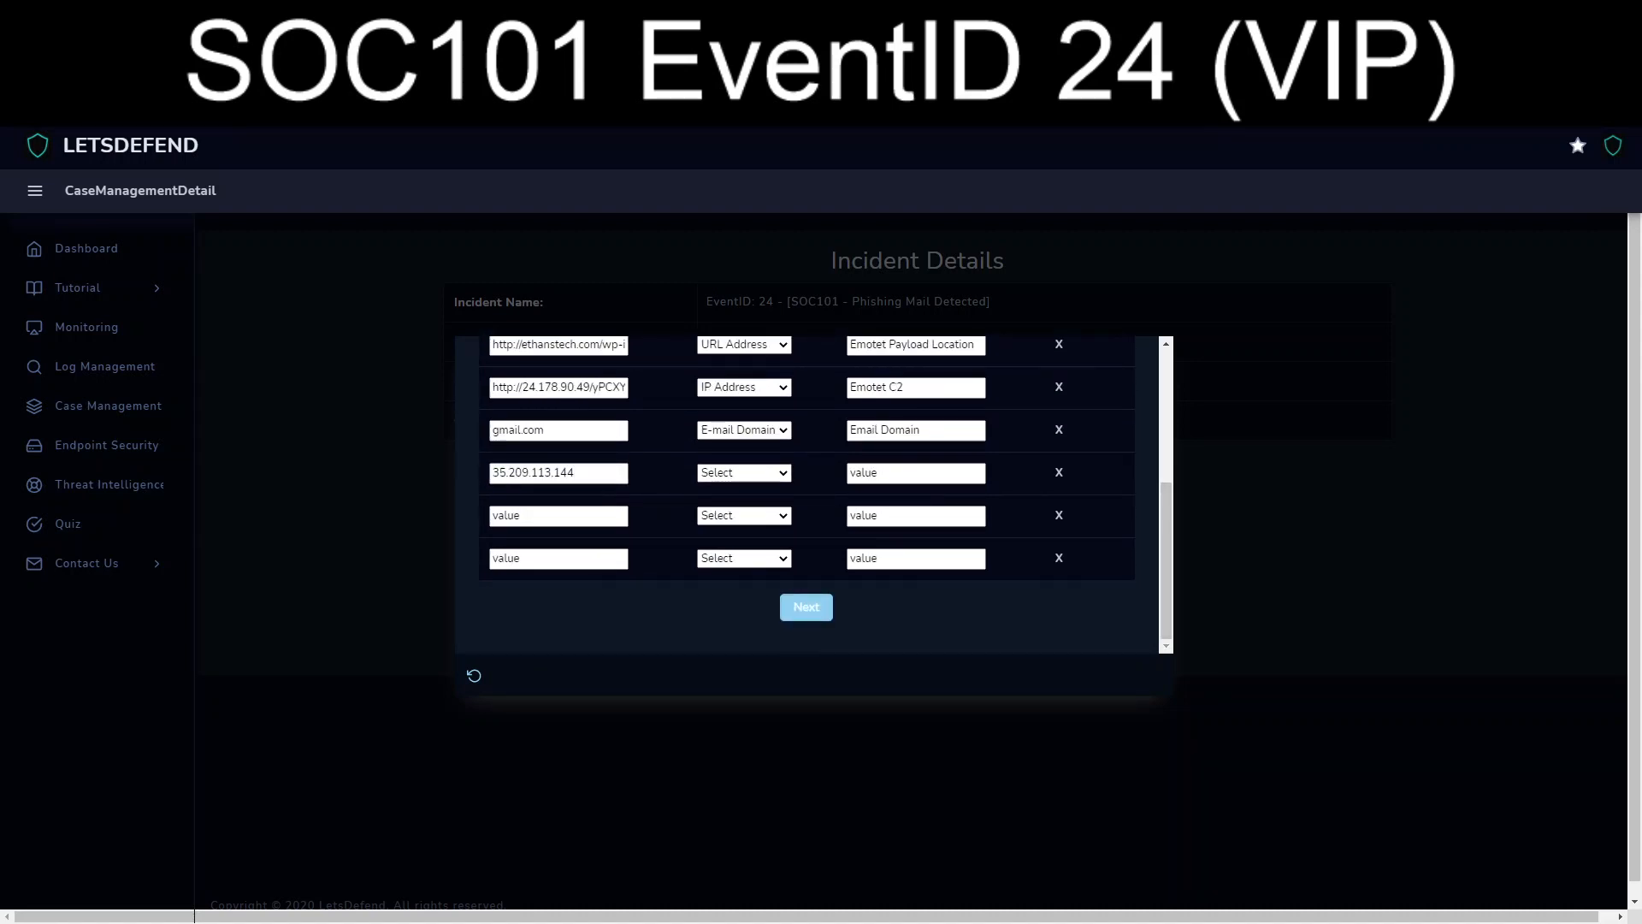
Add artifacts 35.209.113.144 (IP Address), 162.253.17.227 and 24.178.90.49, then submit them.
{"action": "left_click", "coordinate": [744, 472]}
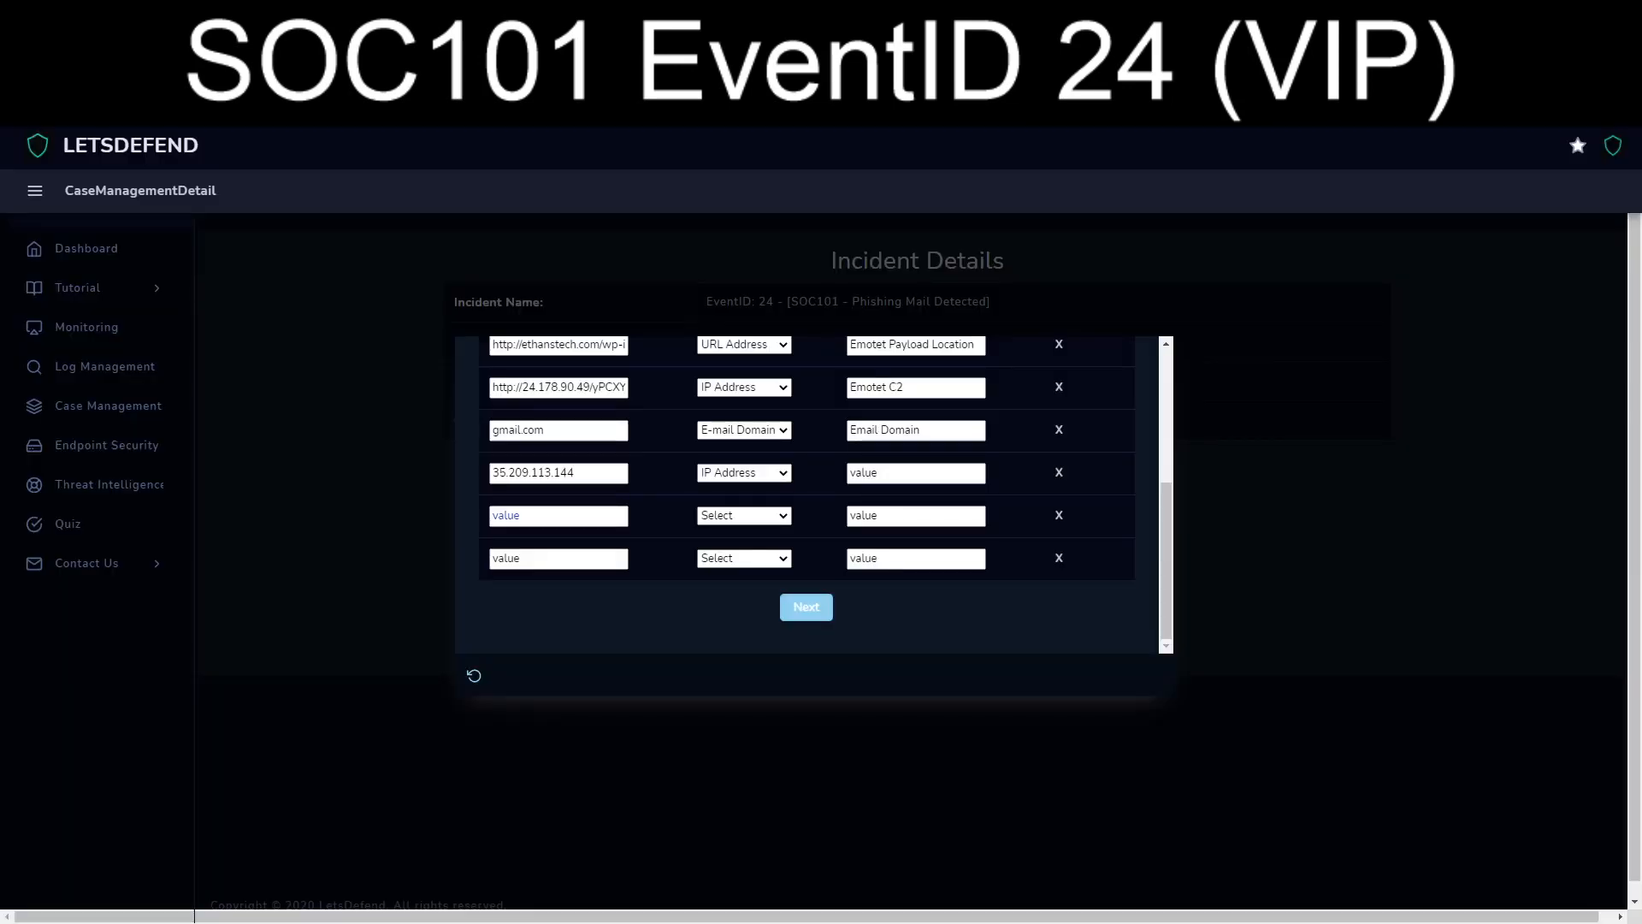
{"action": "type", "text": "162.253.17.227"}
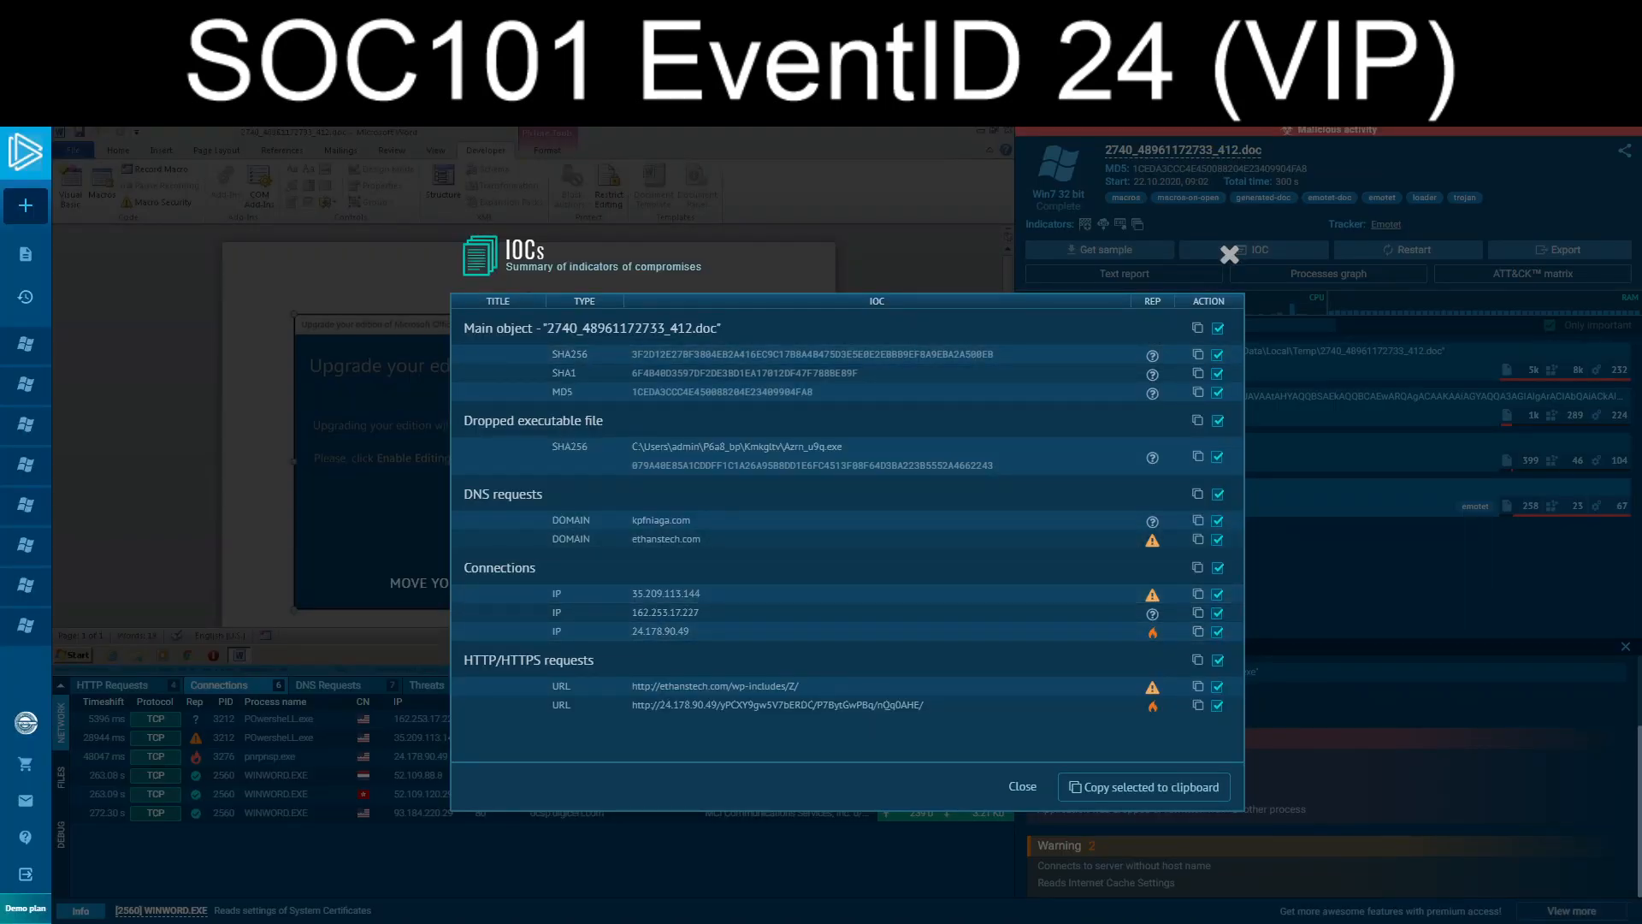
{"action": "left_click", "coordinate": [66, 524]}
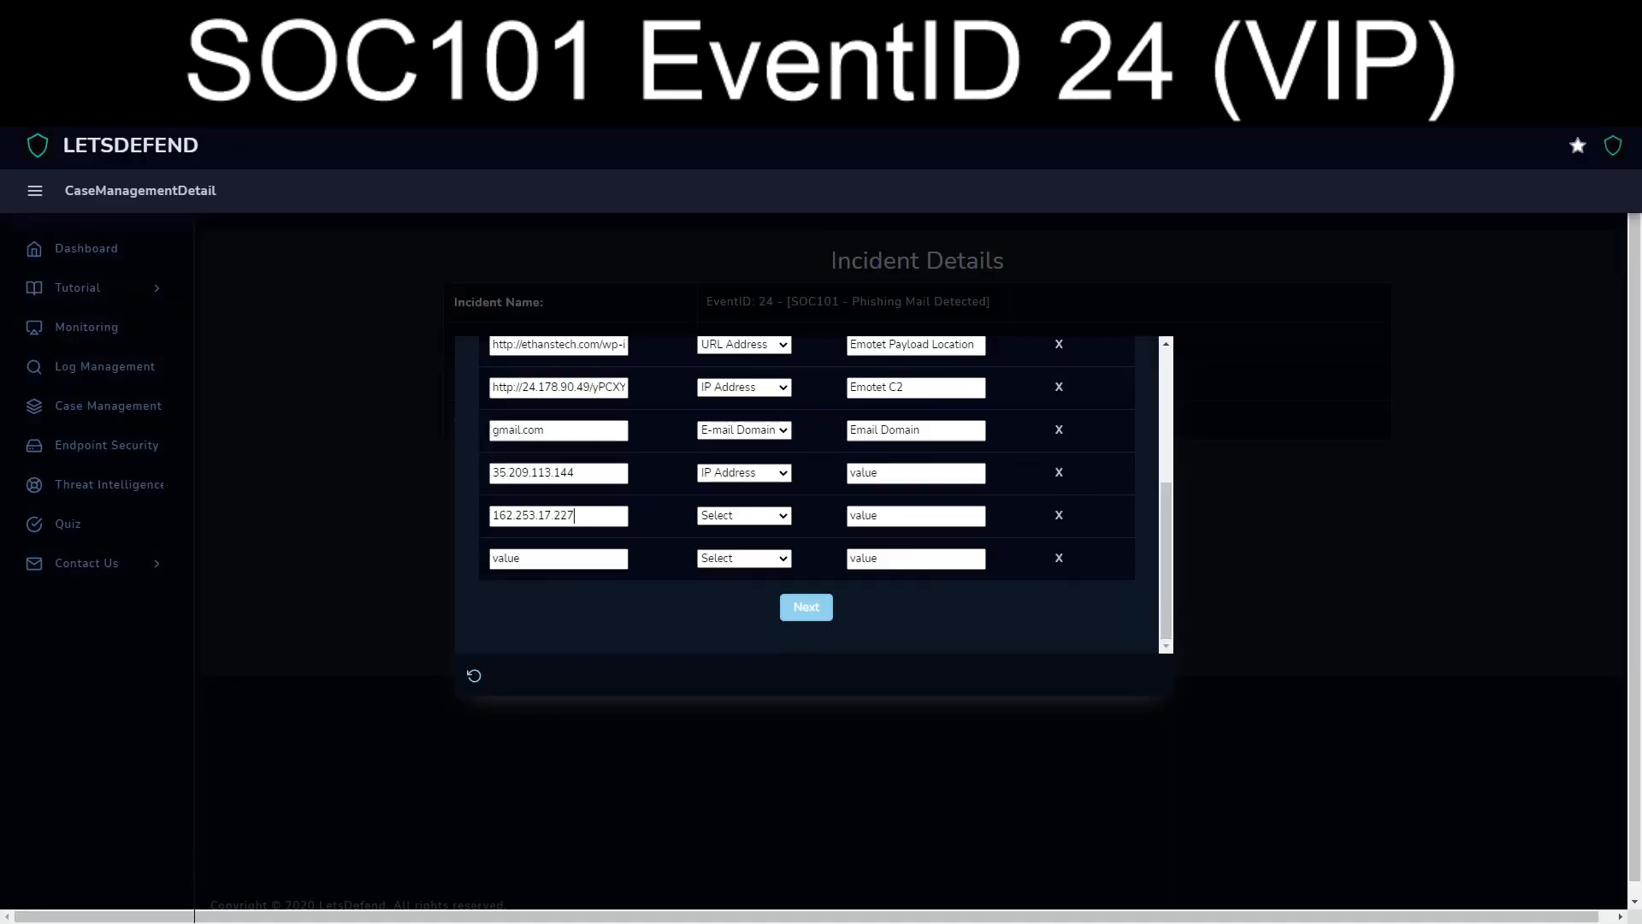
{"action": "type", "text": "24.178.90.49"}
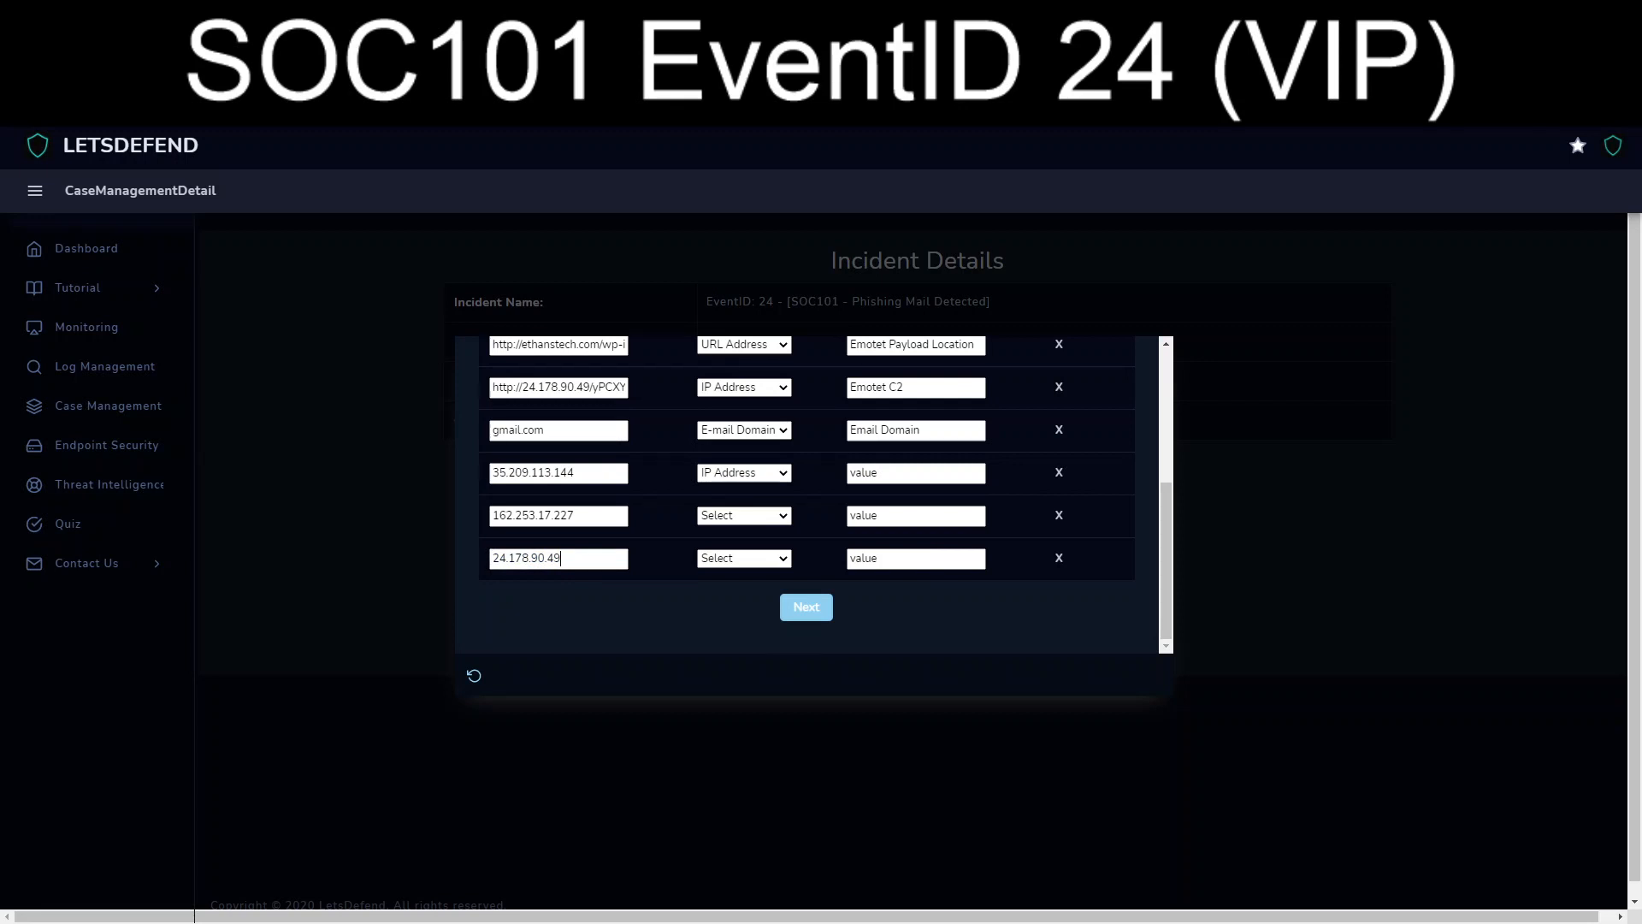
{"action": "left_click", "coordinate": [806, 607]}
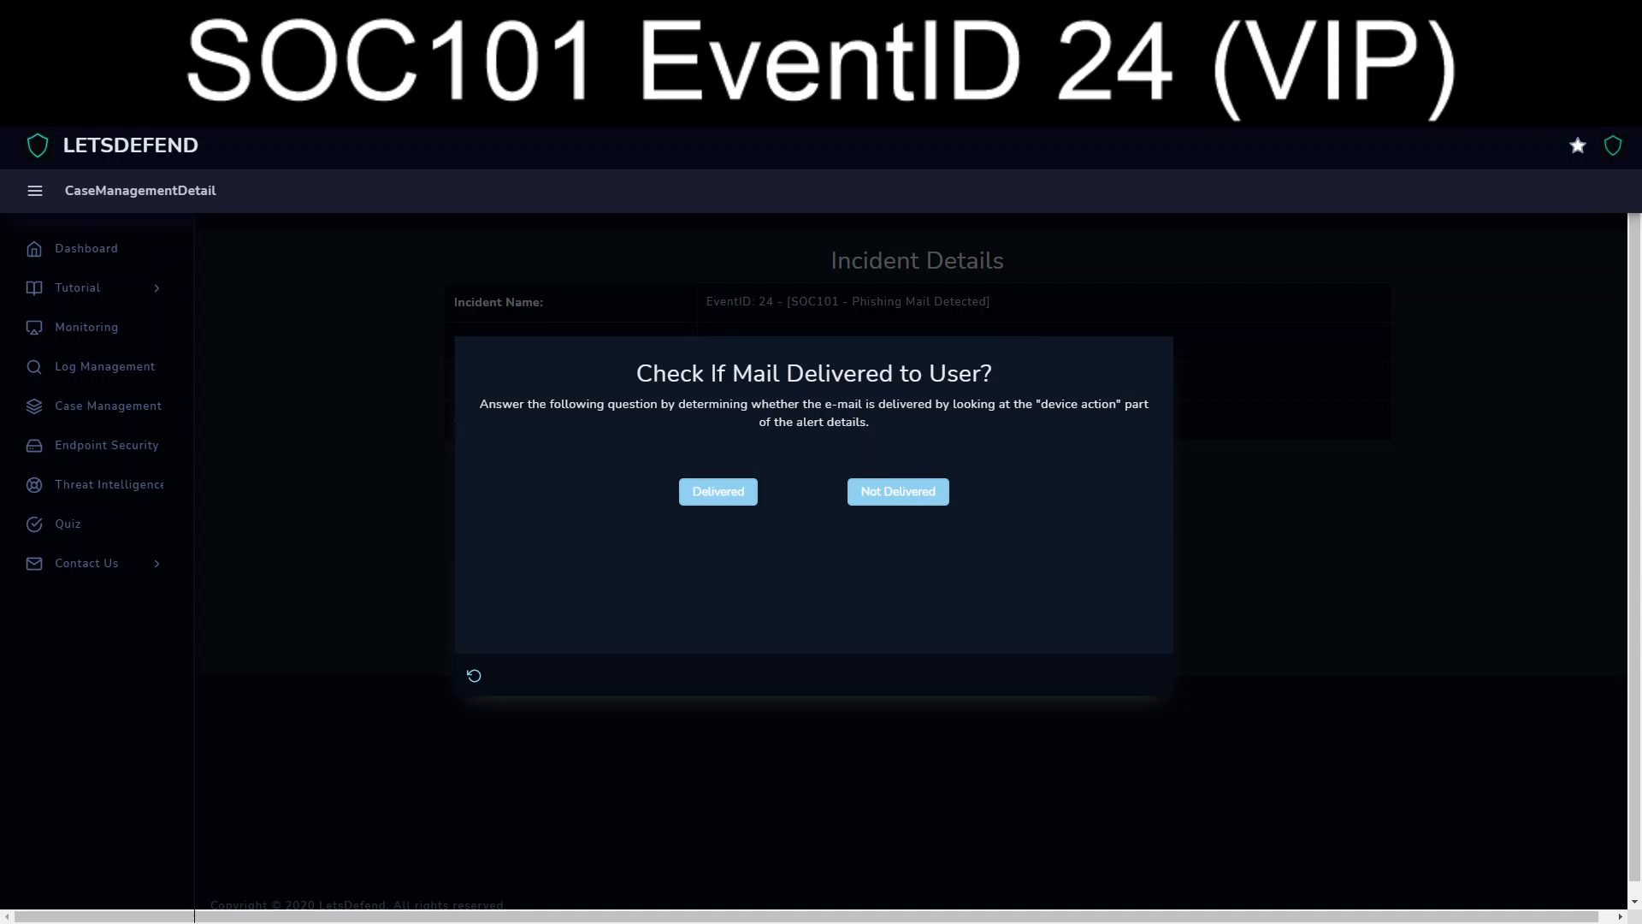
Answer 'Check If Mail Delivered to User?' and confirm Finish Playbook to close the case.
{"action": "left_click", "coordinate": [718, 490]}
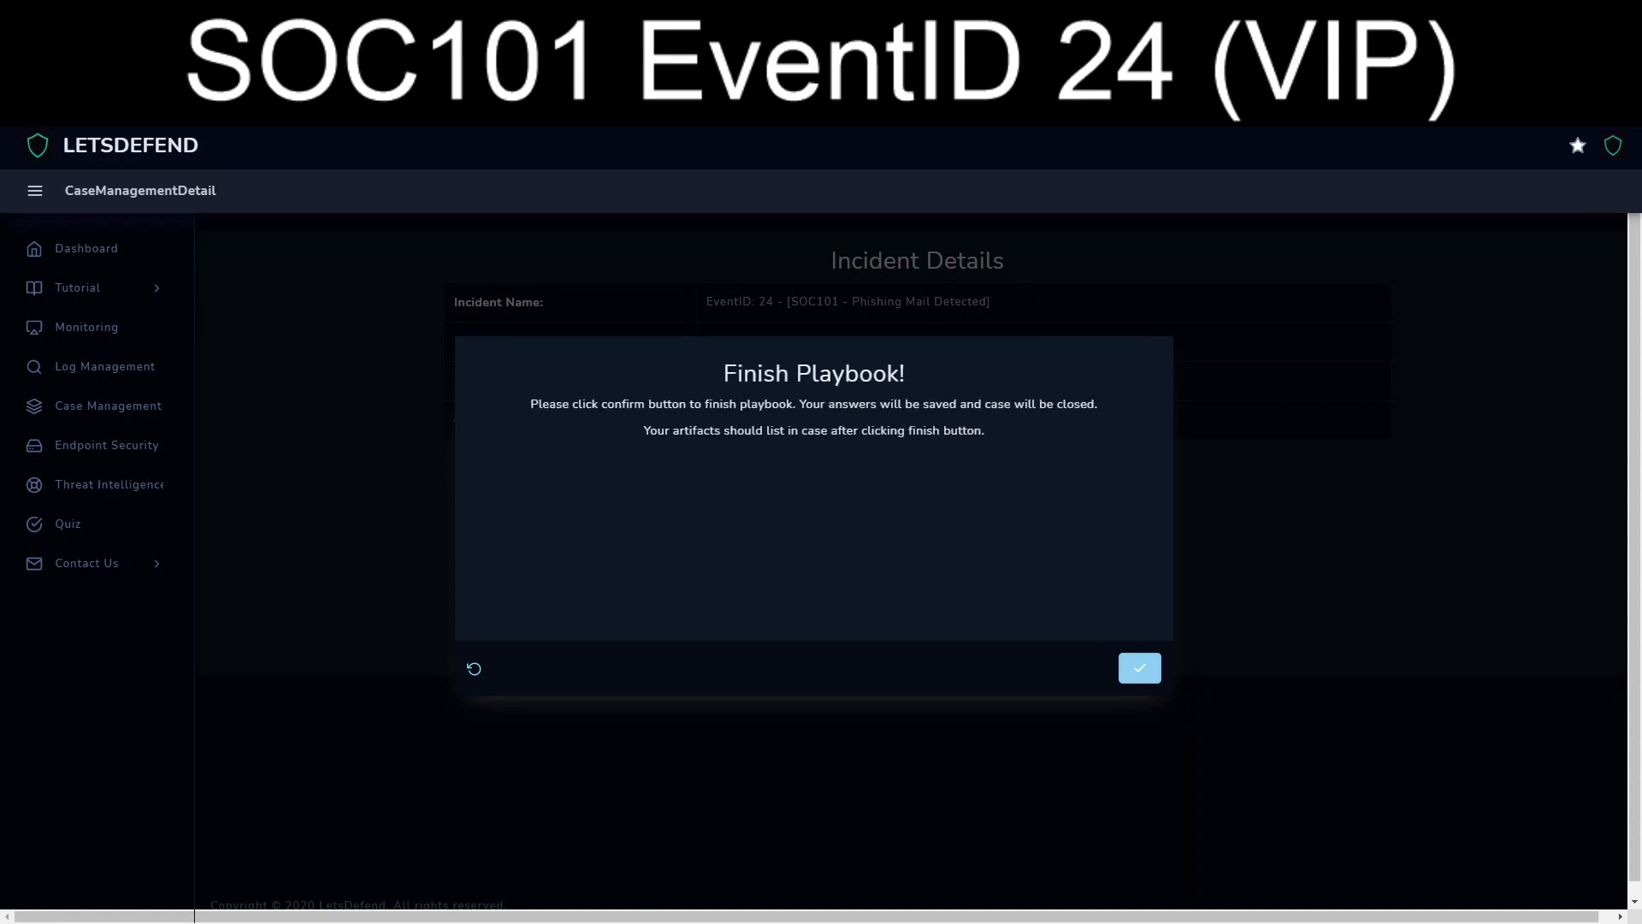
{"action": "left_click", "coordinate": [1138, 667]}
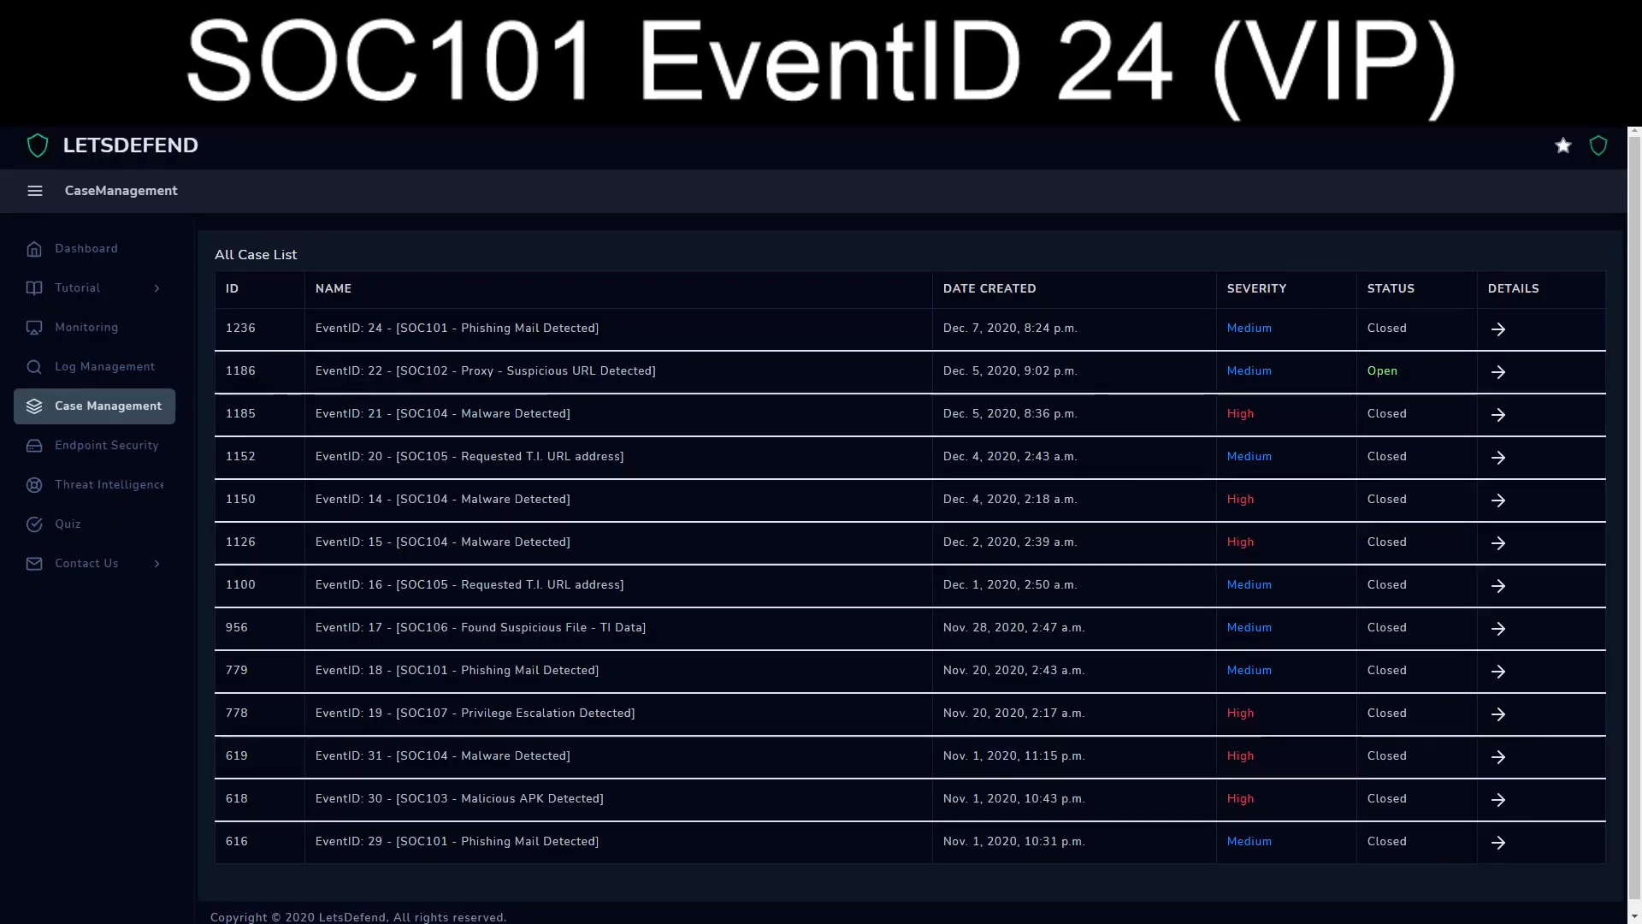
{"action": "mouse_move", "coordinate": [93, 365]}
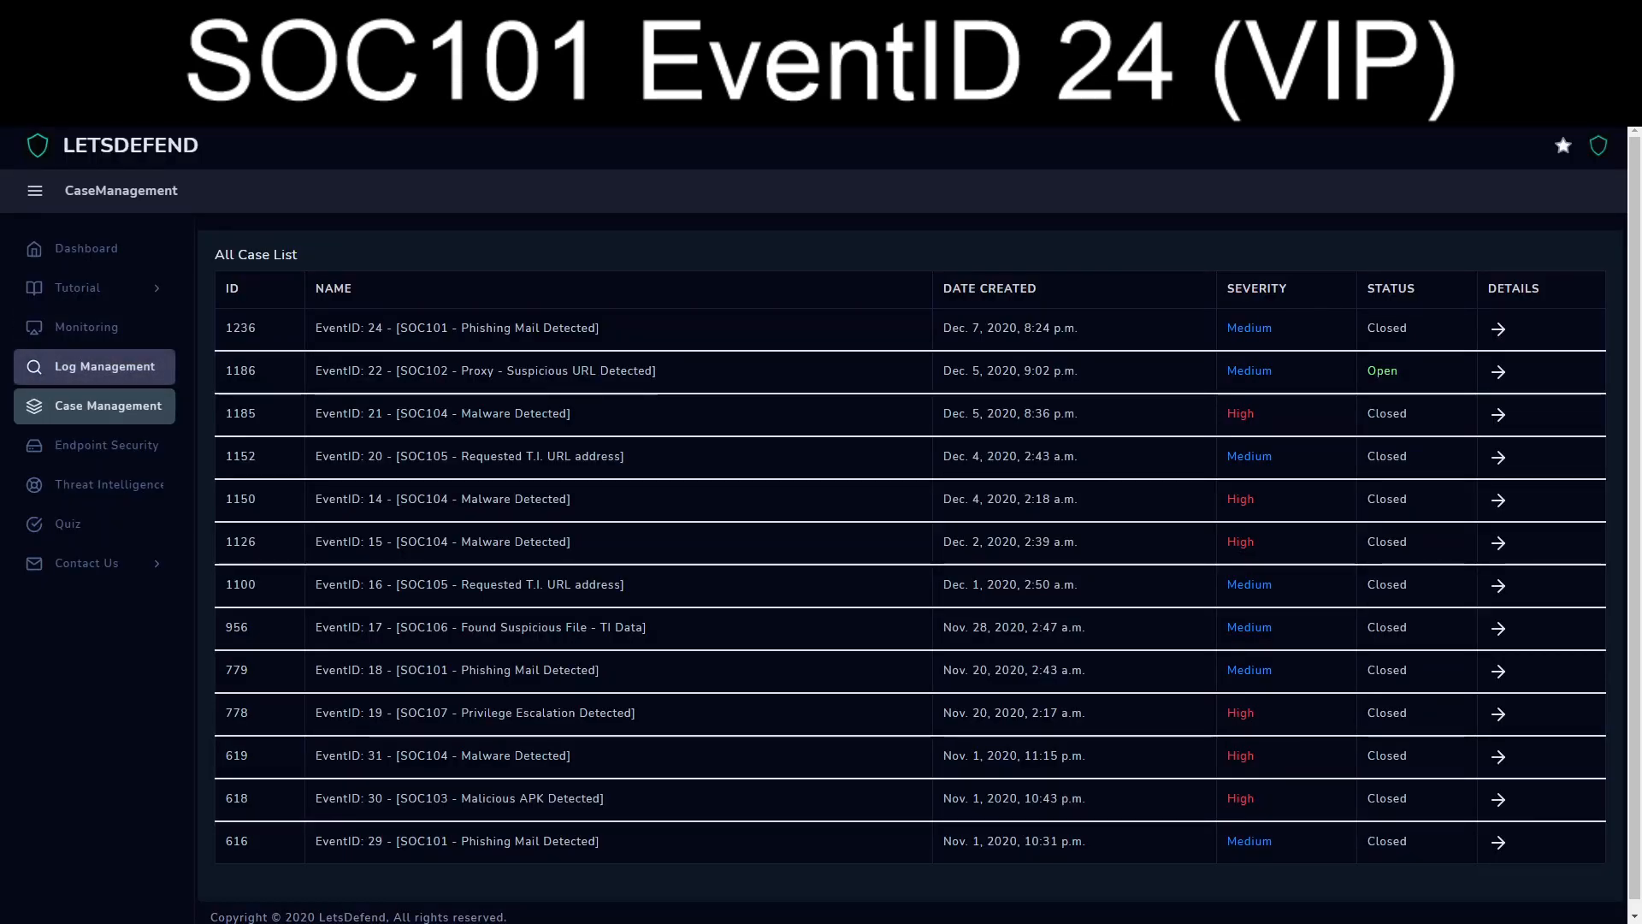
Navigate to the Investigation Channel, dismissing the create-case prompt along the way.
{"action": "left_click", "coordinate": [104, 366]}
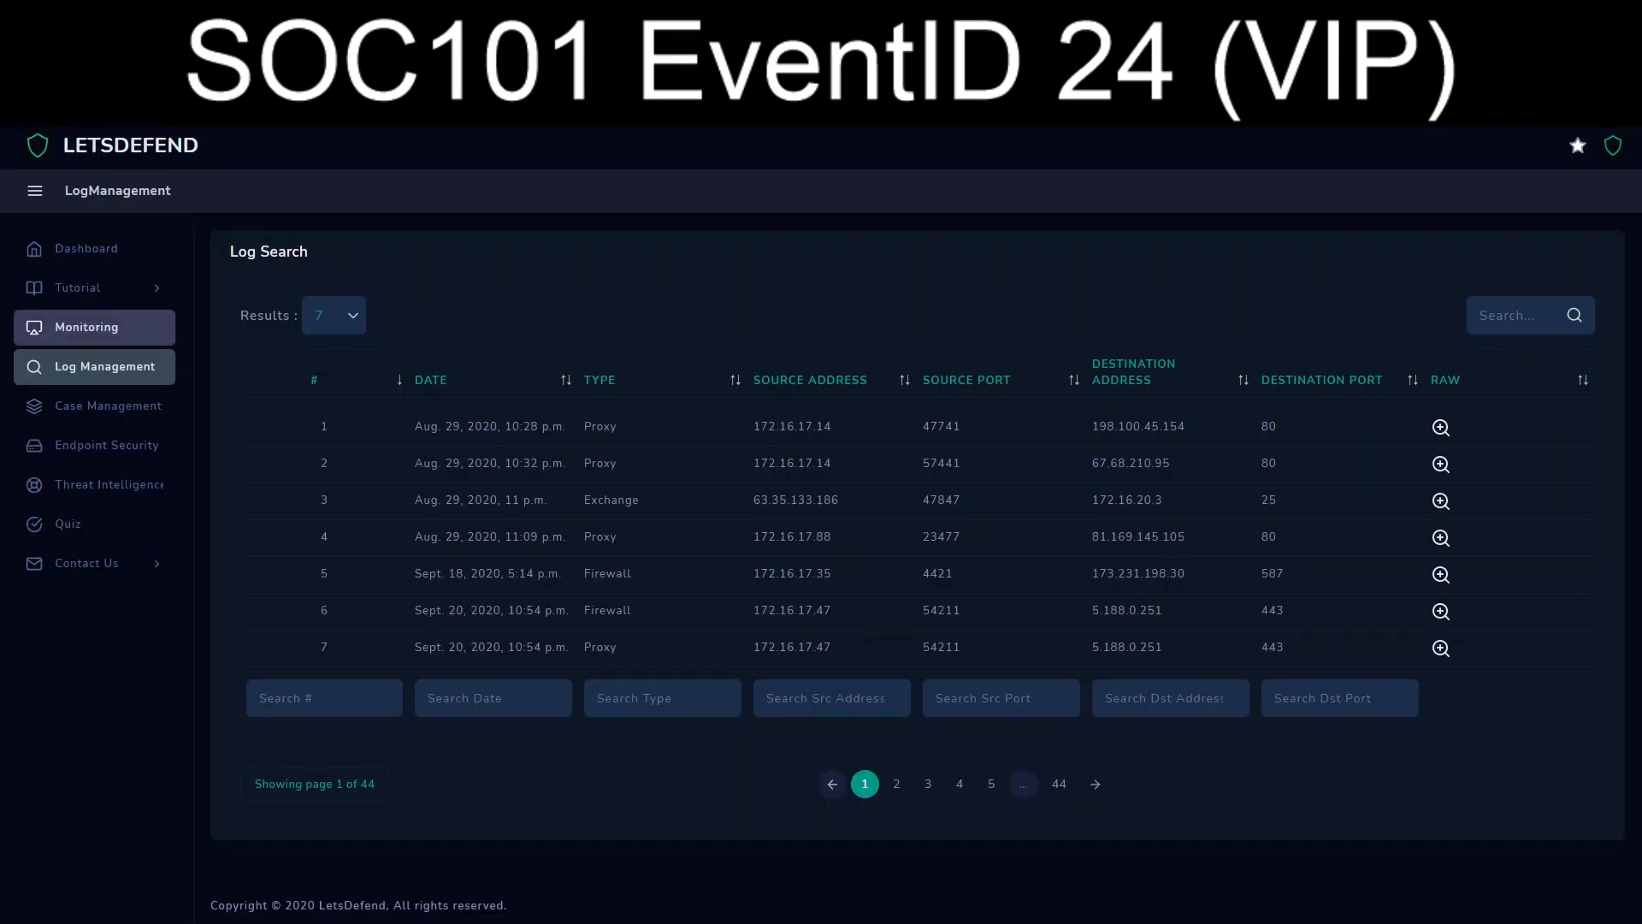
{"action": "left_click", "coordinate": [86, 327]}
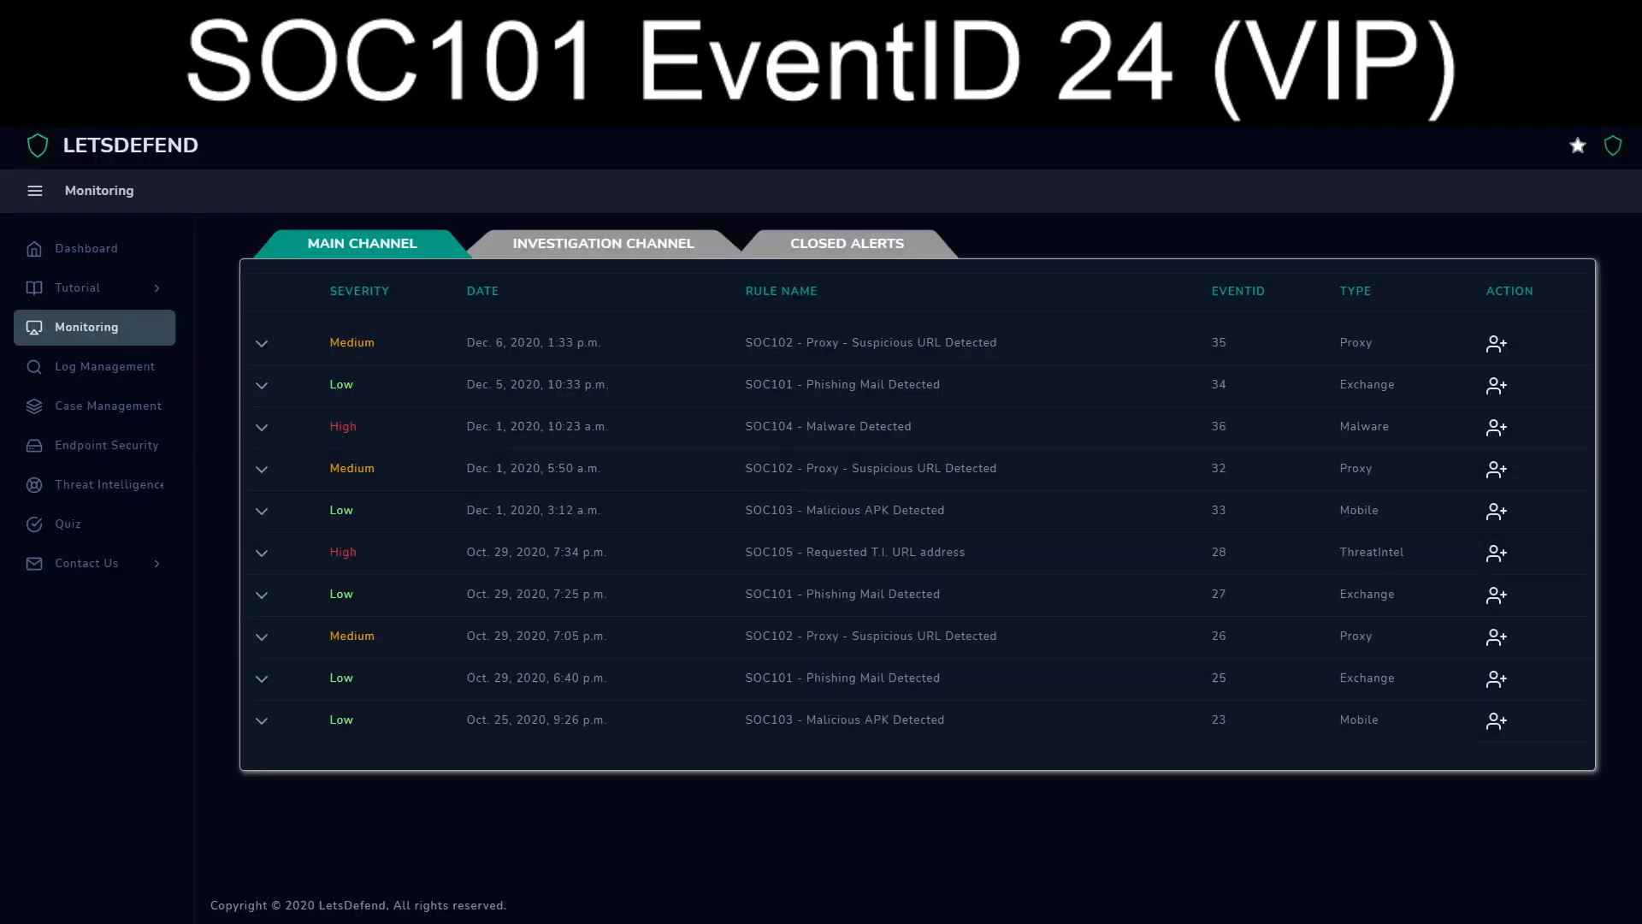
{"action": "left_click", "coordinate": [602, 243]}
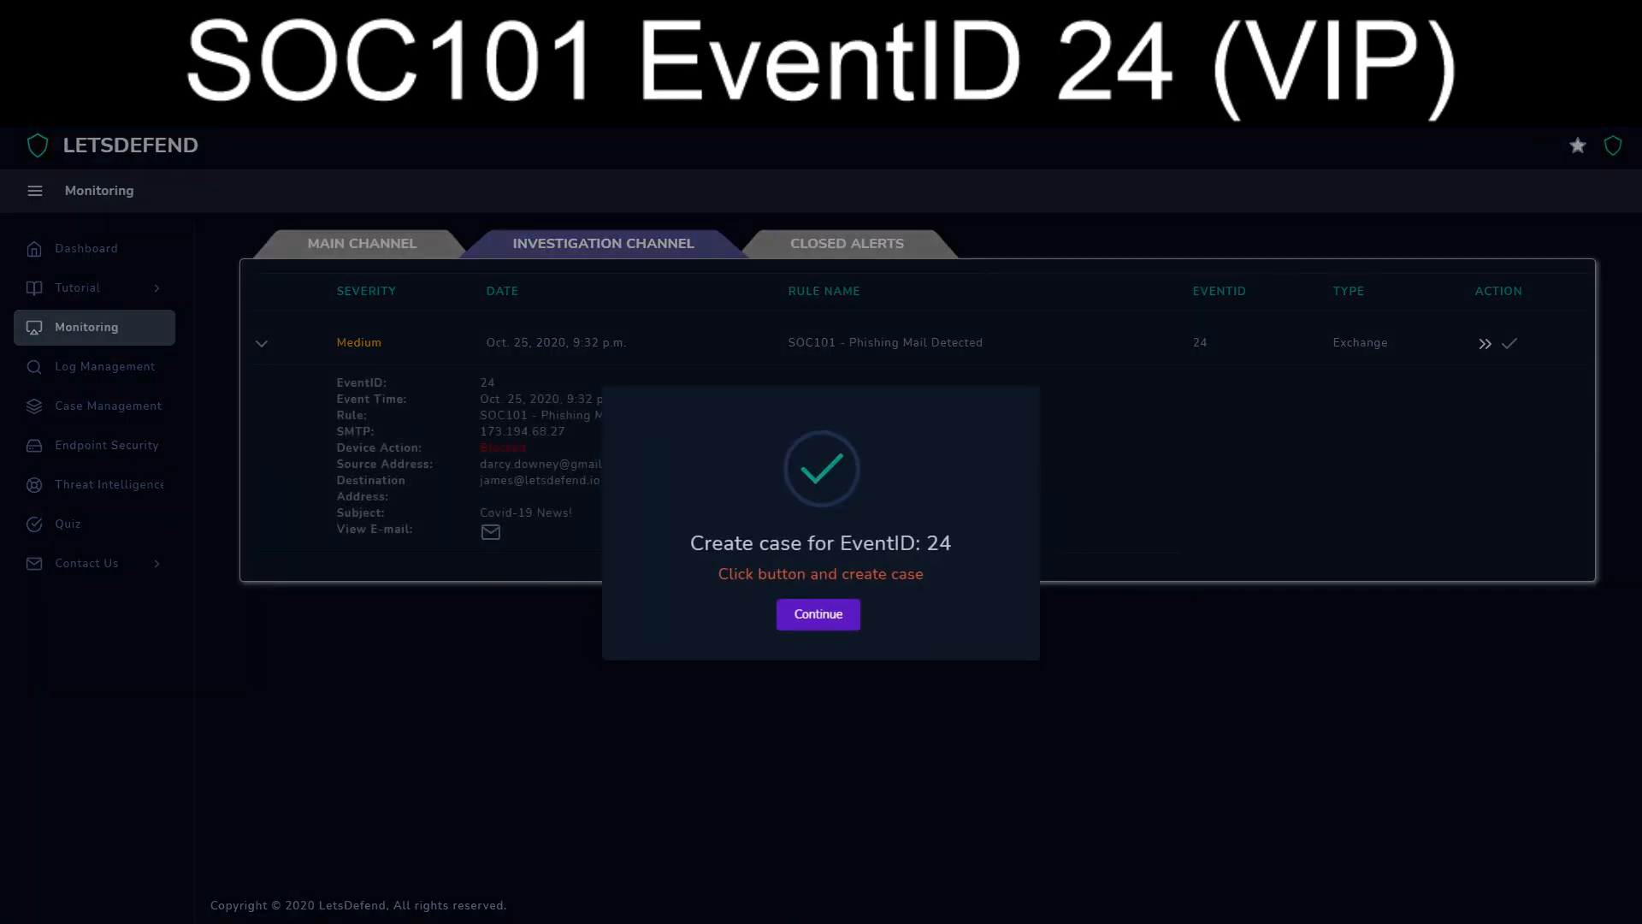
{"action": "left_click", "coordinate": [817, 614]}
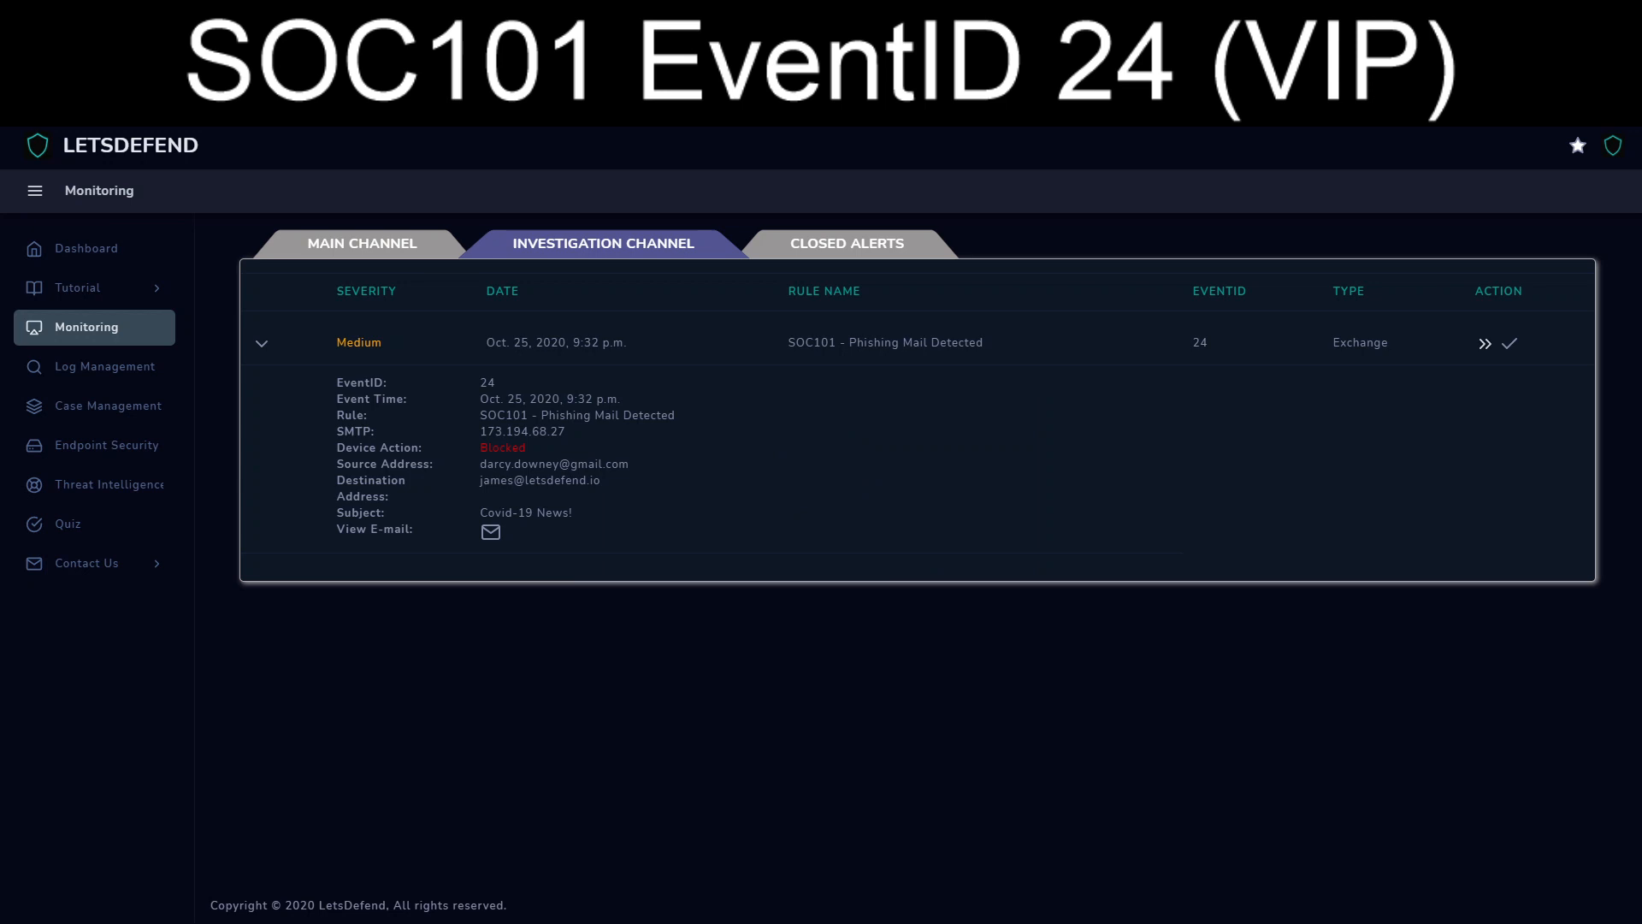
{"action": "left_click", "coordinate": [261, 343]}
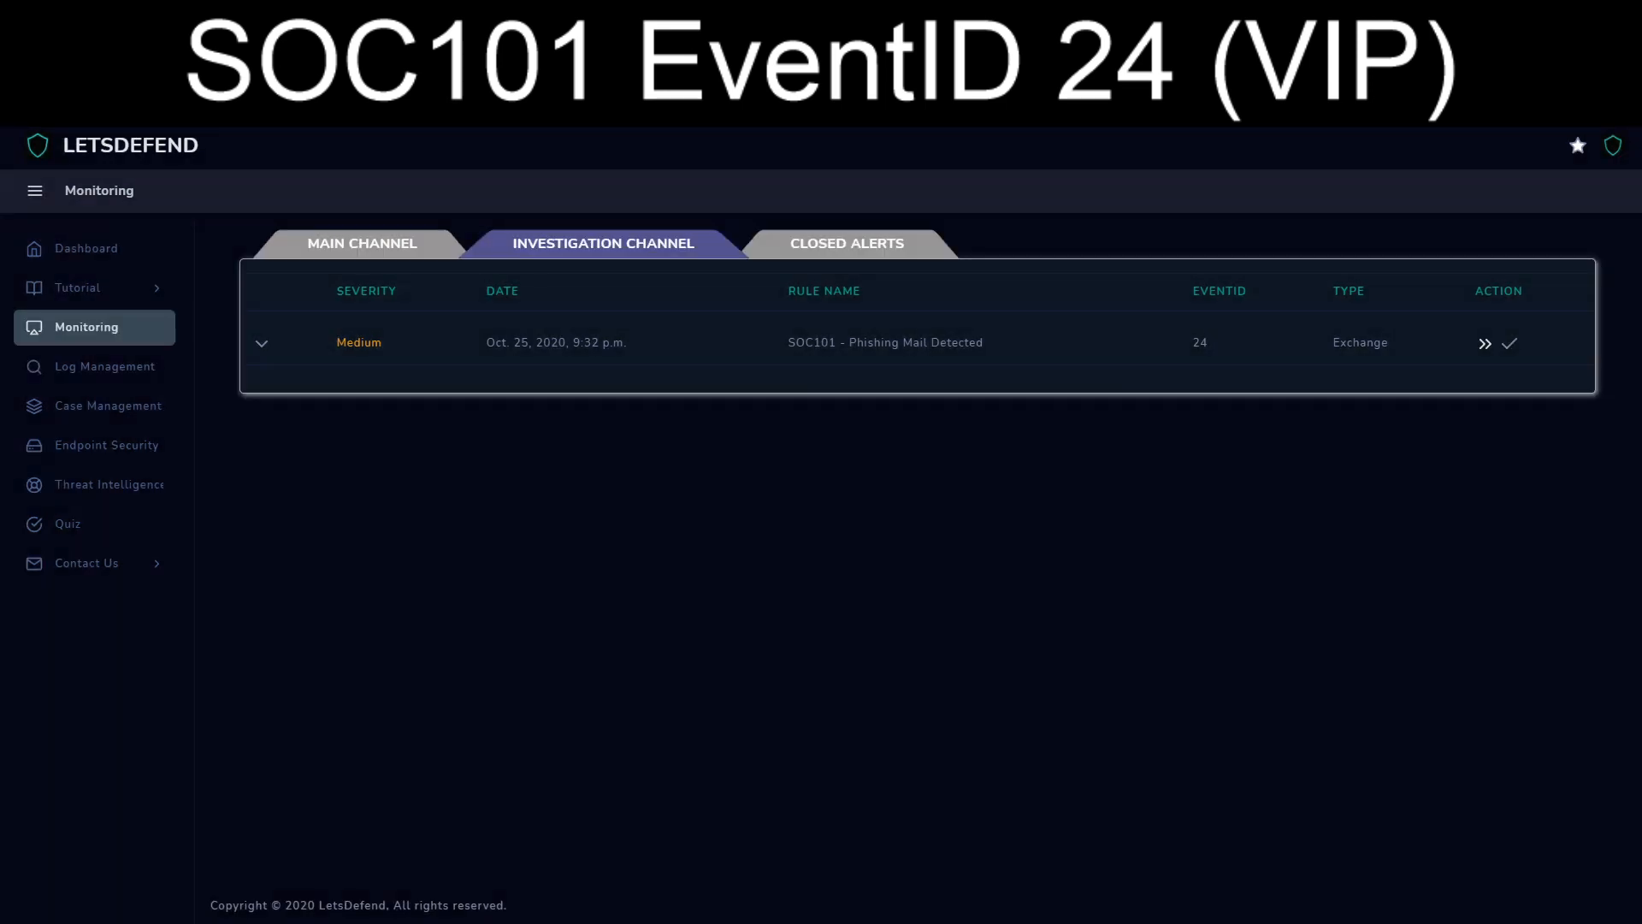
Review the EventID 24 case details and artifacts, then return to Monitoring.
{"action": "left_click", "coordinate": [261, 342]}
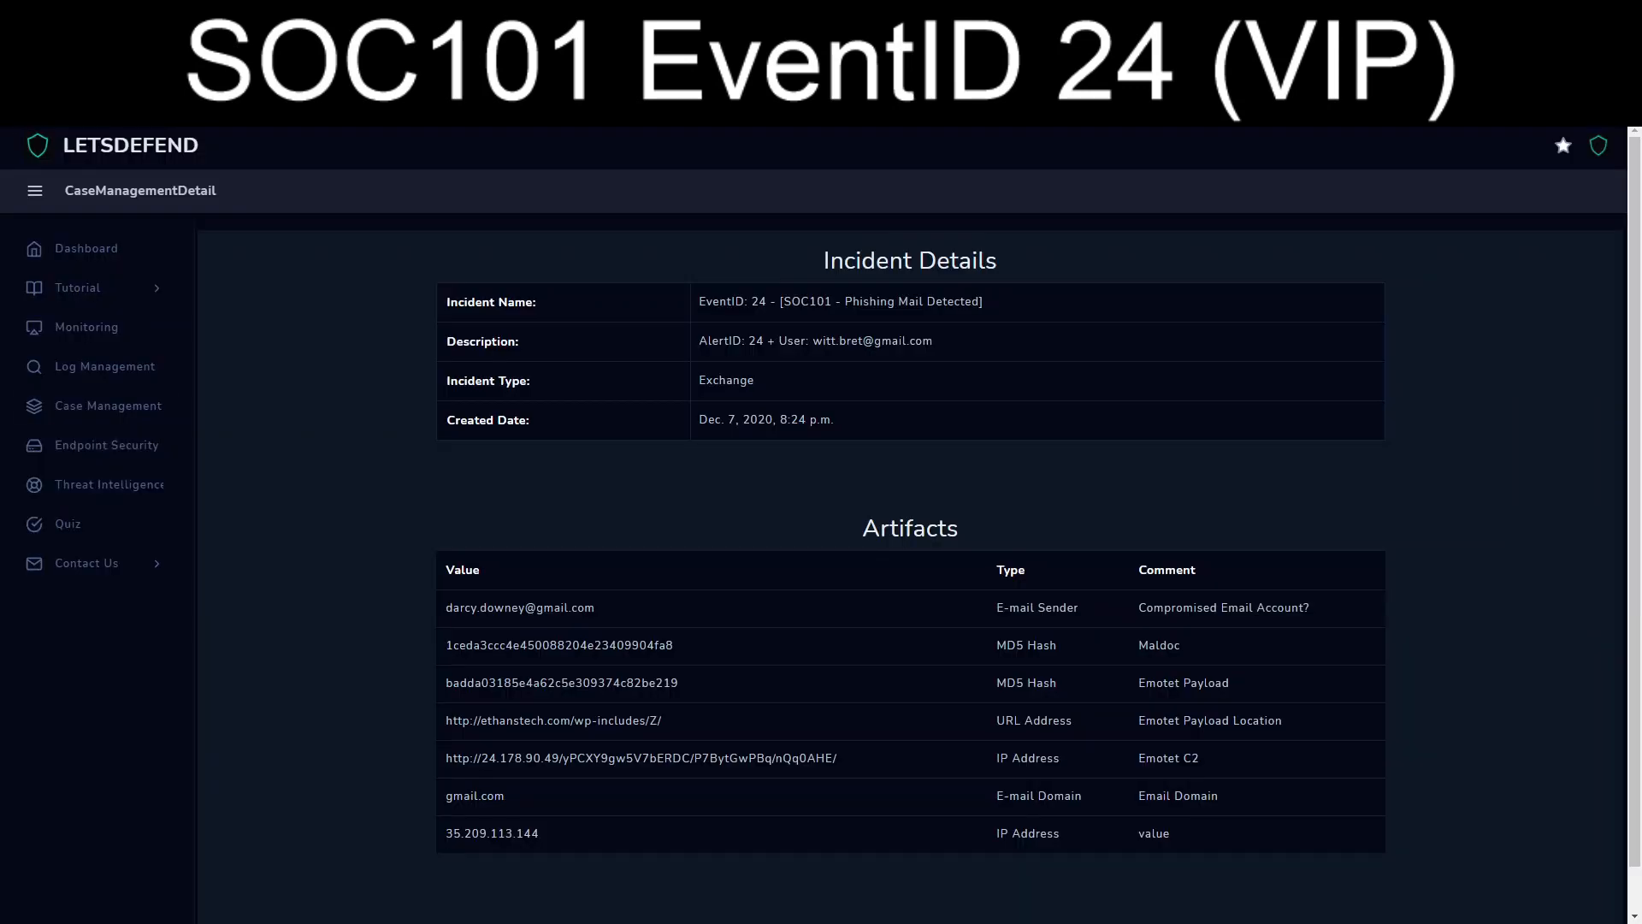
{"action": "scroll", "scroll_direction": "down", "scroll_amount": 3}
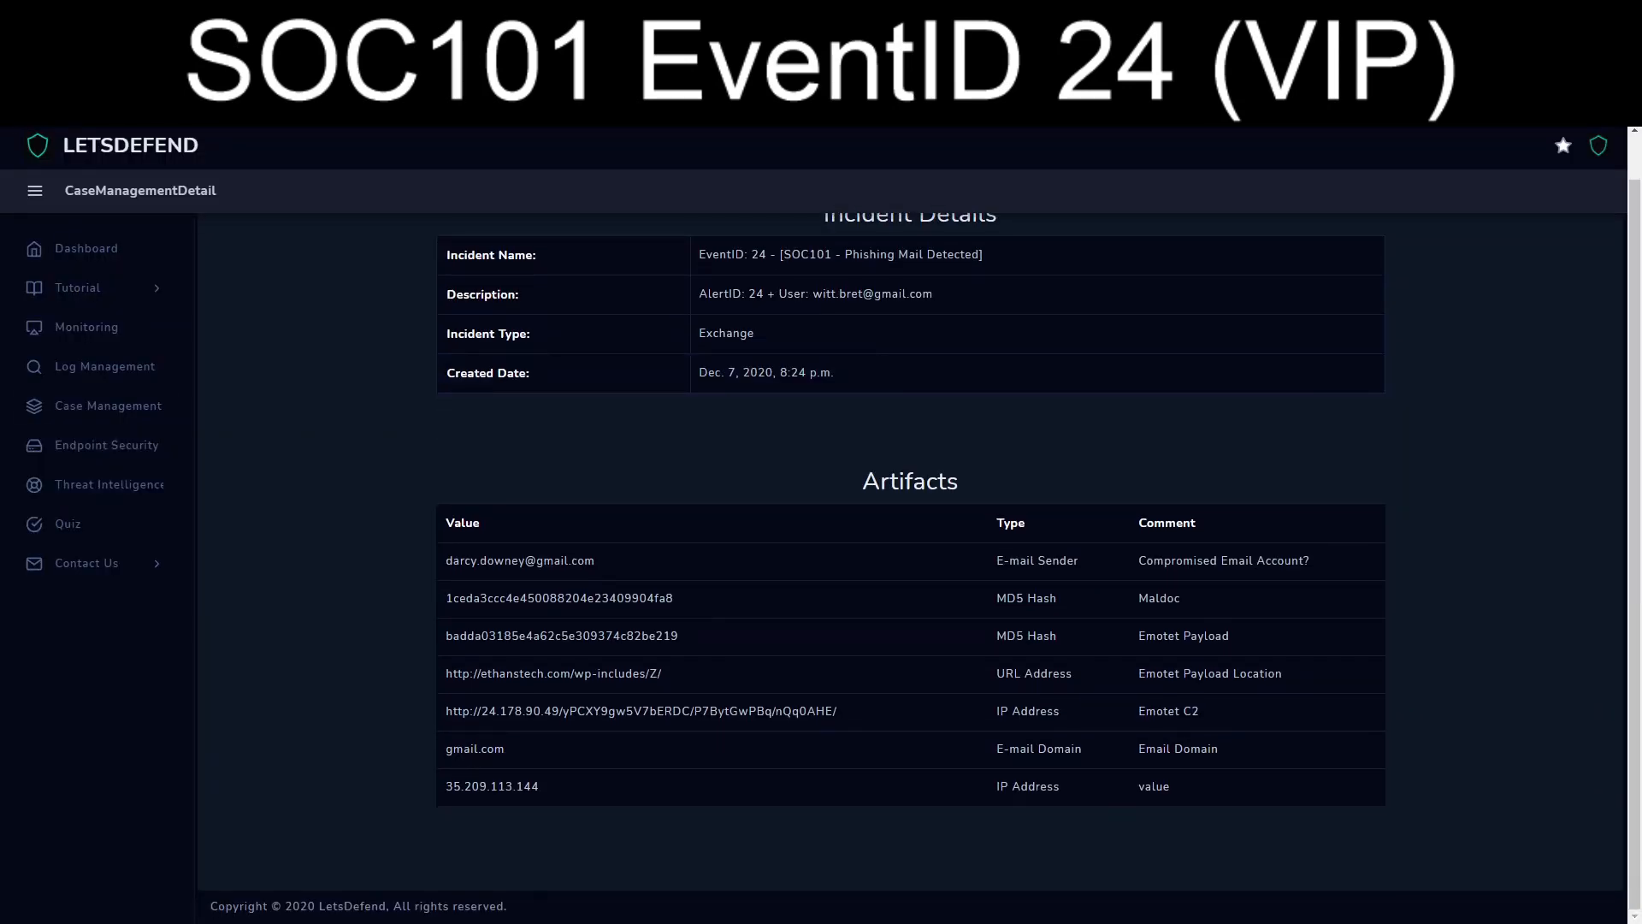
{"action": "scroll", "scroll_direction": "up", "scroll_amount": 3}
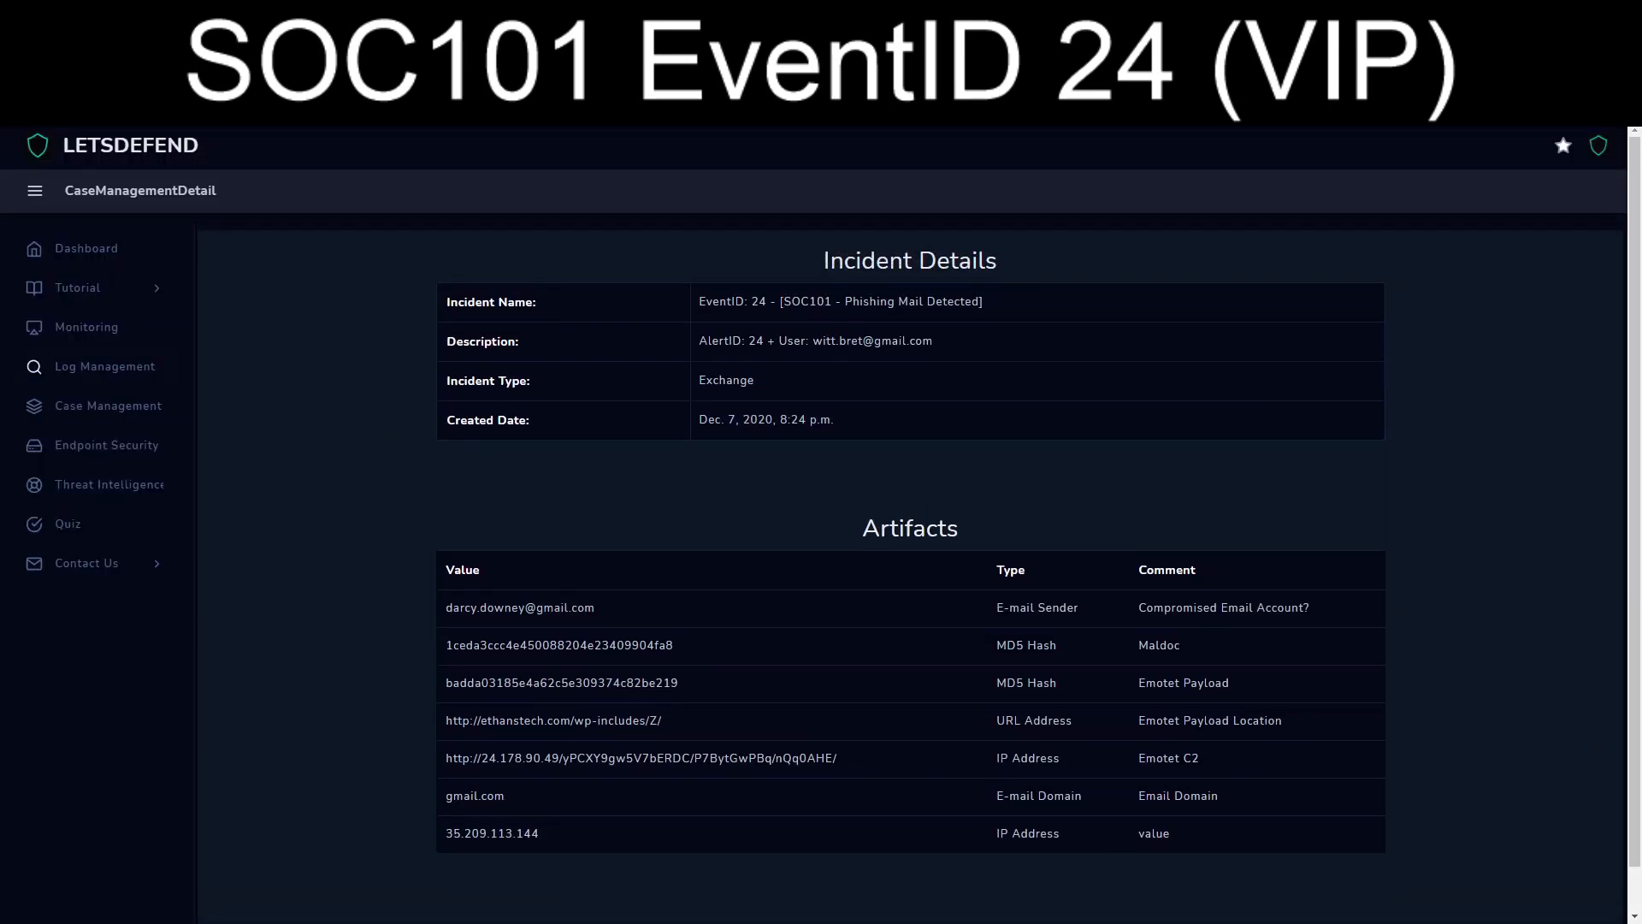
{"action": "left_click", "coordinate": [86, 326]}
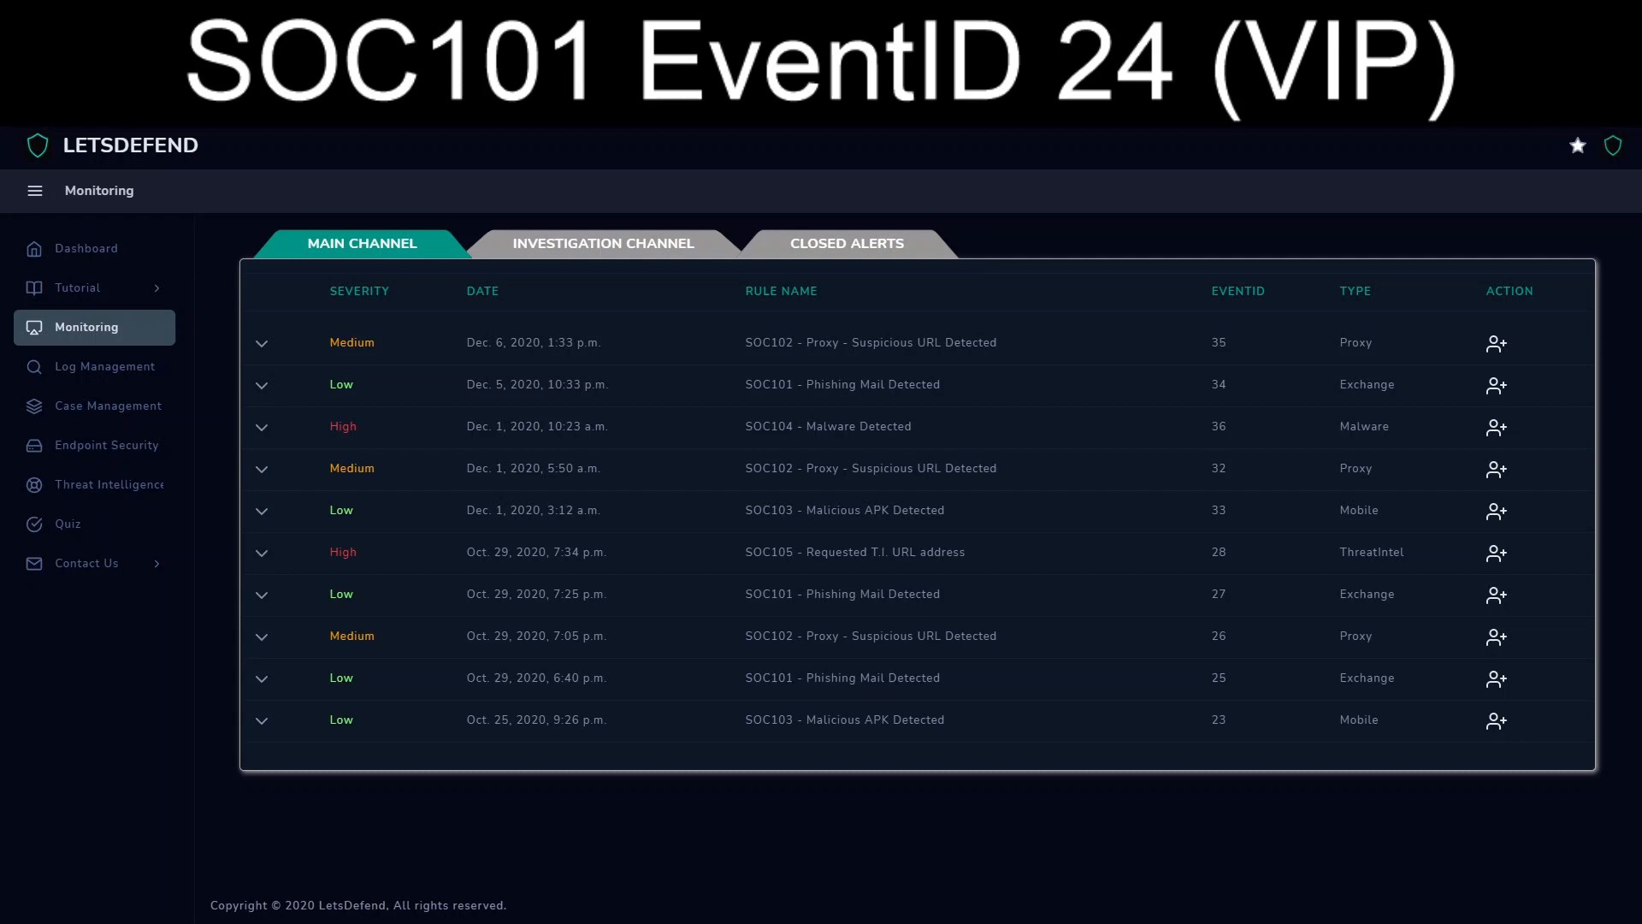
Start closing the EventID 24 alert from the Investigation Channel's checkmark action.
{"action": "left_click", "coordinate": [602, 242]}
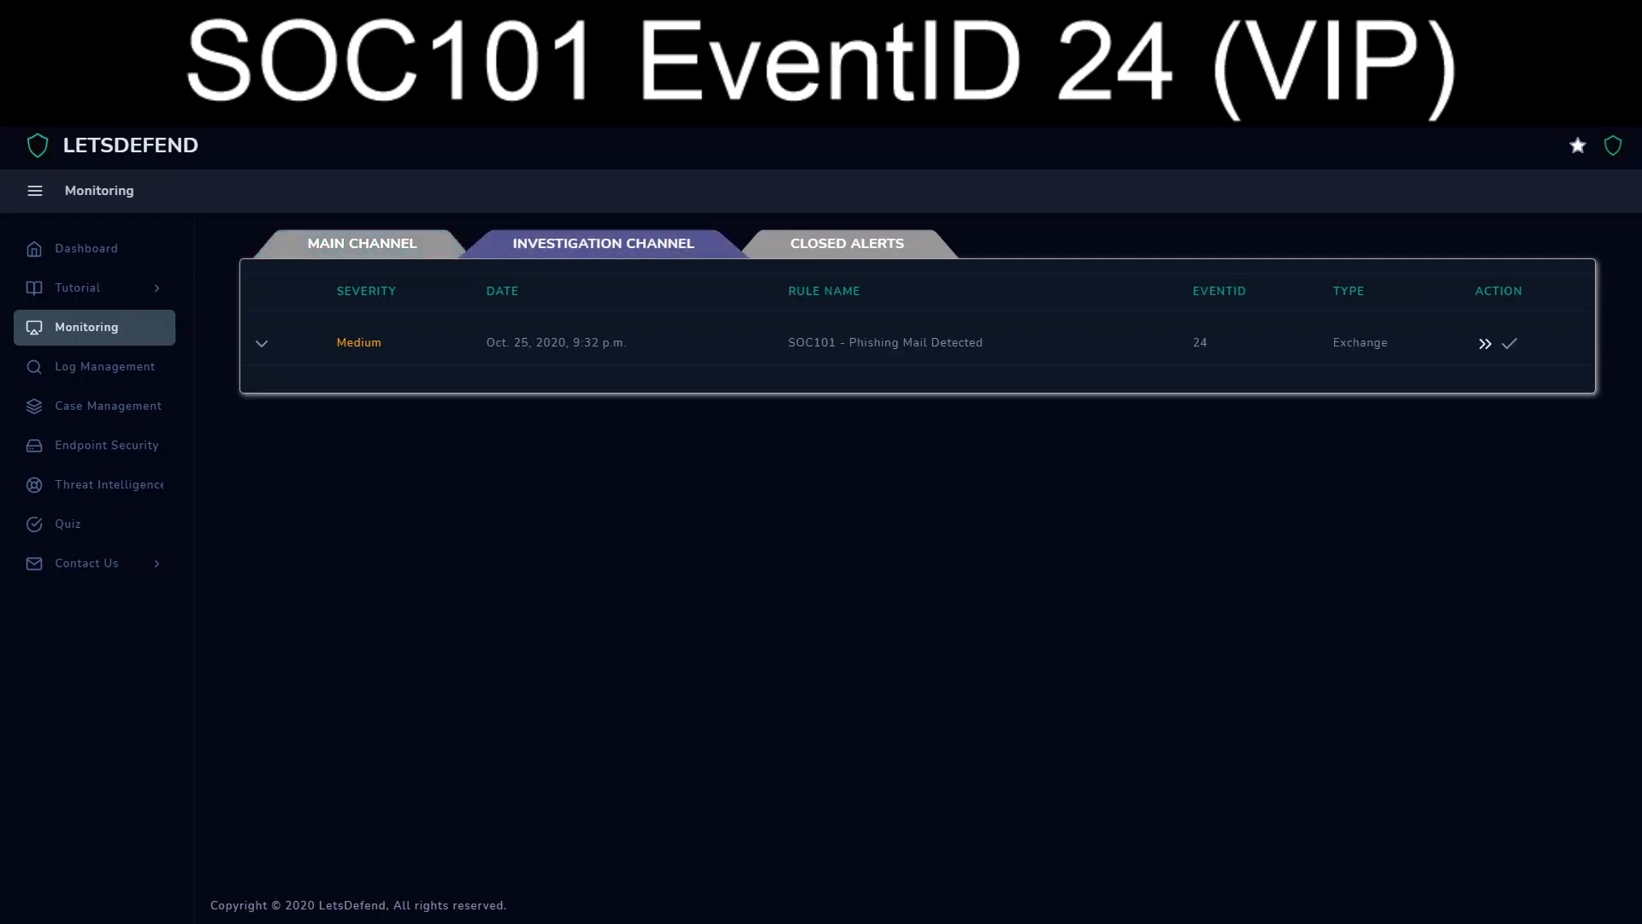
{"action": "left_click", "coordinate": [1509, 342]}
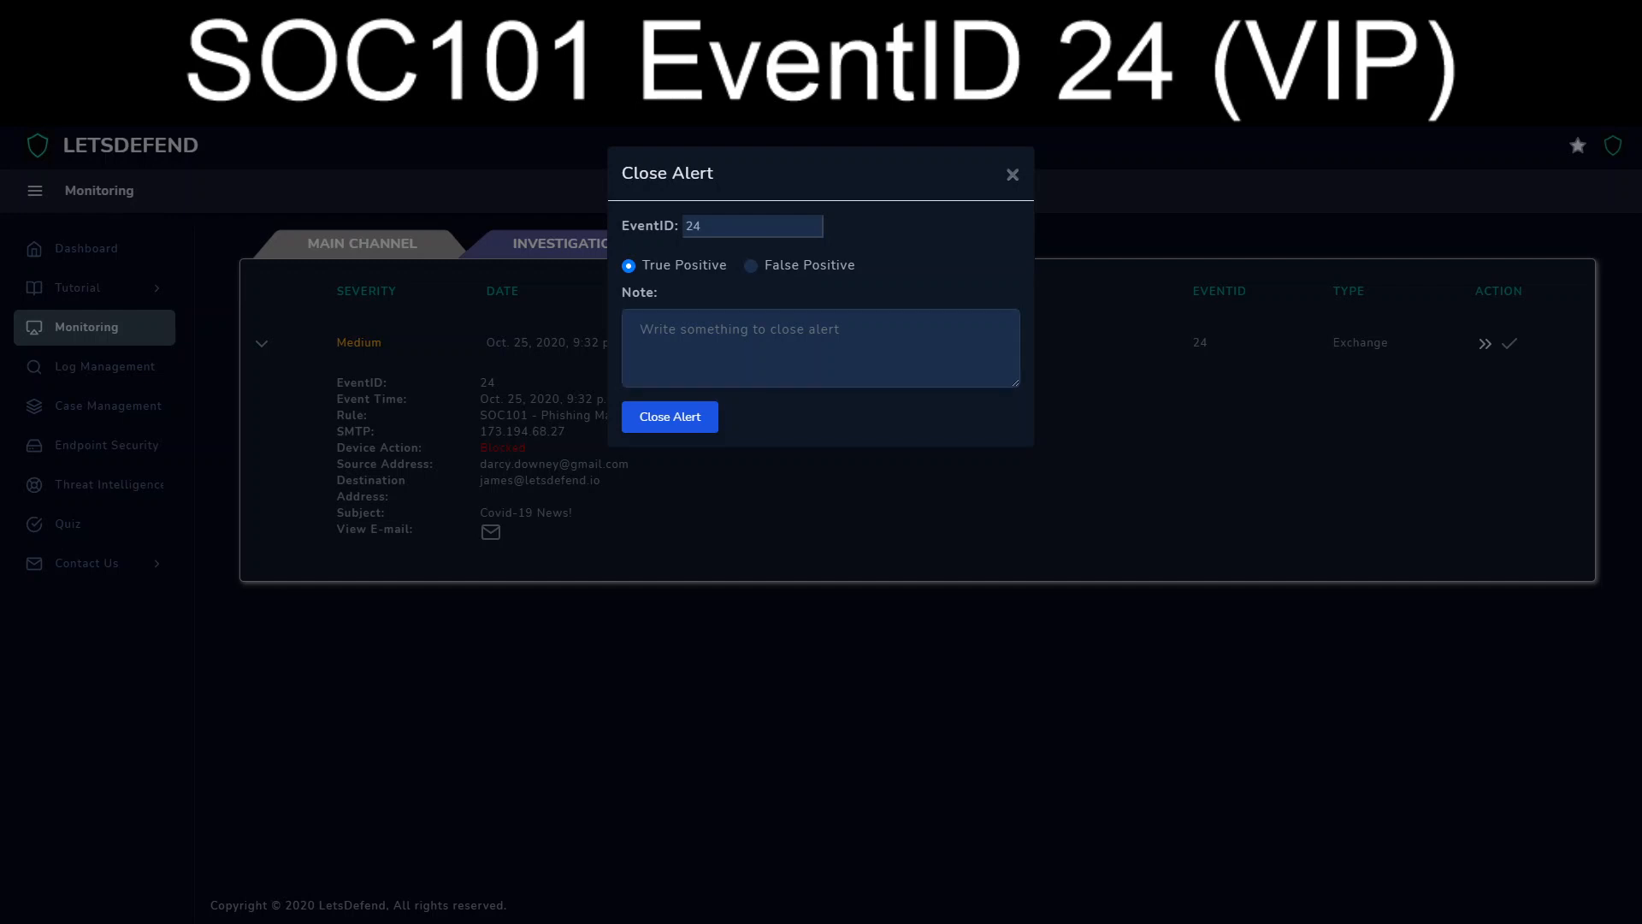
Write the note 'Compromised Gmail account (?) used to send in an Emotet Maldoc'.
{"action": "type", "text": "Compormised G"}
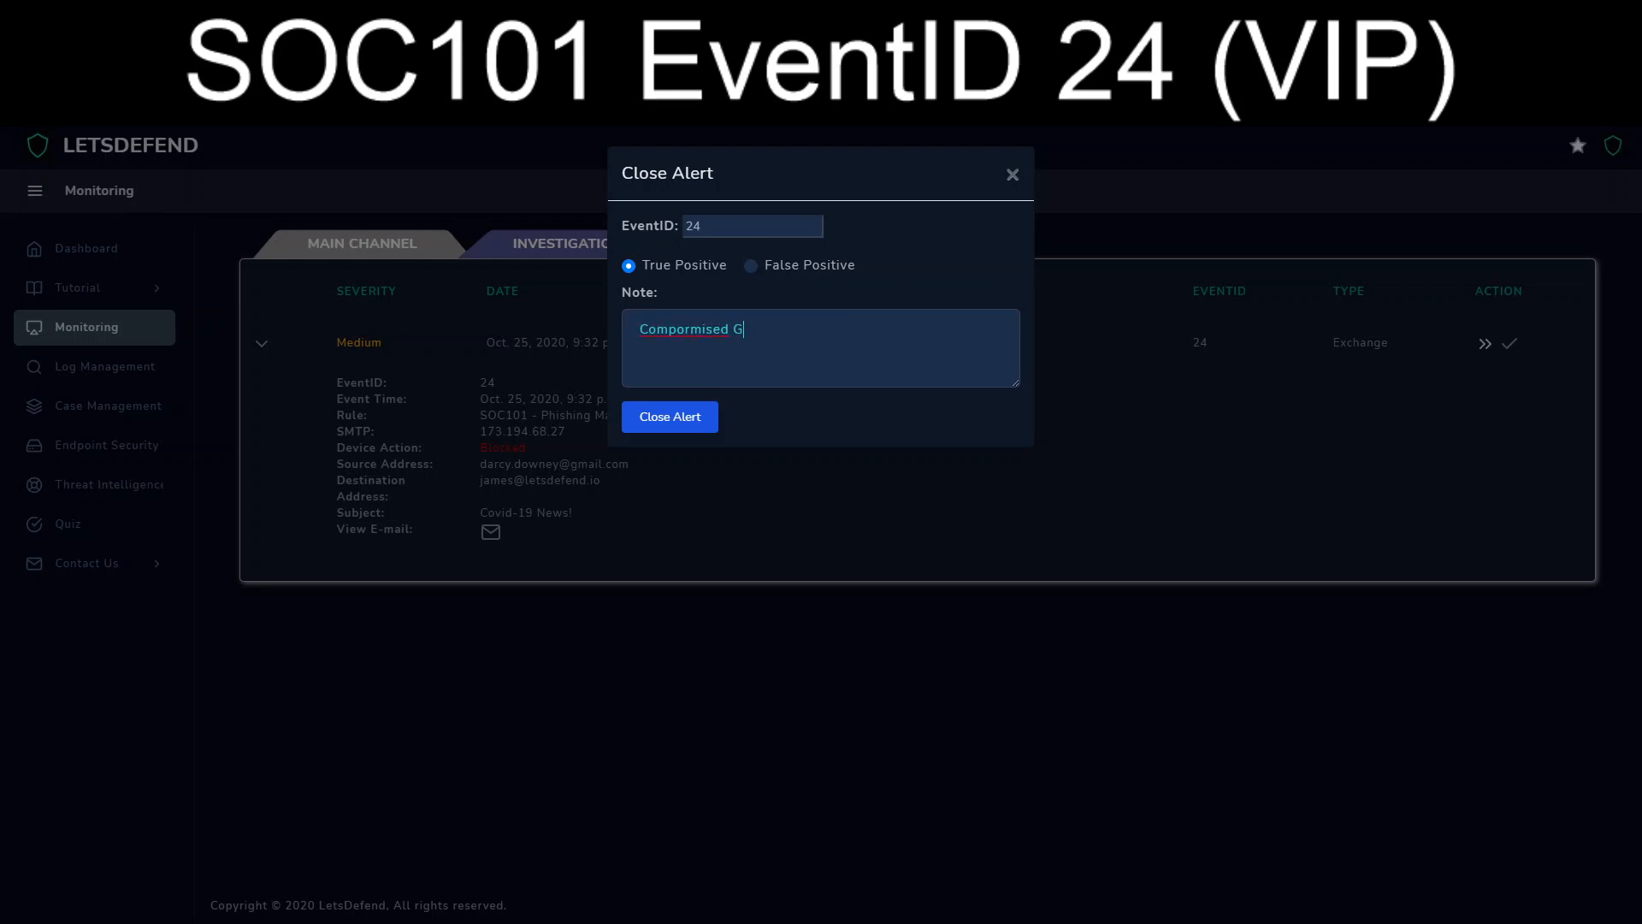
{"action": "type", "text": "mail account"}
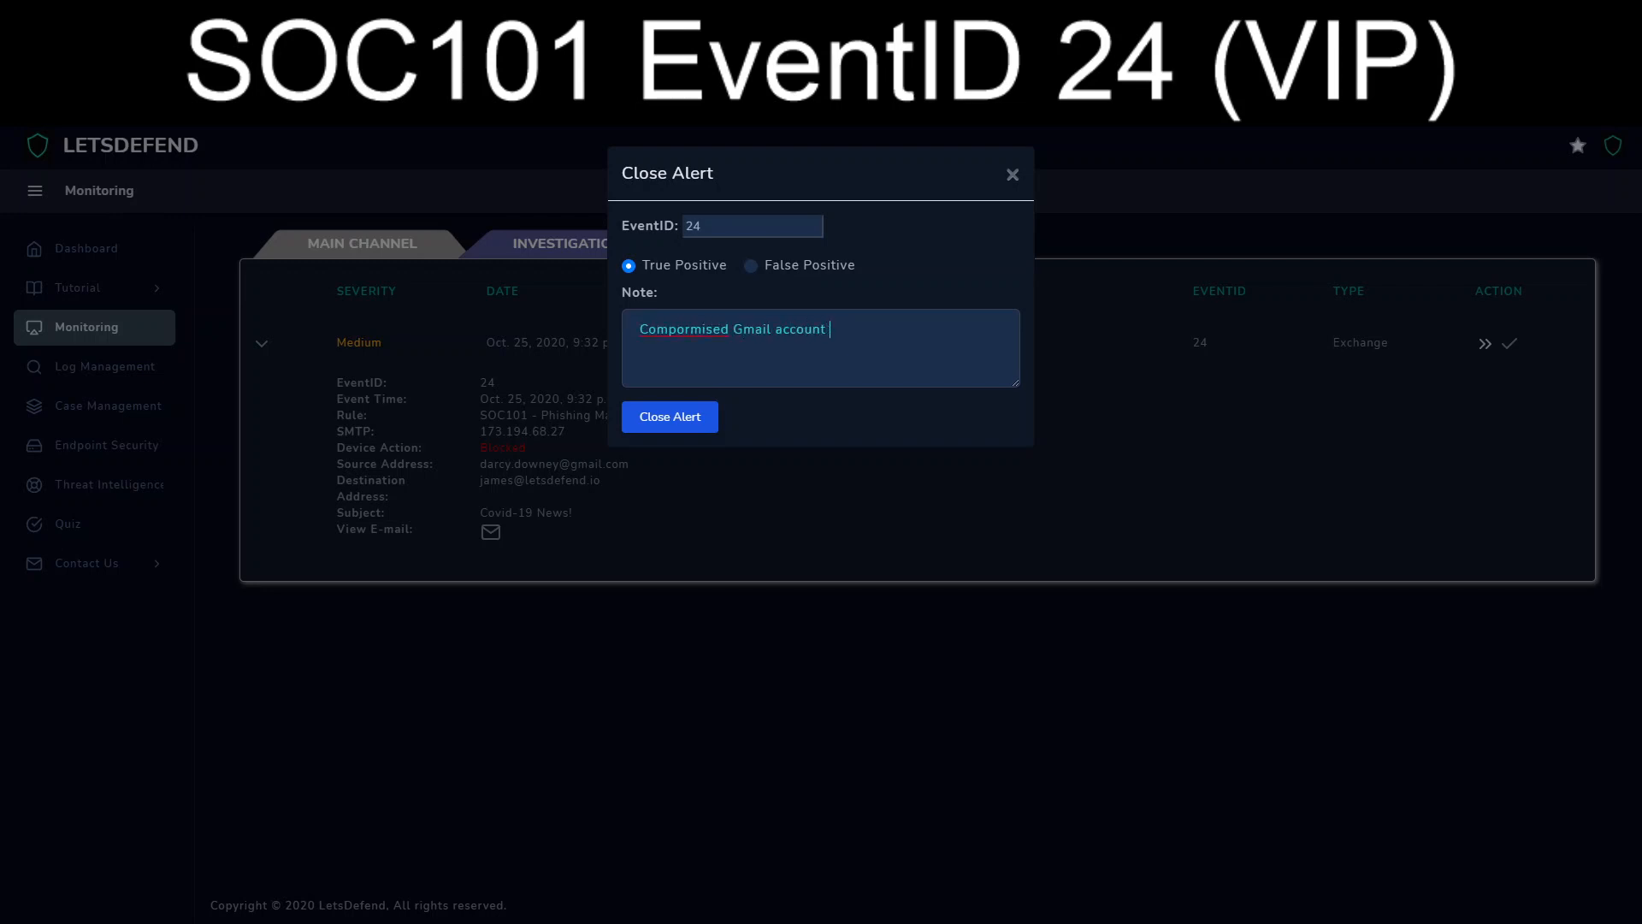
{"action": "type", "text": "(?)"}
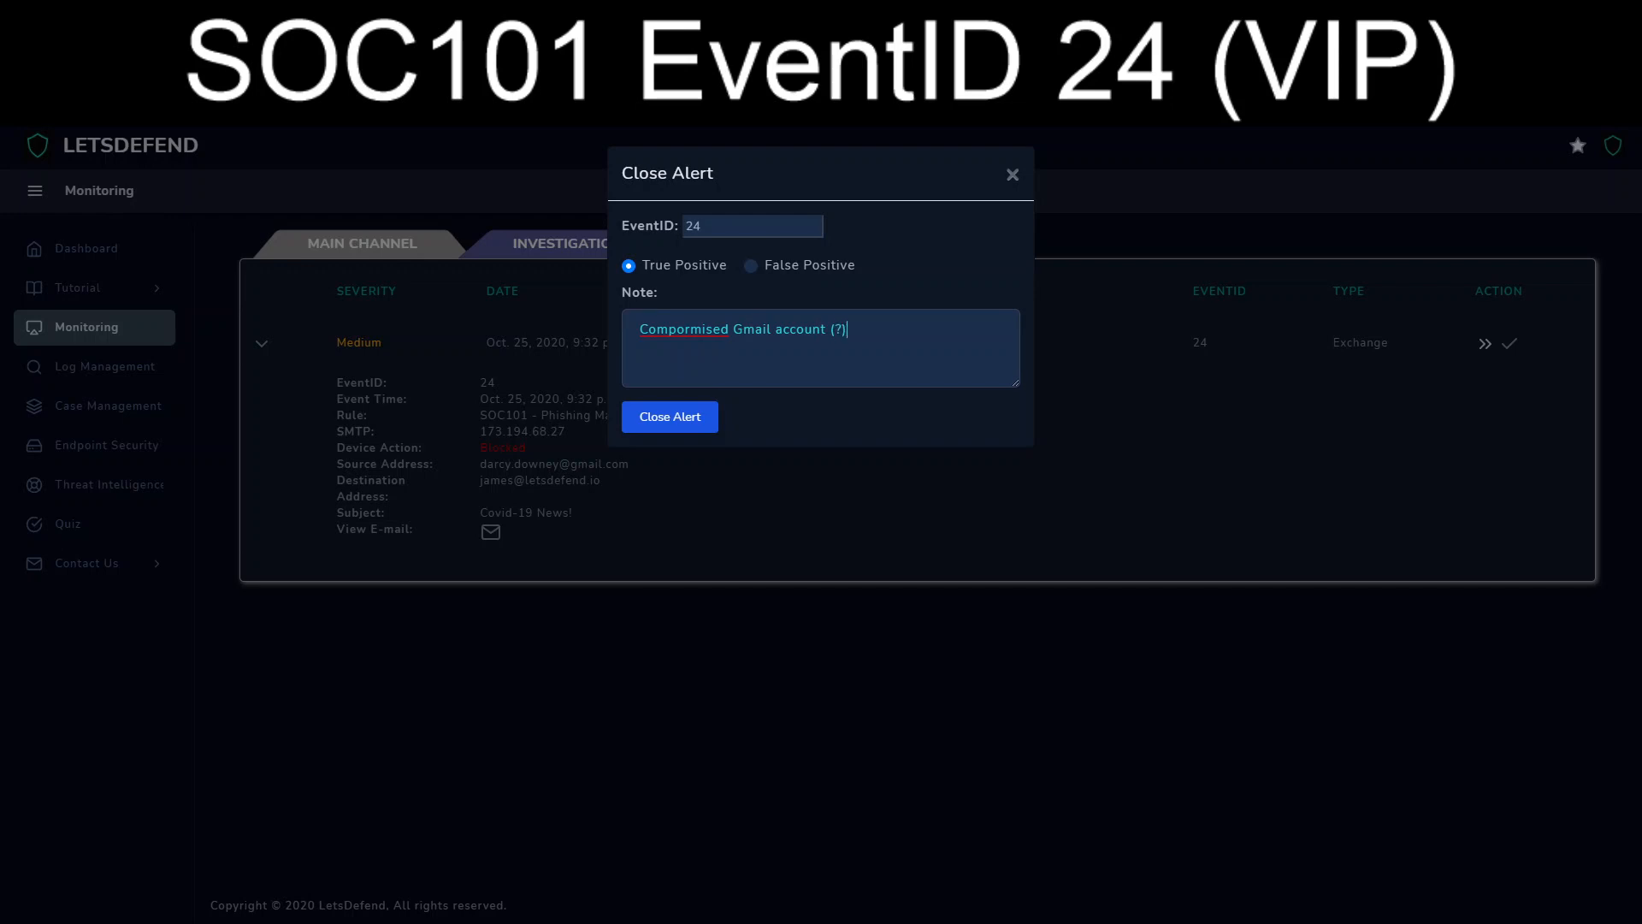
{"action": "type", "text": "u"}
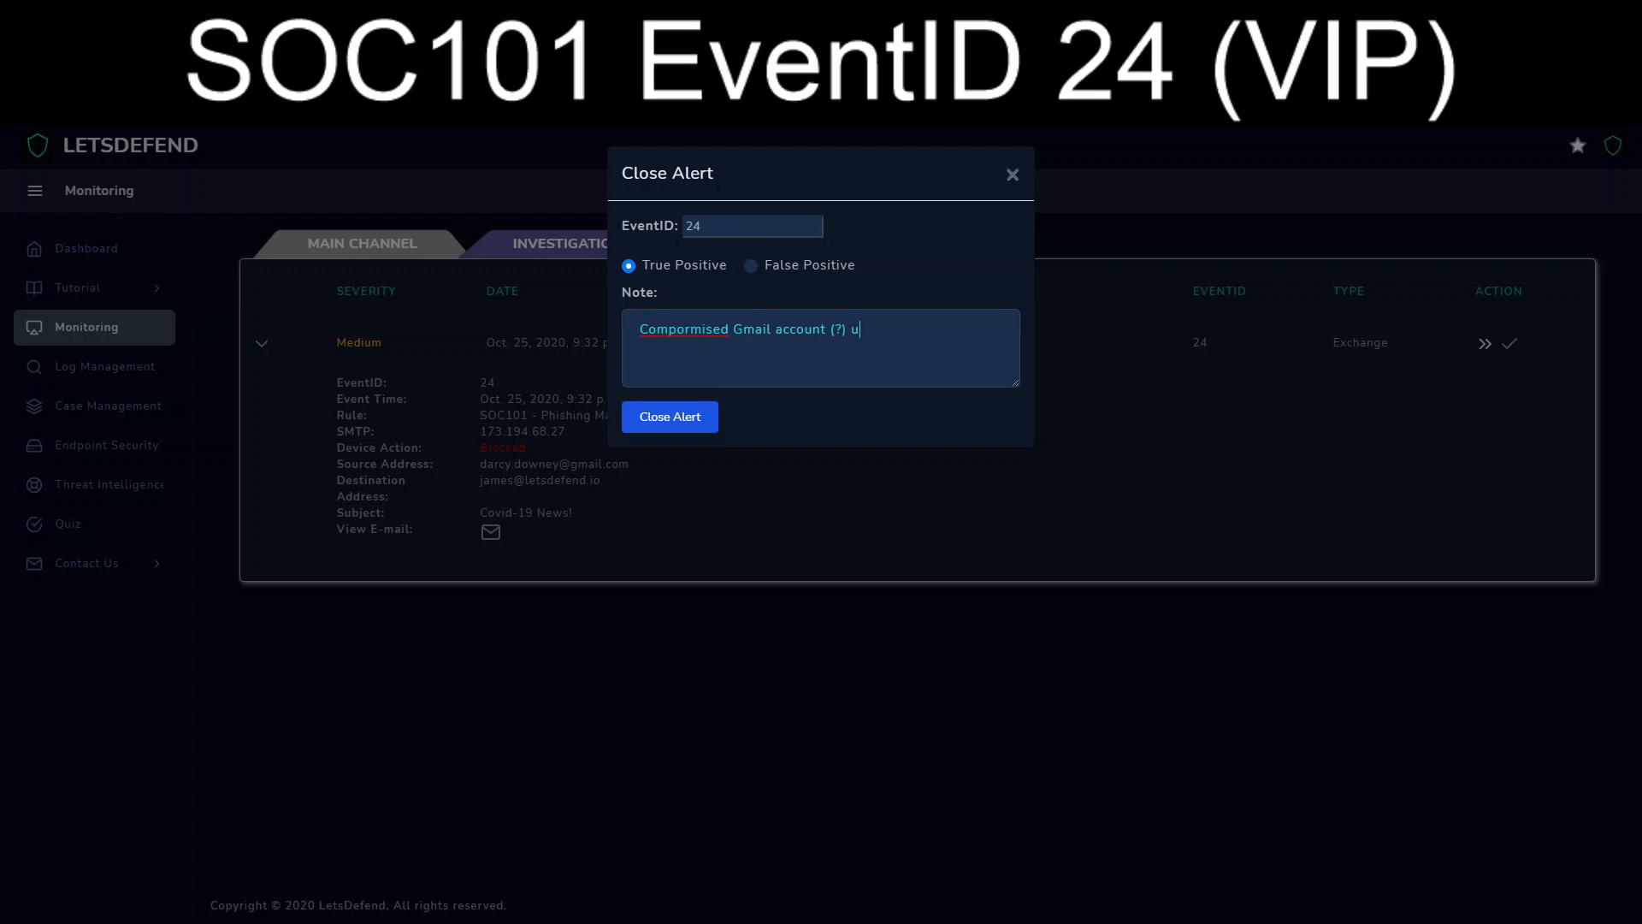
{"action": "type", "text": "sed to send"}
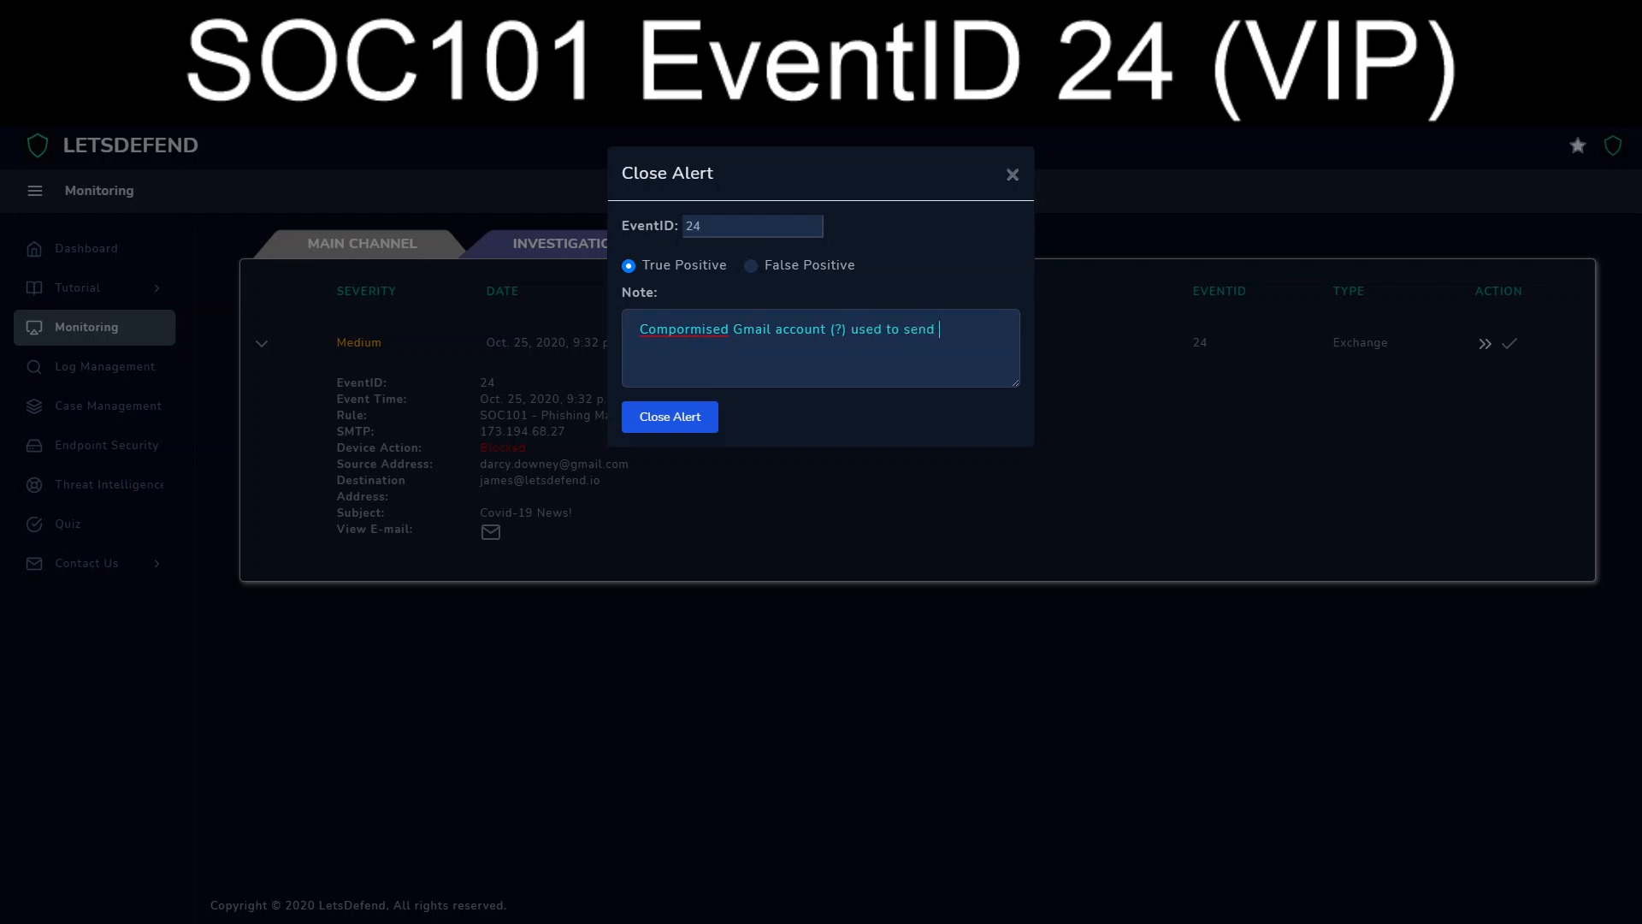
{"action": "type", "text": "in an"}
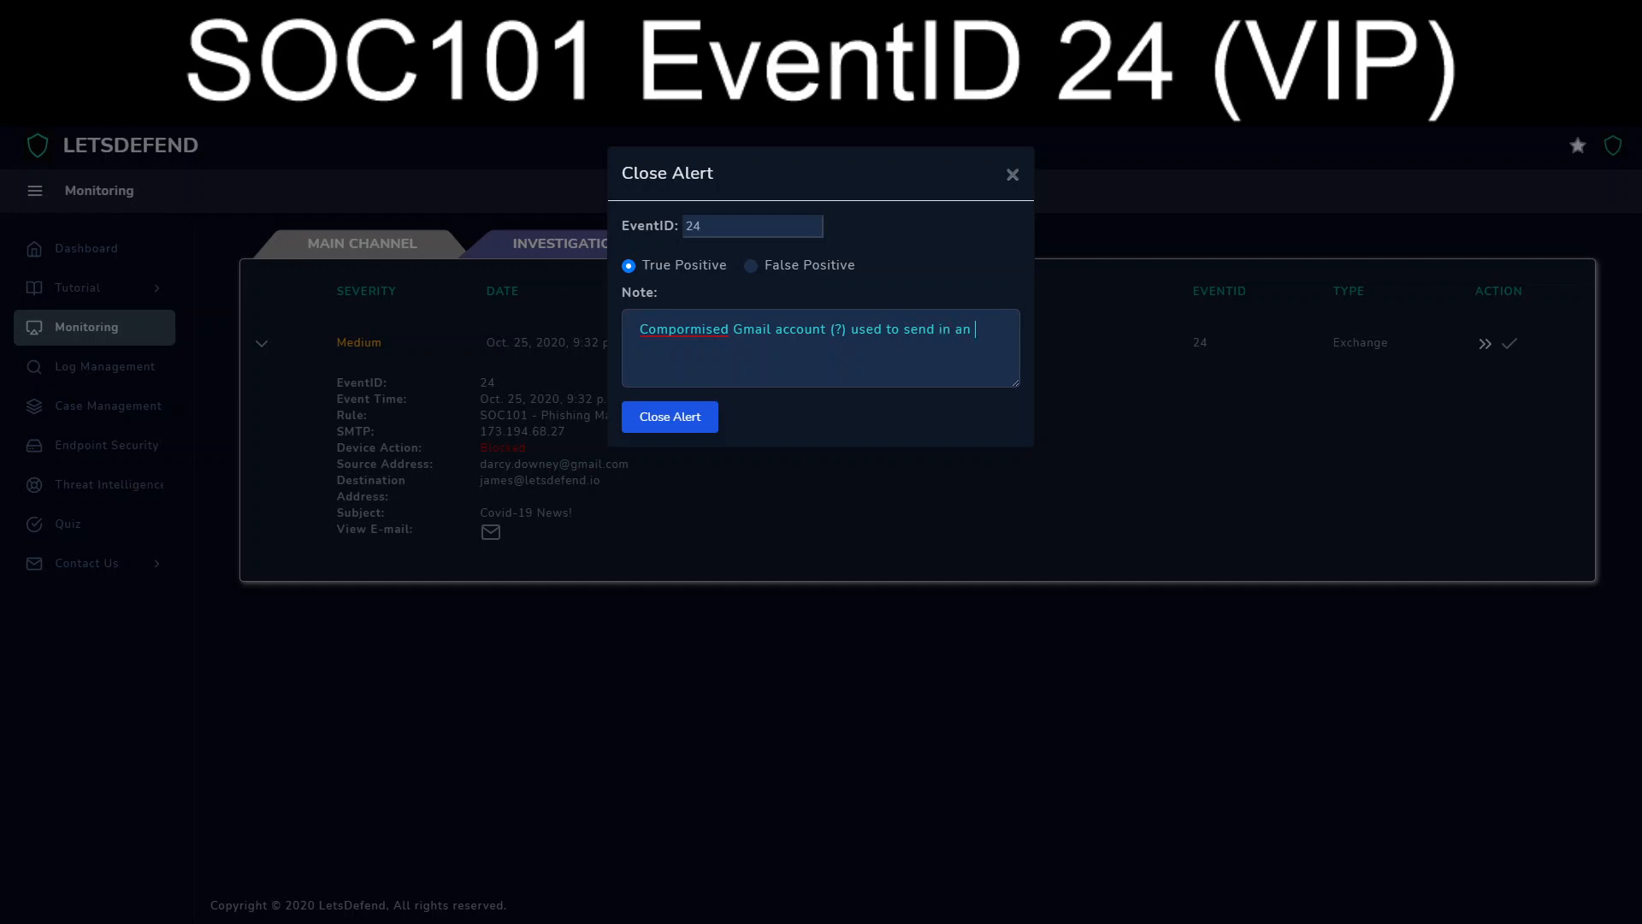
{"action": "type", "text": "Emotet Maldoc"}
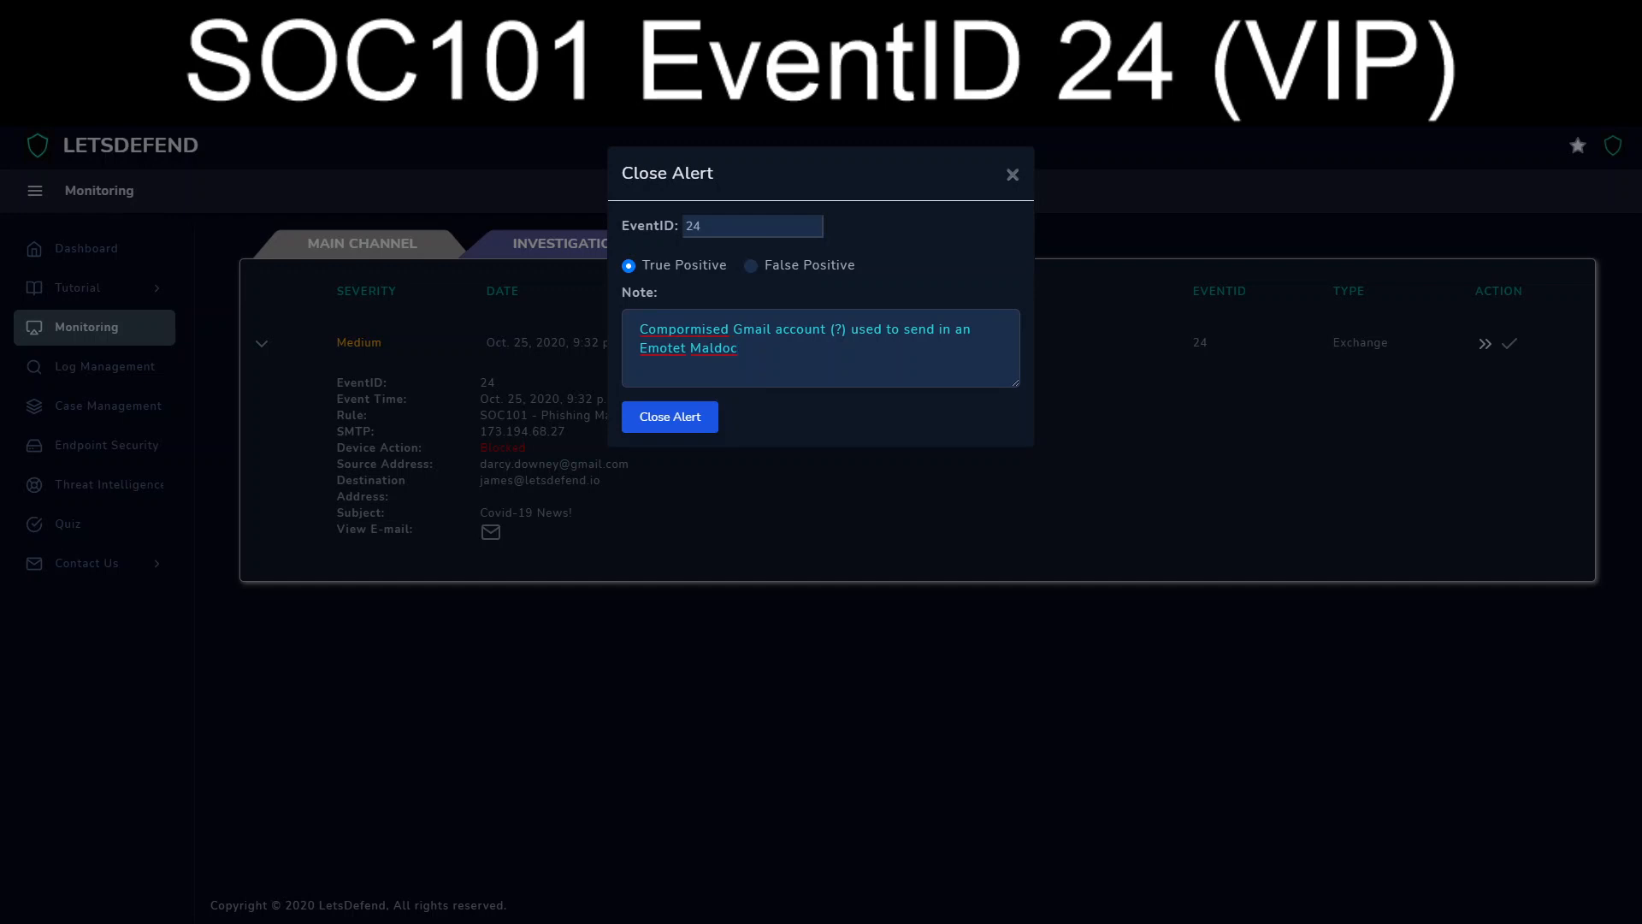
{"action": "type", "text": "Compromised Gmail account (?) used to send in an Emotet Maldoc"}
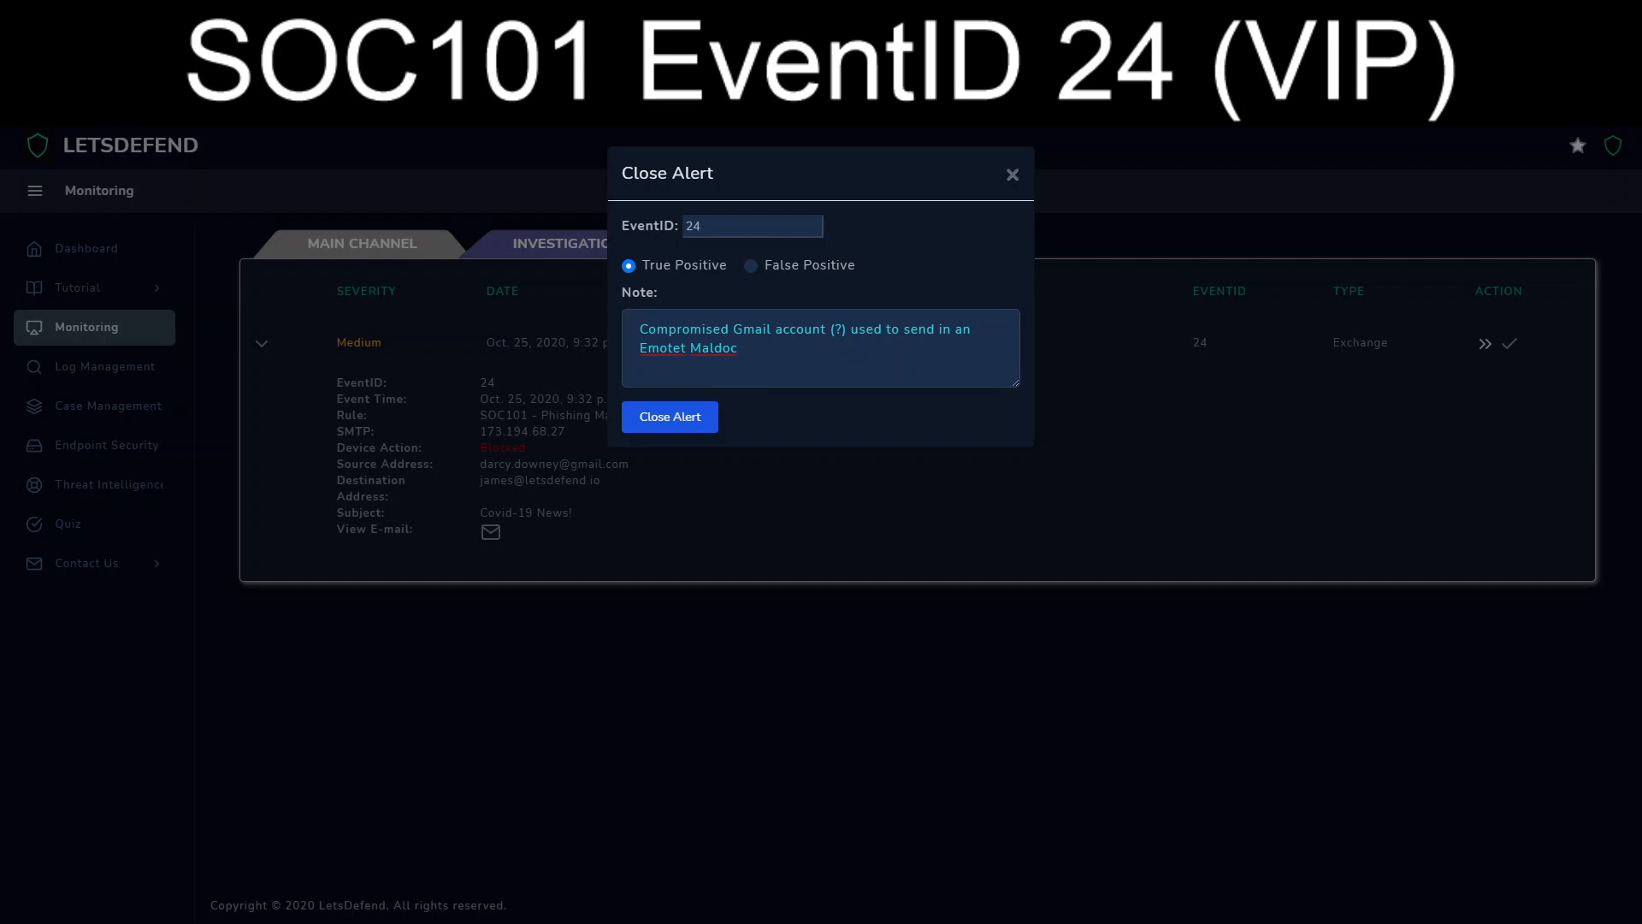
Append a recommendation to block the gmail account and check its previous email history.
{"action": "left_click", "coordinate": [736, 348]}
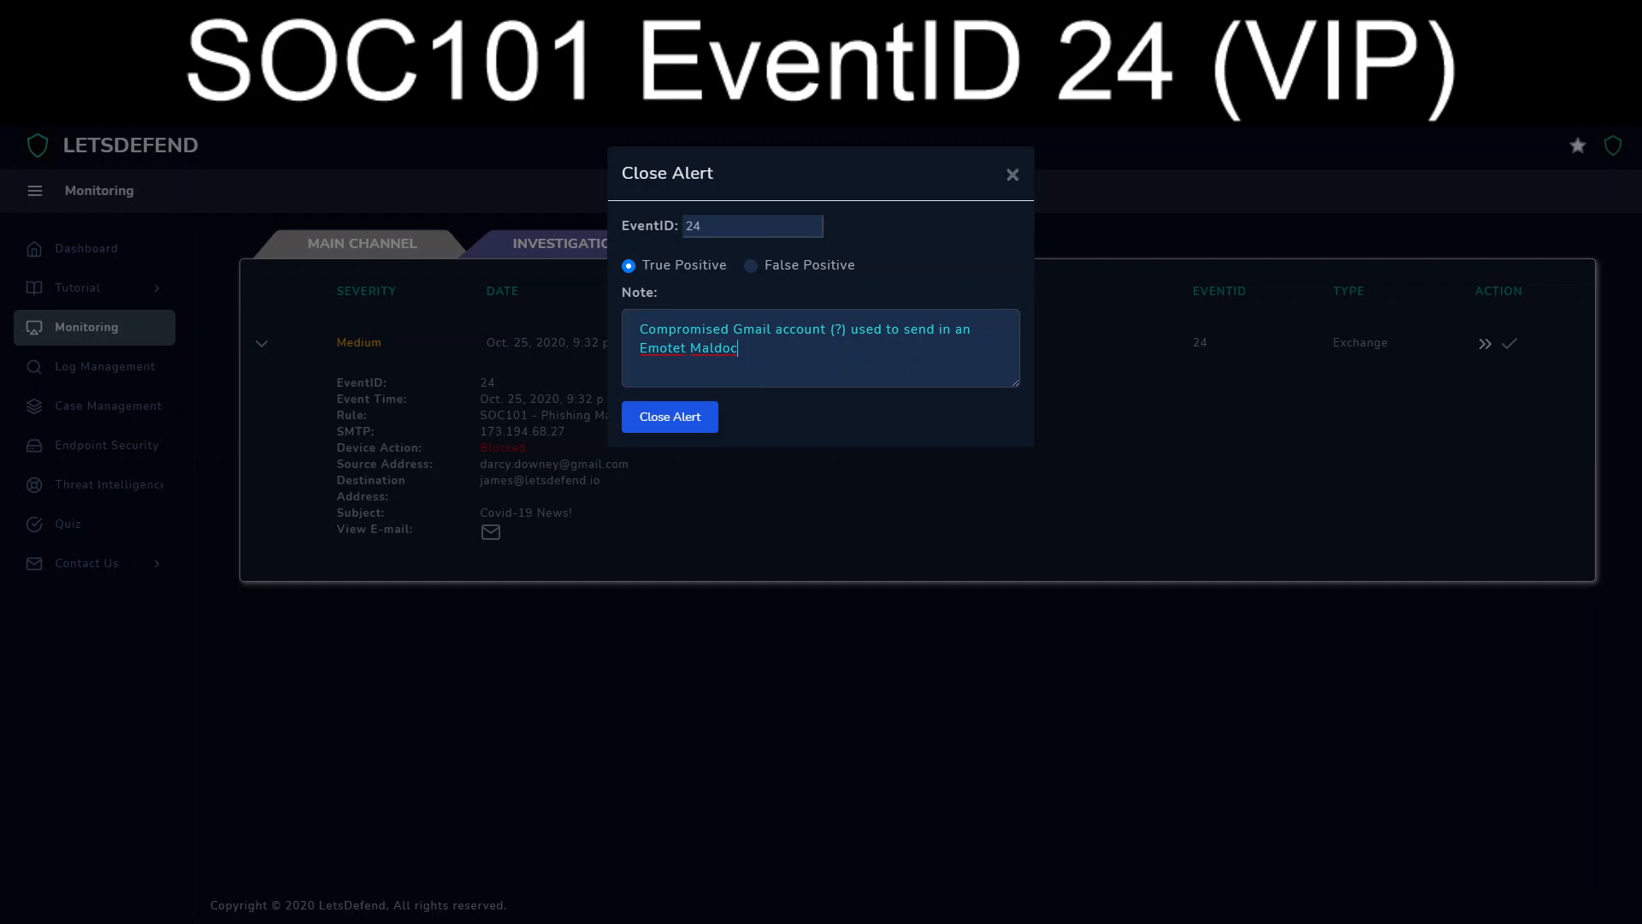
{"action": "type", "text": ", recommend"}
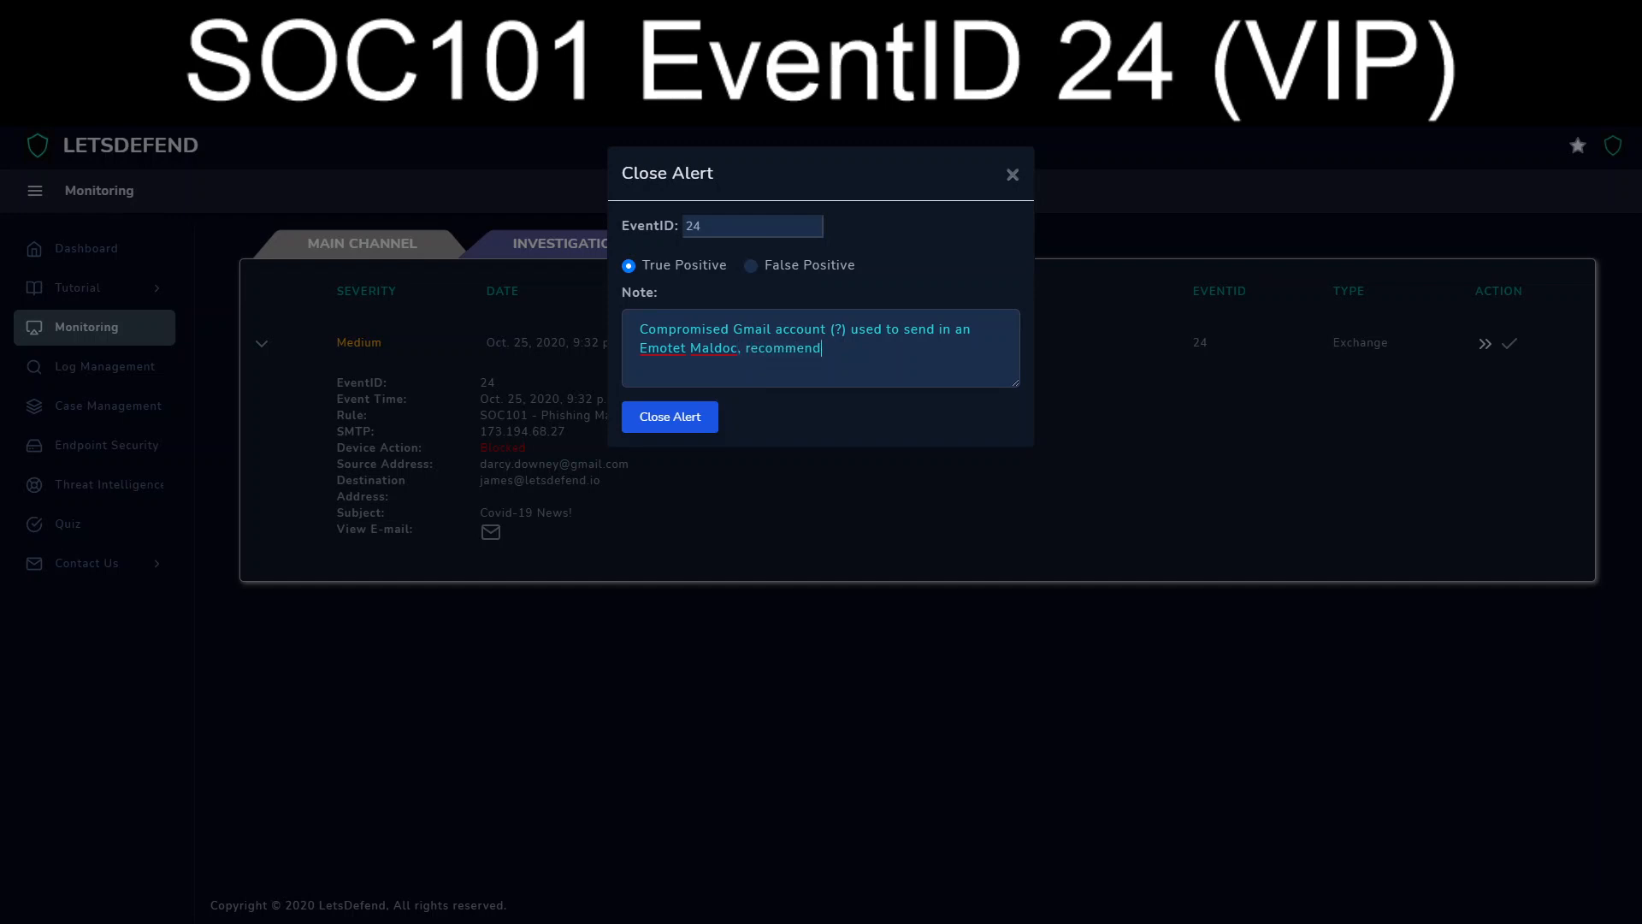
{"action": "type", "text": "blockin"}
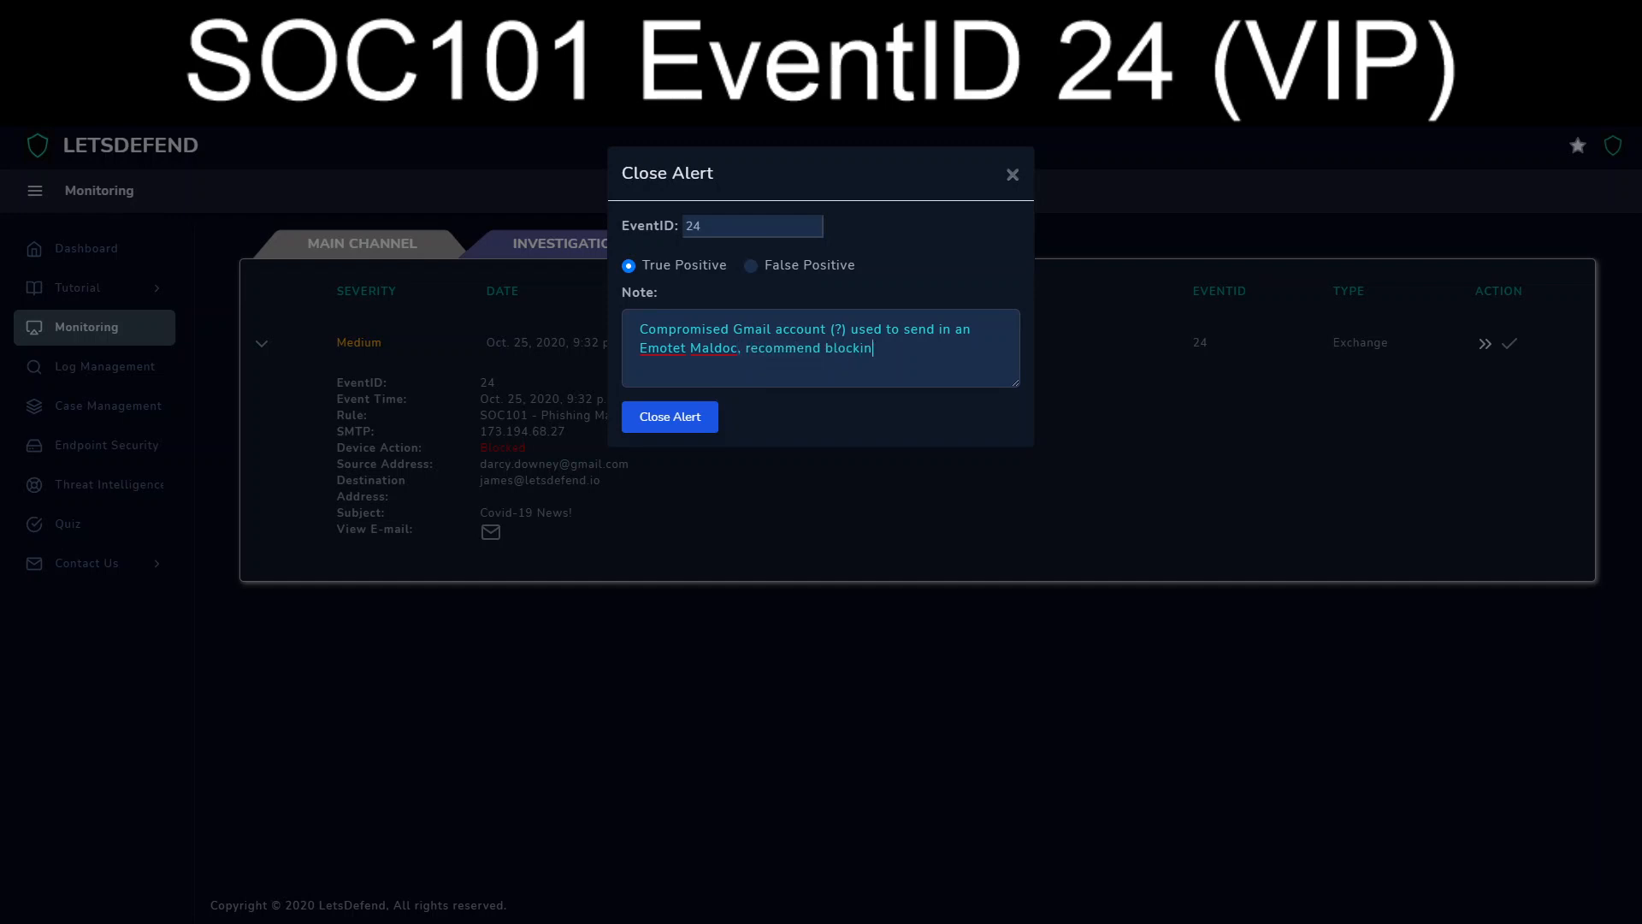
{"action": "type", "text": "g the gmail account if no hi"}
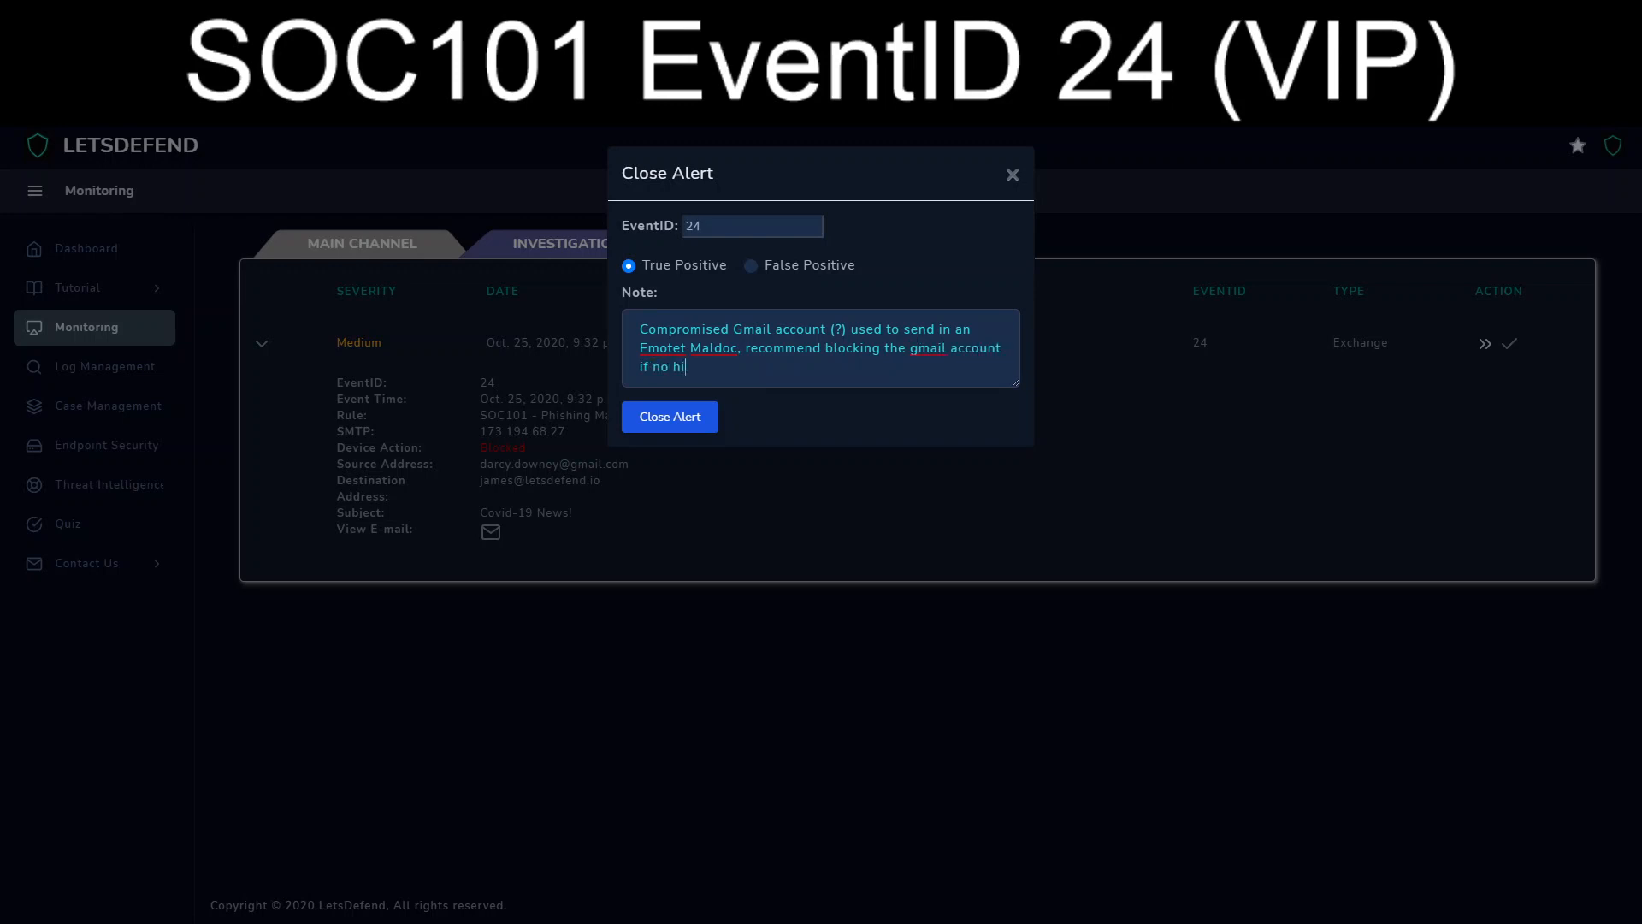
{"action": "type", "text": "story of"}
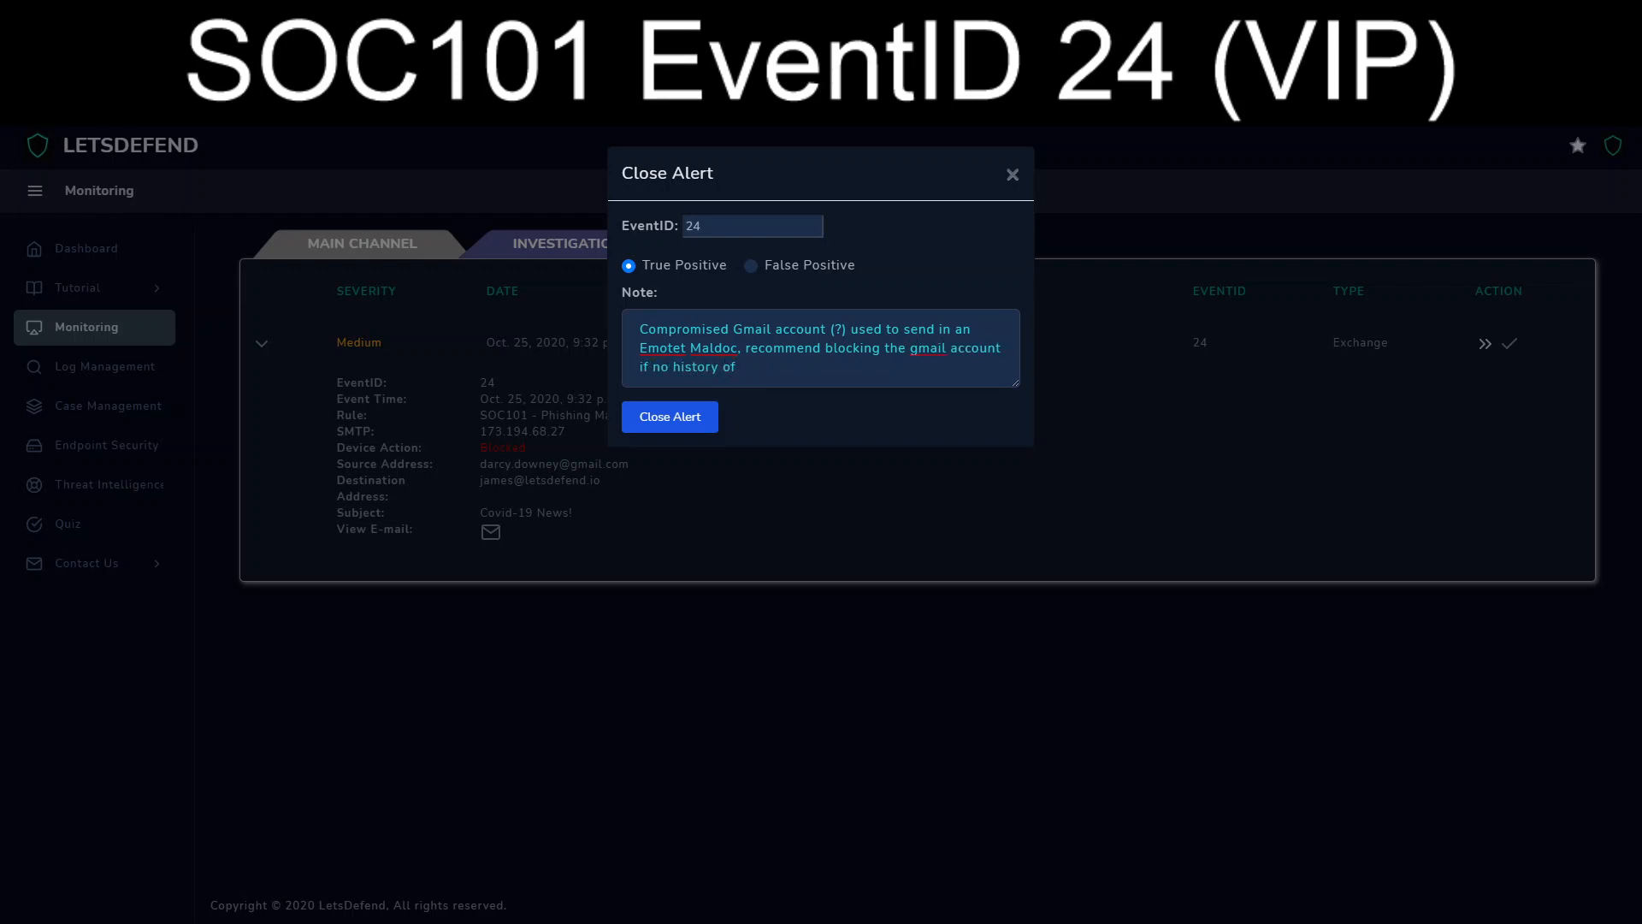
{"action": "key", "text": "Backspace"}
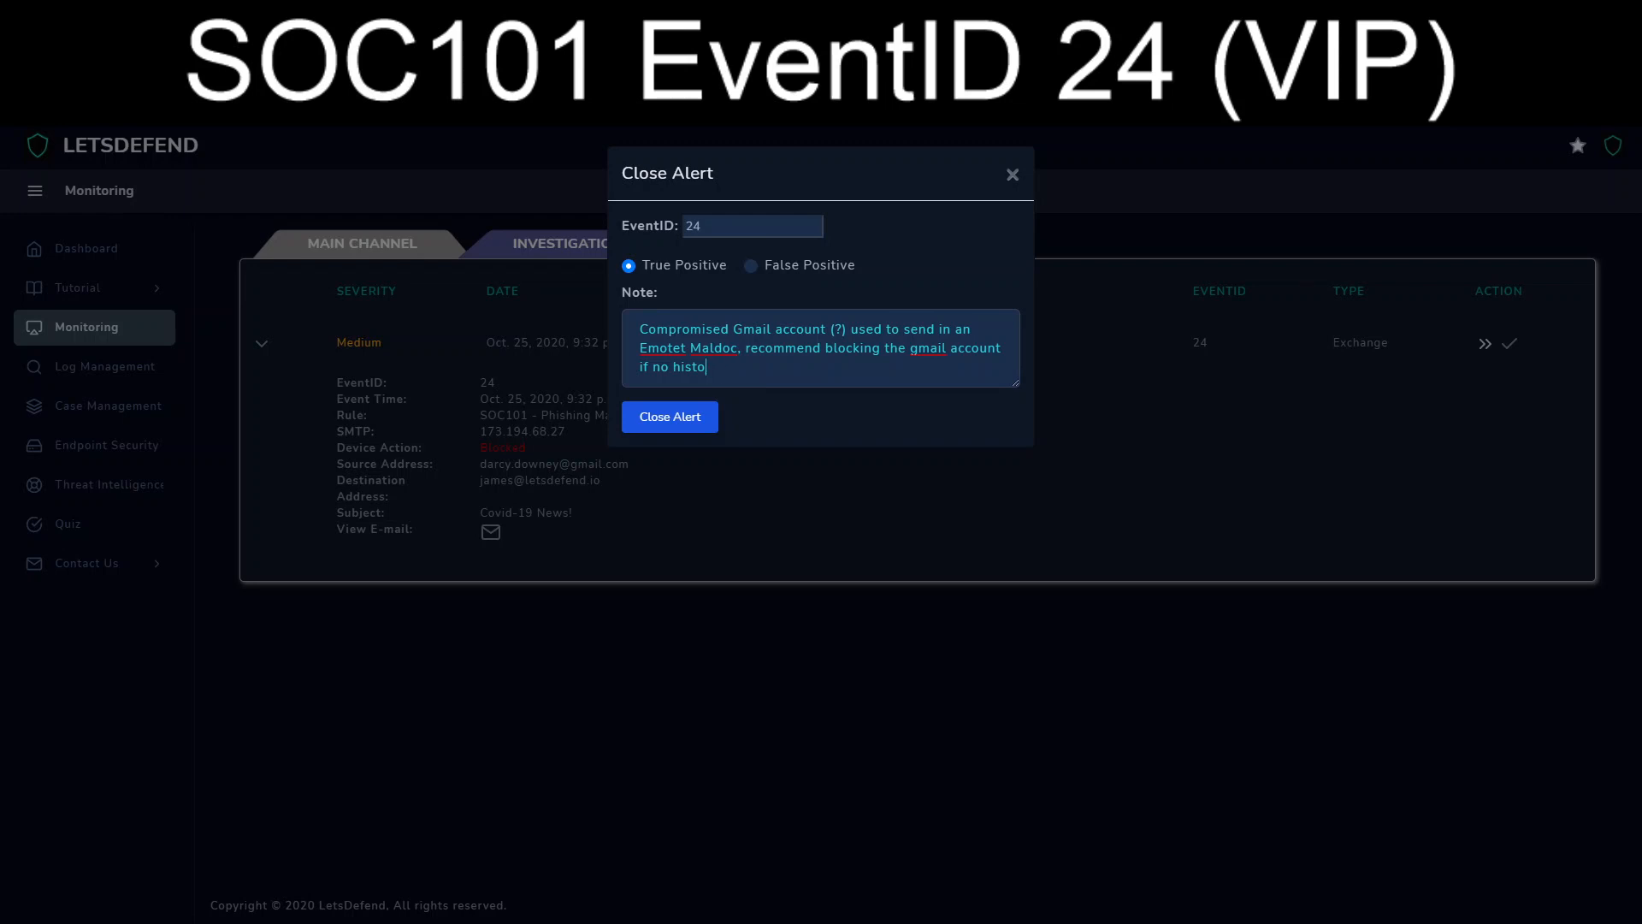
{"action": "type", "text": "ry of previou"}
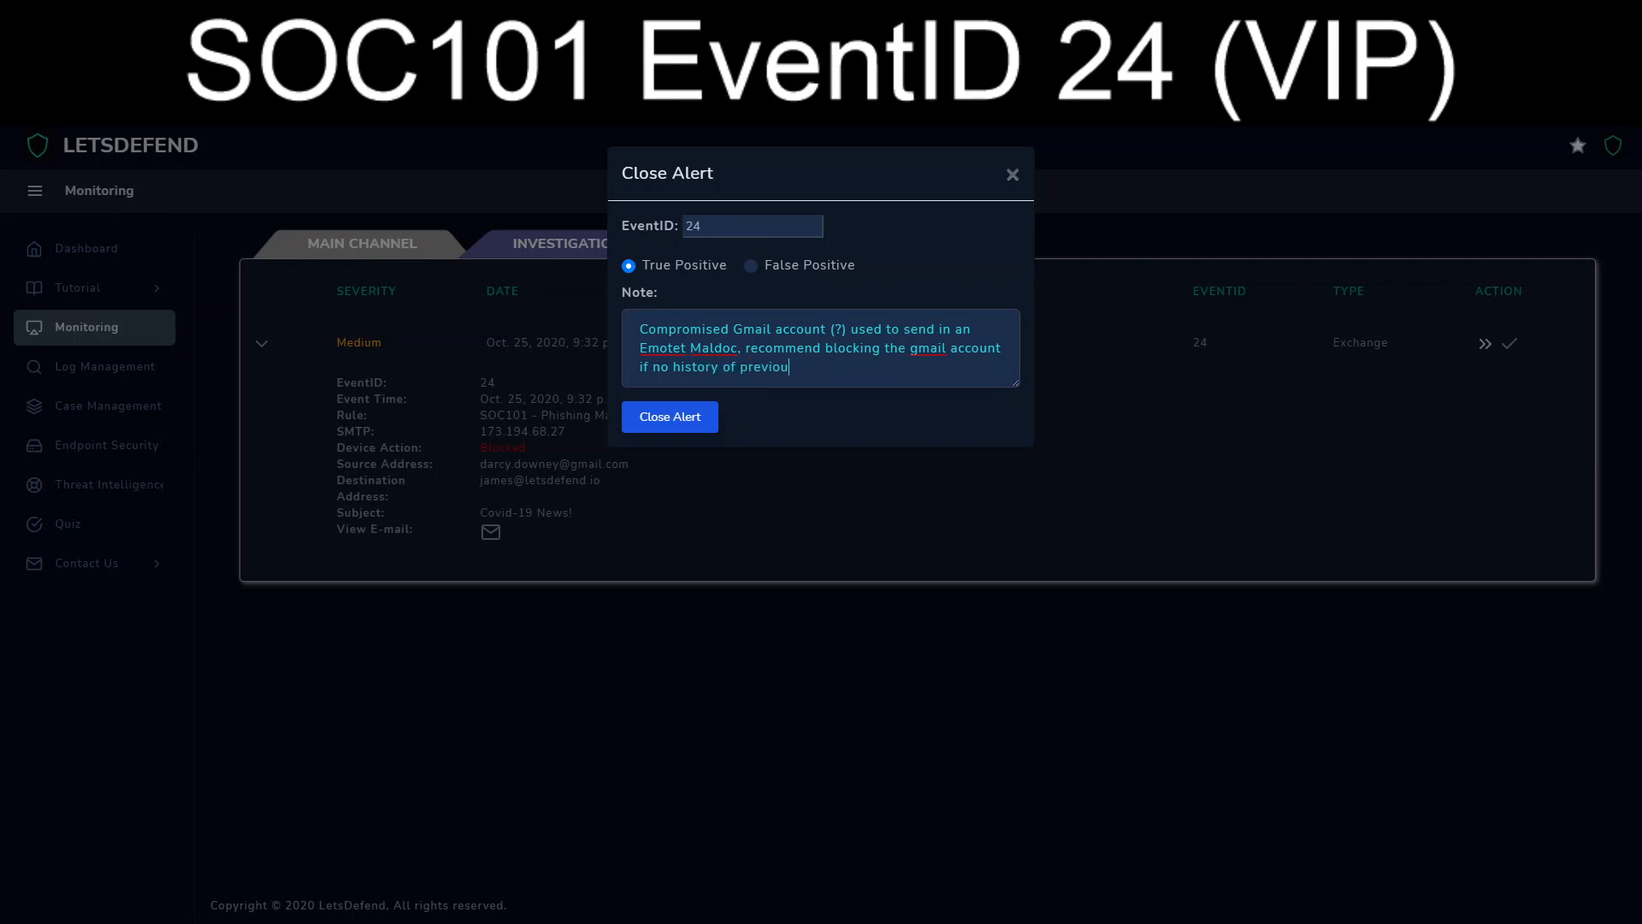
{"action": "type", "text": "s email comms."}
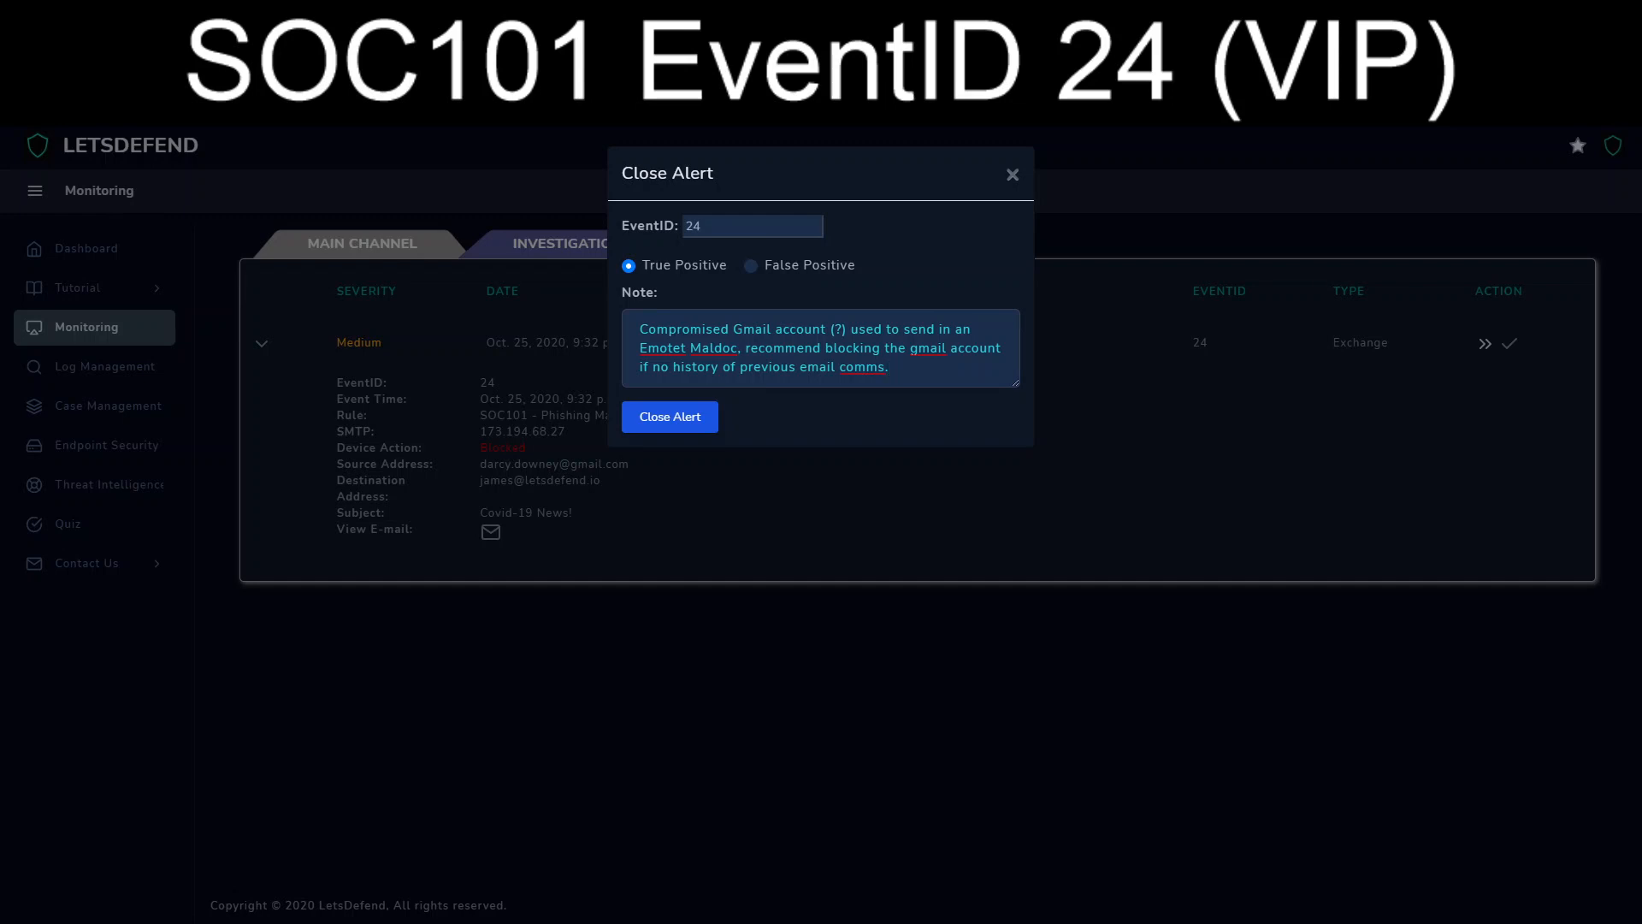
Capitalize 'Gmail' in the note and close the alert as True Positive.
{"action": "left_click", "coordinate": [890, 367]}
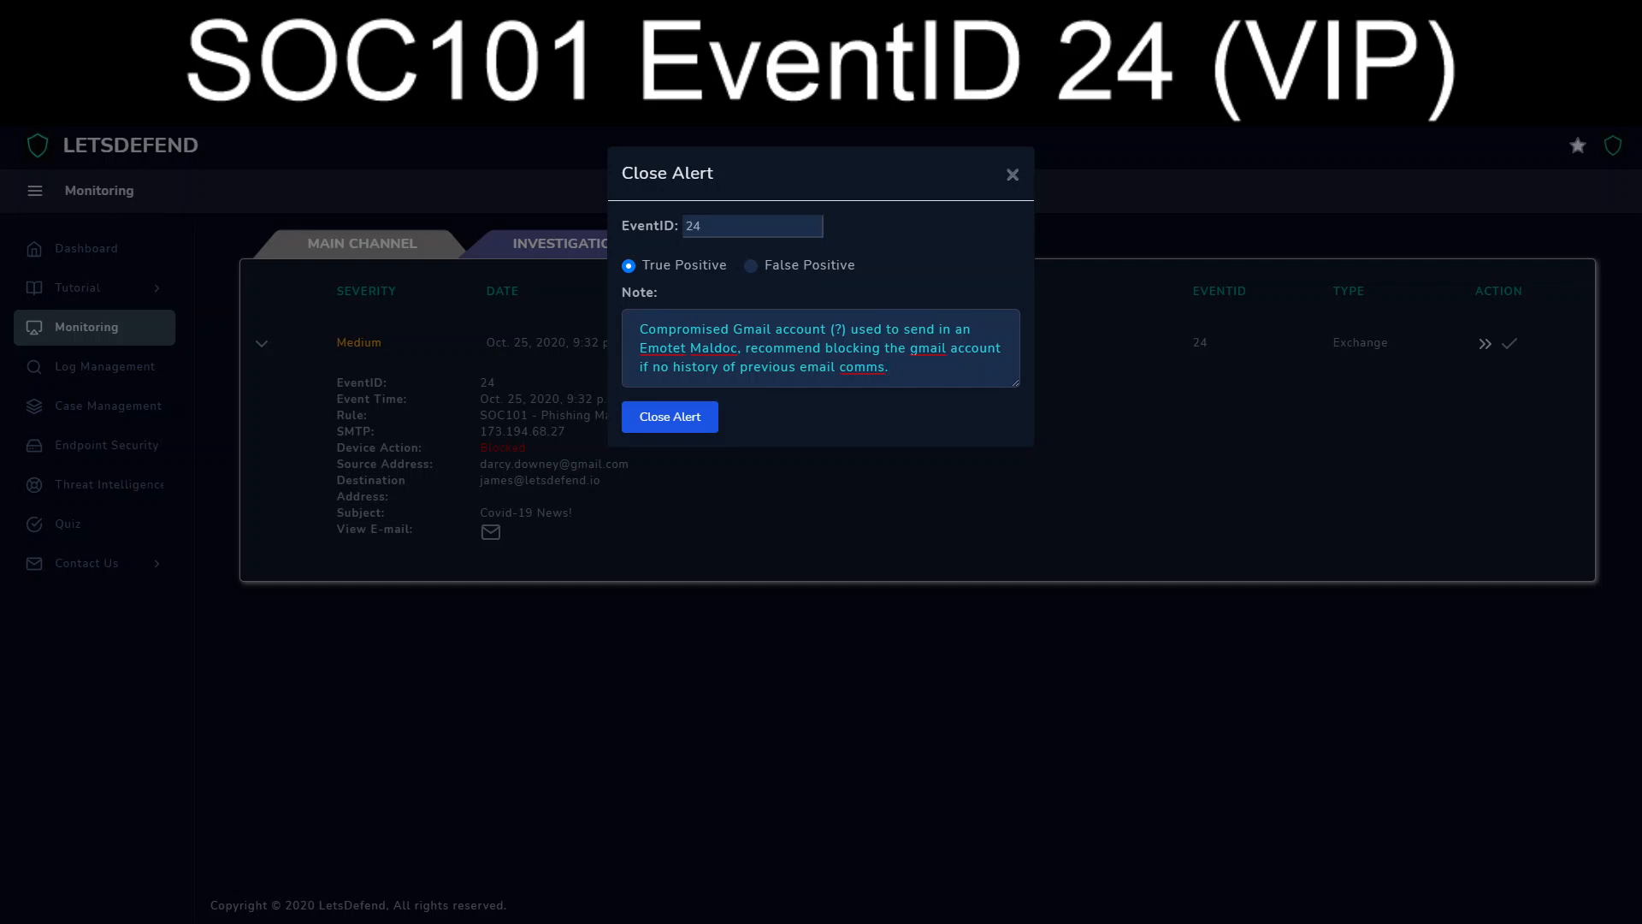
{"action": "type", "text": "Gmail"}
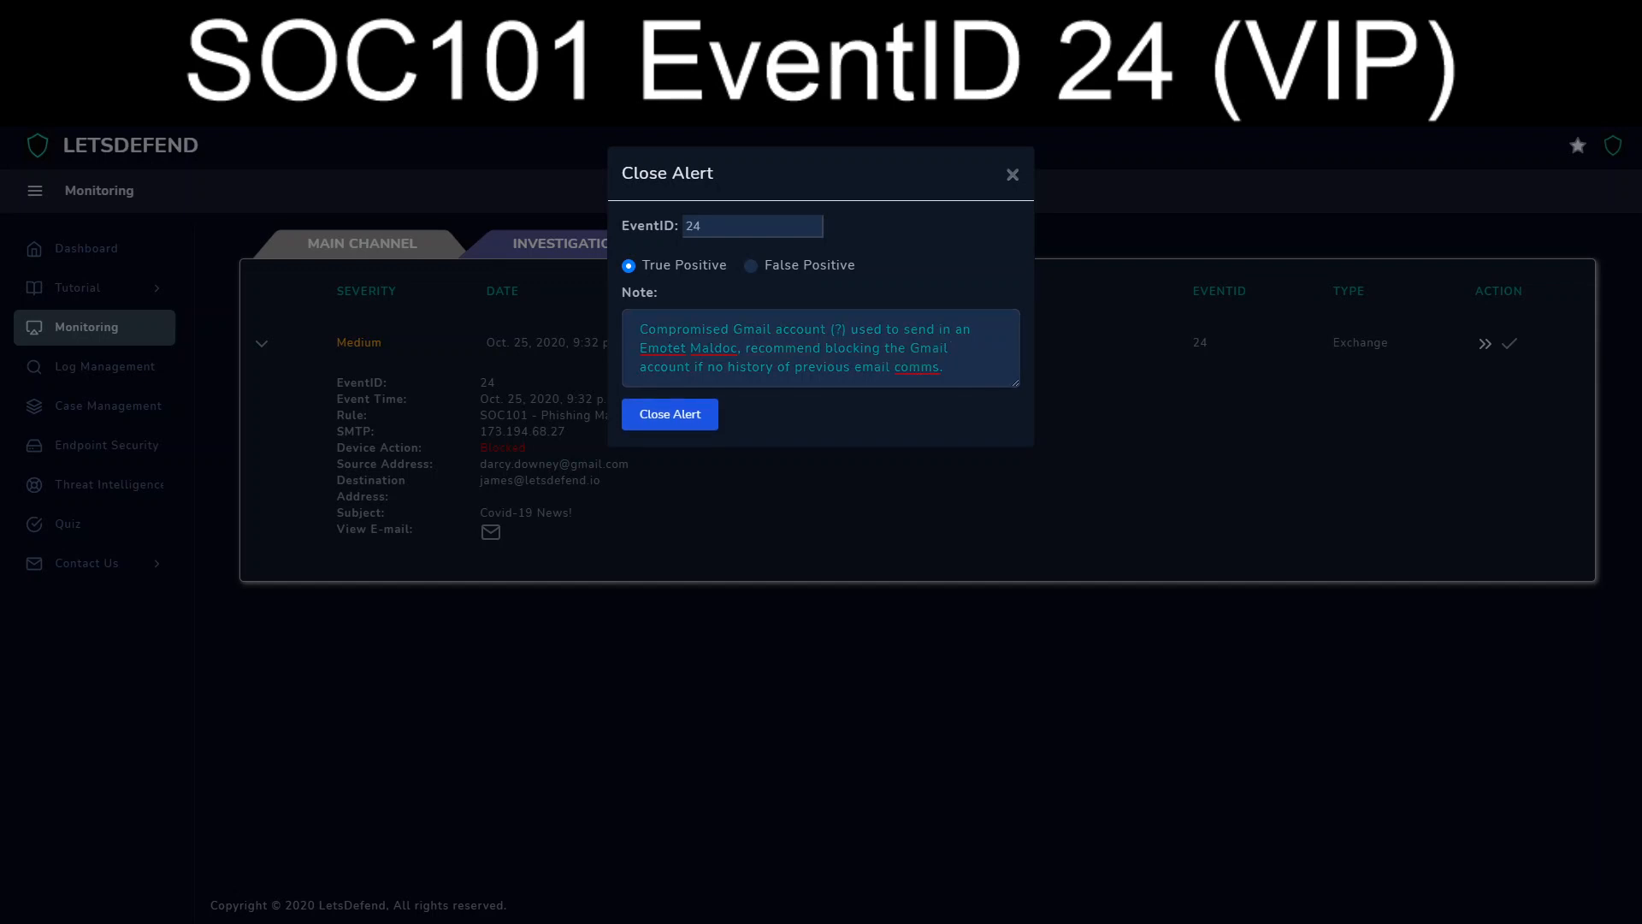
{"action": "left_click", "coordinate": [668, 414]}
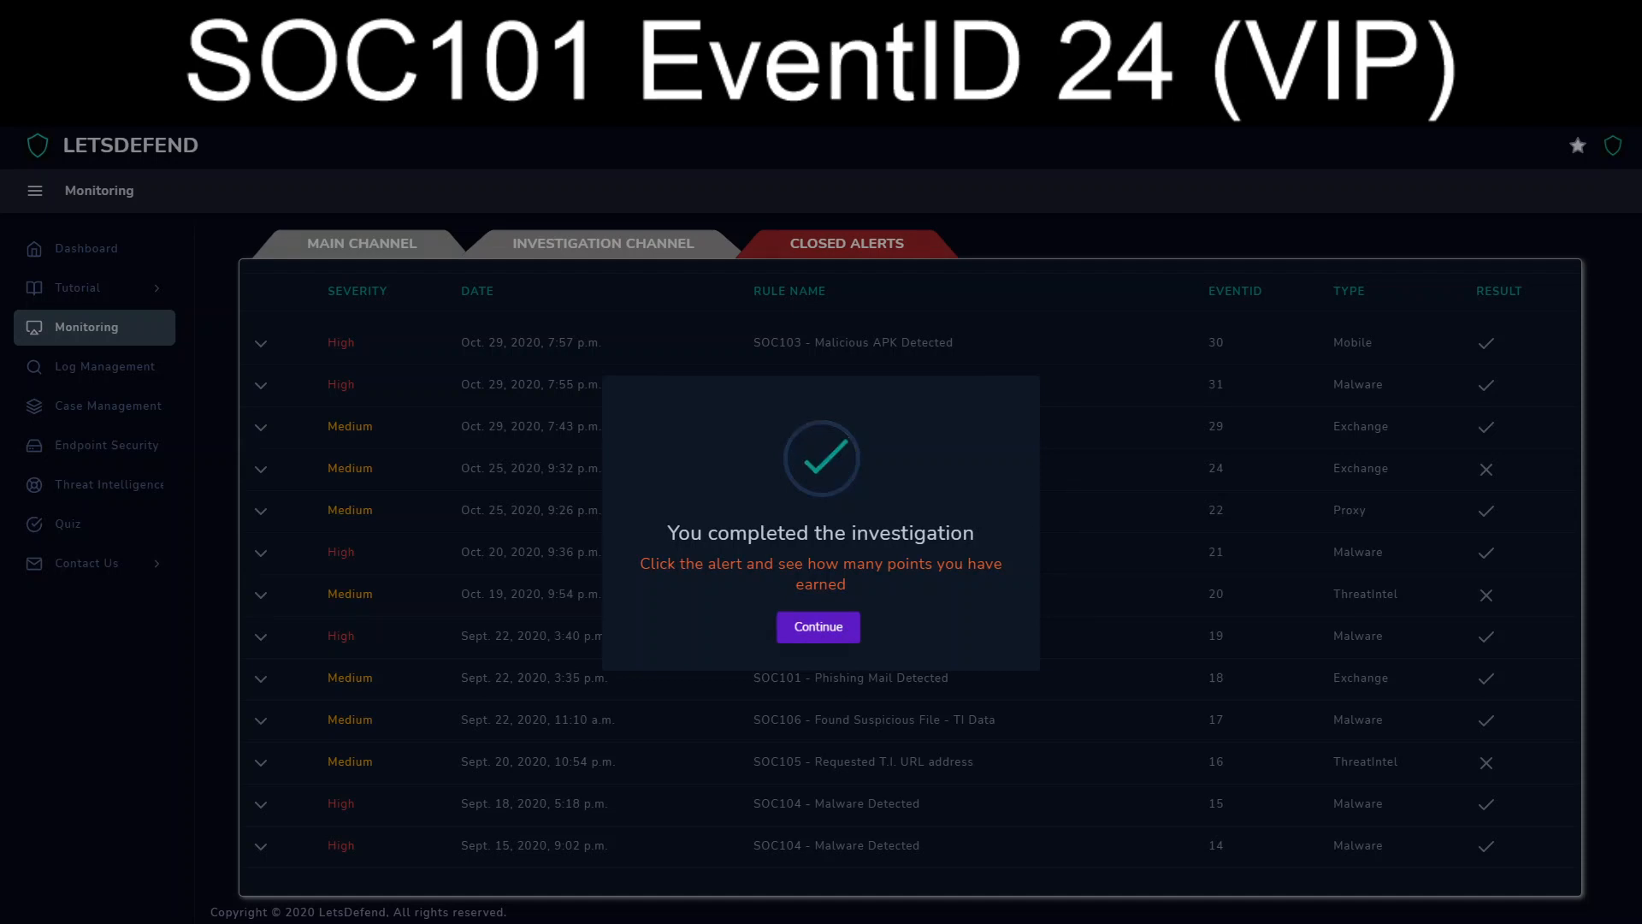
Expand closed EventID 24 to review its -2 result and +2 playbook answer scores.
{"action": "left_click", "coordinate": [818, 626]}
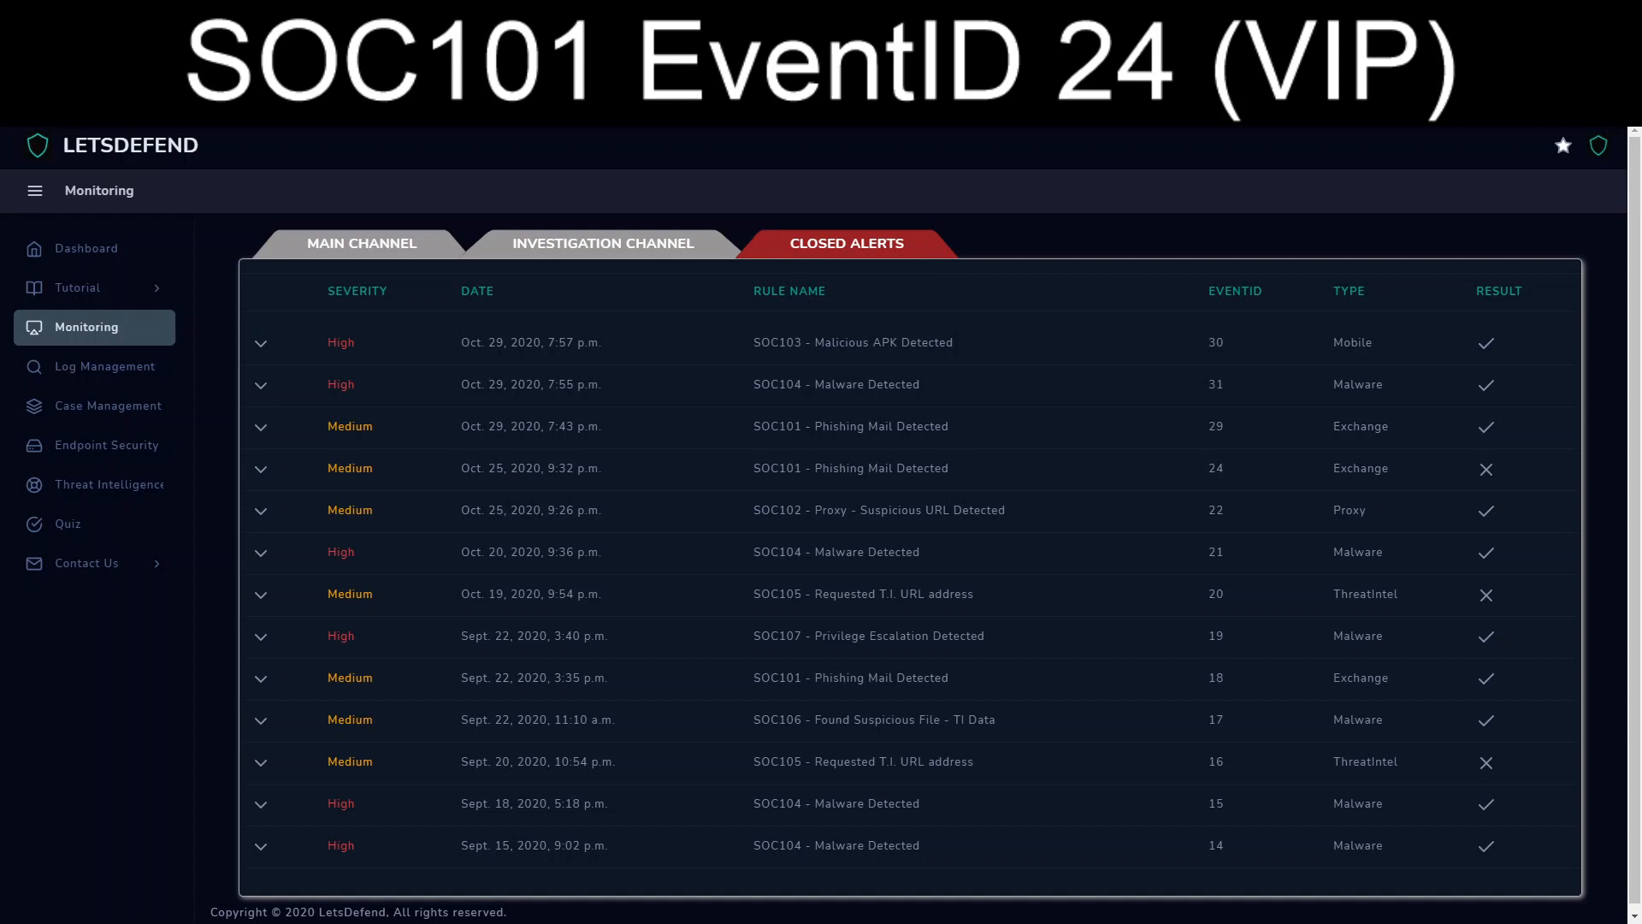
{"action": "left_click", "coordinate": [261, 468]}
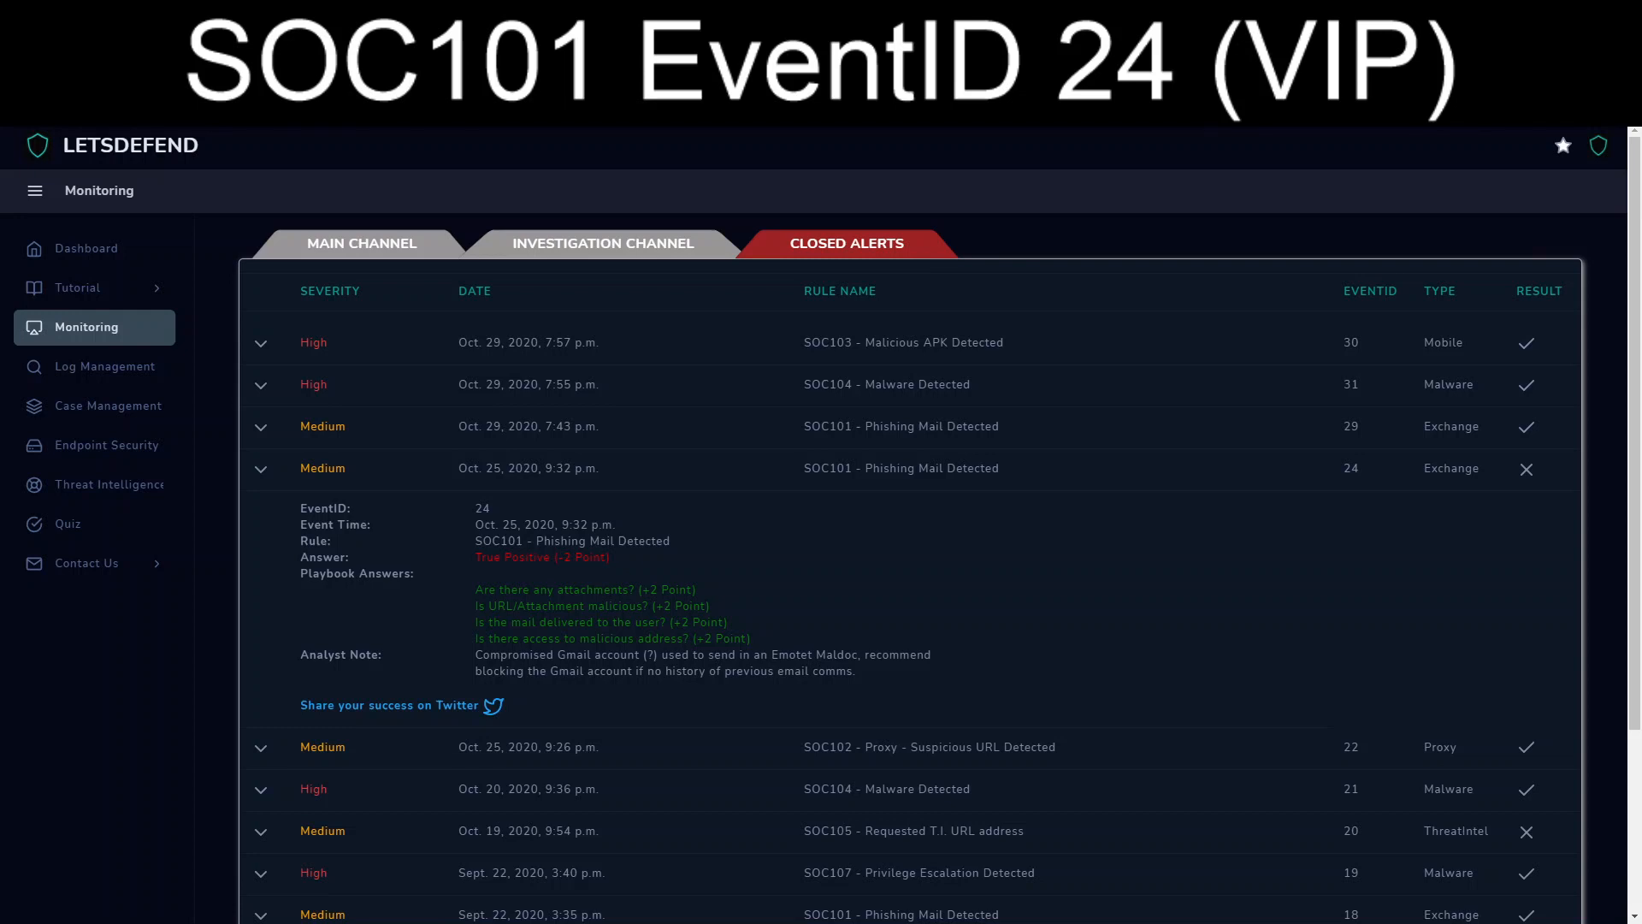
{"action": "scroll", "scroll_direction": "down", "scroll_amount": 3}
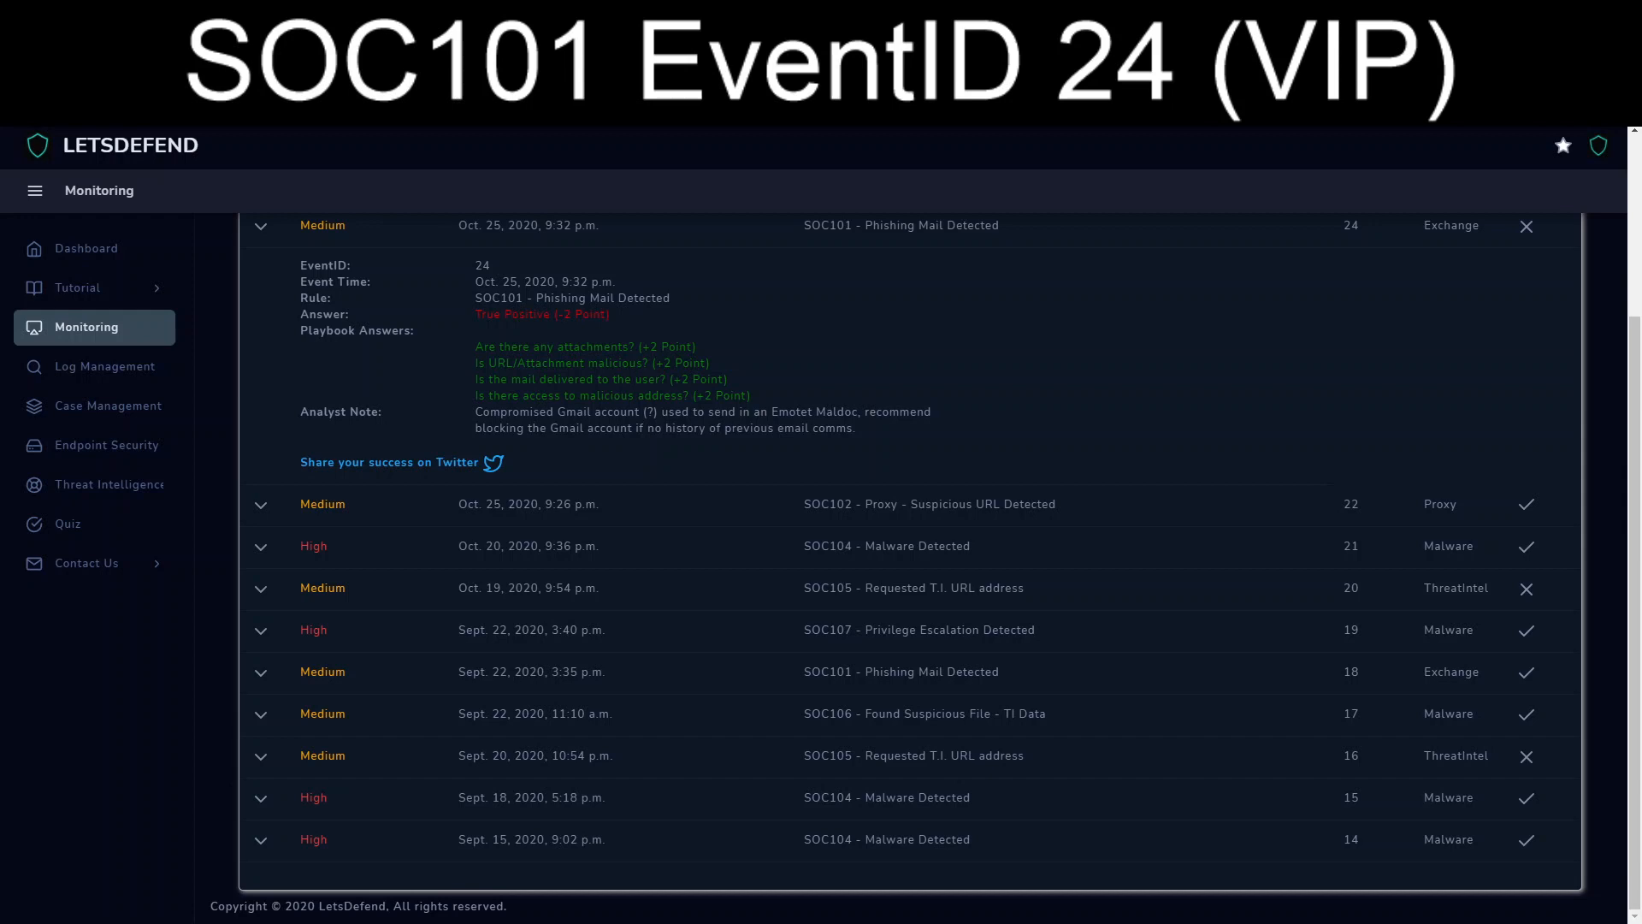
{"action": "scroll", "scroll_direction": "up", "scroll_amount": 3}
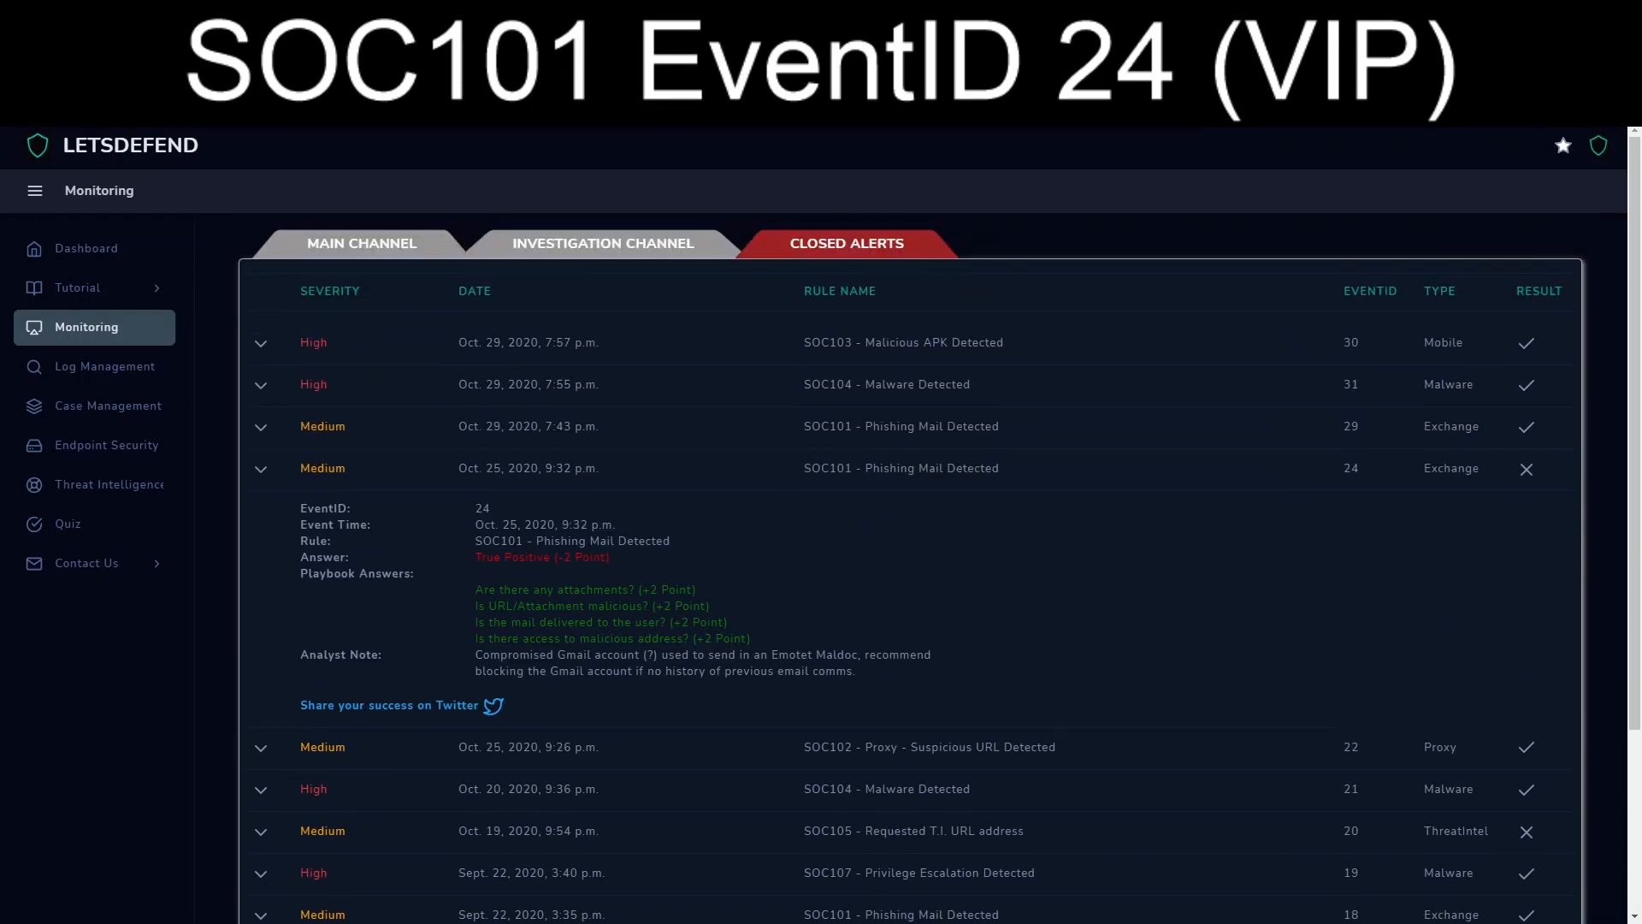